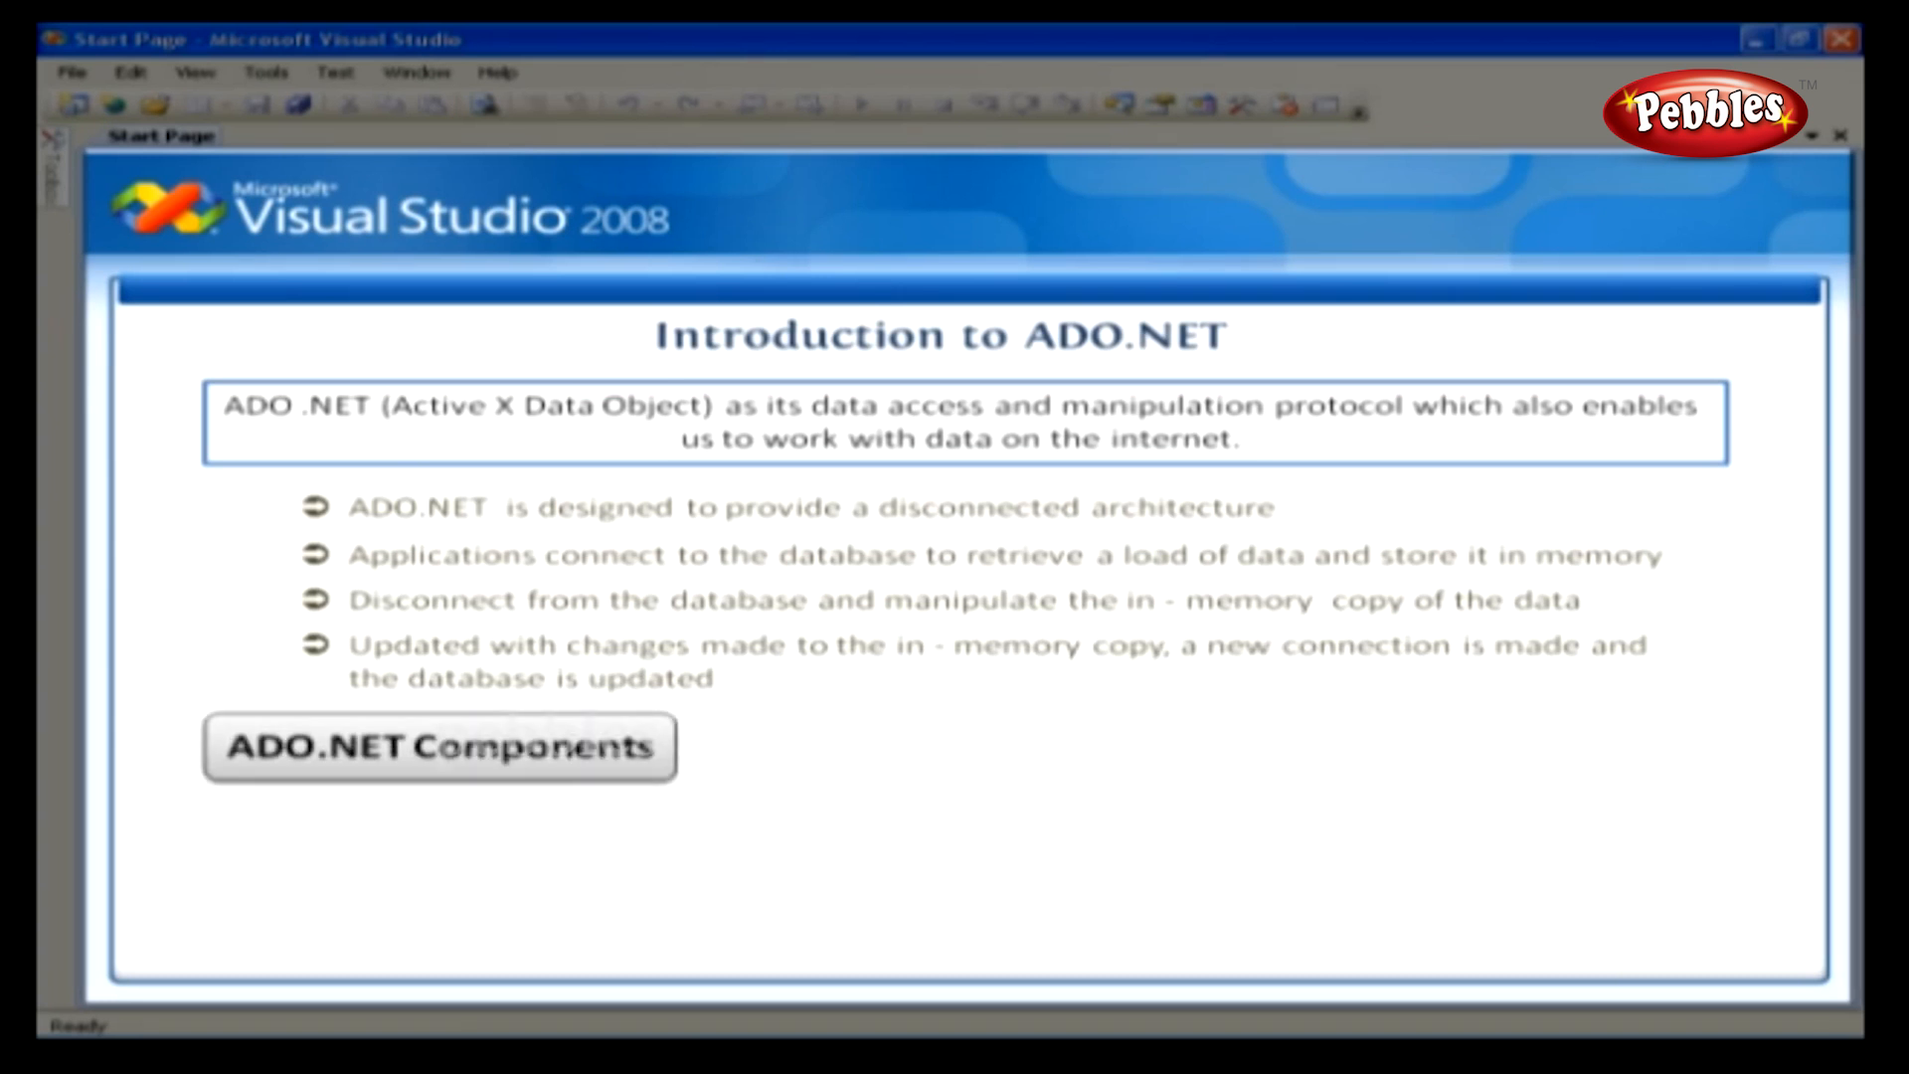
Step: Close Visual Studio 2008 so only the Windows desktop remains
left_click(439, 748)
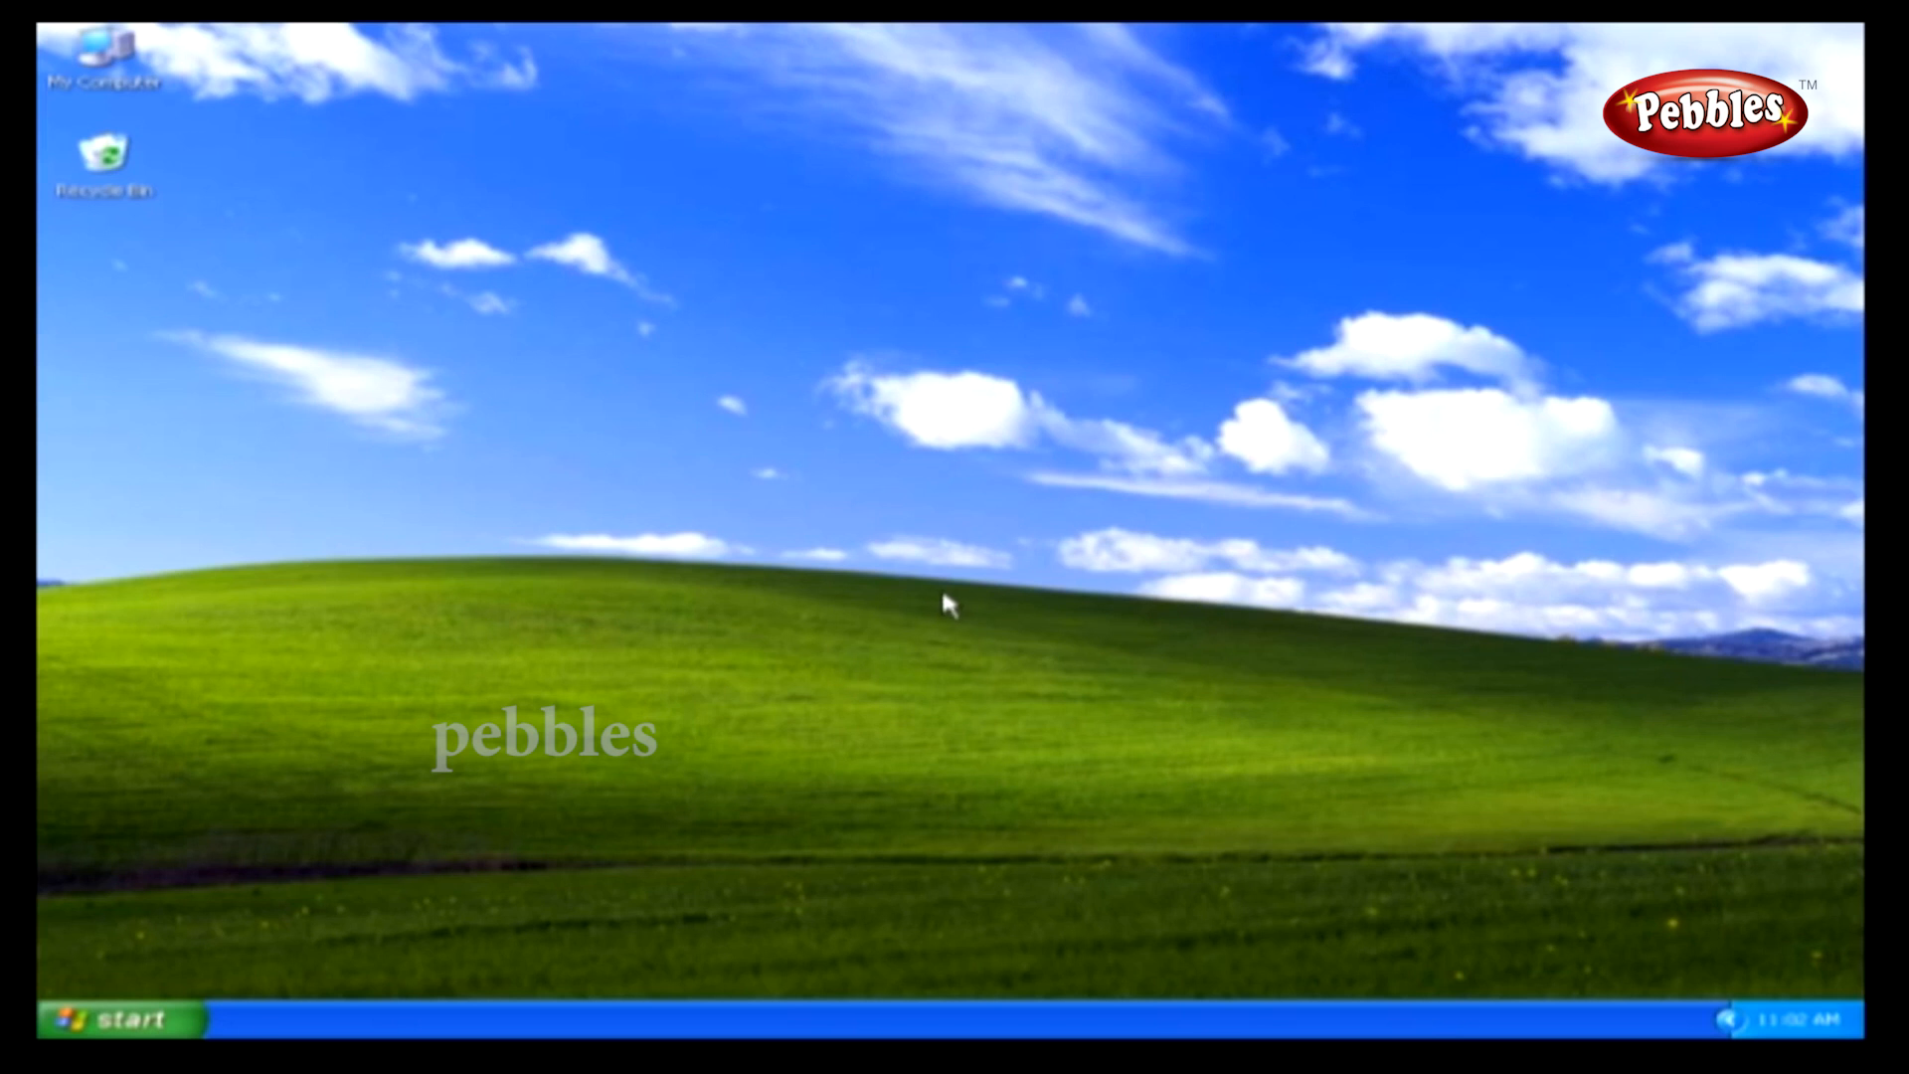
Step: Launch SQL Server Management Studio from Start > All Programs > Microsoft SQL Server 2005
left_click(115, 1018)
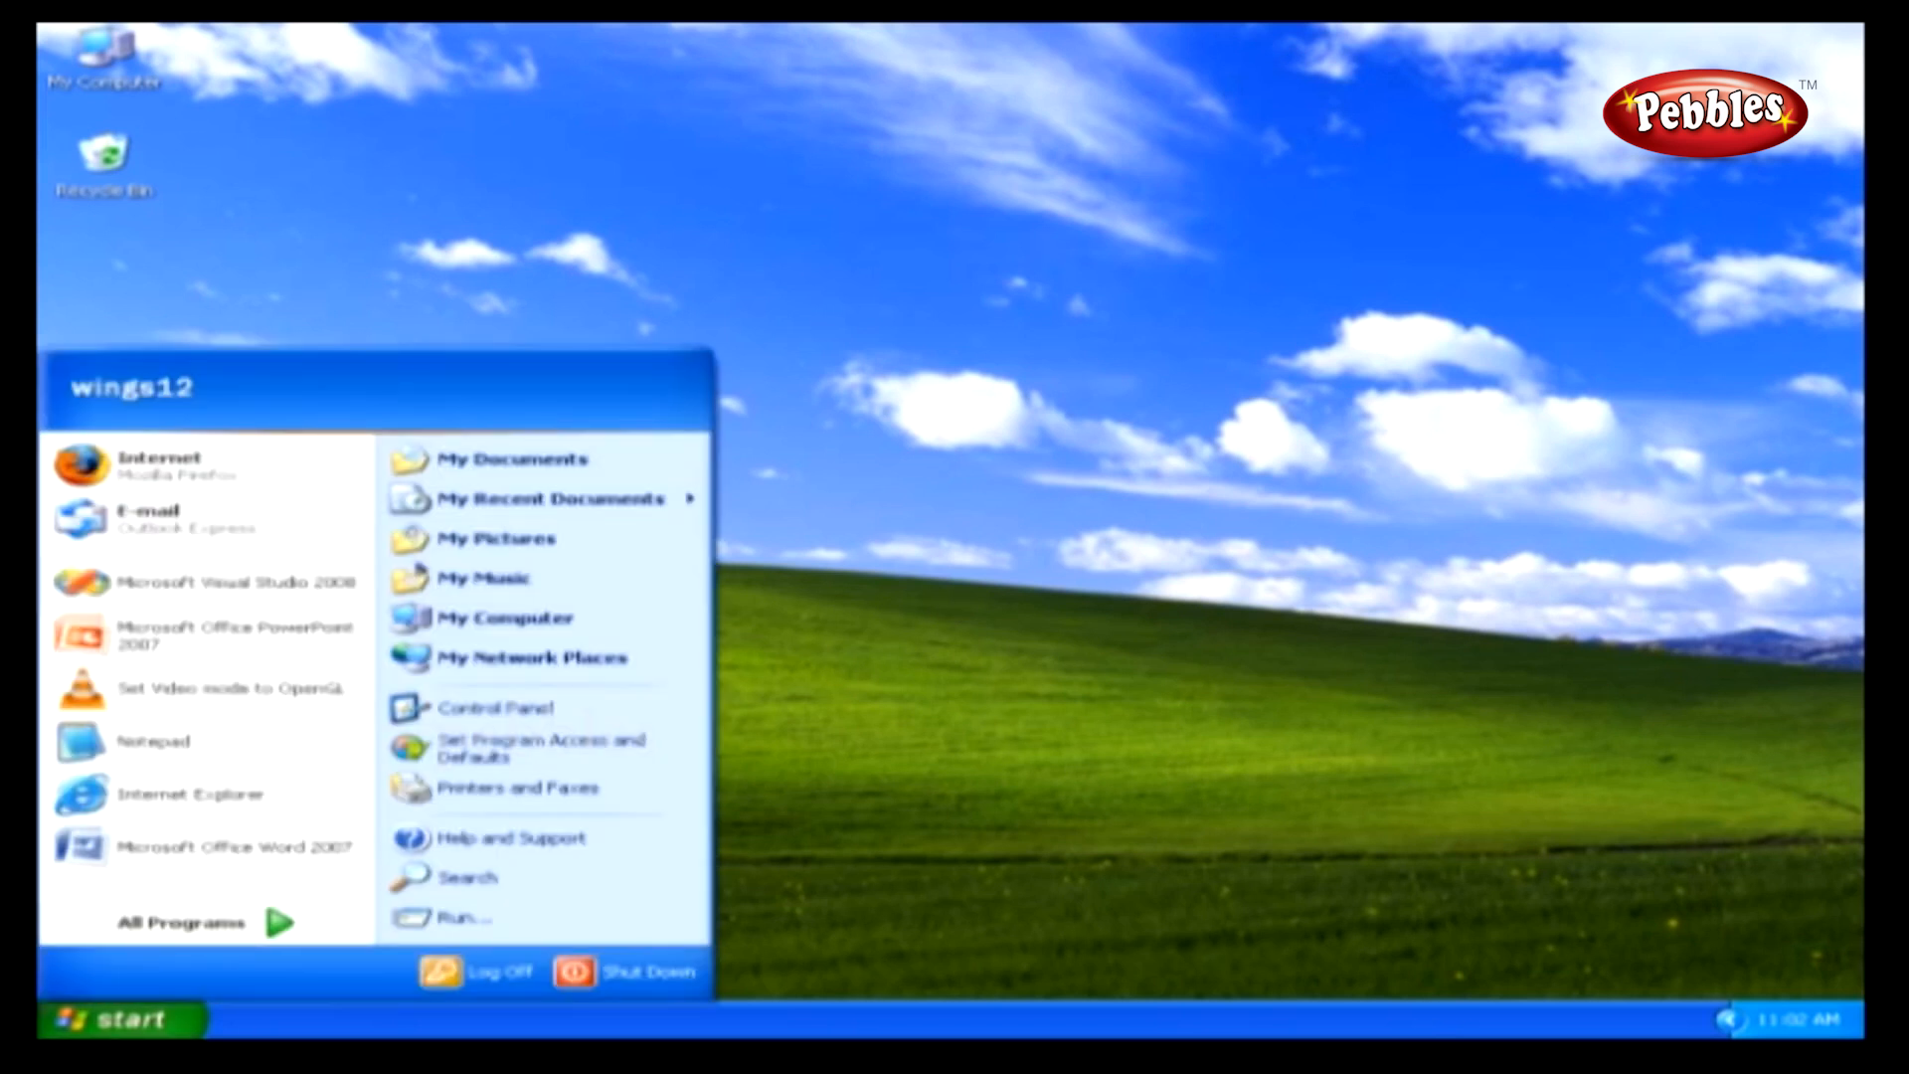
left_click(181, 921)
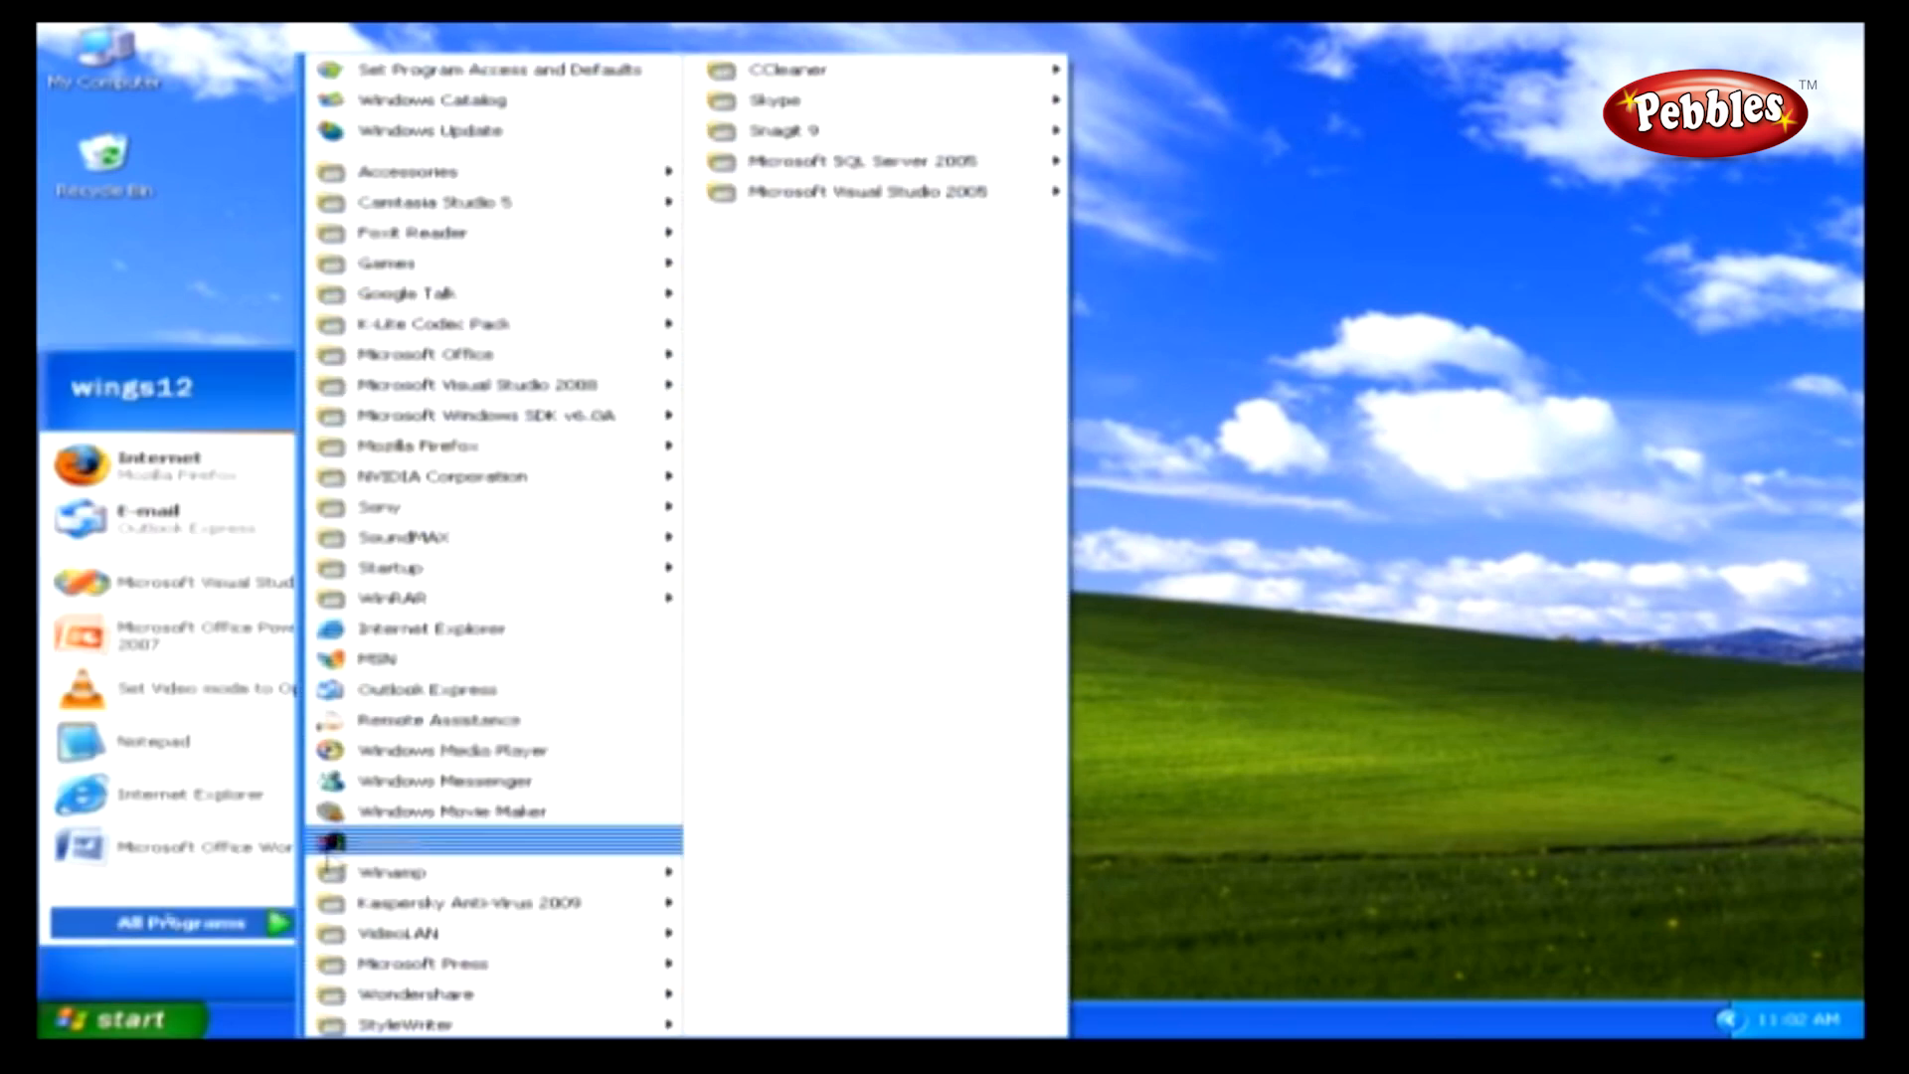
mouse_move(867, 159)
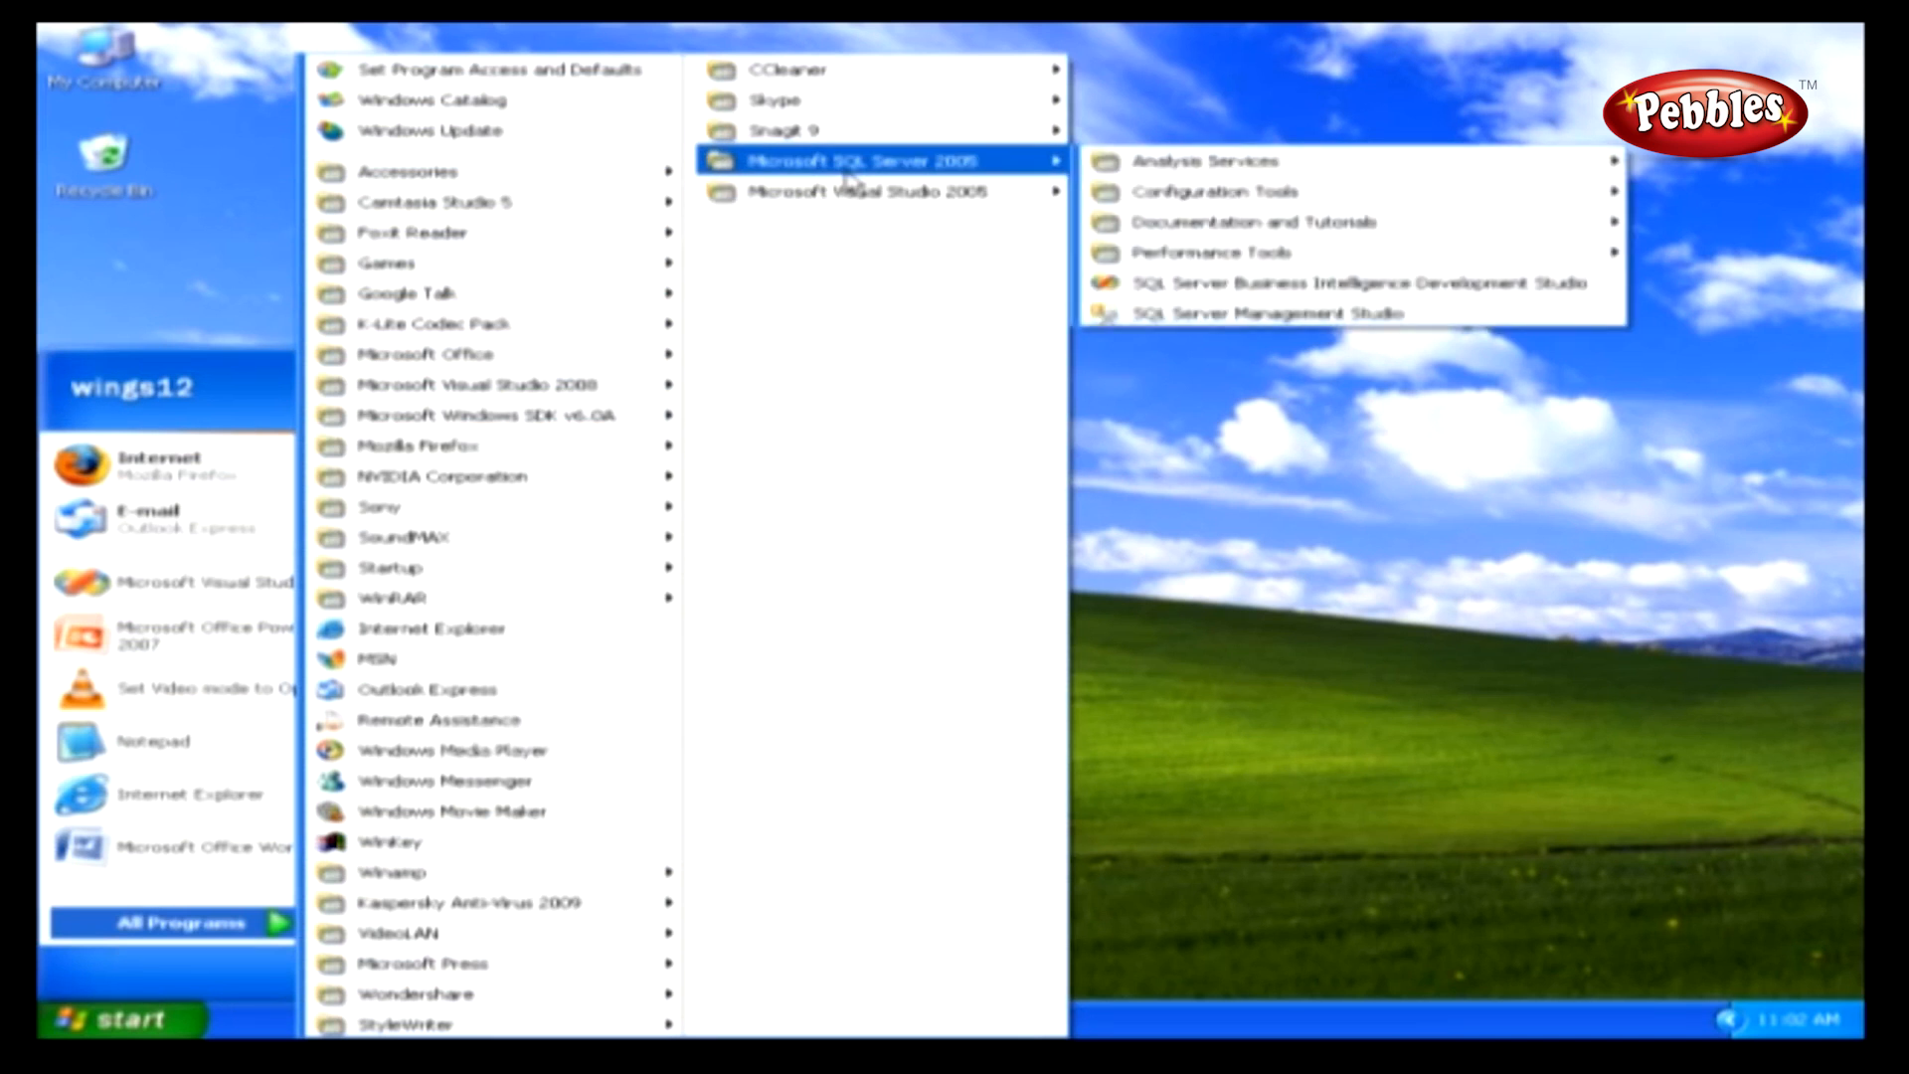
mouse_move(1209, 253)
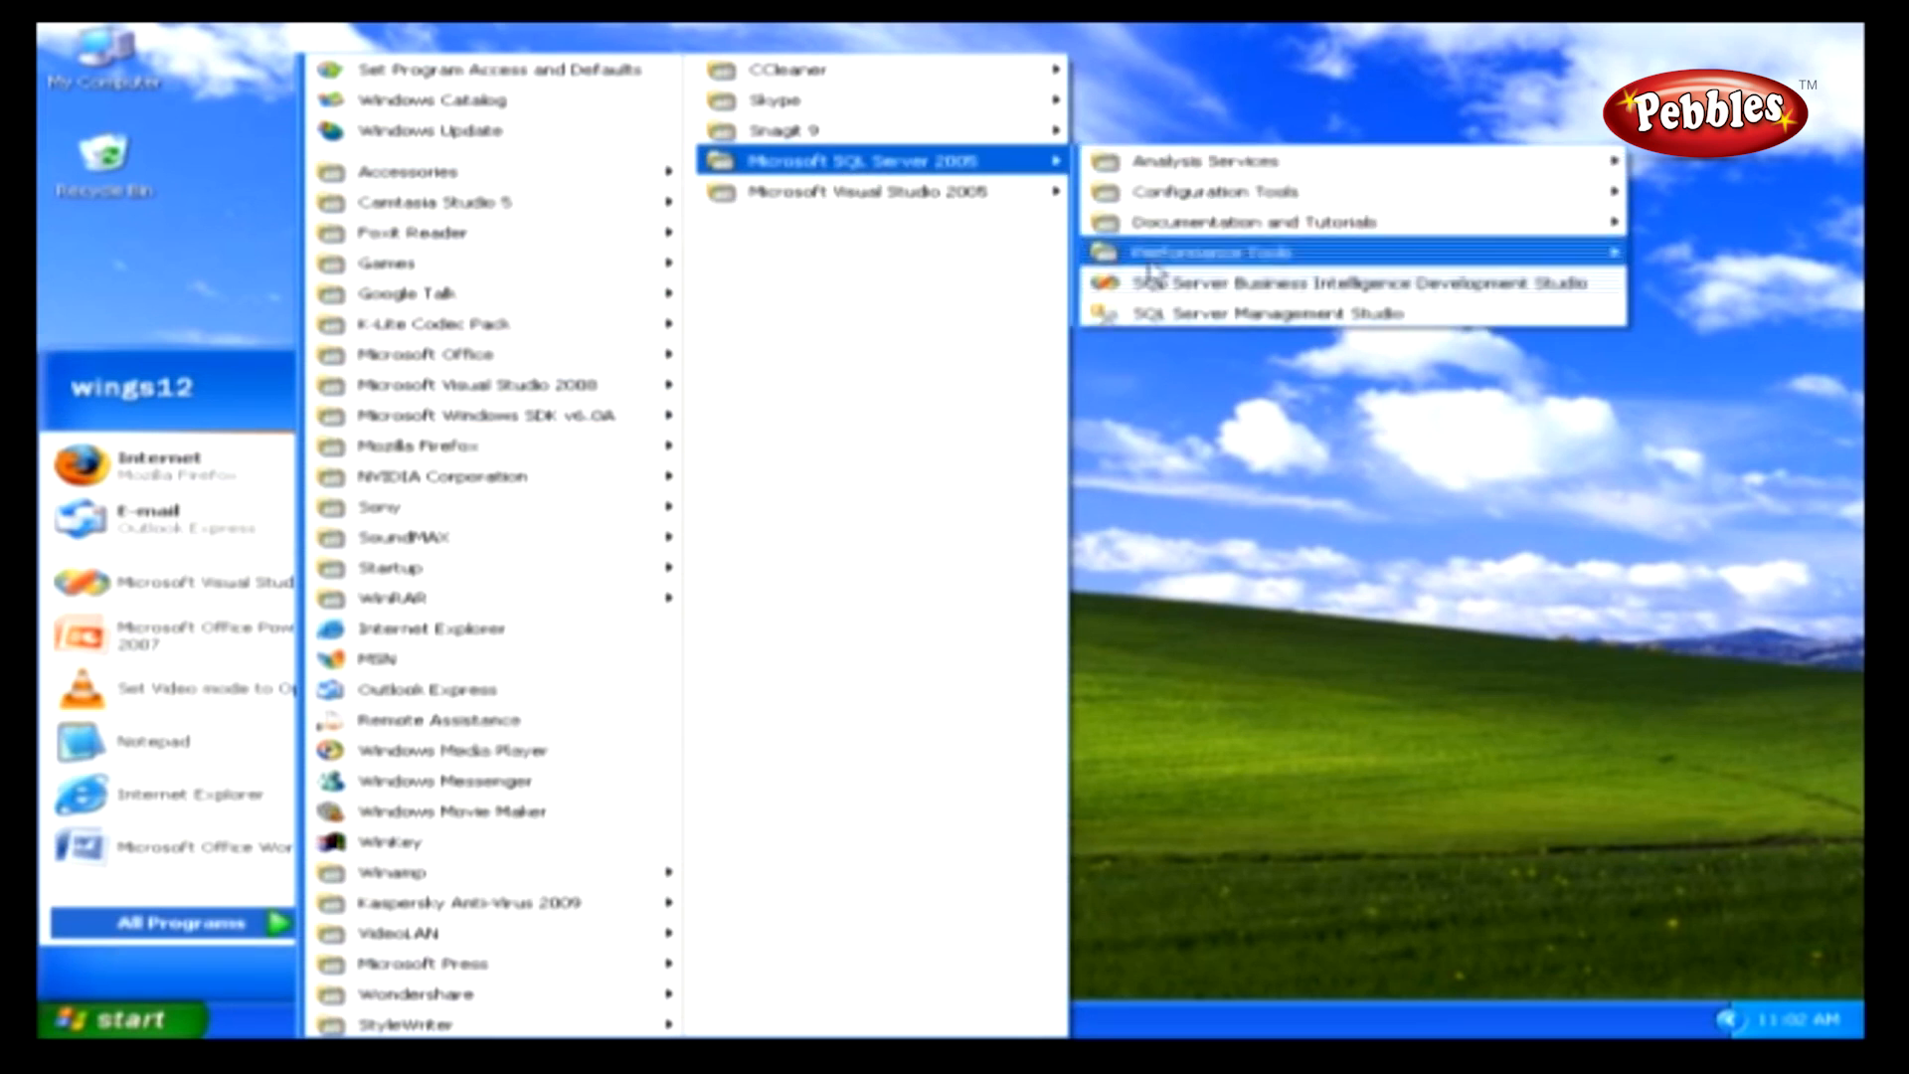
left_click(1263, 313)
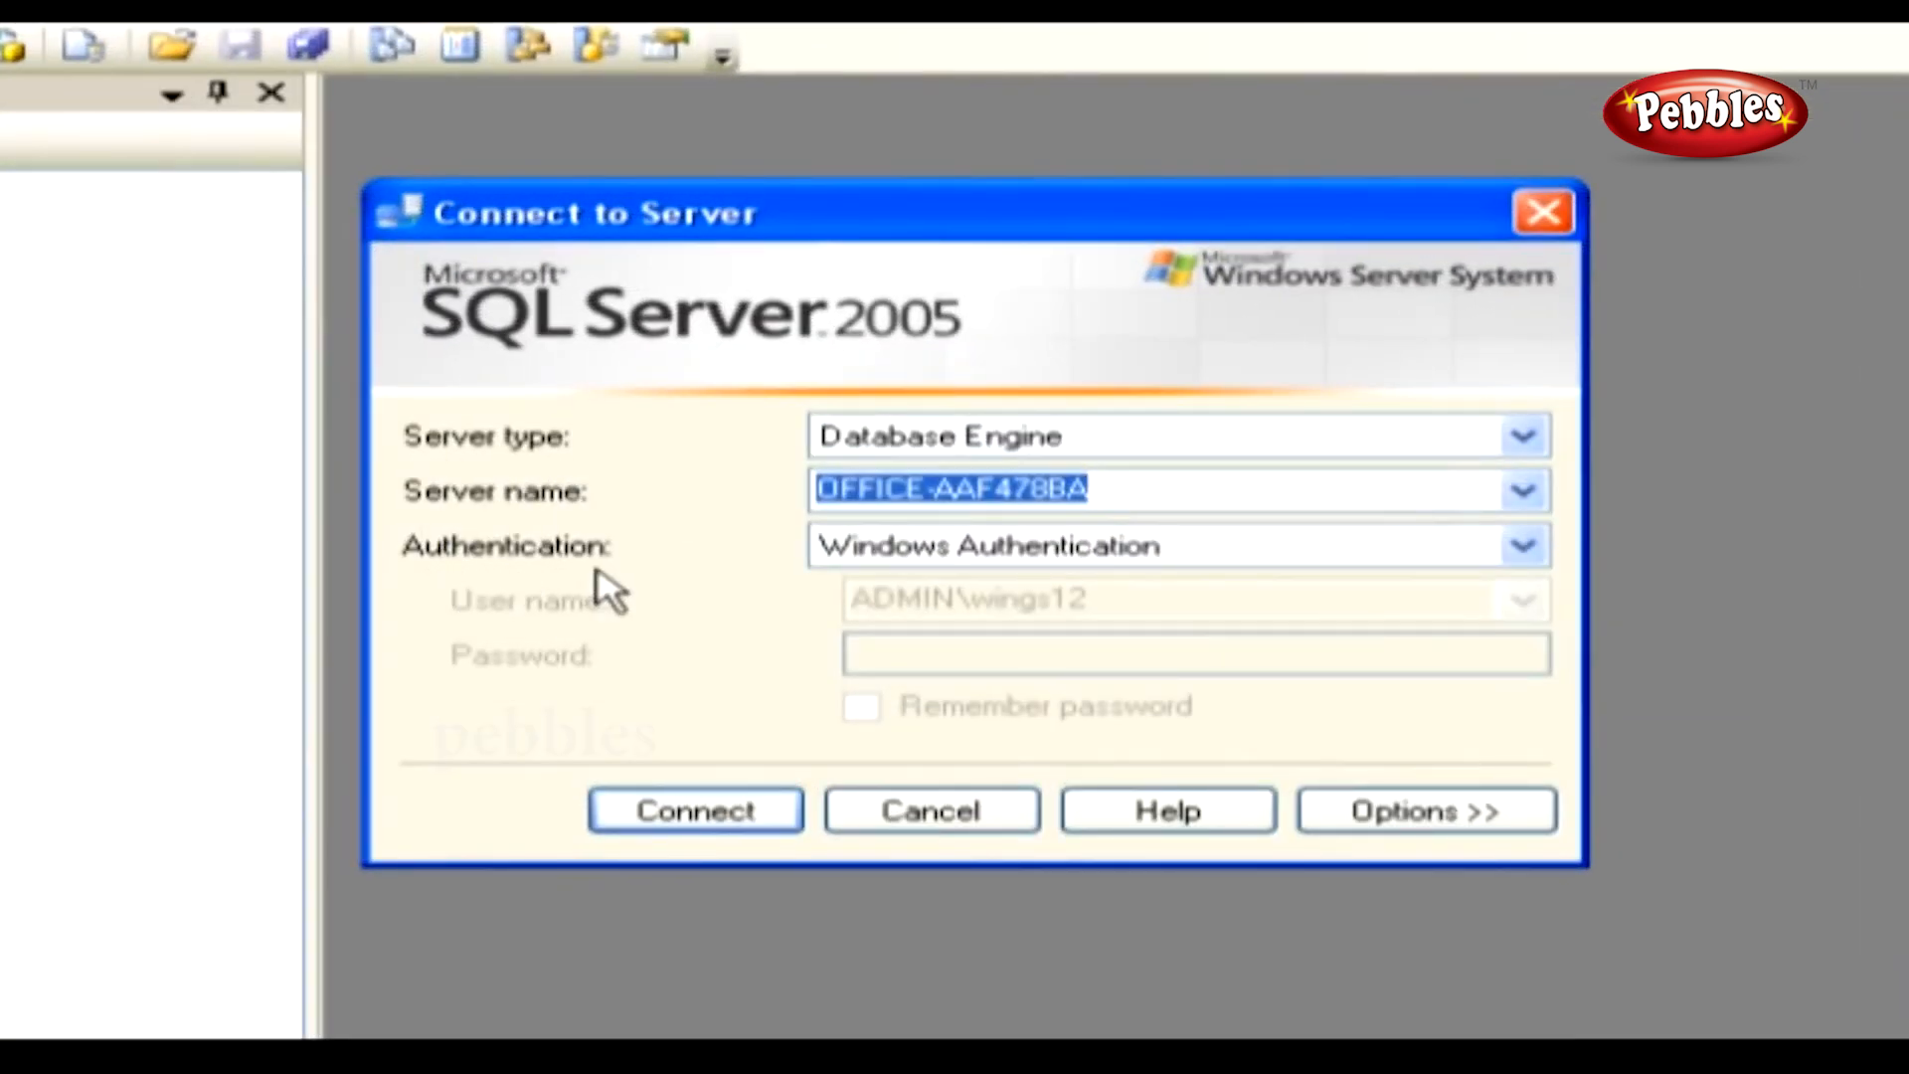
mouse_move(638, 664)
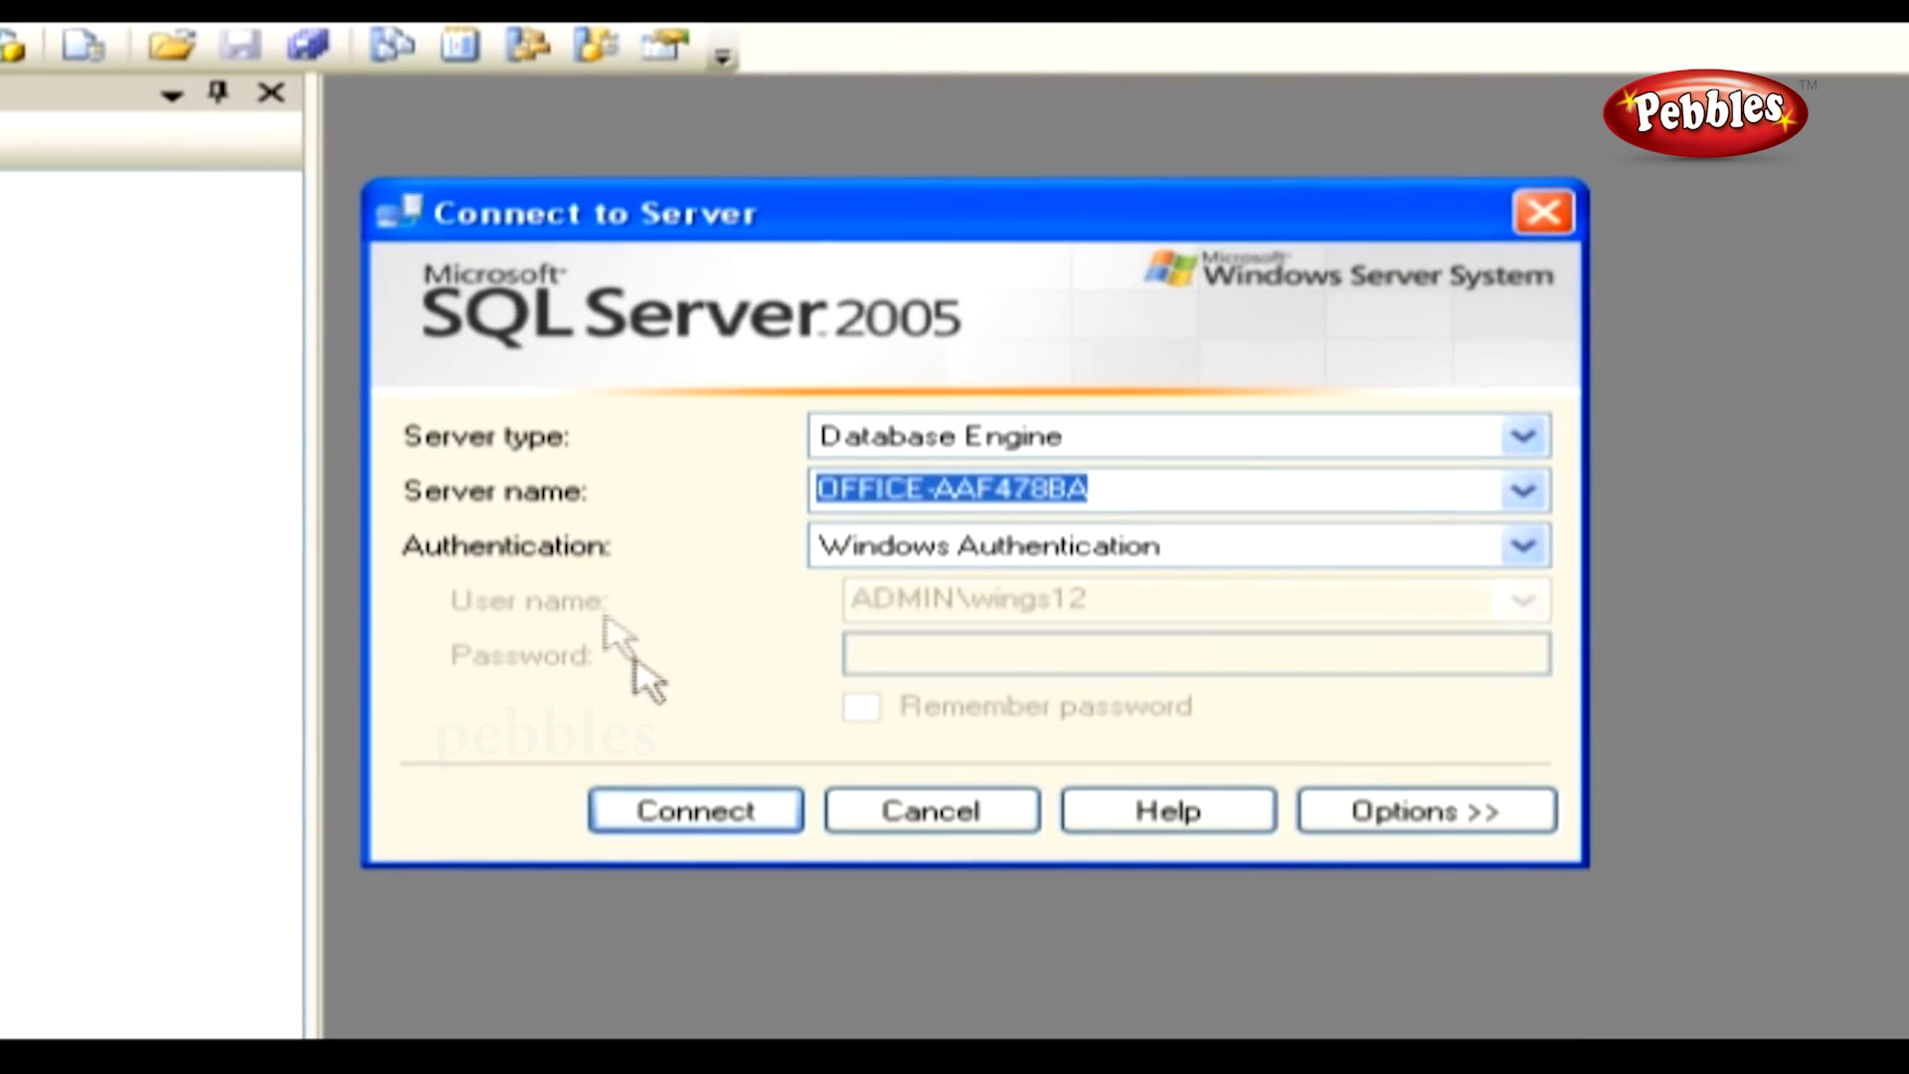
Step: Connect to the local server, expand its node and start a blank query against master
left_click(694, 810)
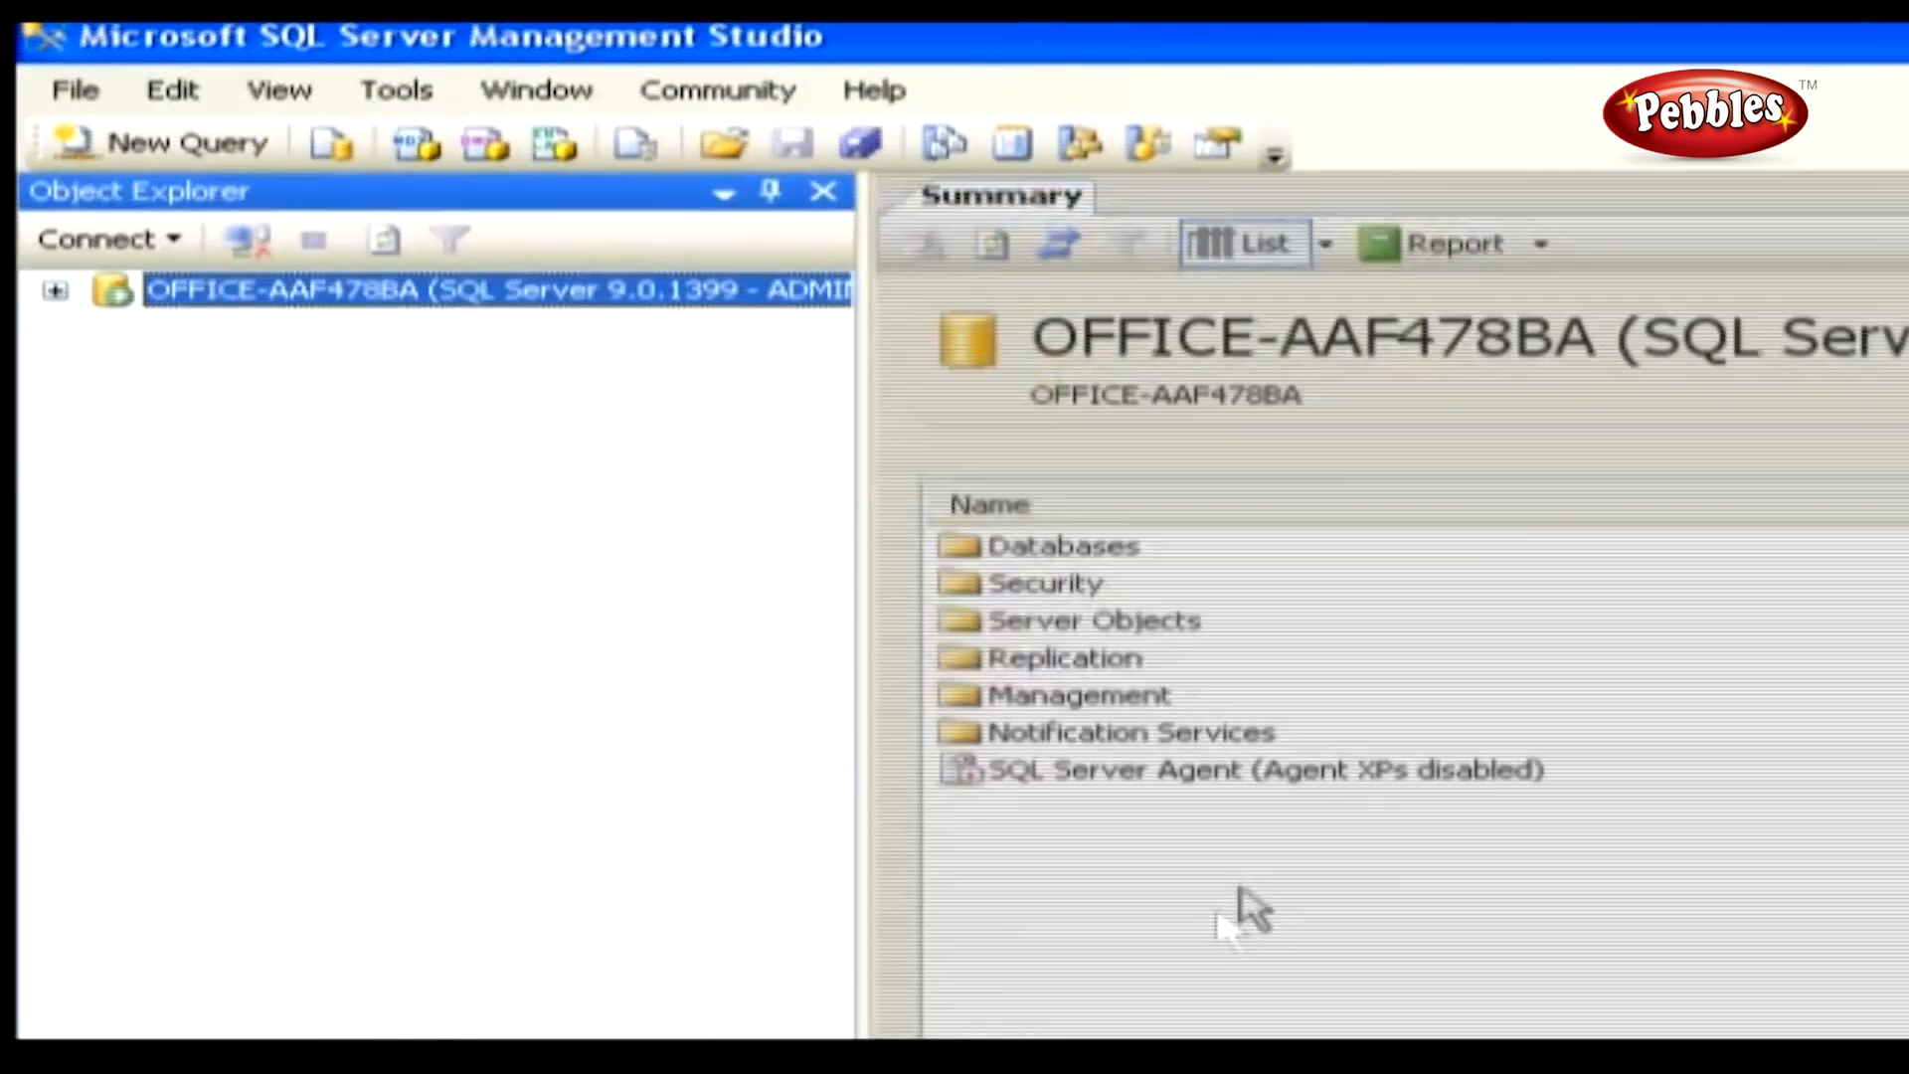
left_click(56, 290)
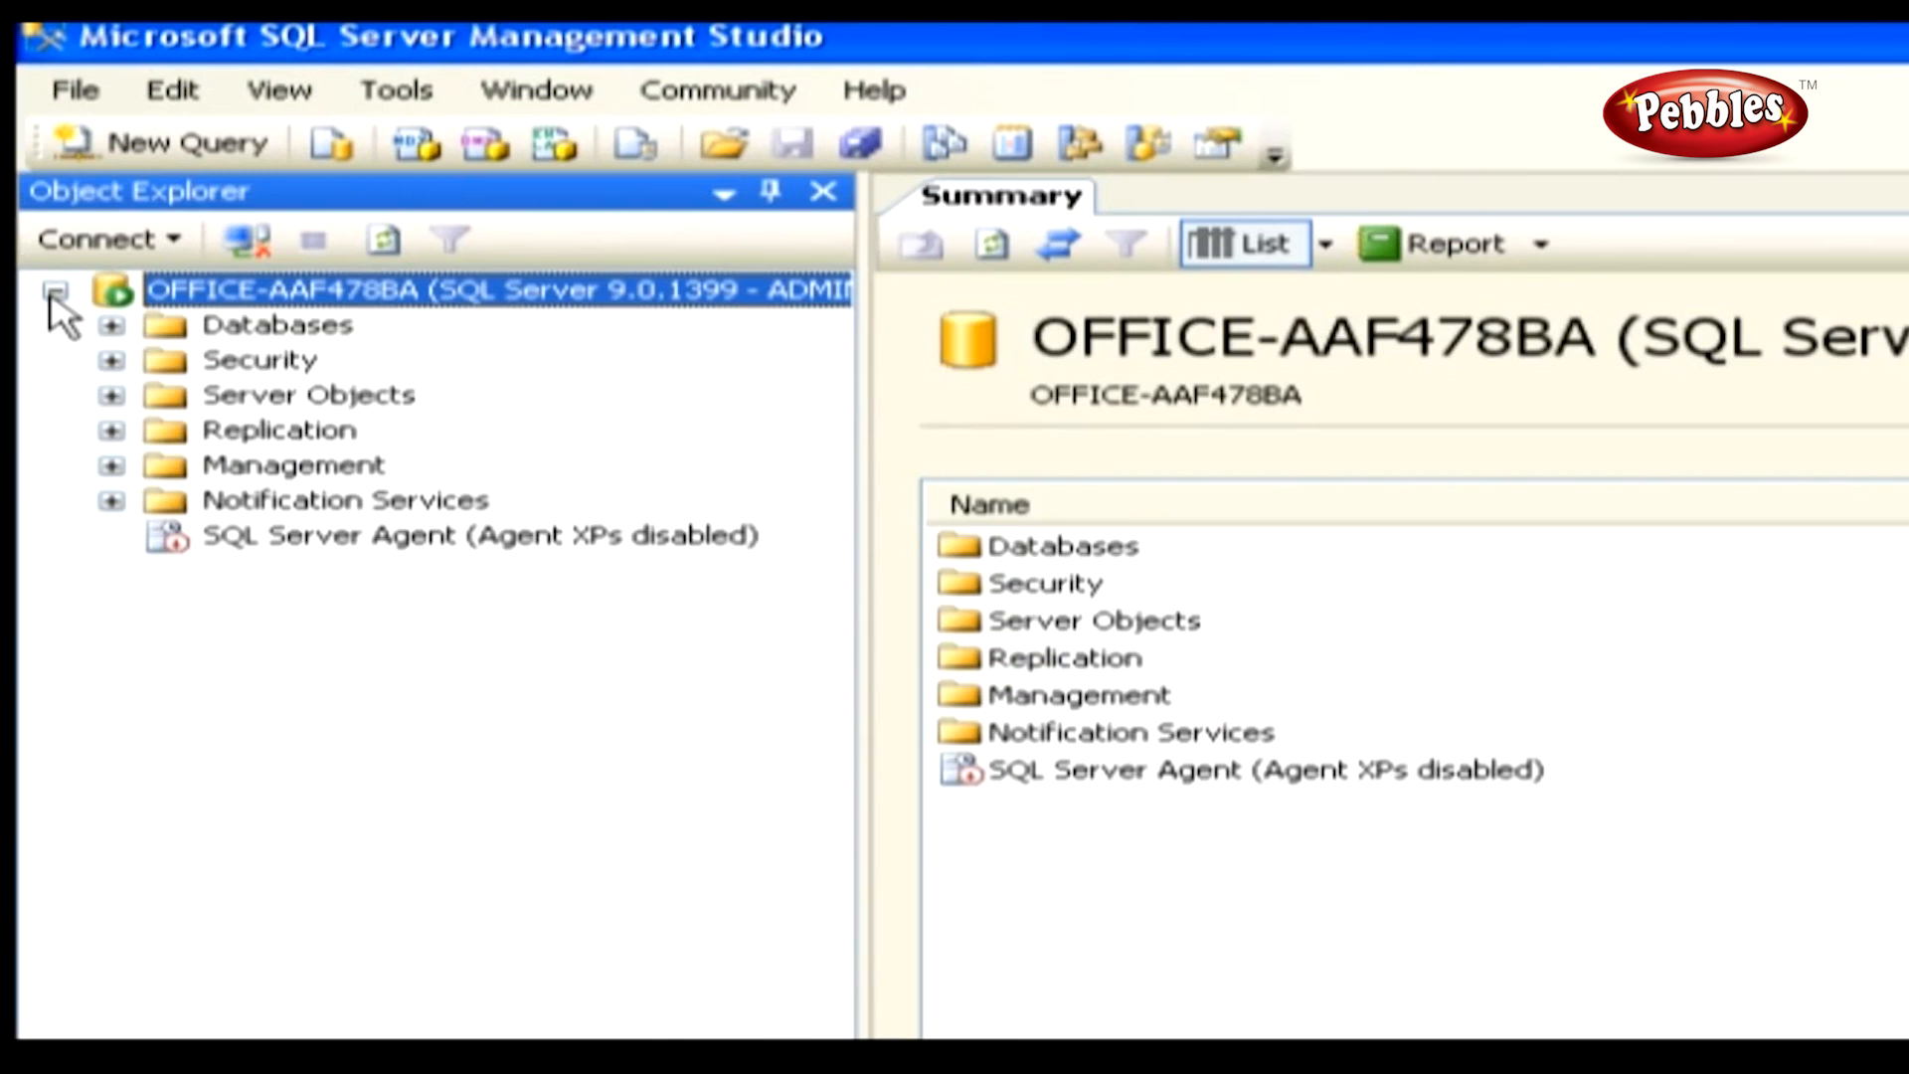
mouse_move(171, 144)
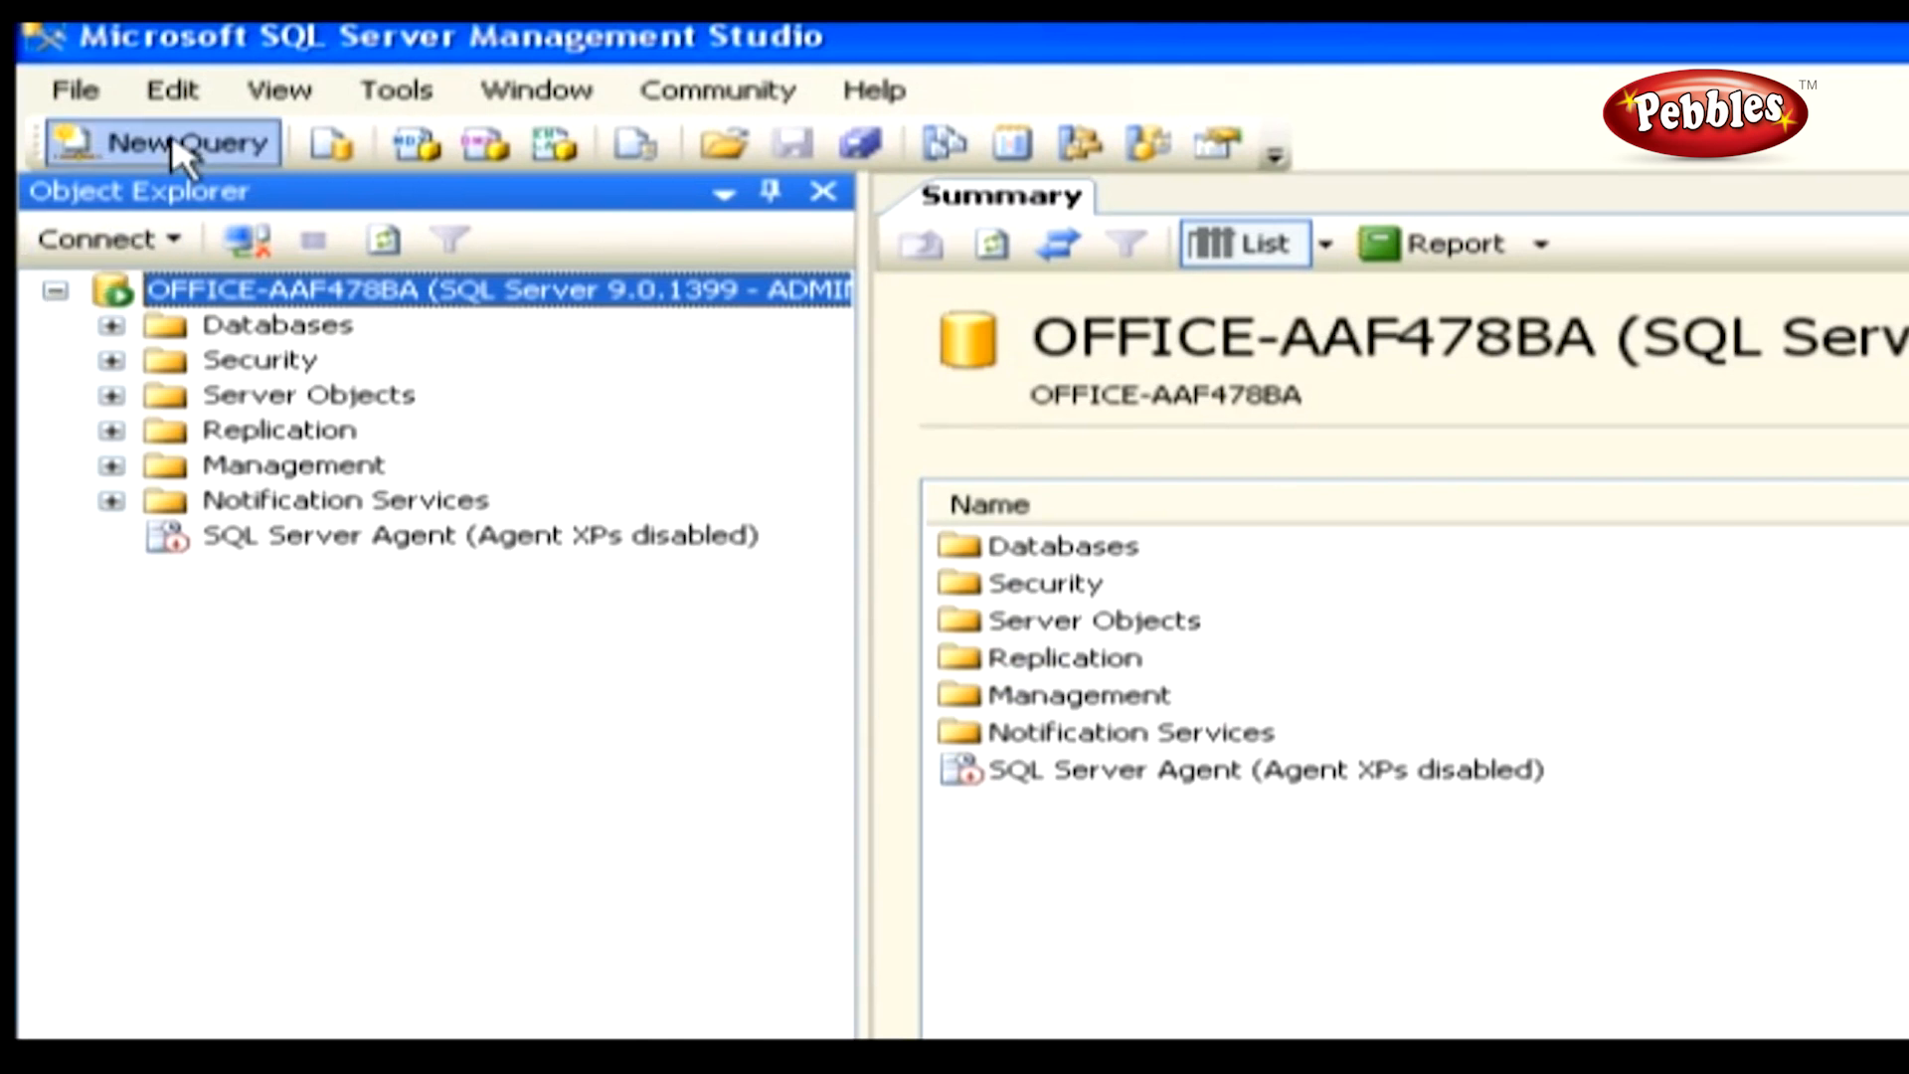
left_click(165, 144)
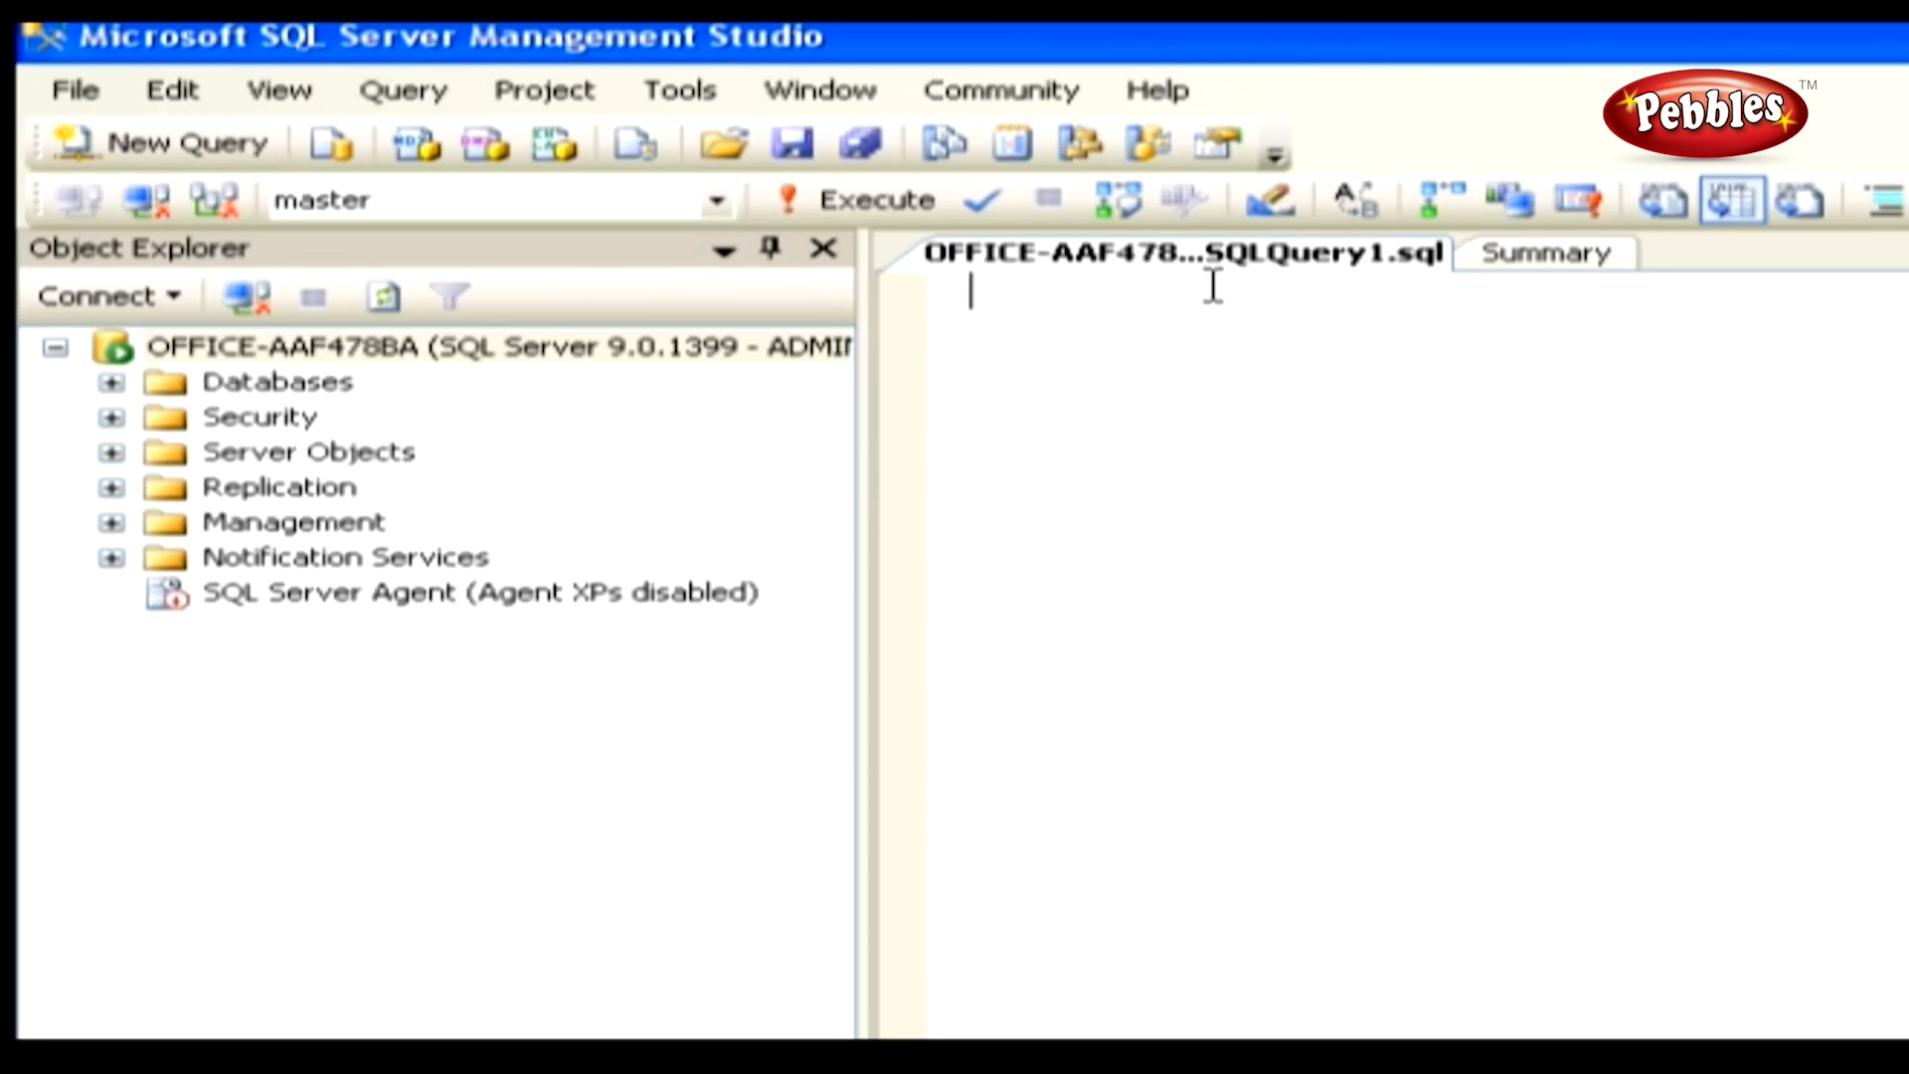
Step: Run 'create database EMP' and expand Databases to show the new EMP database
type("create database EMP")
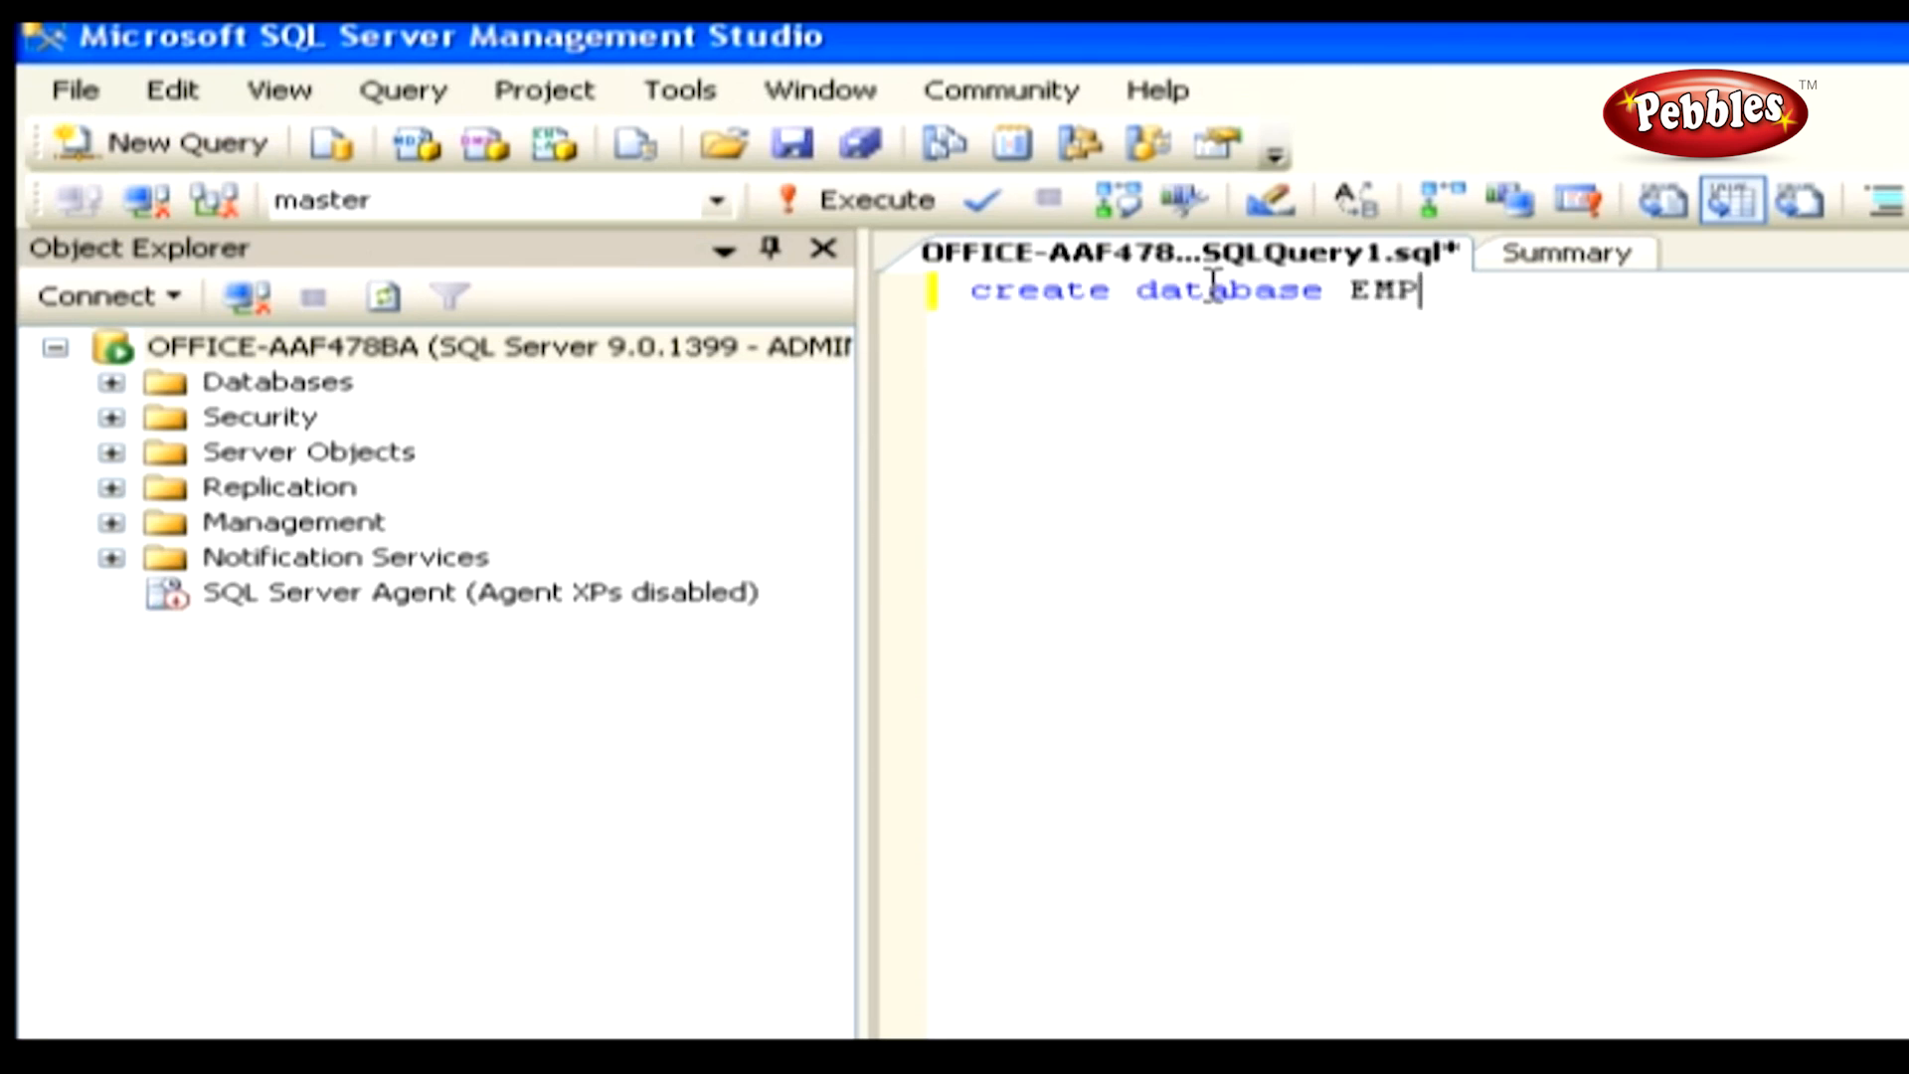
mouse_move(1354, 460)
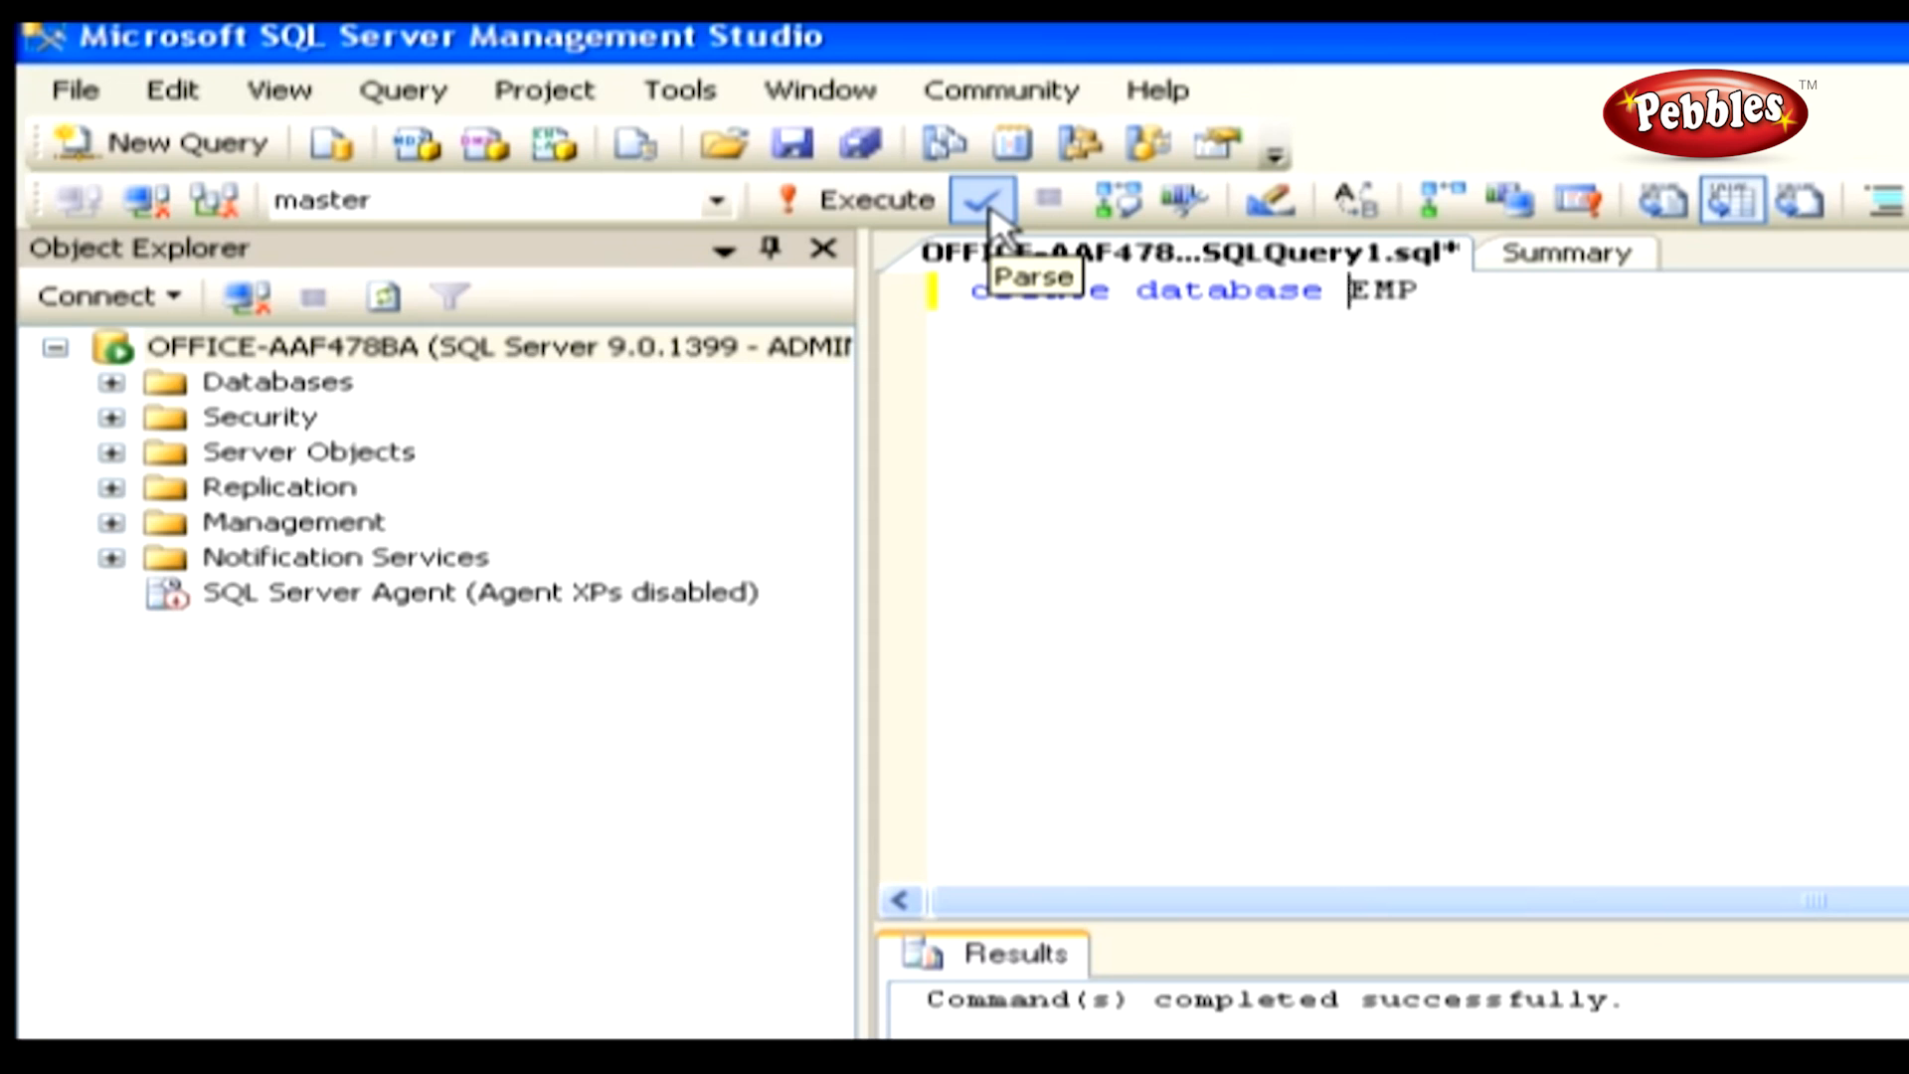
left_click(985, 199)
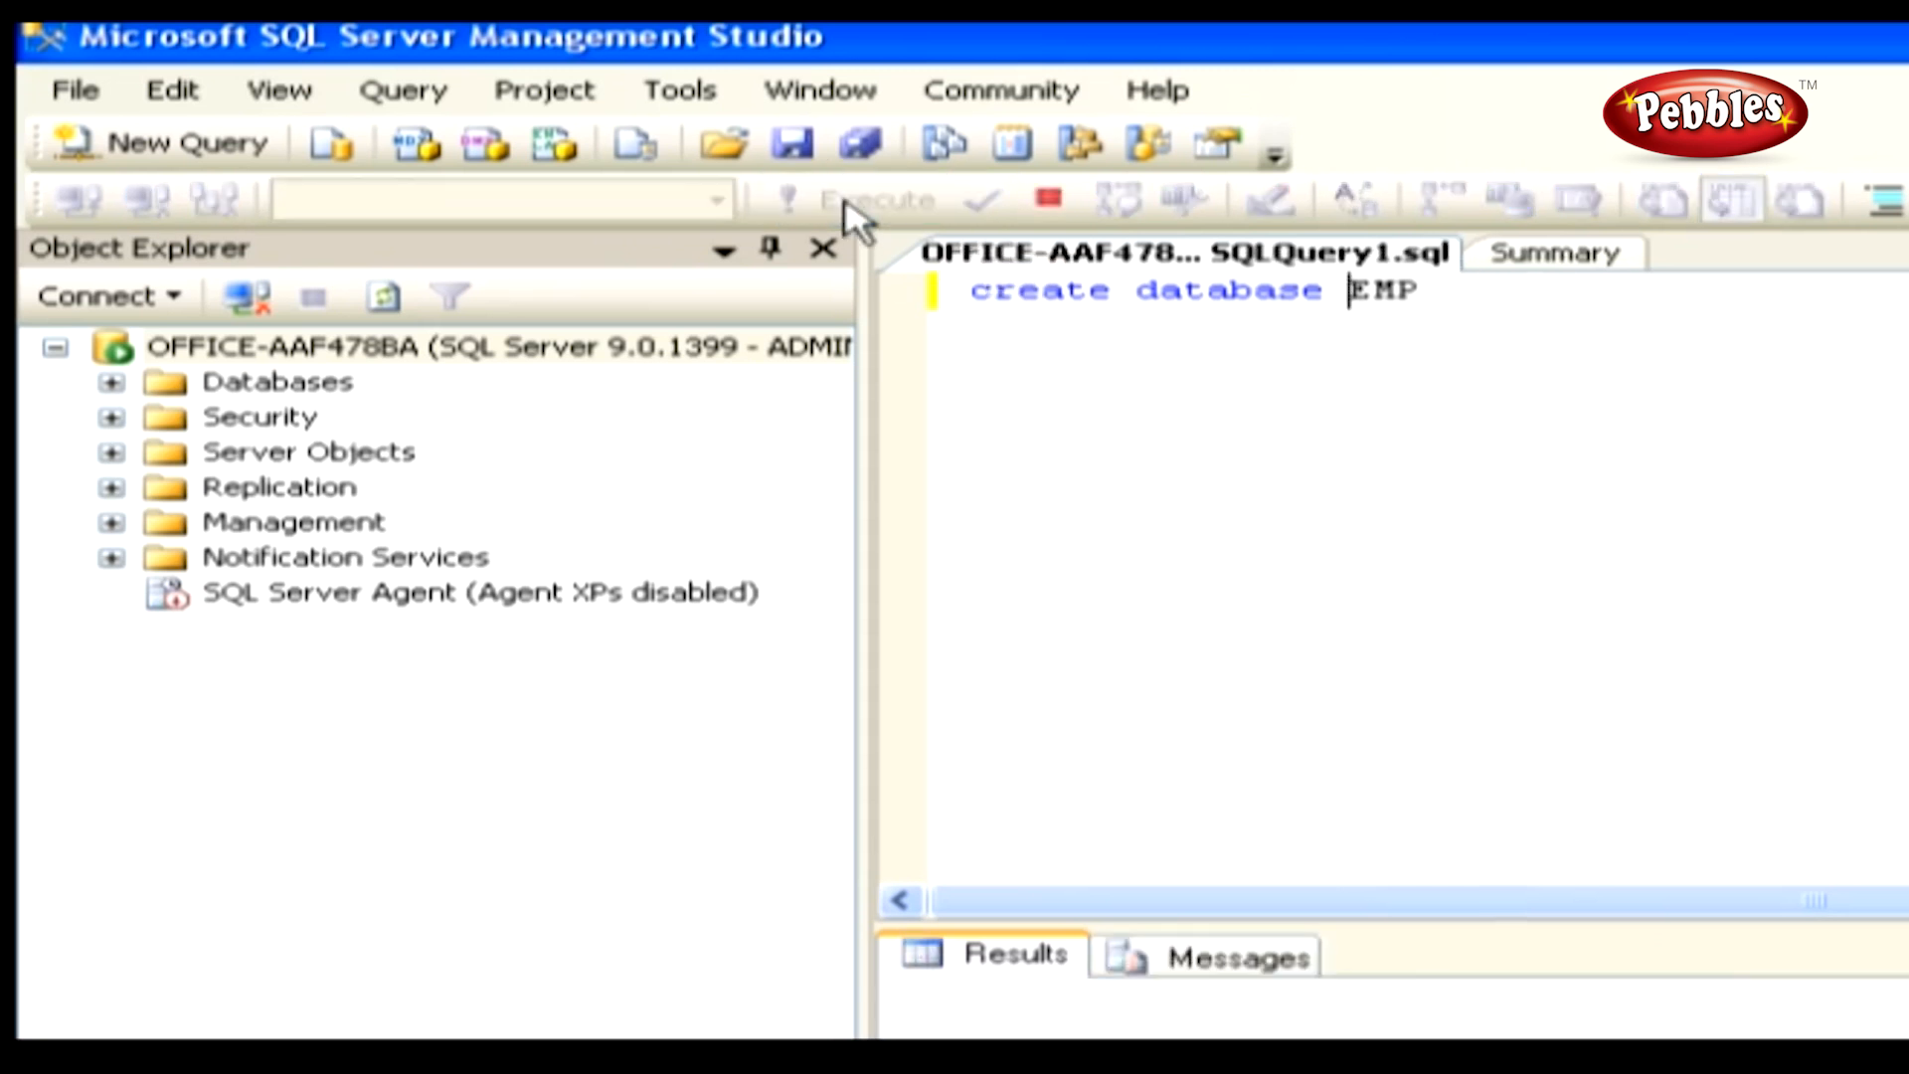
left_click(875, 199)
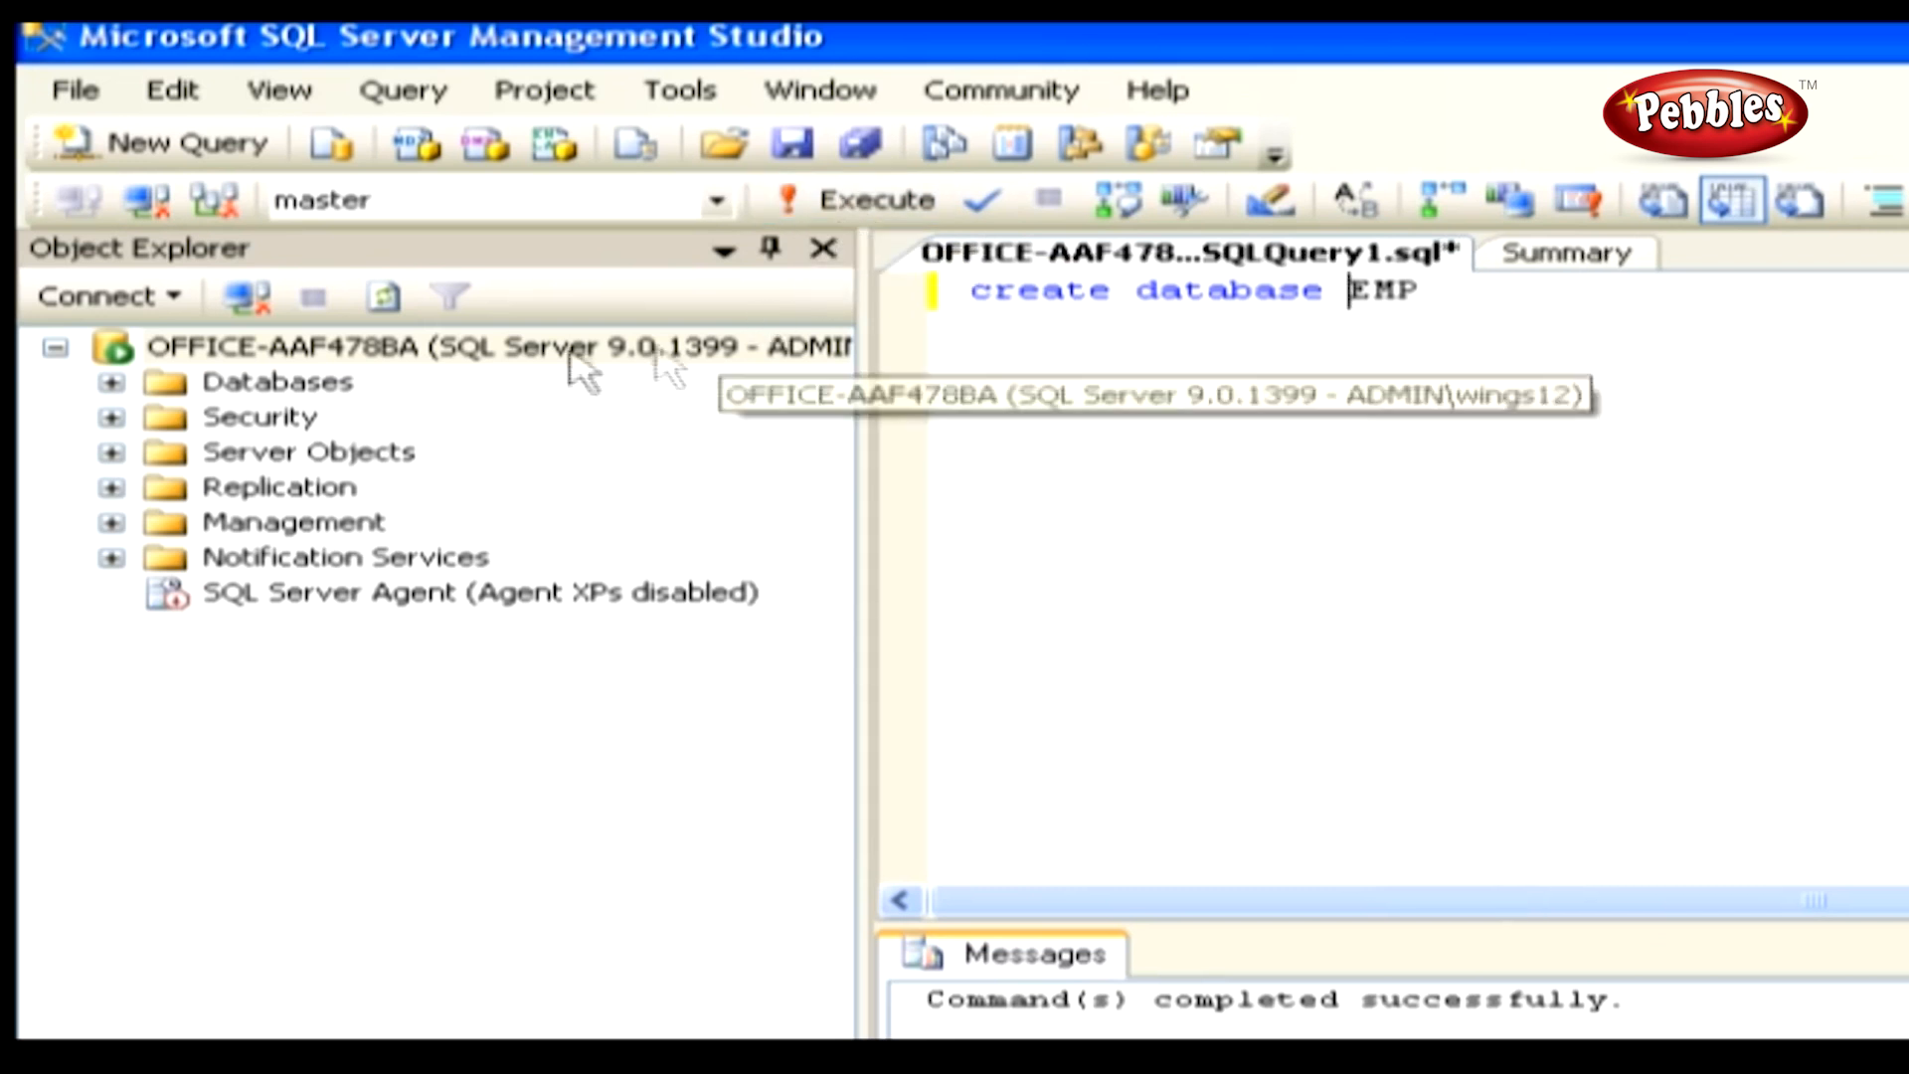
left_click(382, 296)
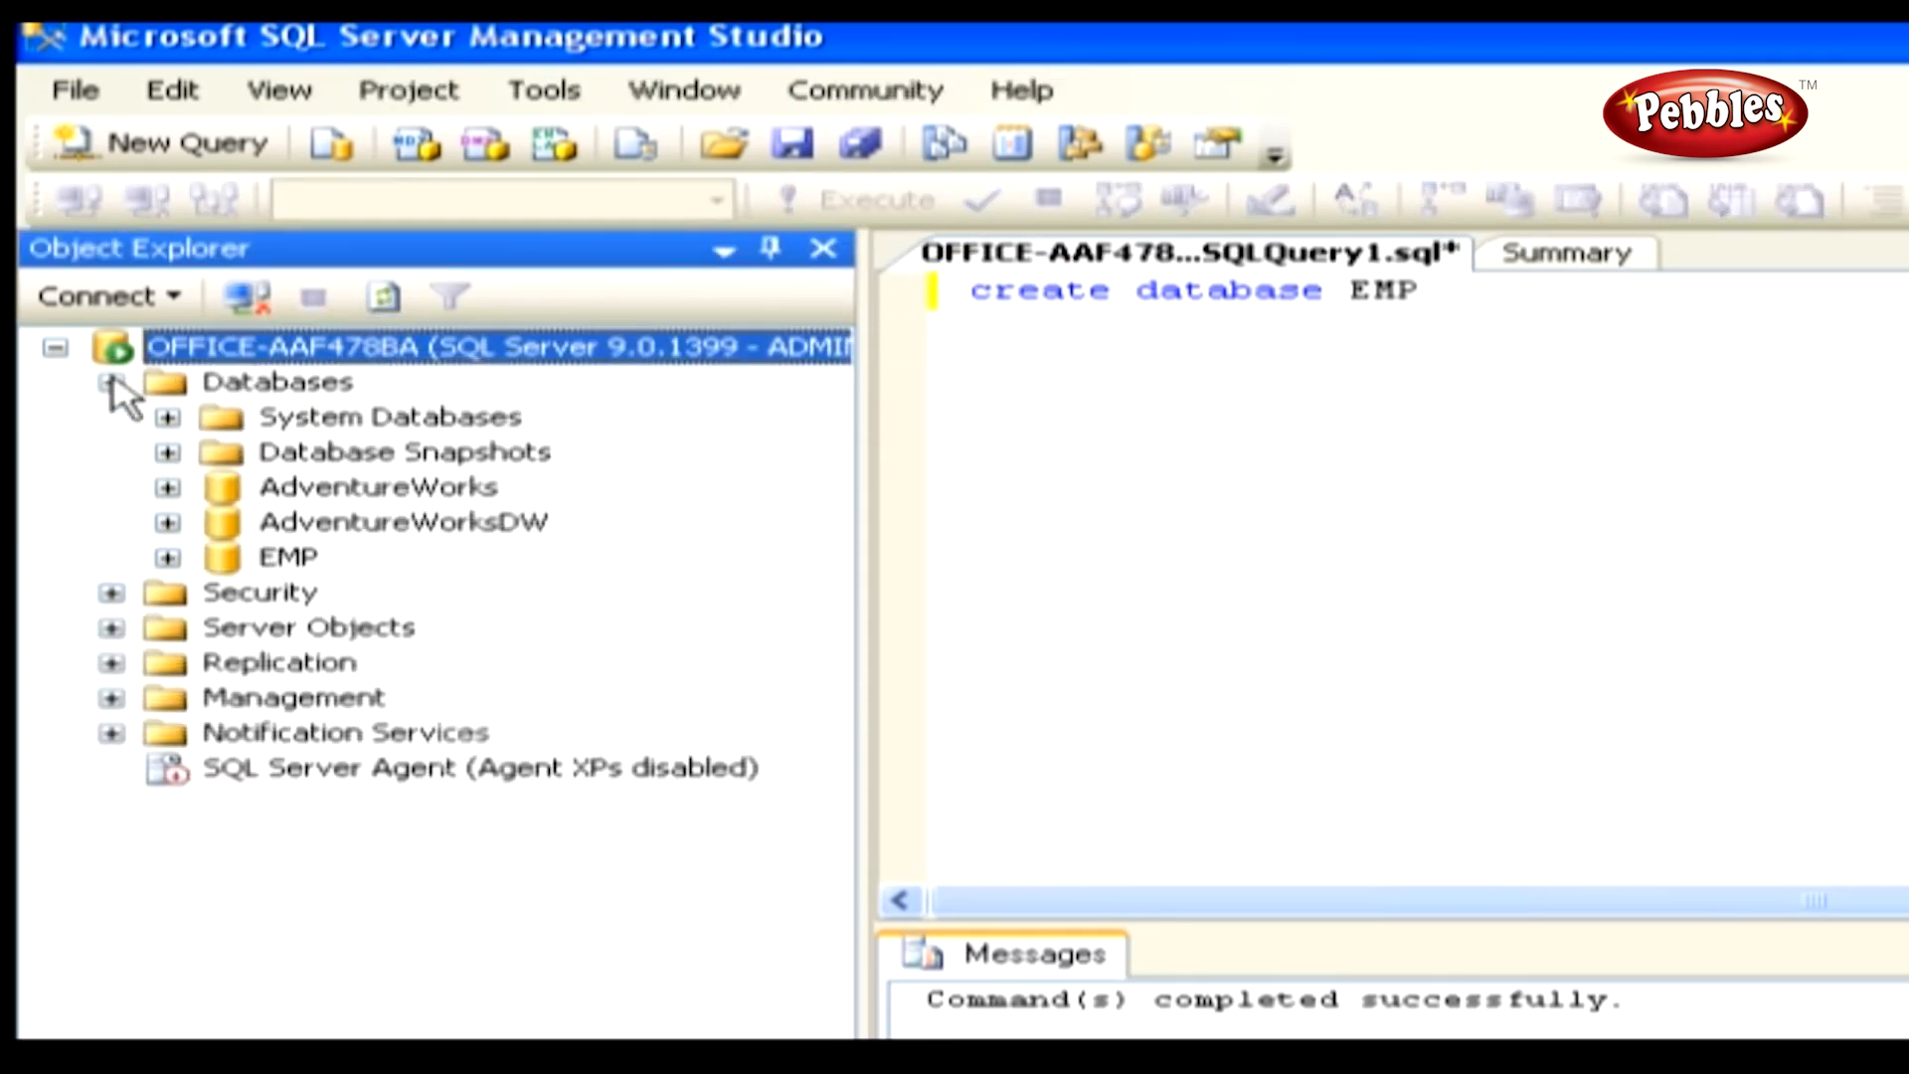
left_click(110, 382)
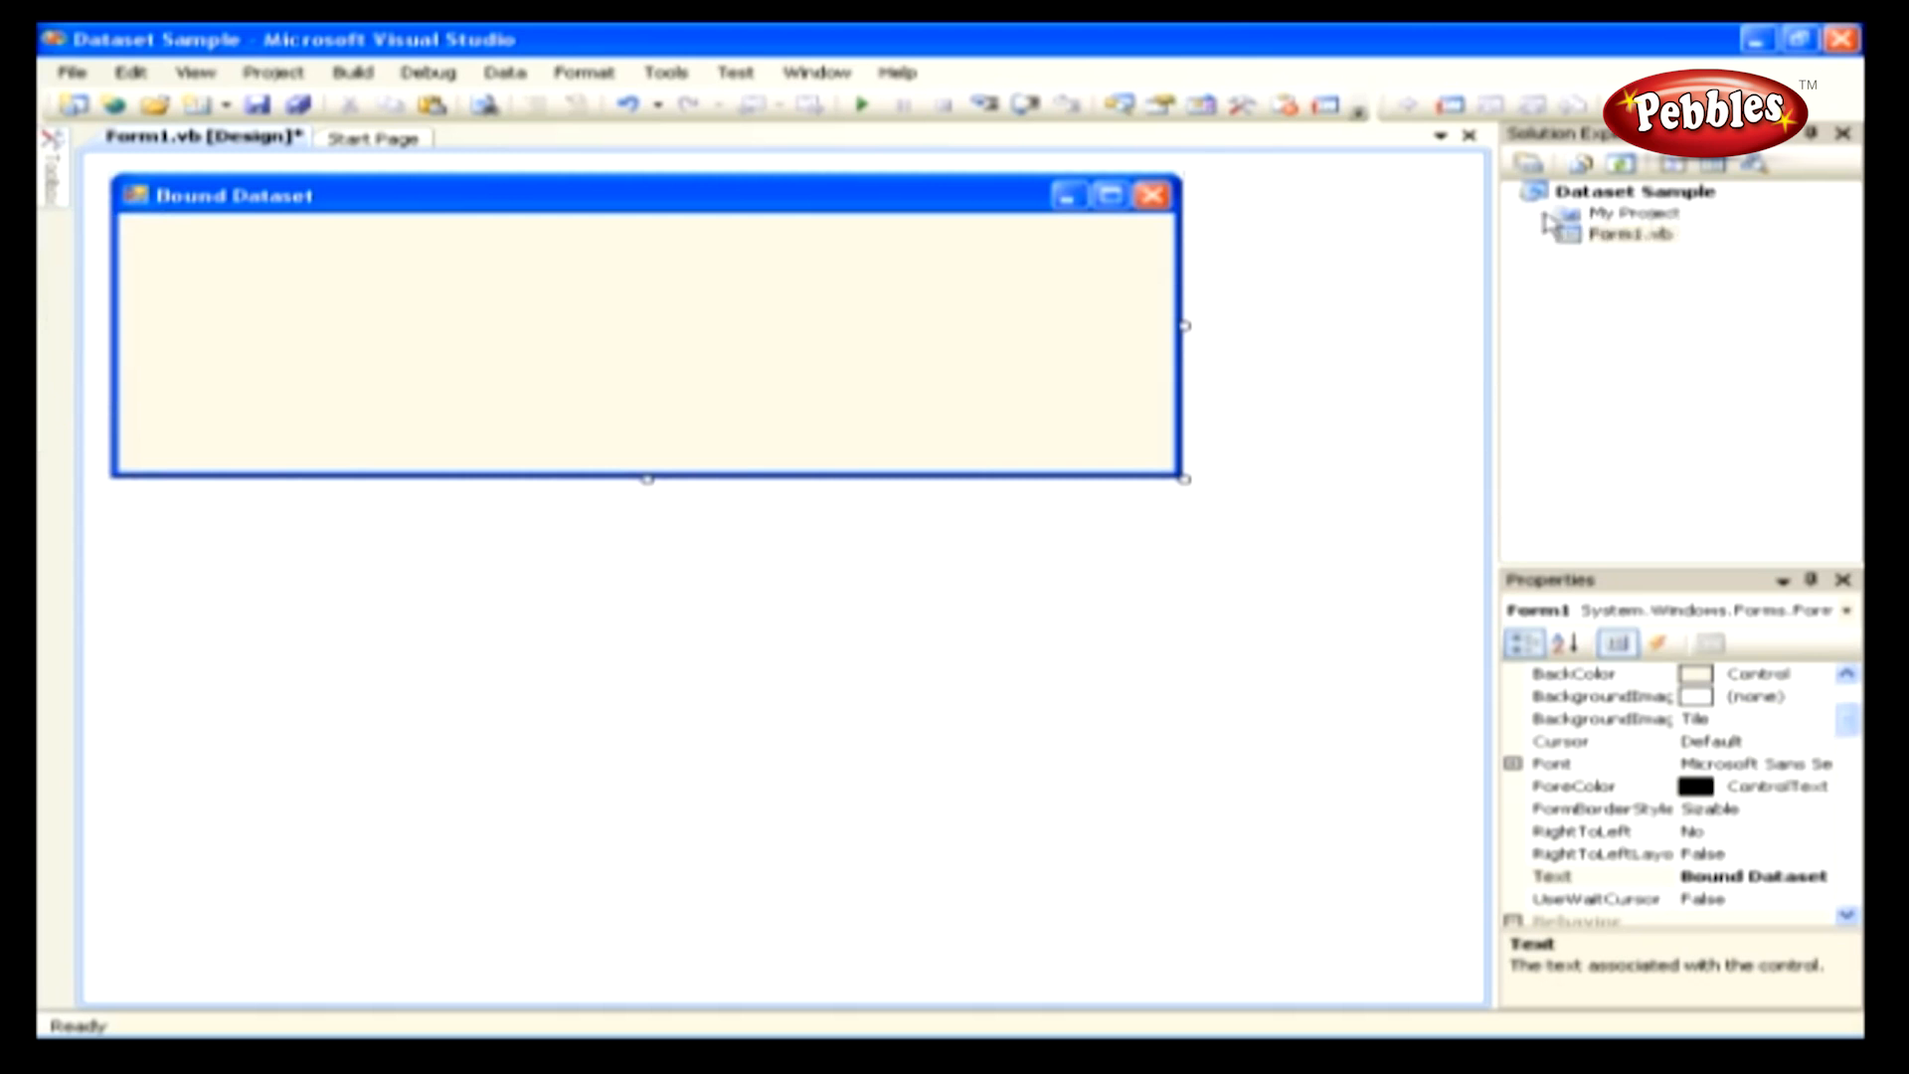
mouse_move(1130, 356)
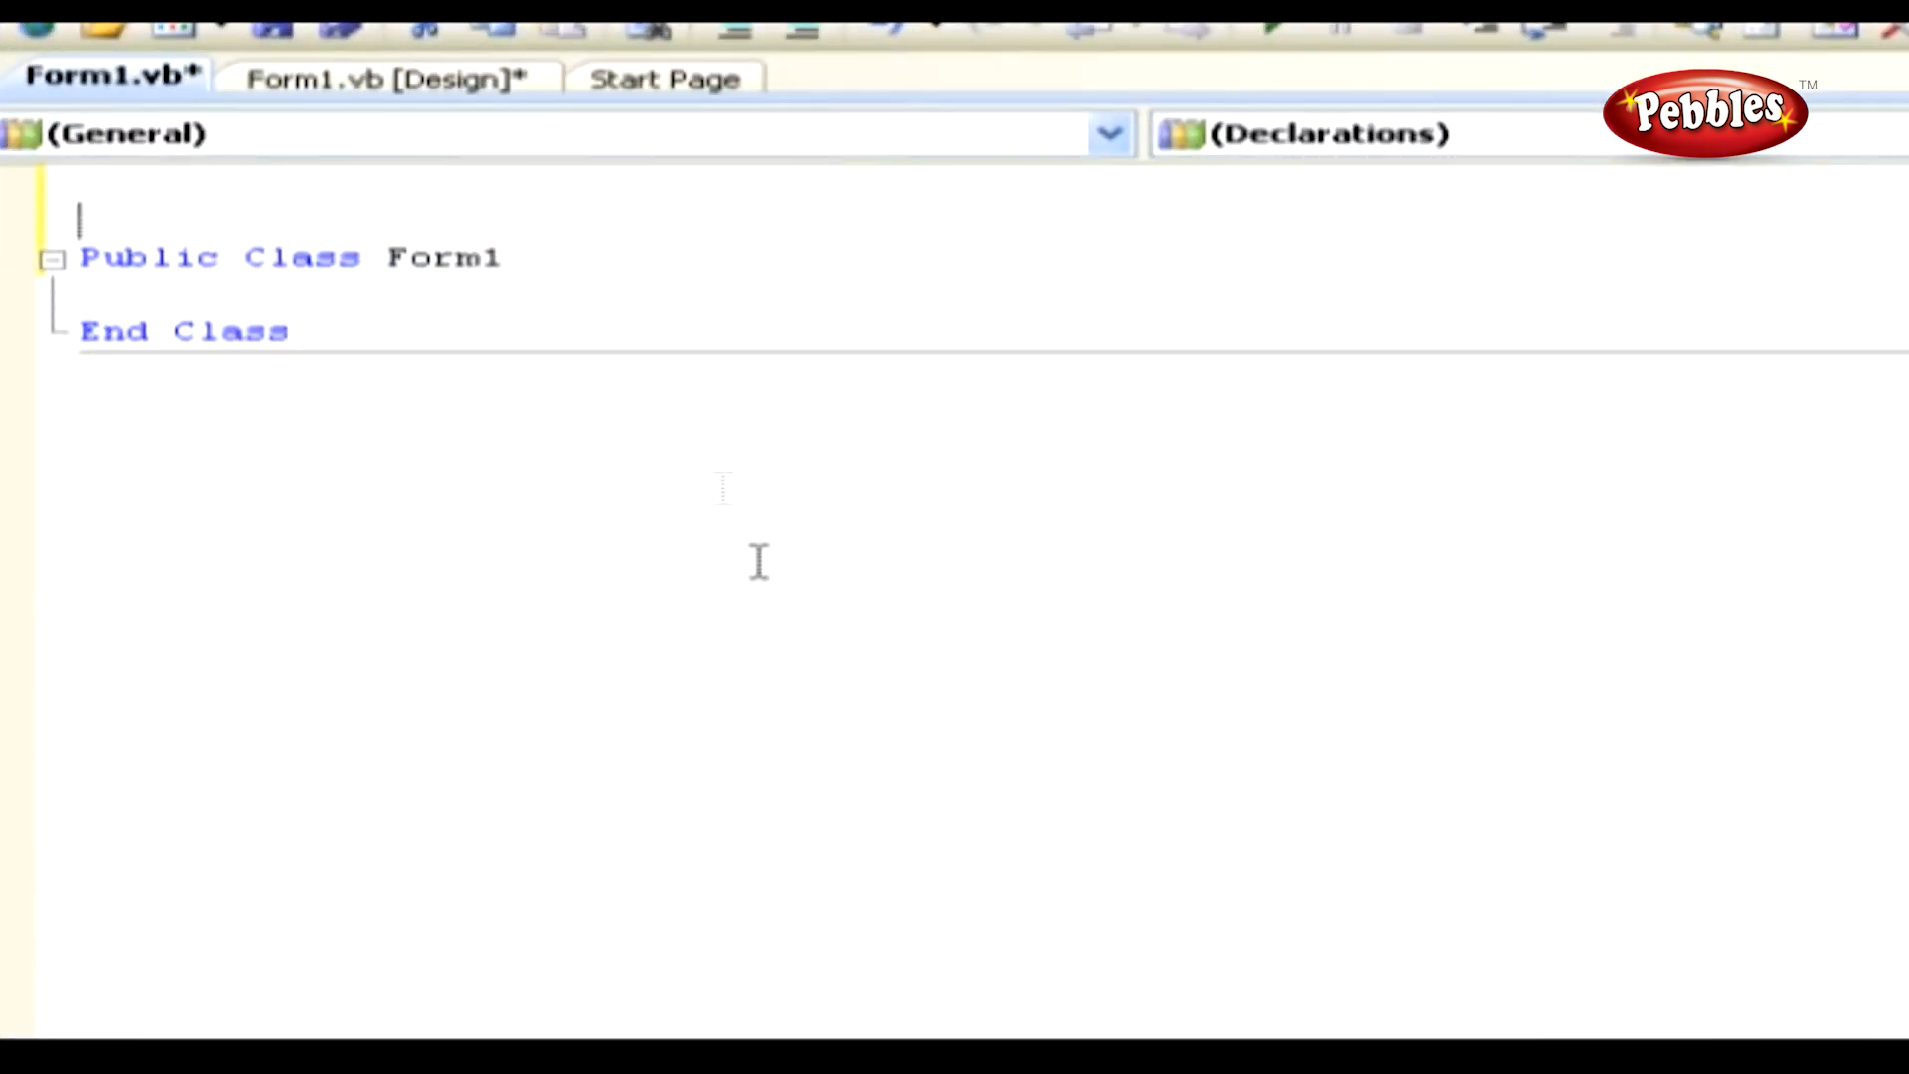
Step: Import Data and SqlClient namespaces and create the Form1_Load handler with the grid-binding code
type("' Import Data and SqlClient namespaces...")
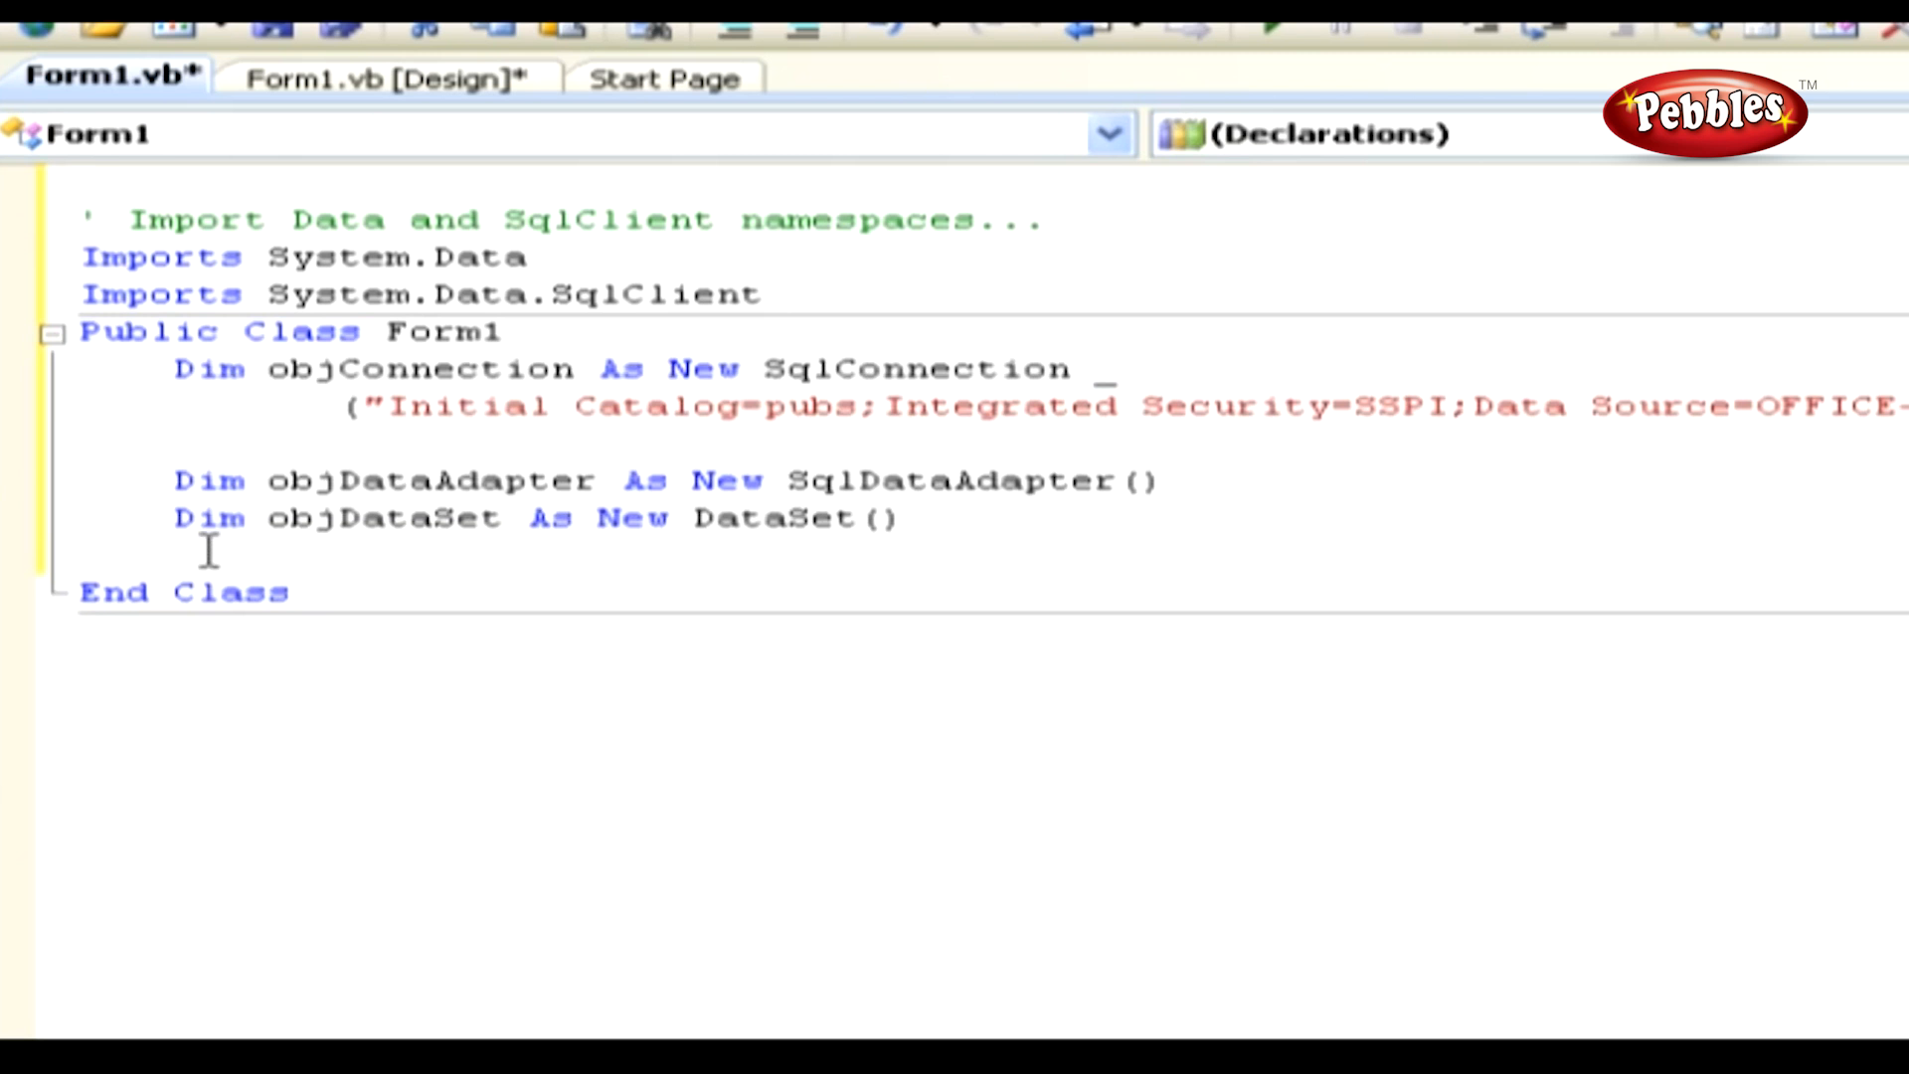
left_click(1106, 133)
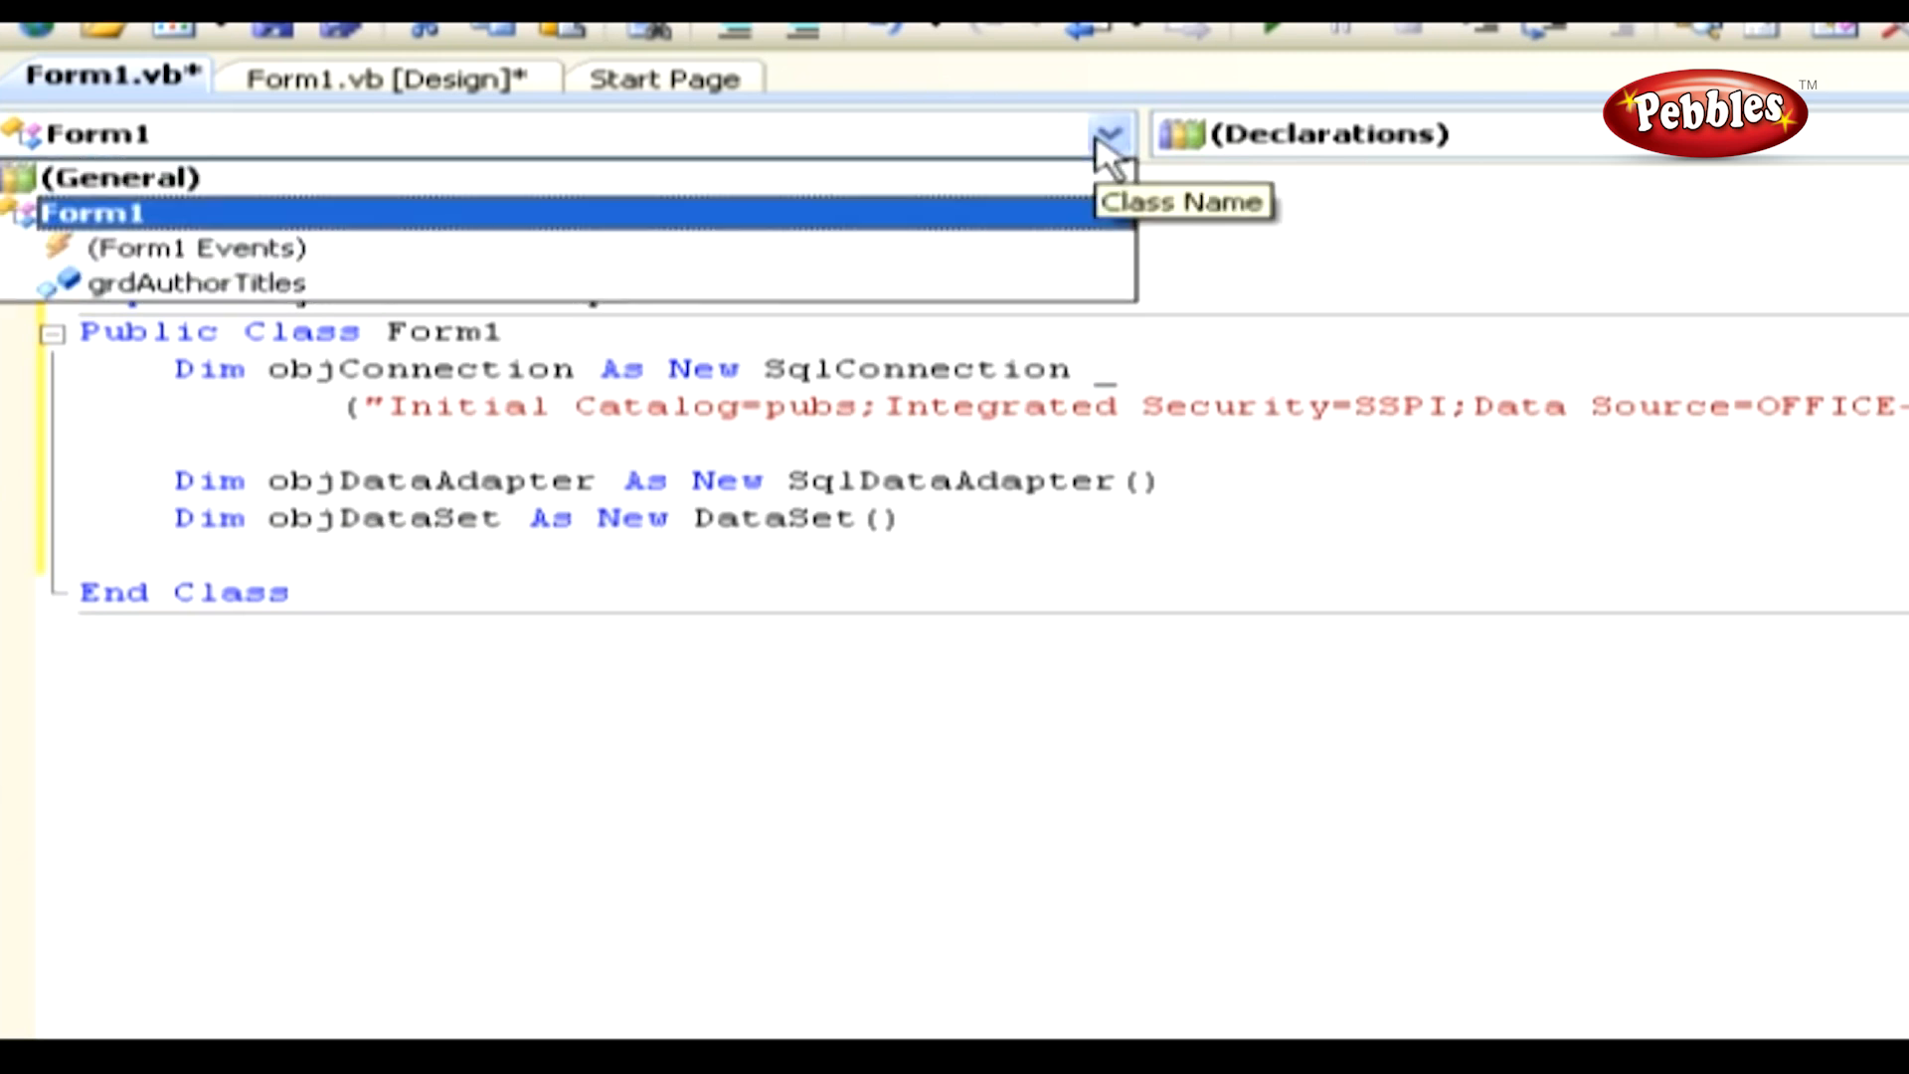
left_click(197, 246)
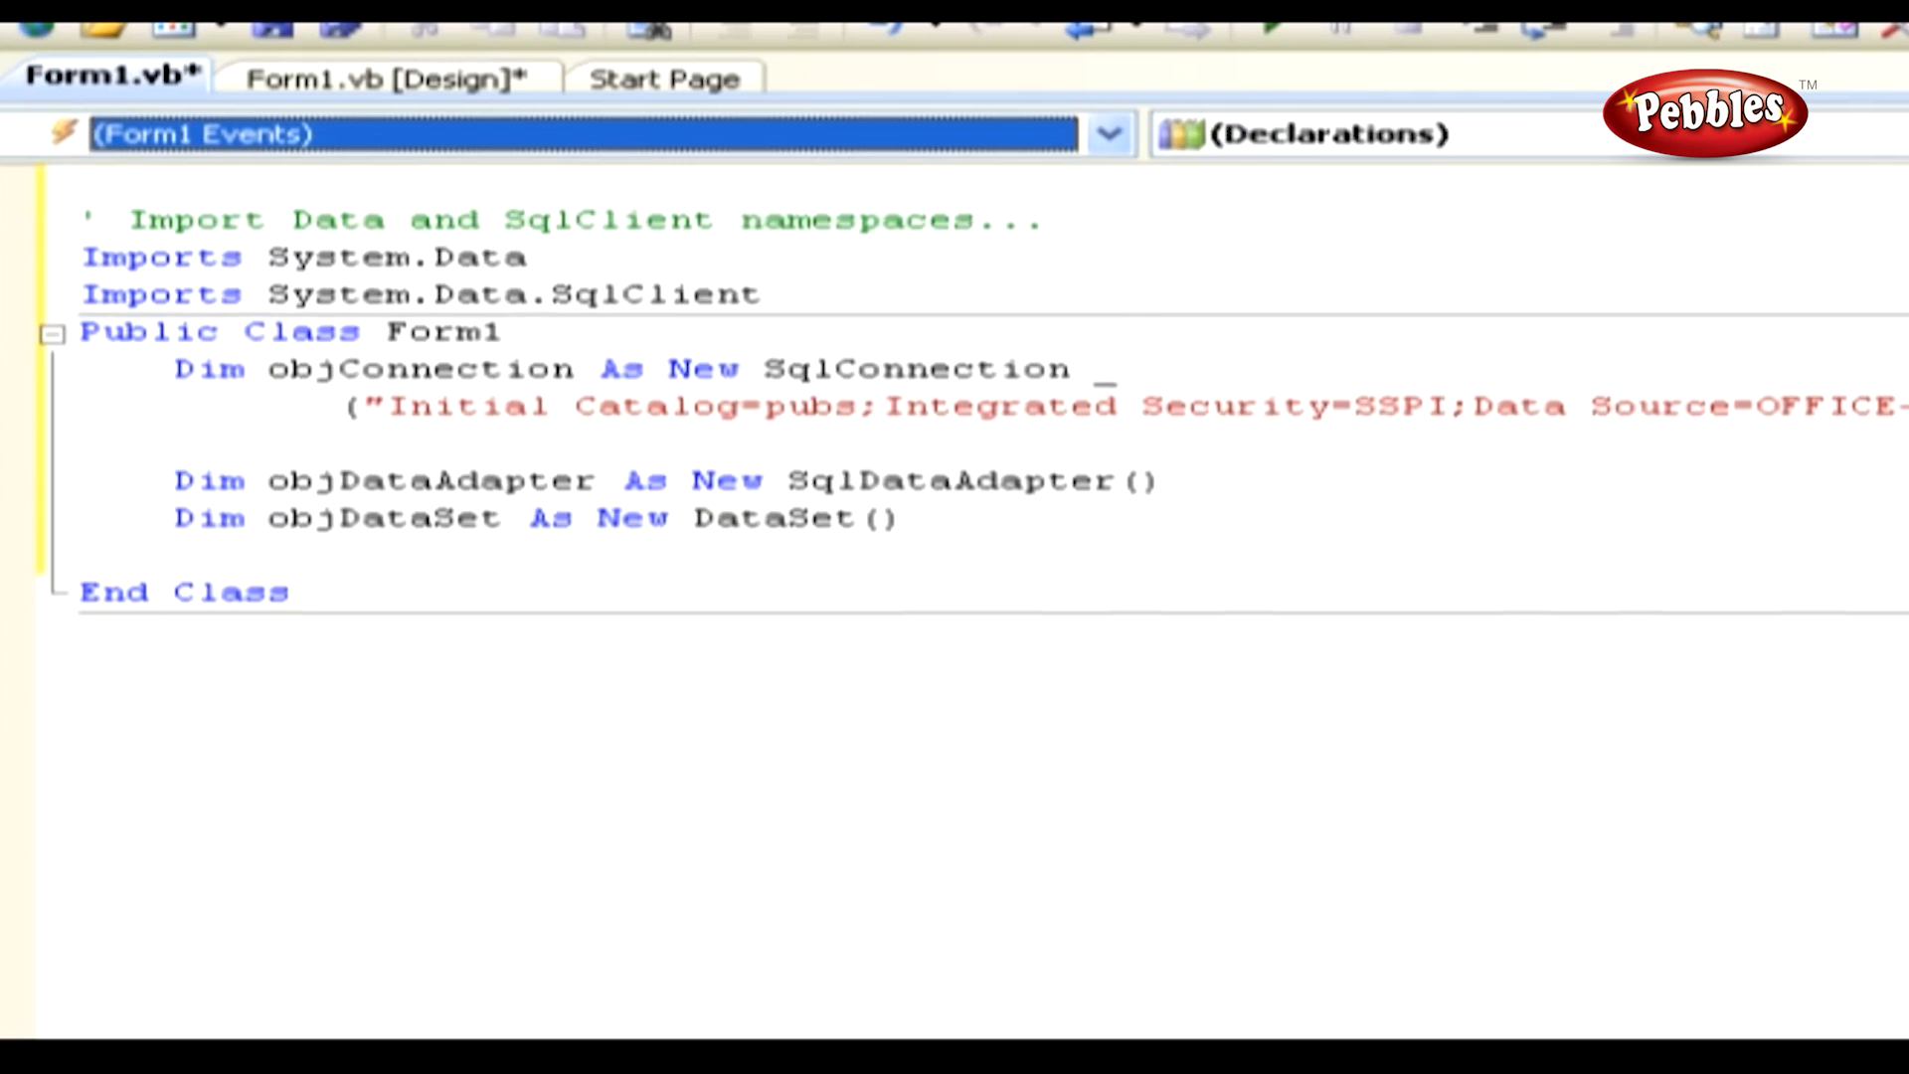
left_click(1175, 133)
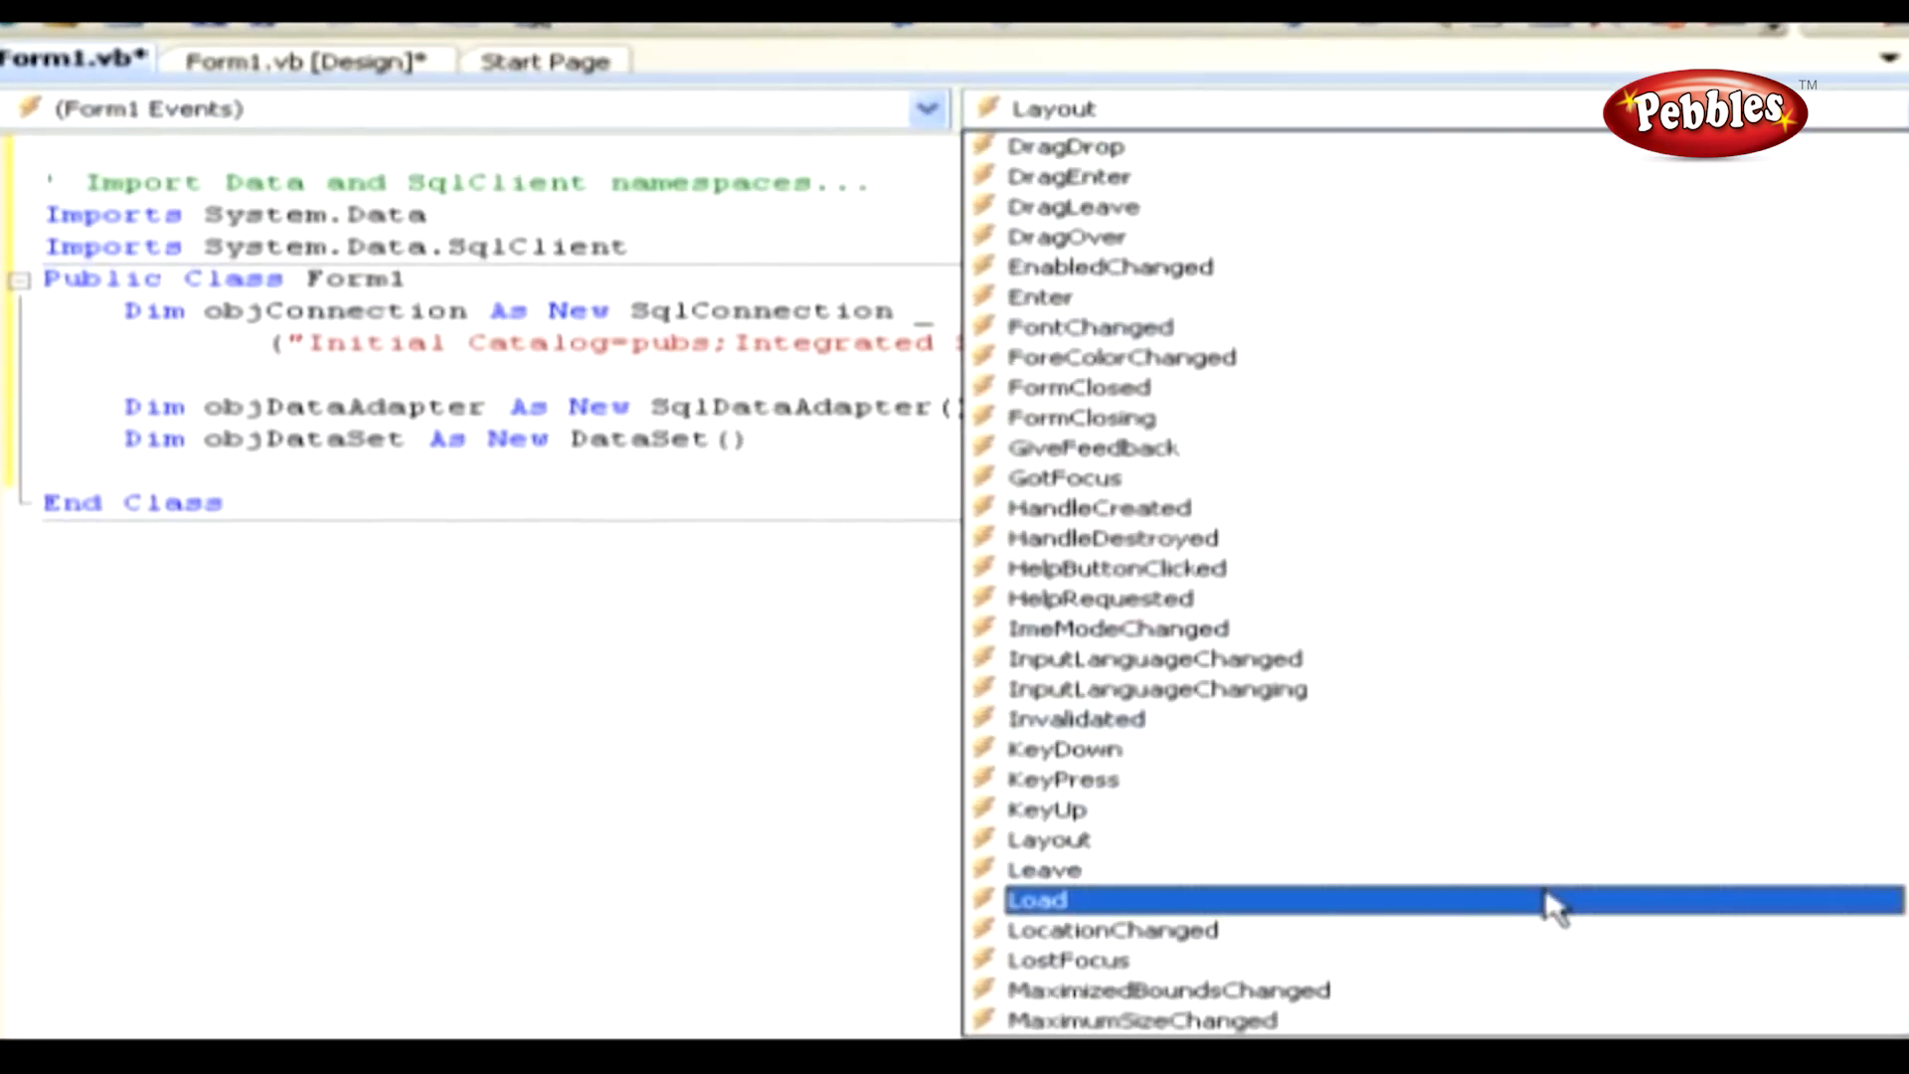
left_click(1038, 899)
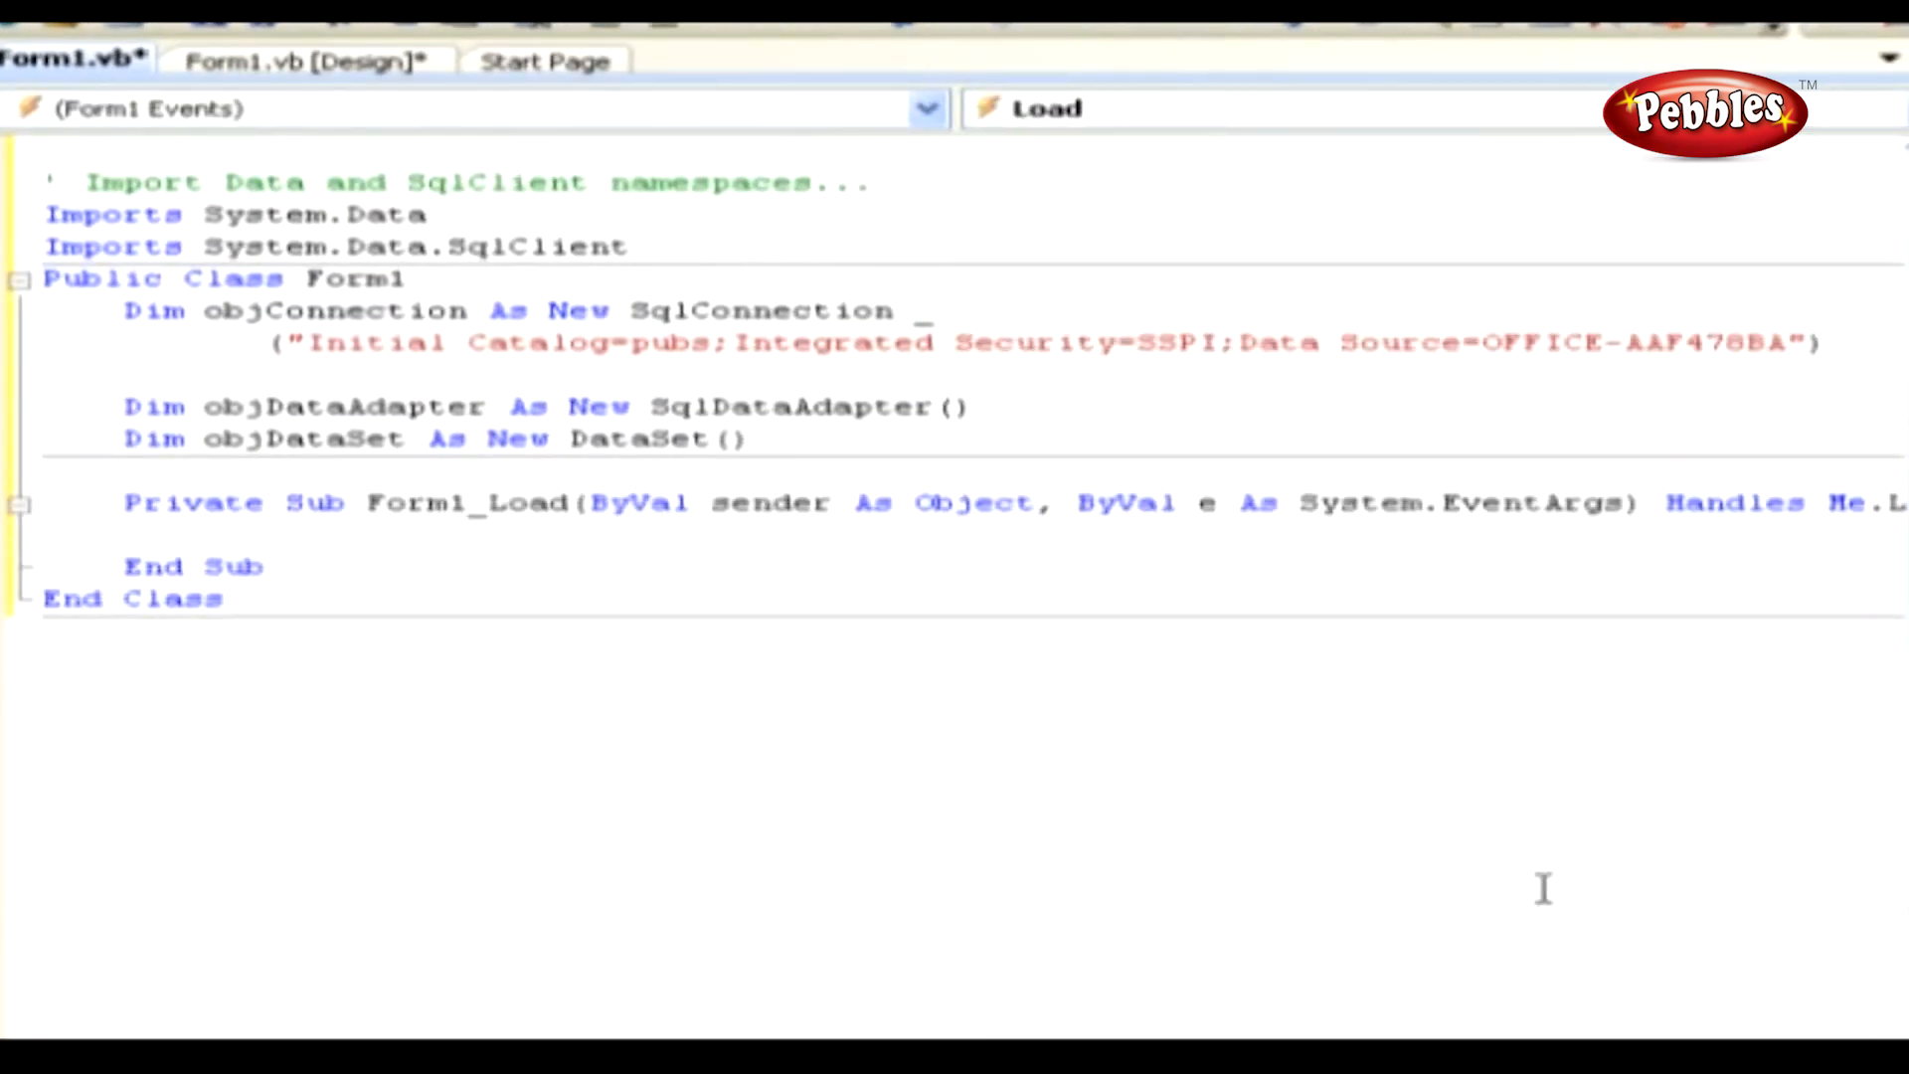
left_click(207, 533)
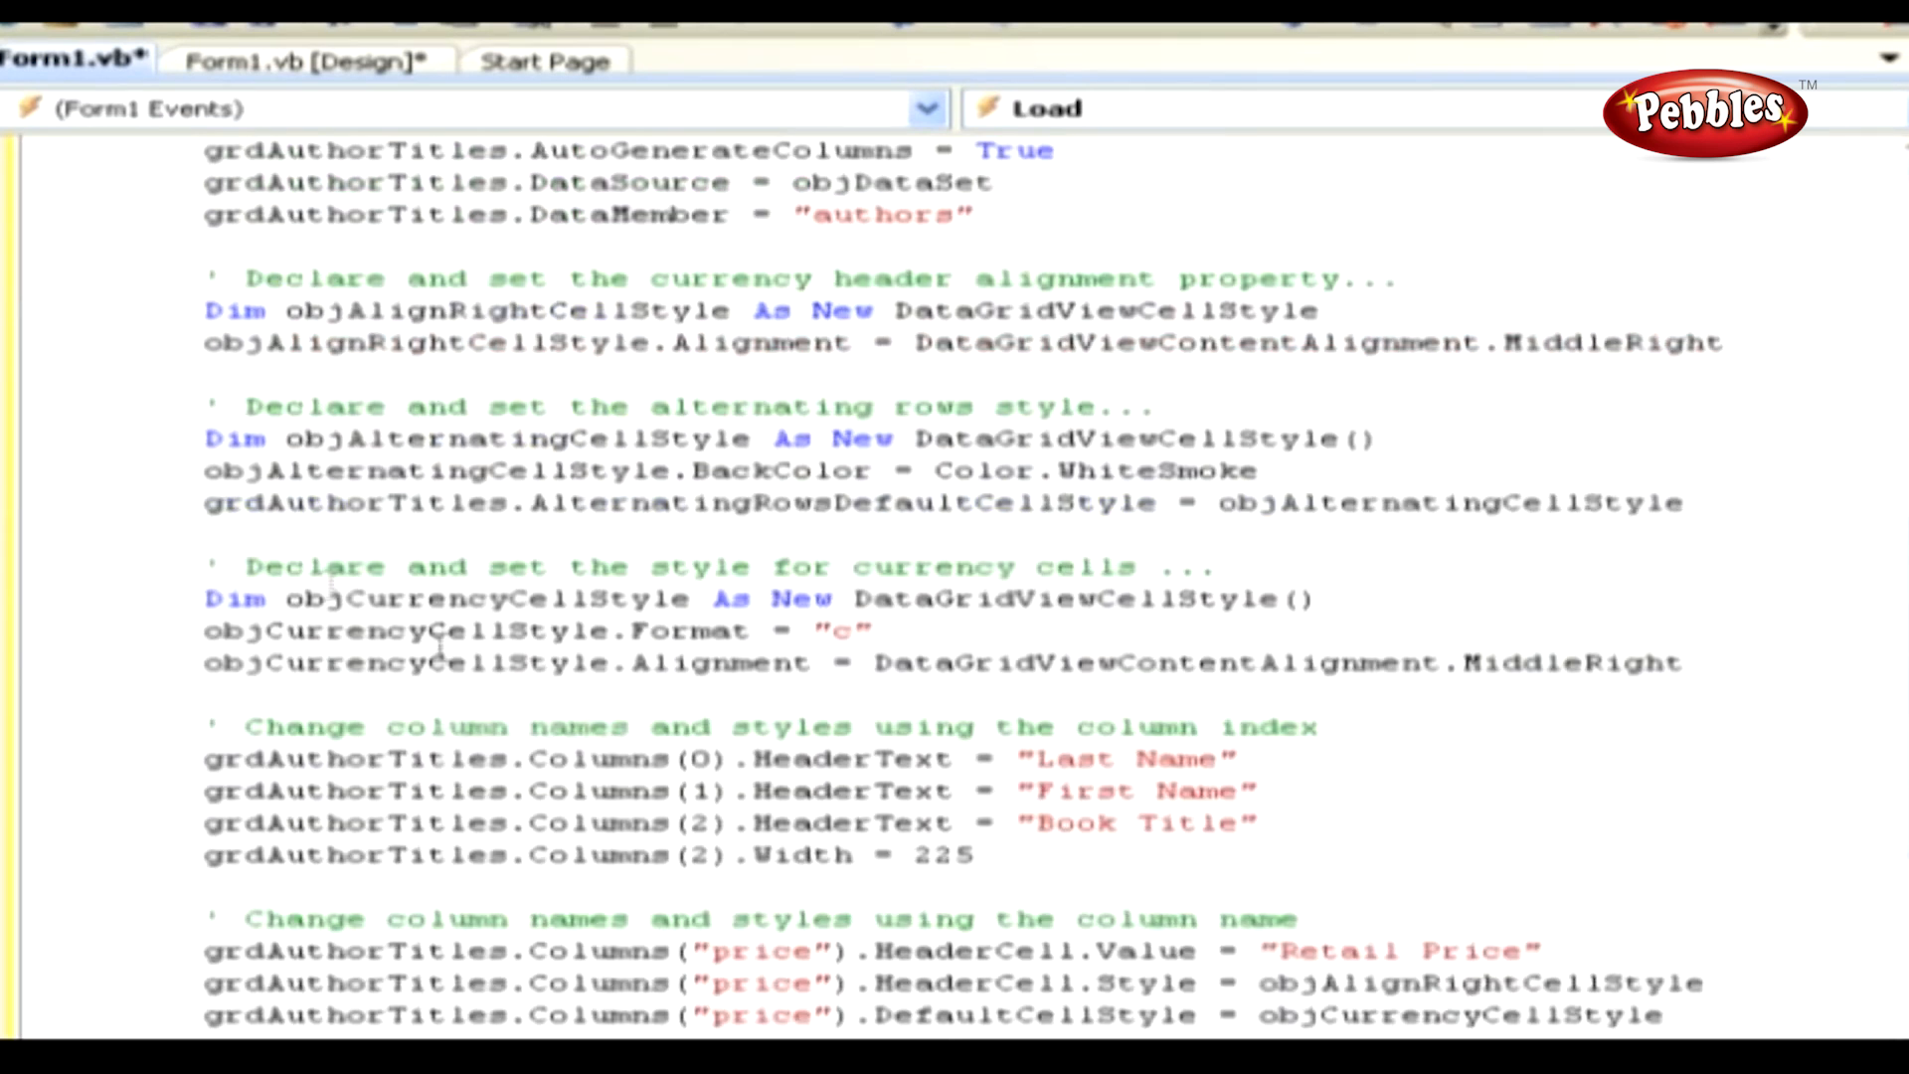
scroll("down", 3)
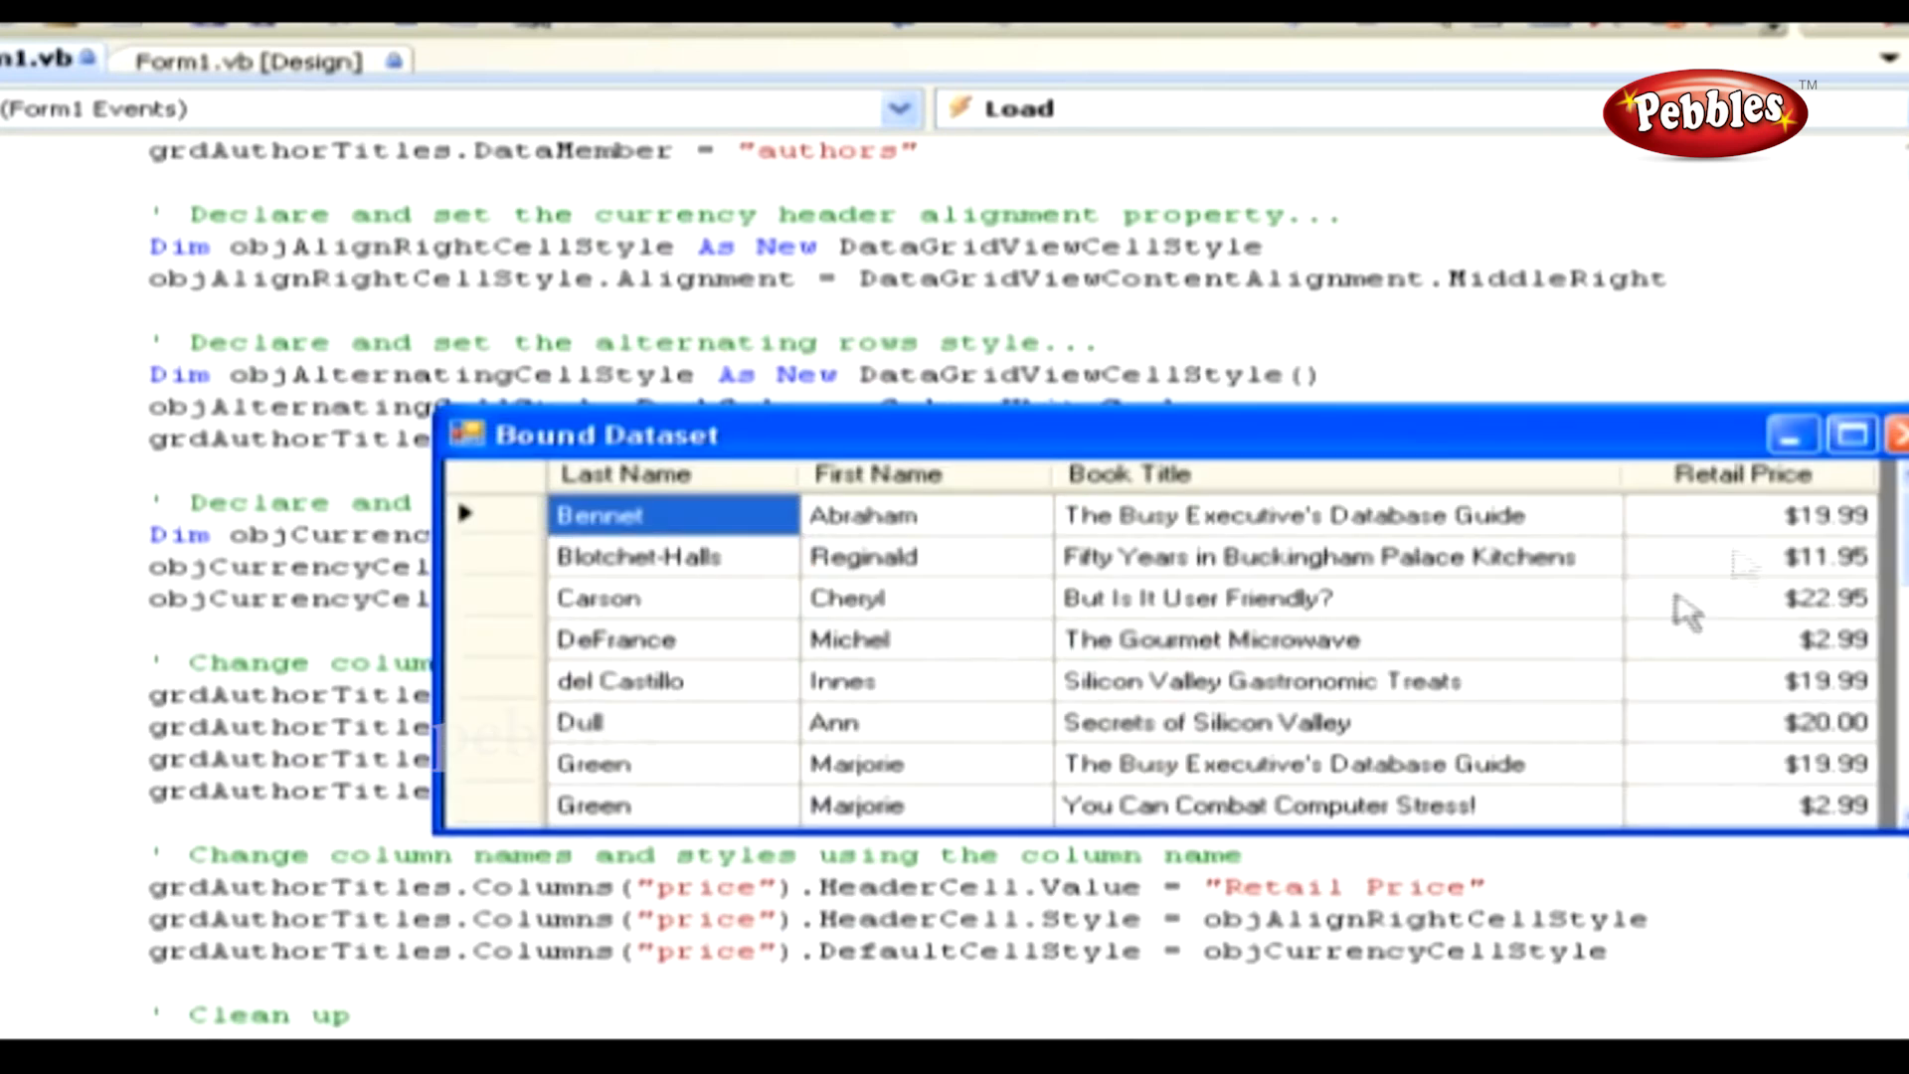
Step: Maximize the running Bound Dataset form to show every author and title row
left_click(1850, 436)
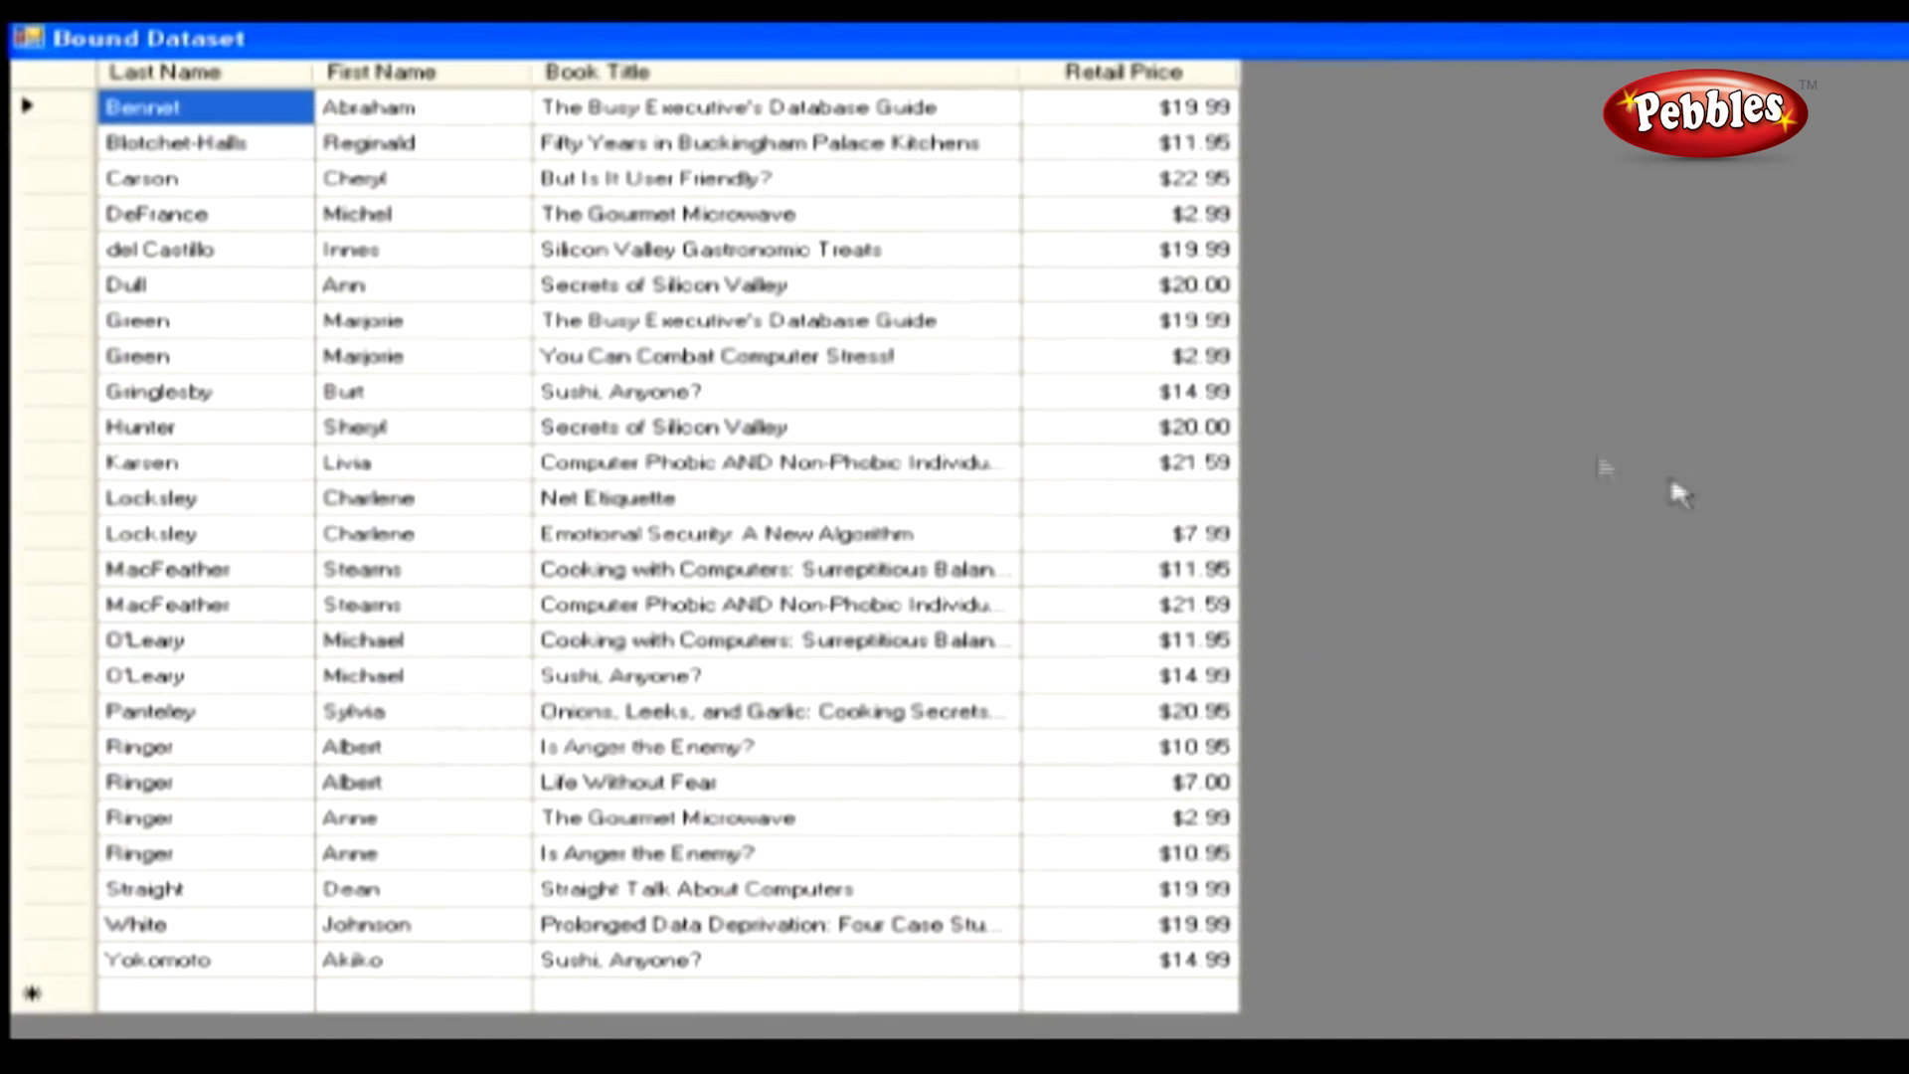
left_click(165, 72)
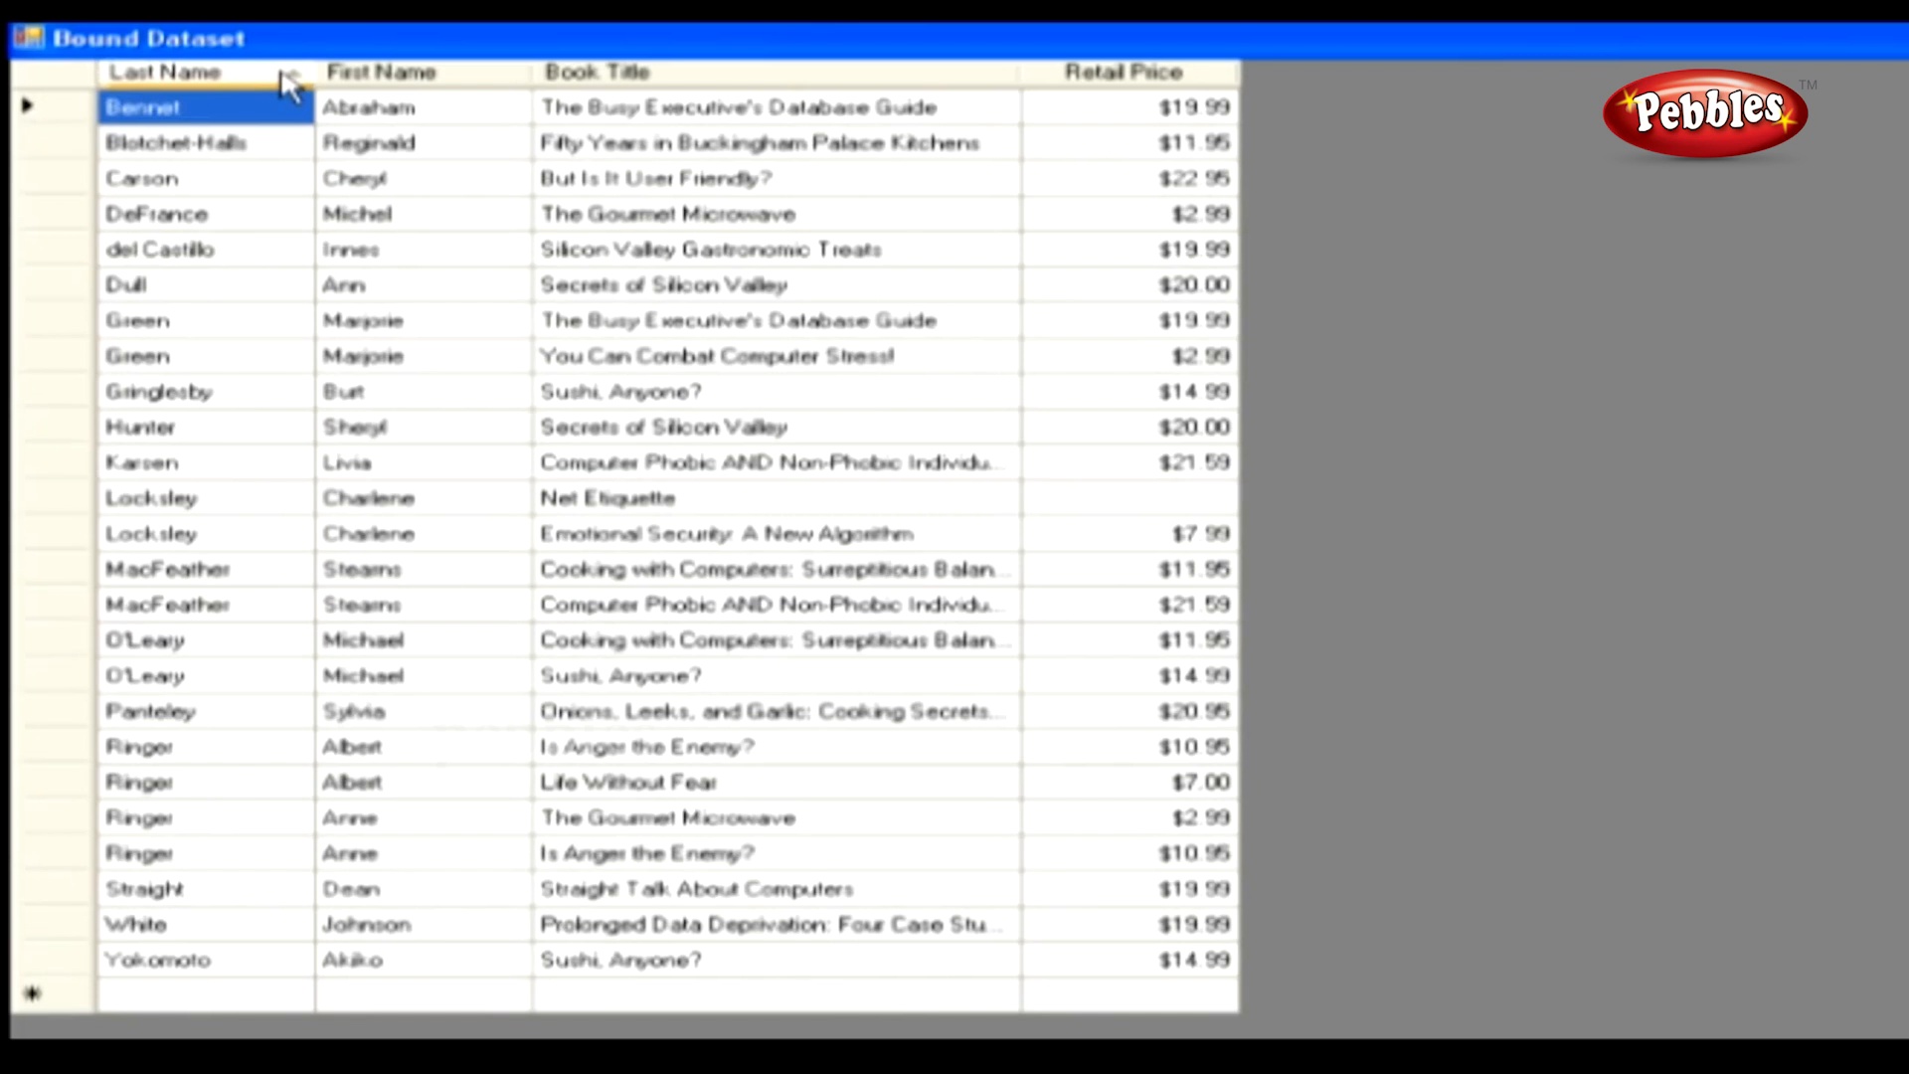
left_click(165, 72)
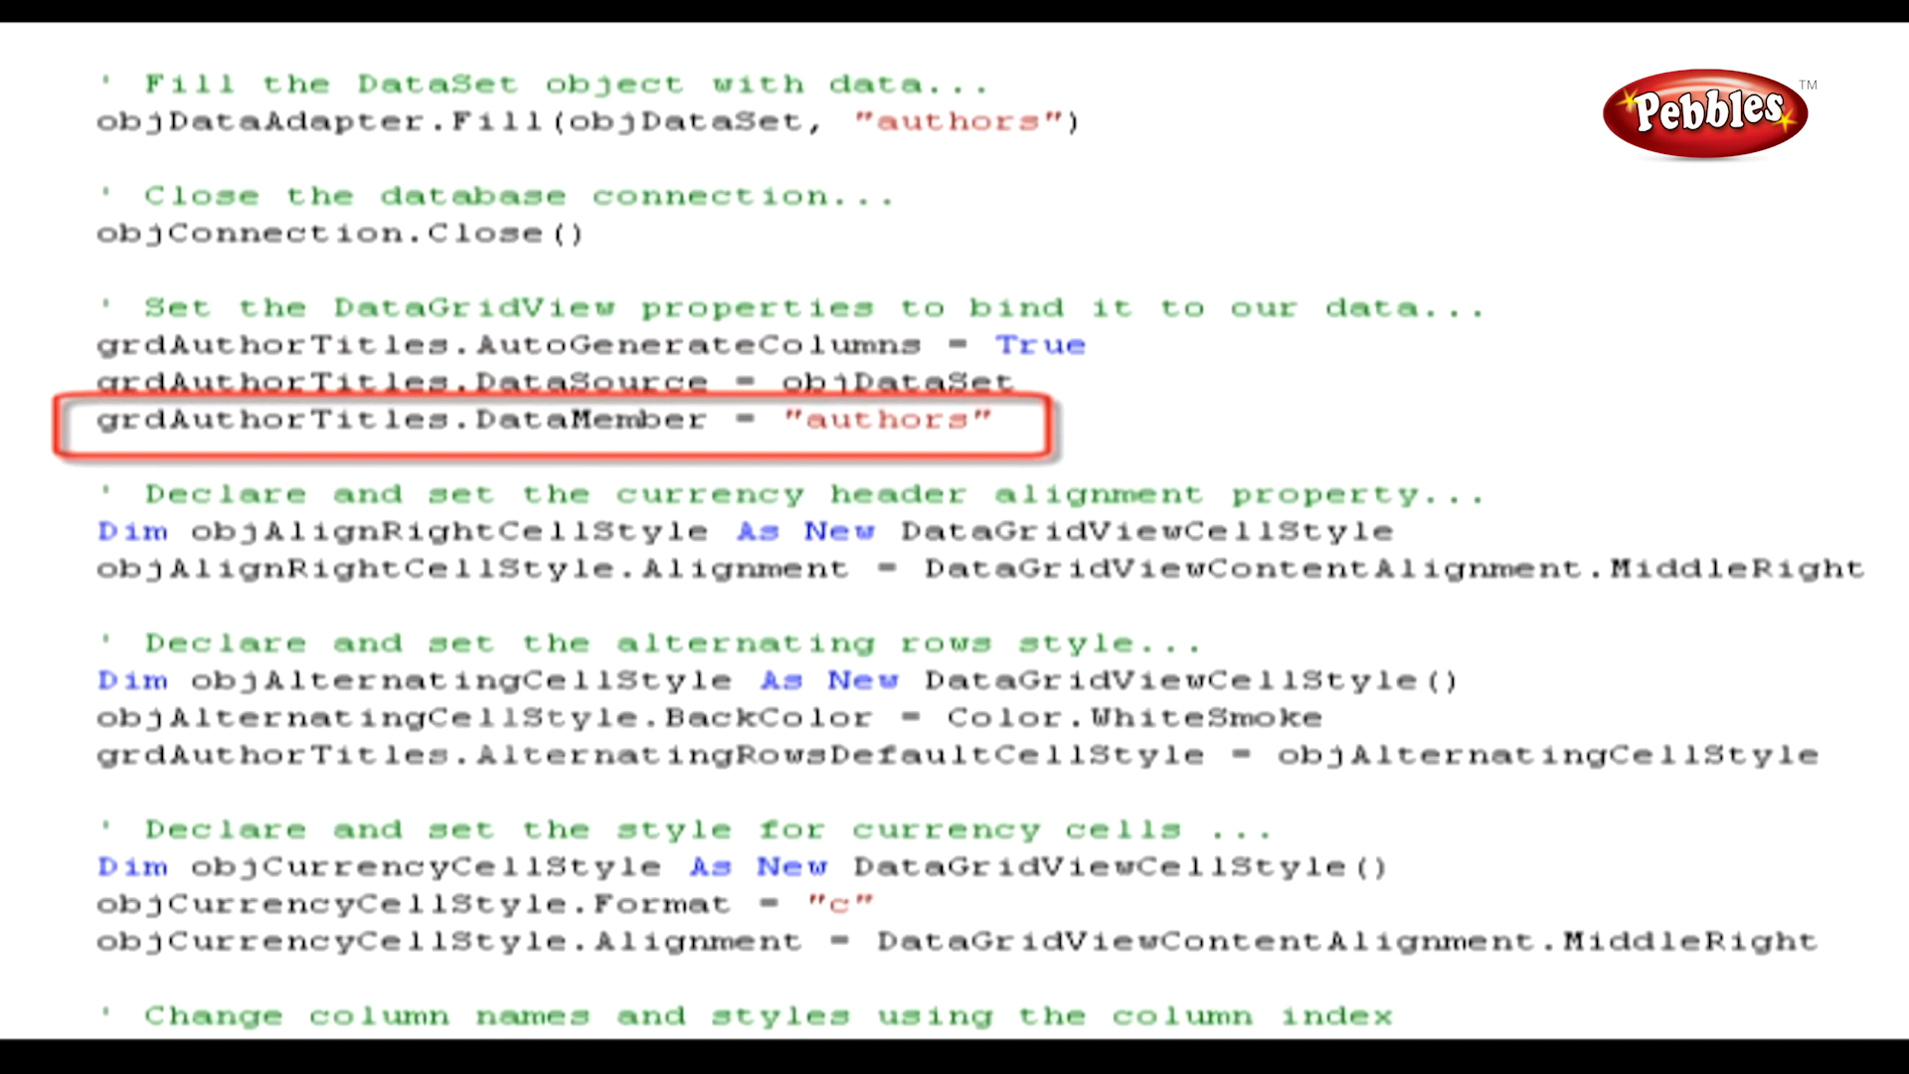
scroll("down", 3)
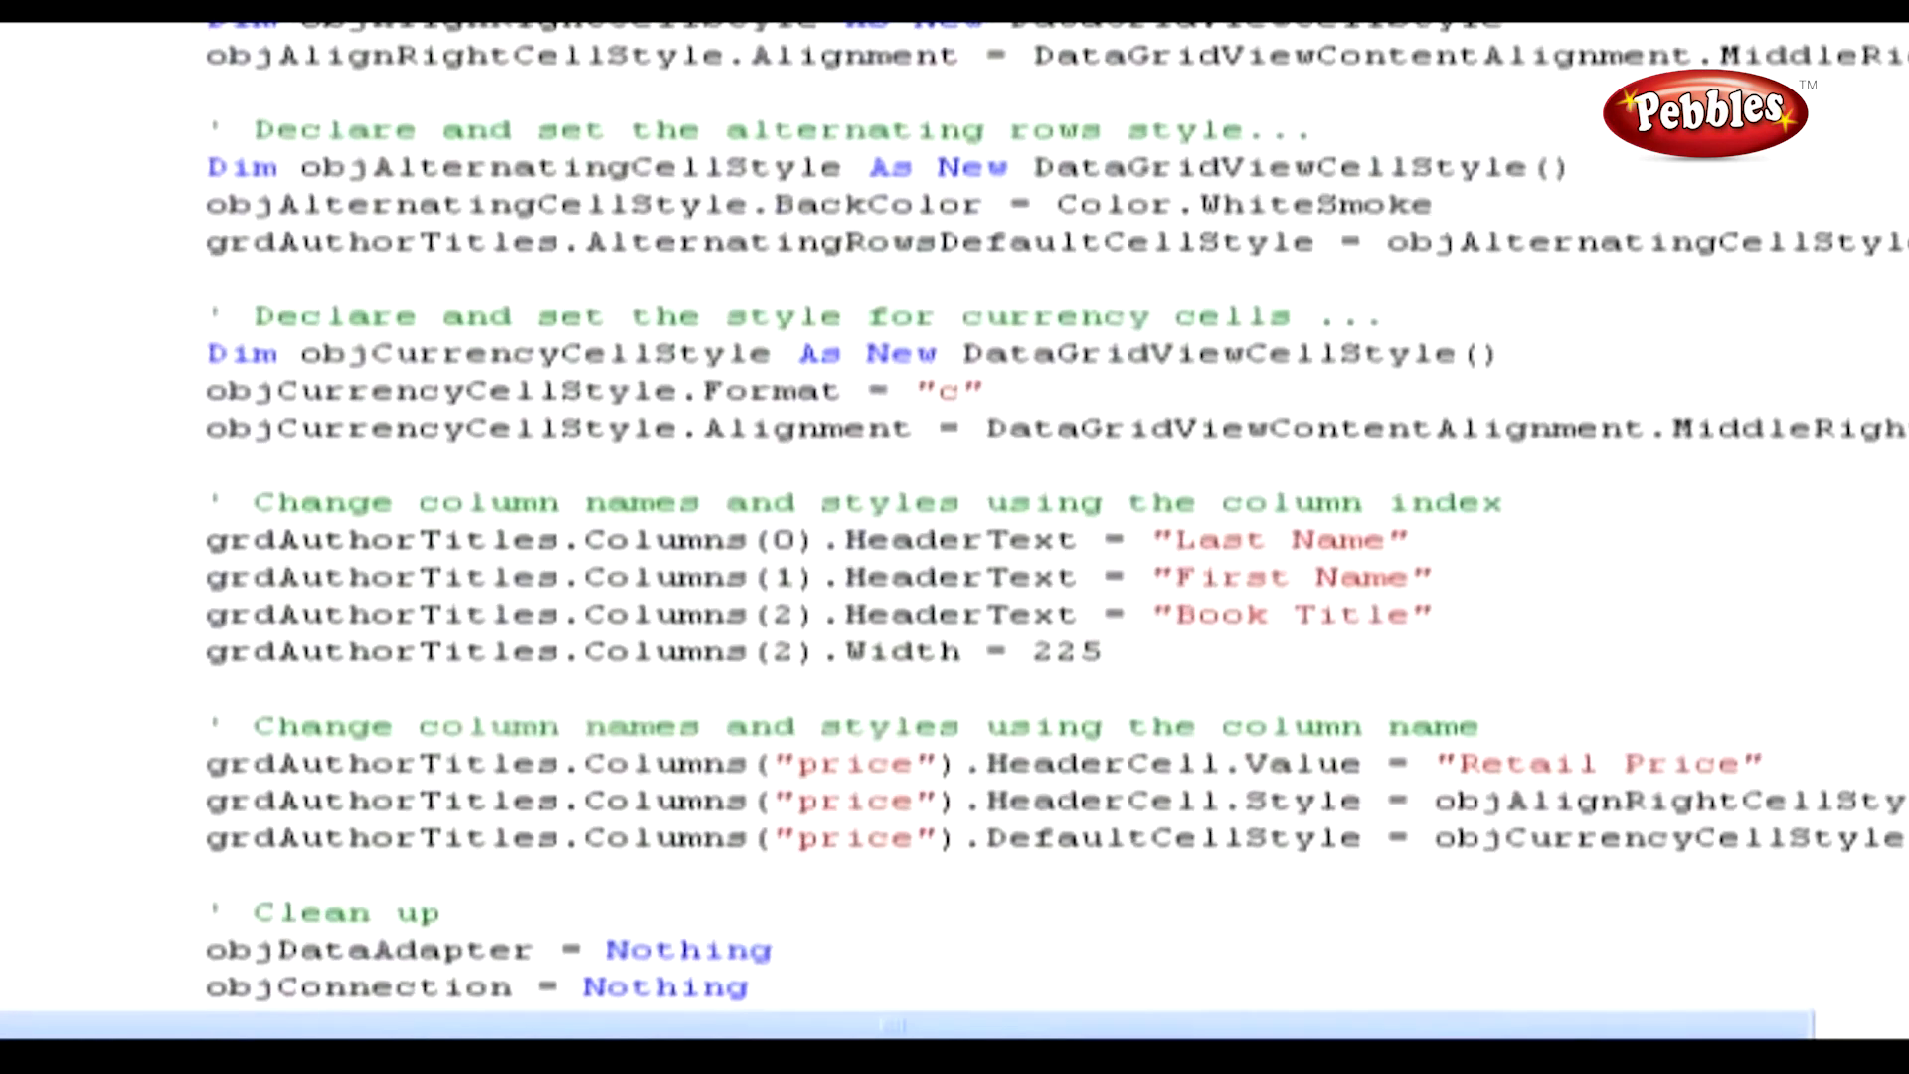
scroll("down", 3)
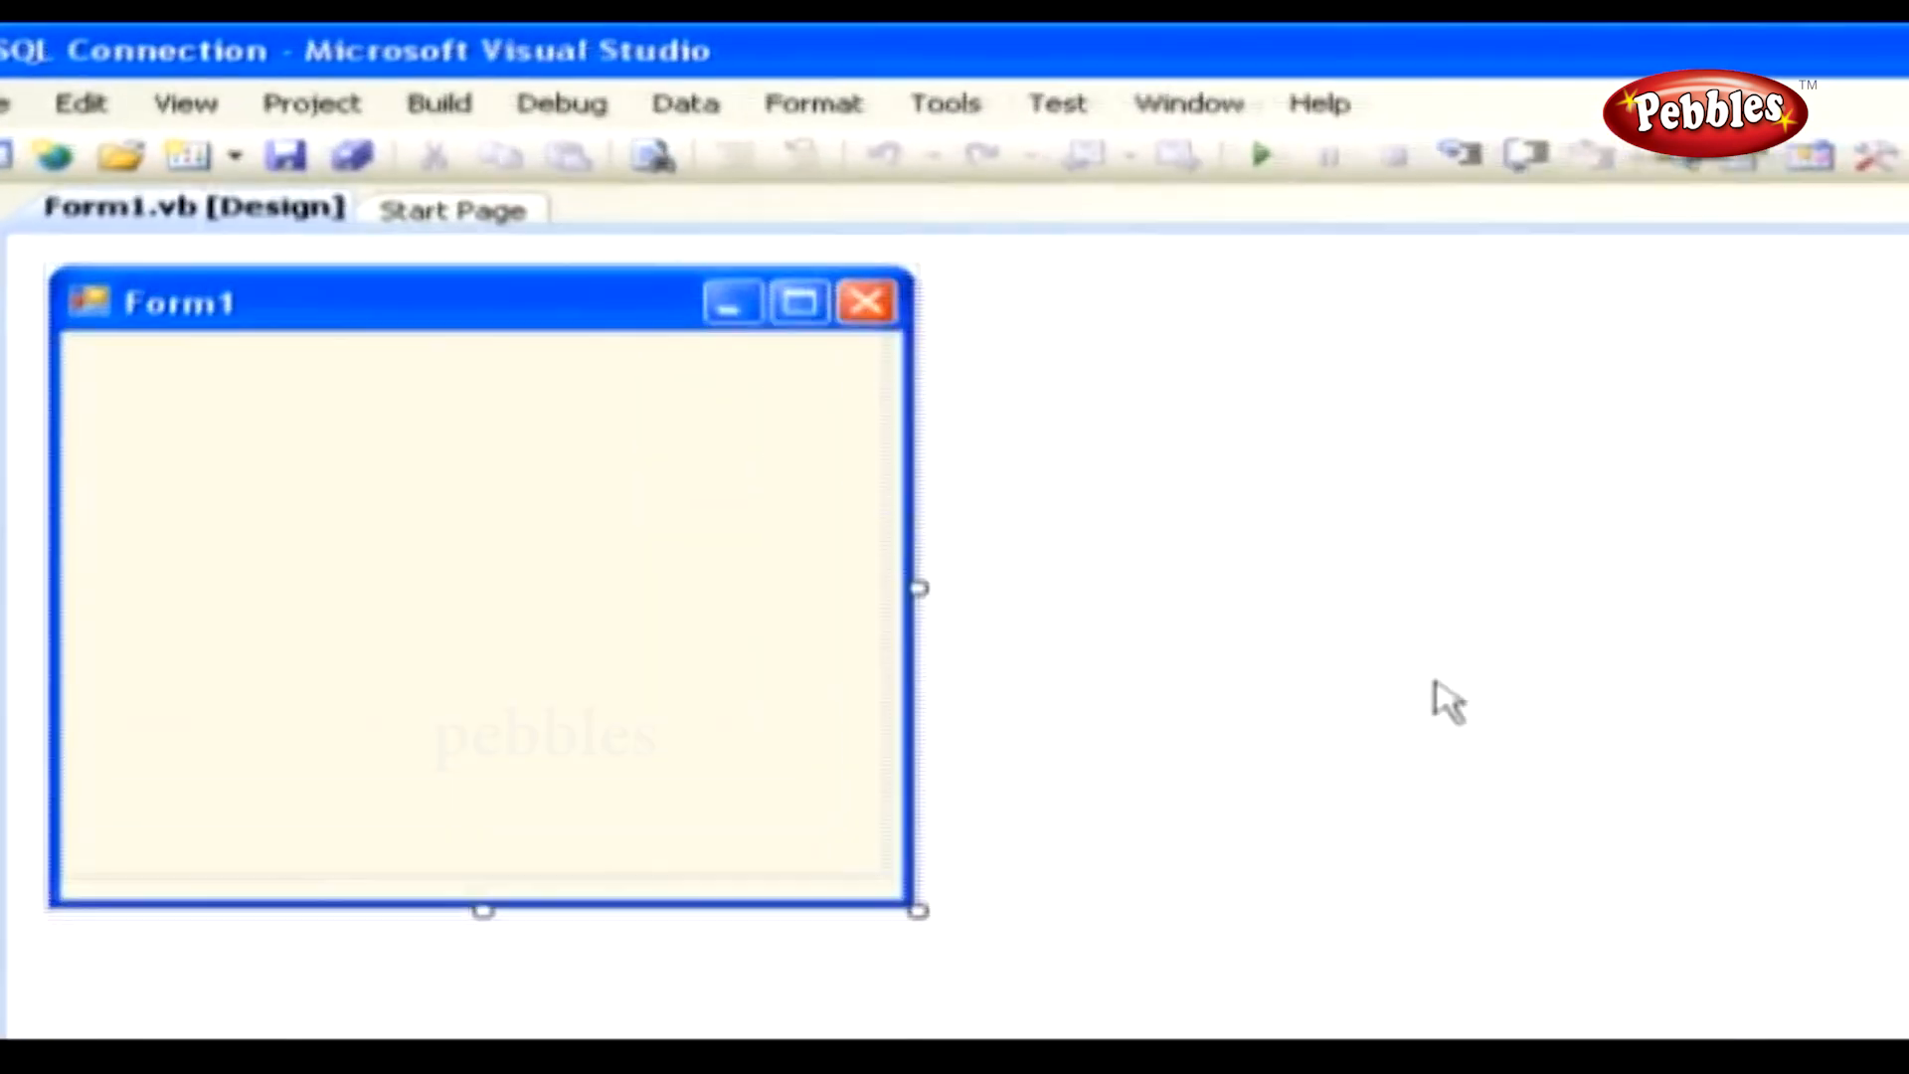
Step: Show the project's empty Data Sources pane and start the Add New Data Source wizard
left_click(696, 104)
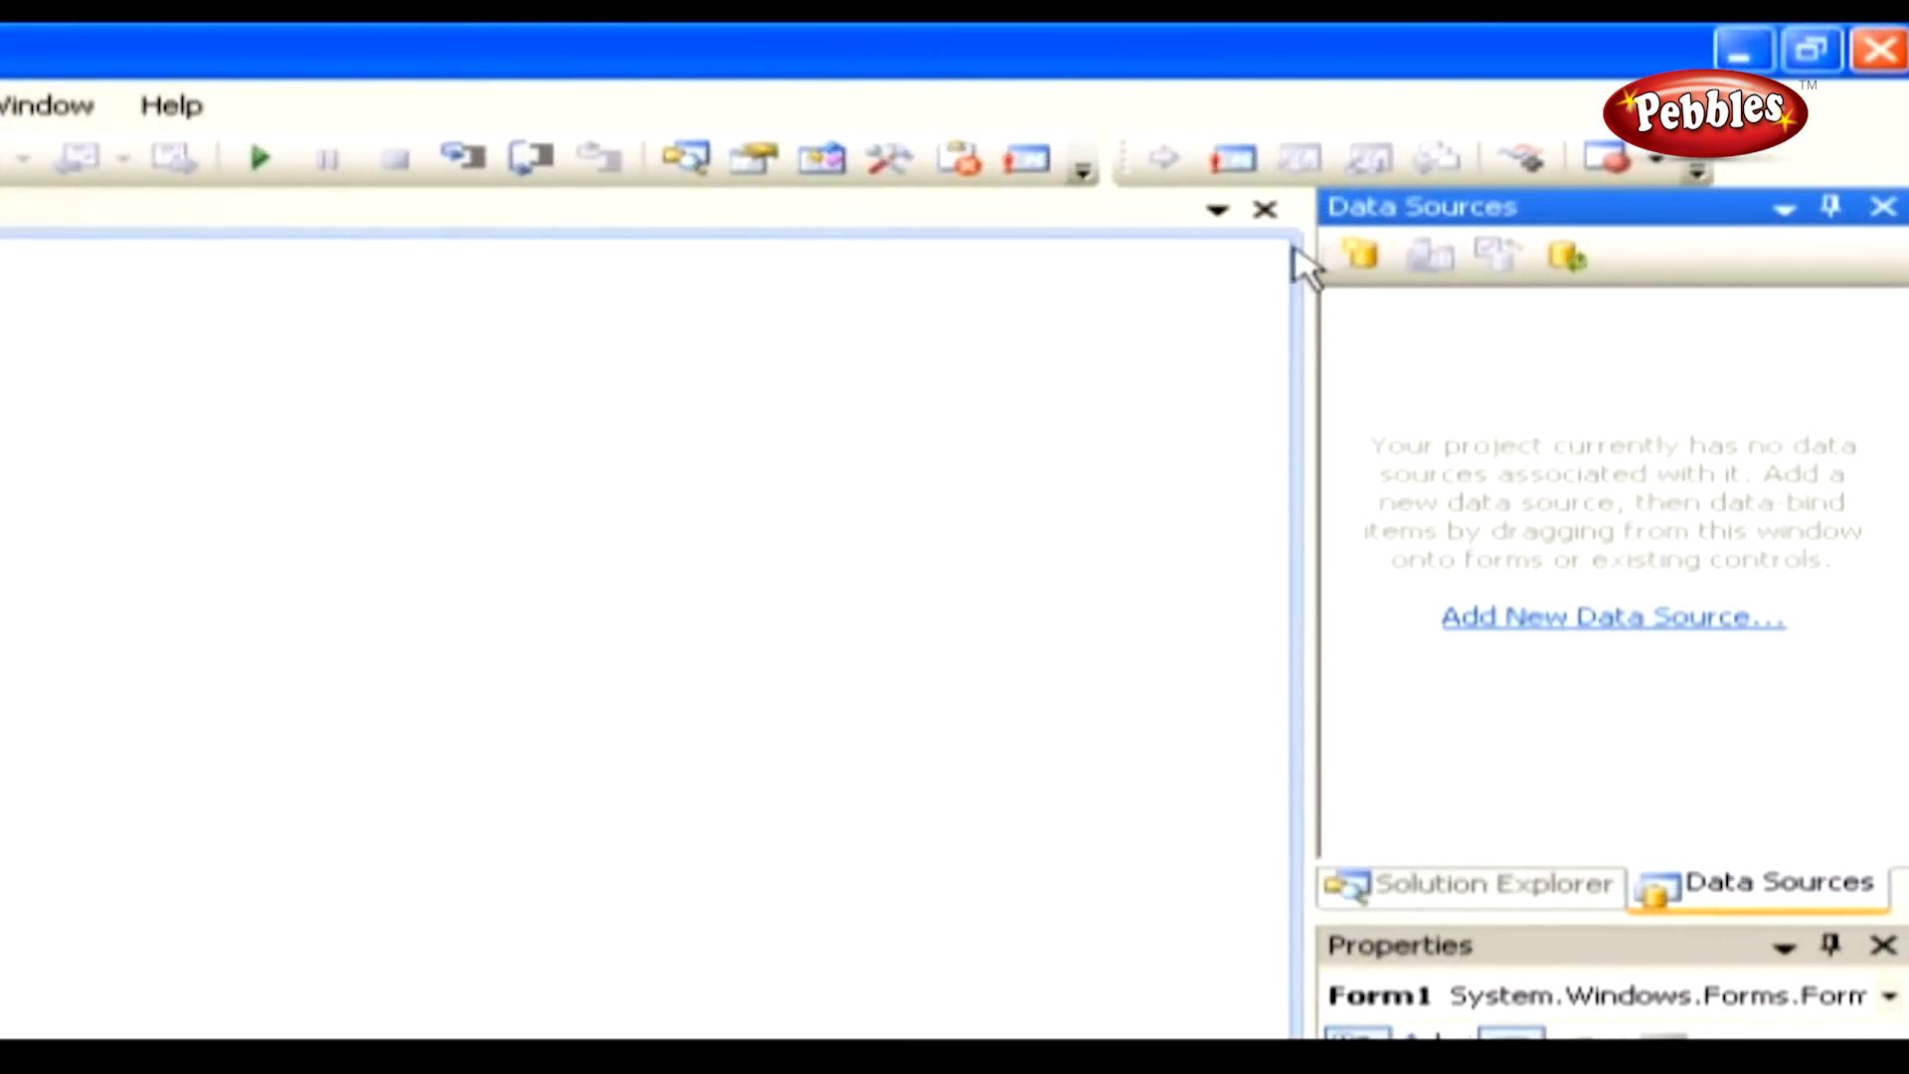
mouse_move(1358, 256)
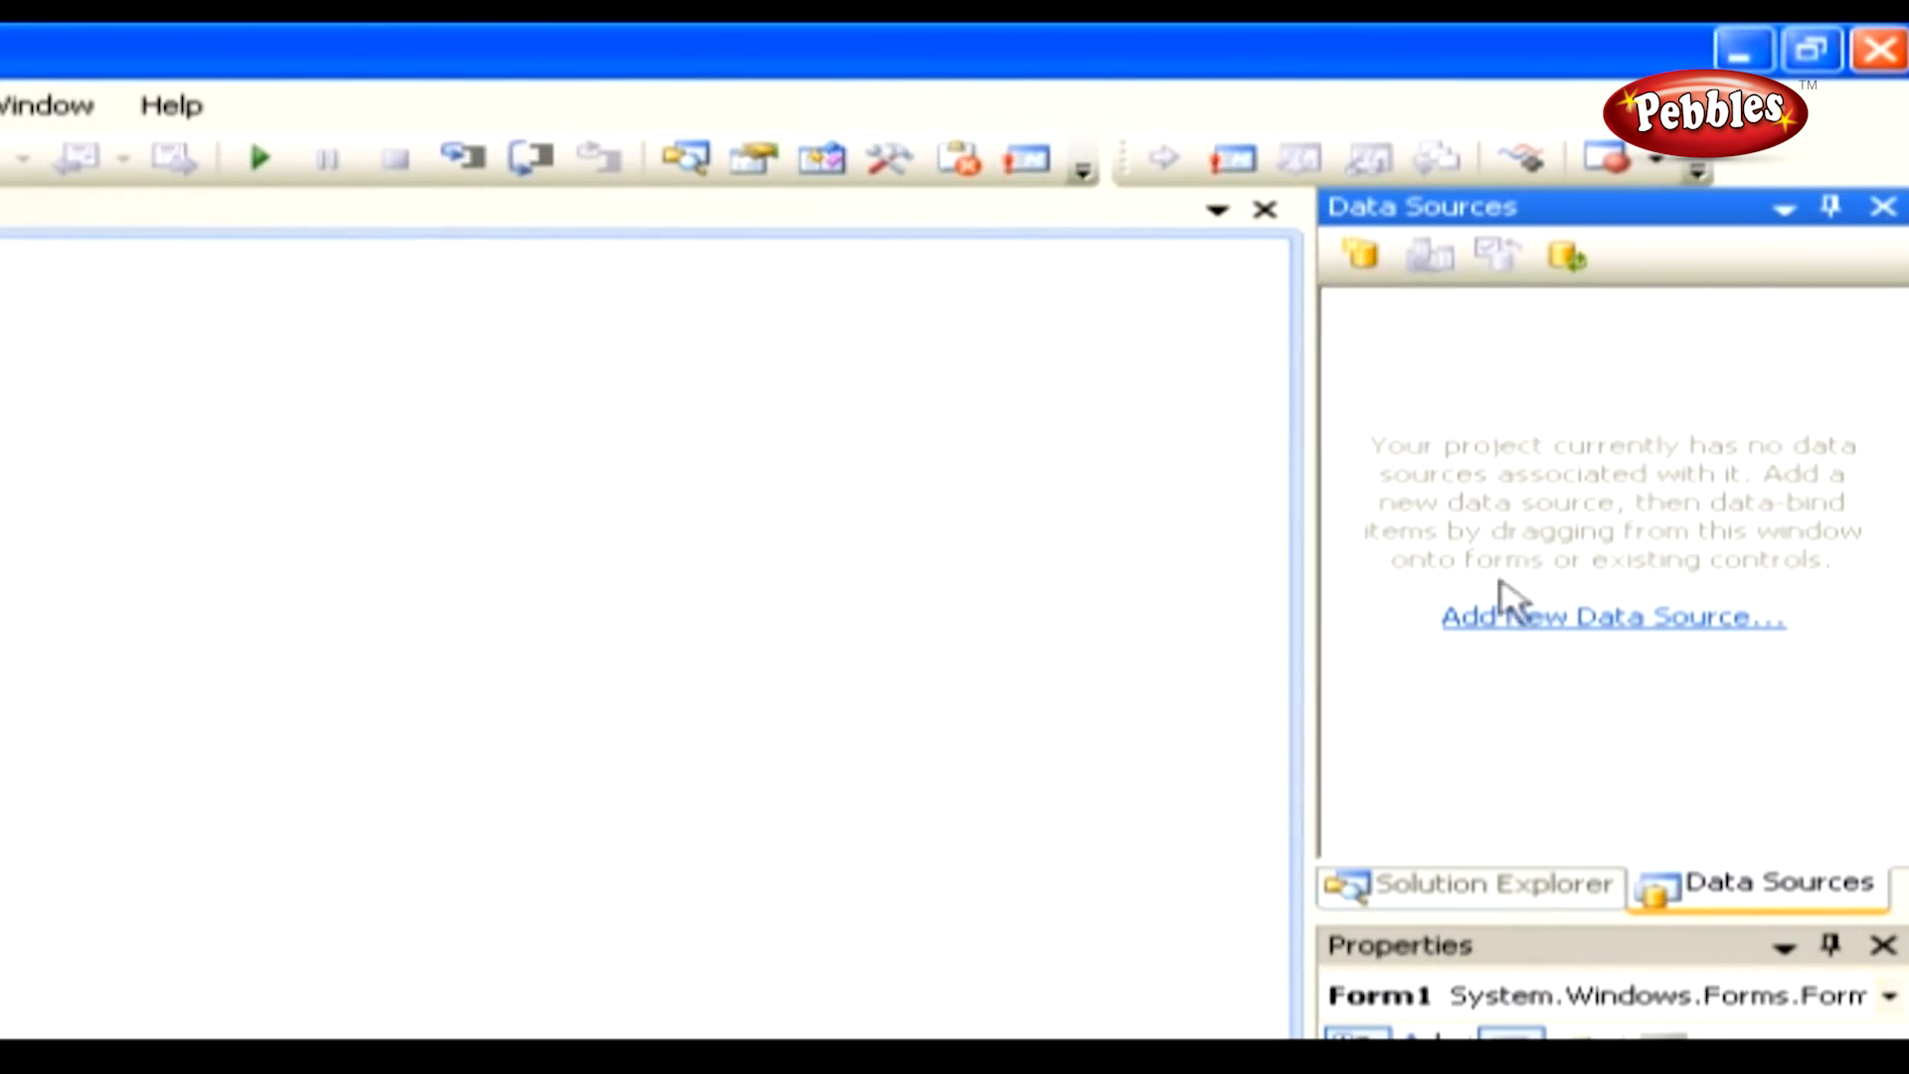
left_click(1611, 617)
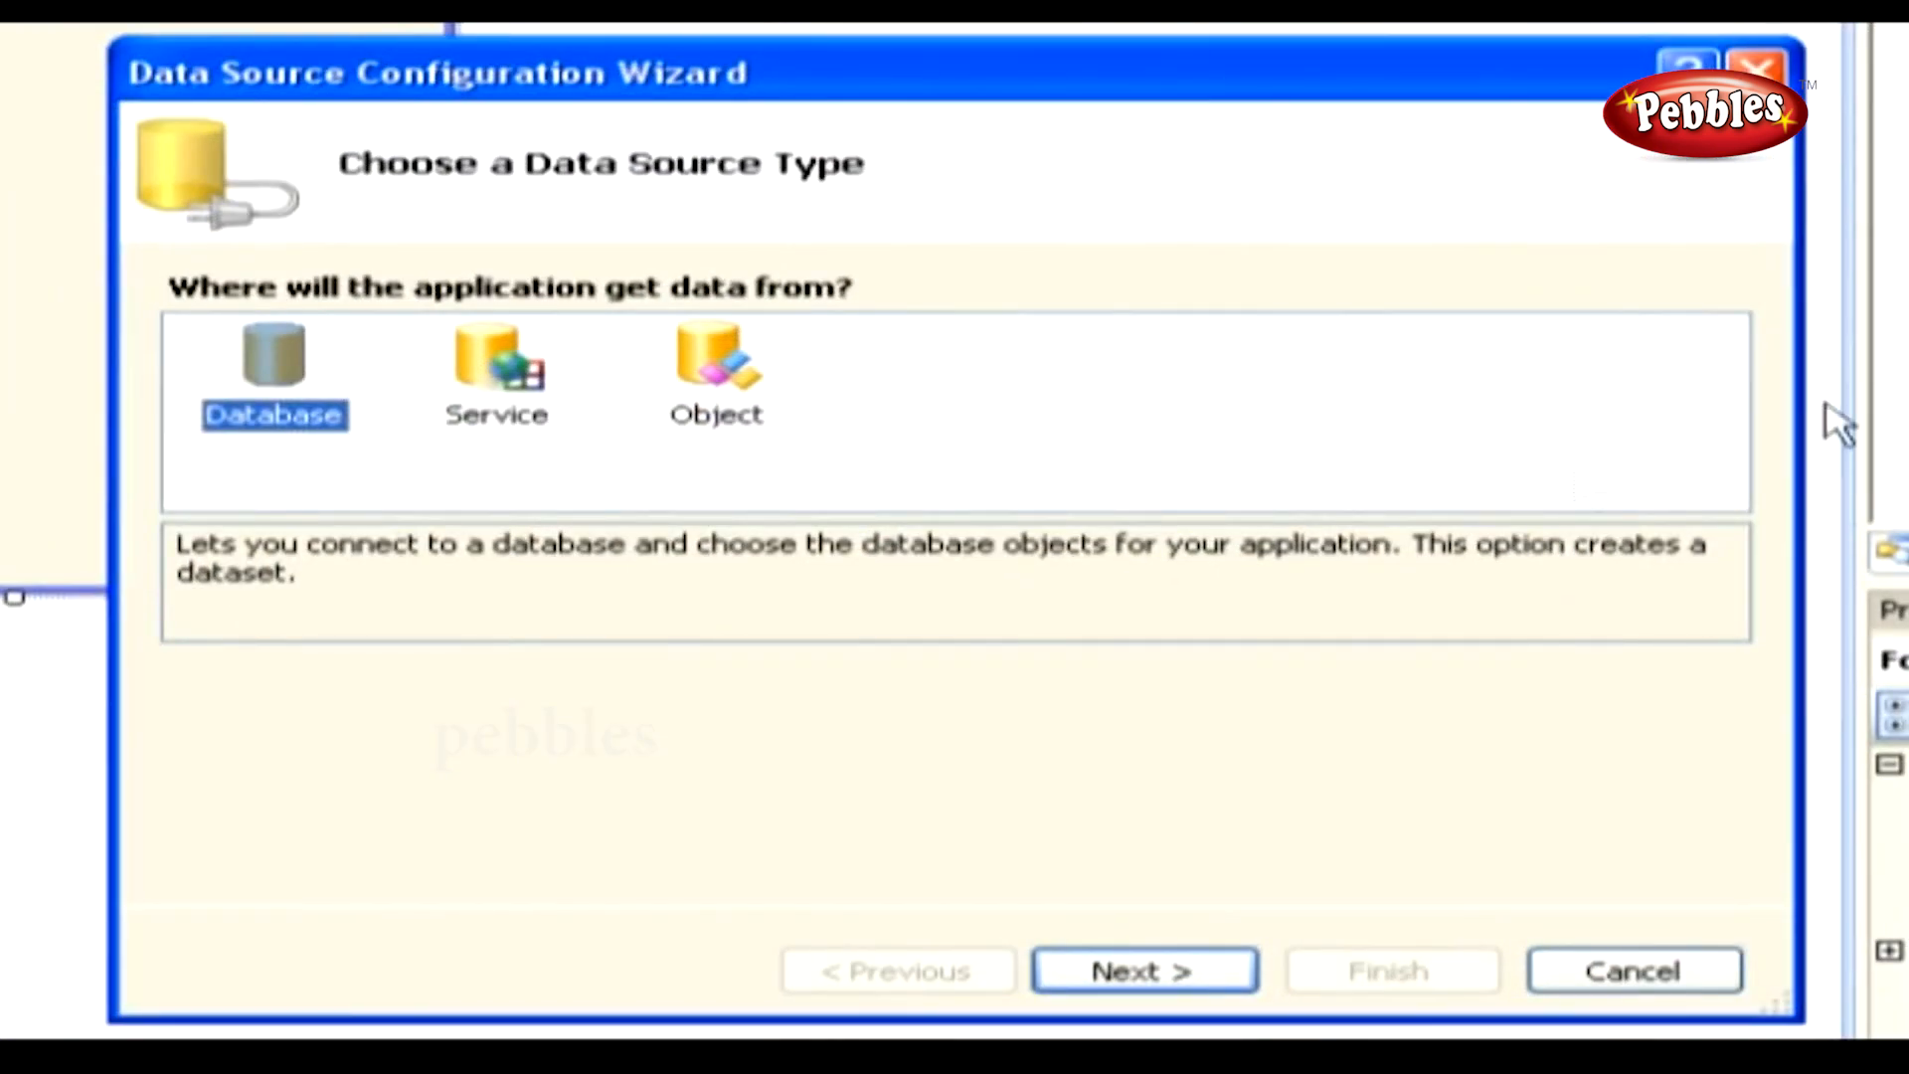
mouse_move(694, 139)
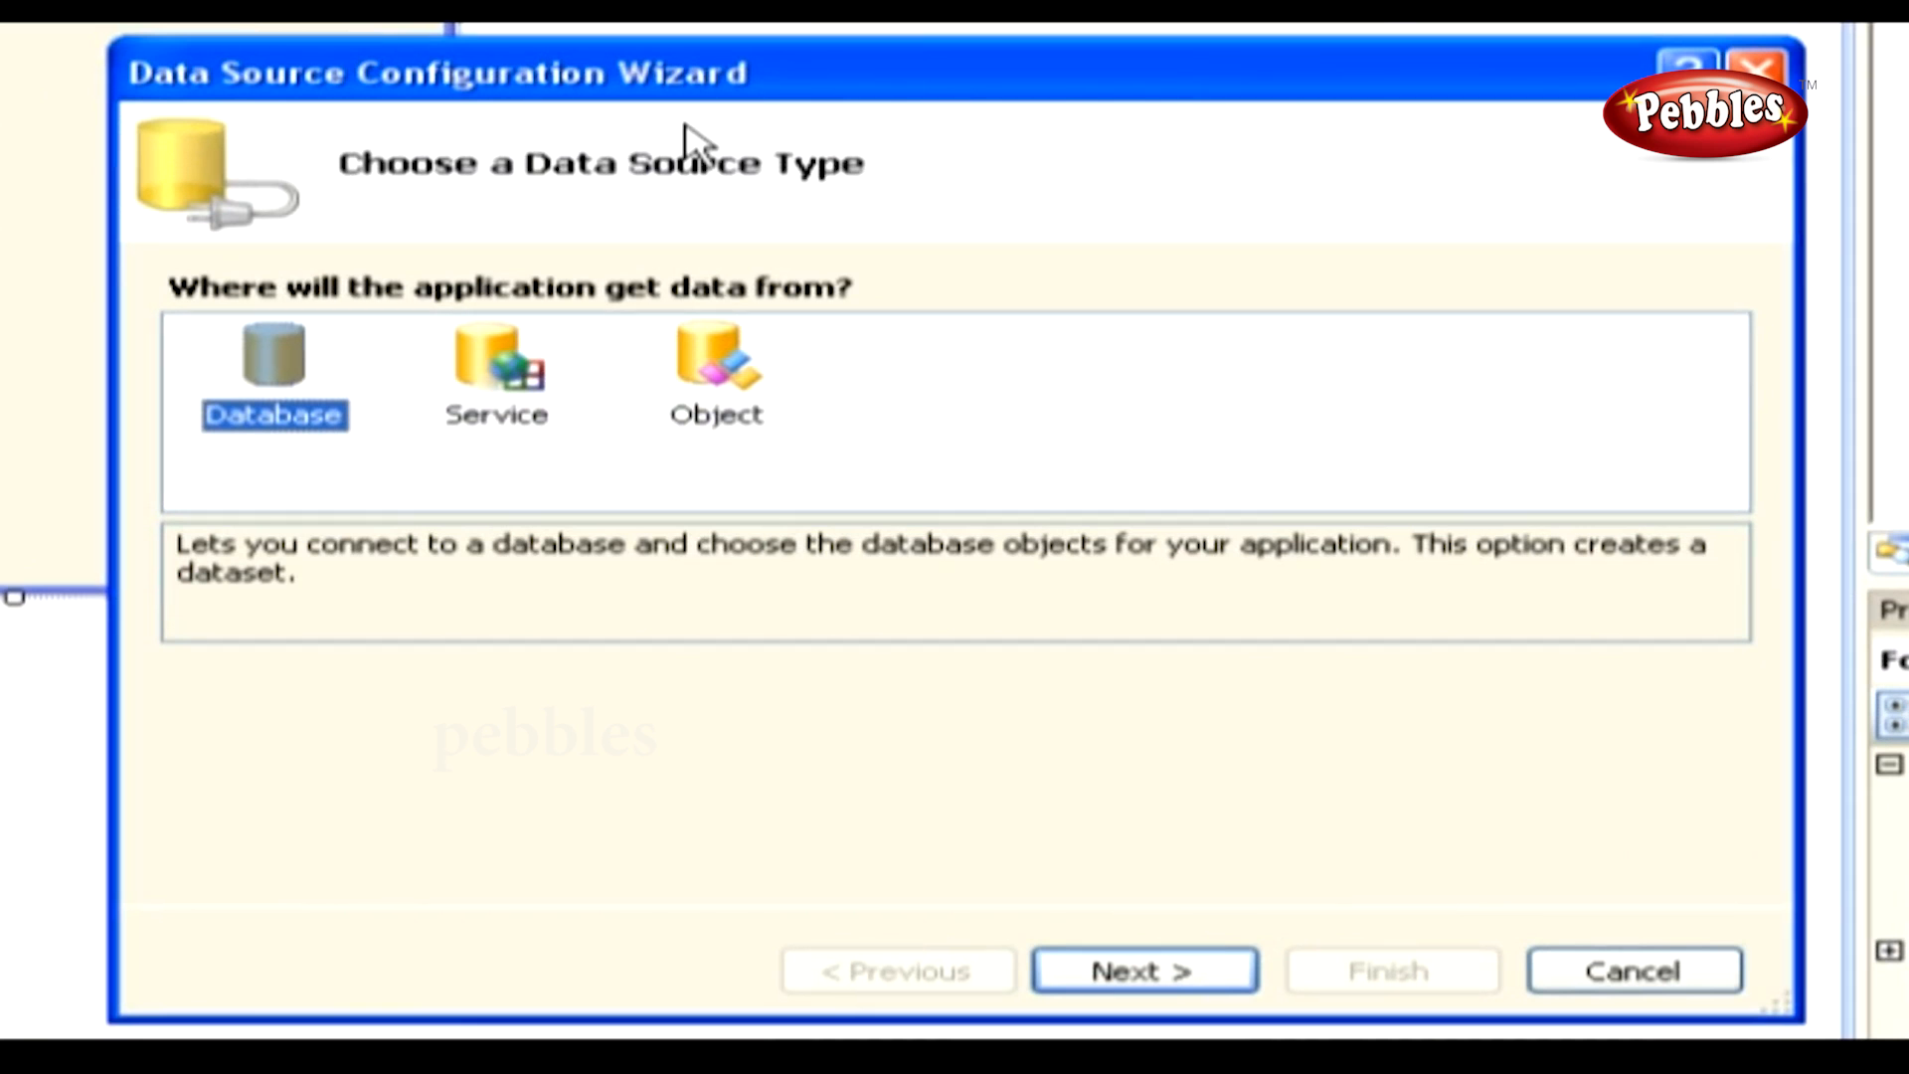
mouse_move(487, 316)
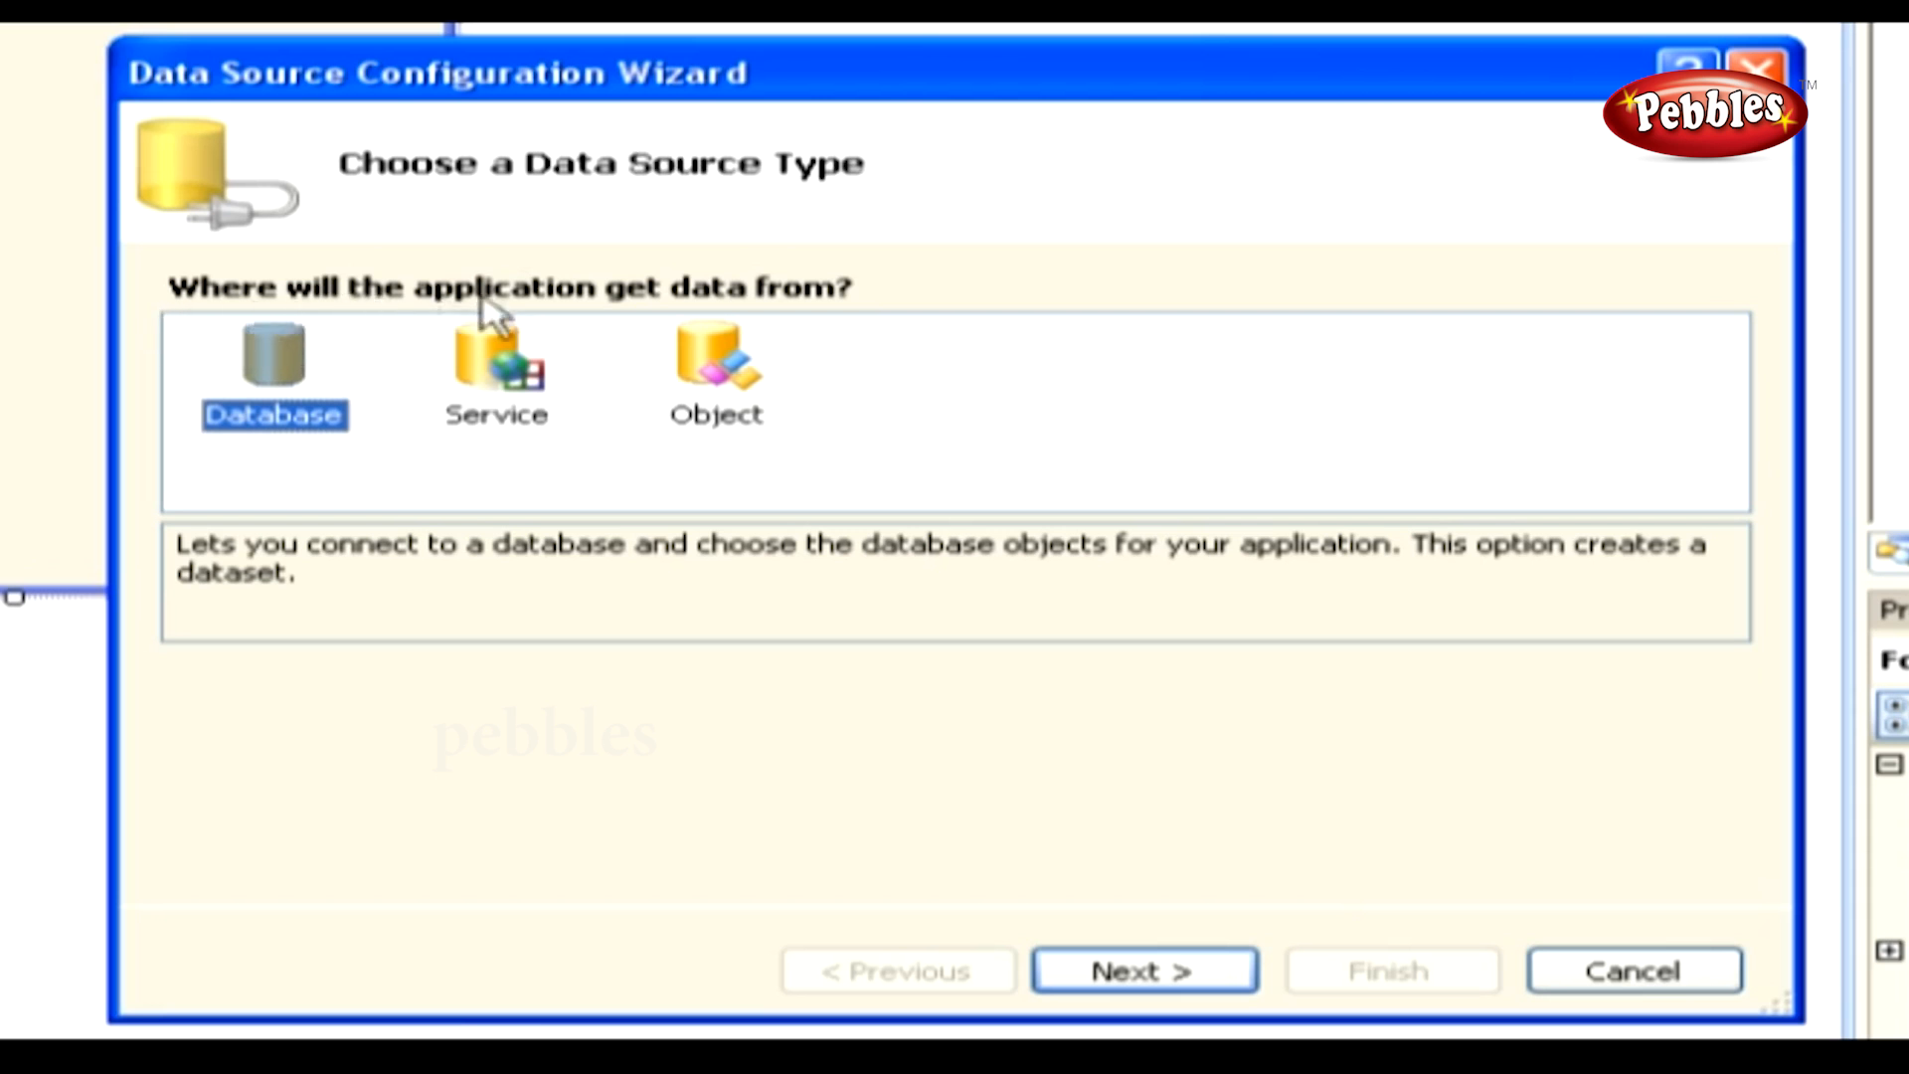
mouse_move(832, 318)
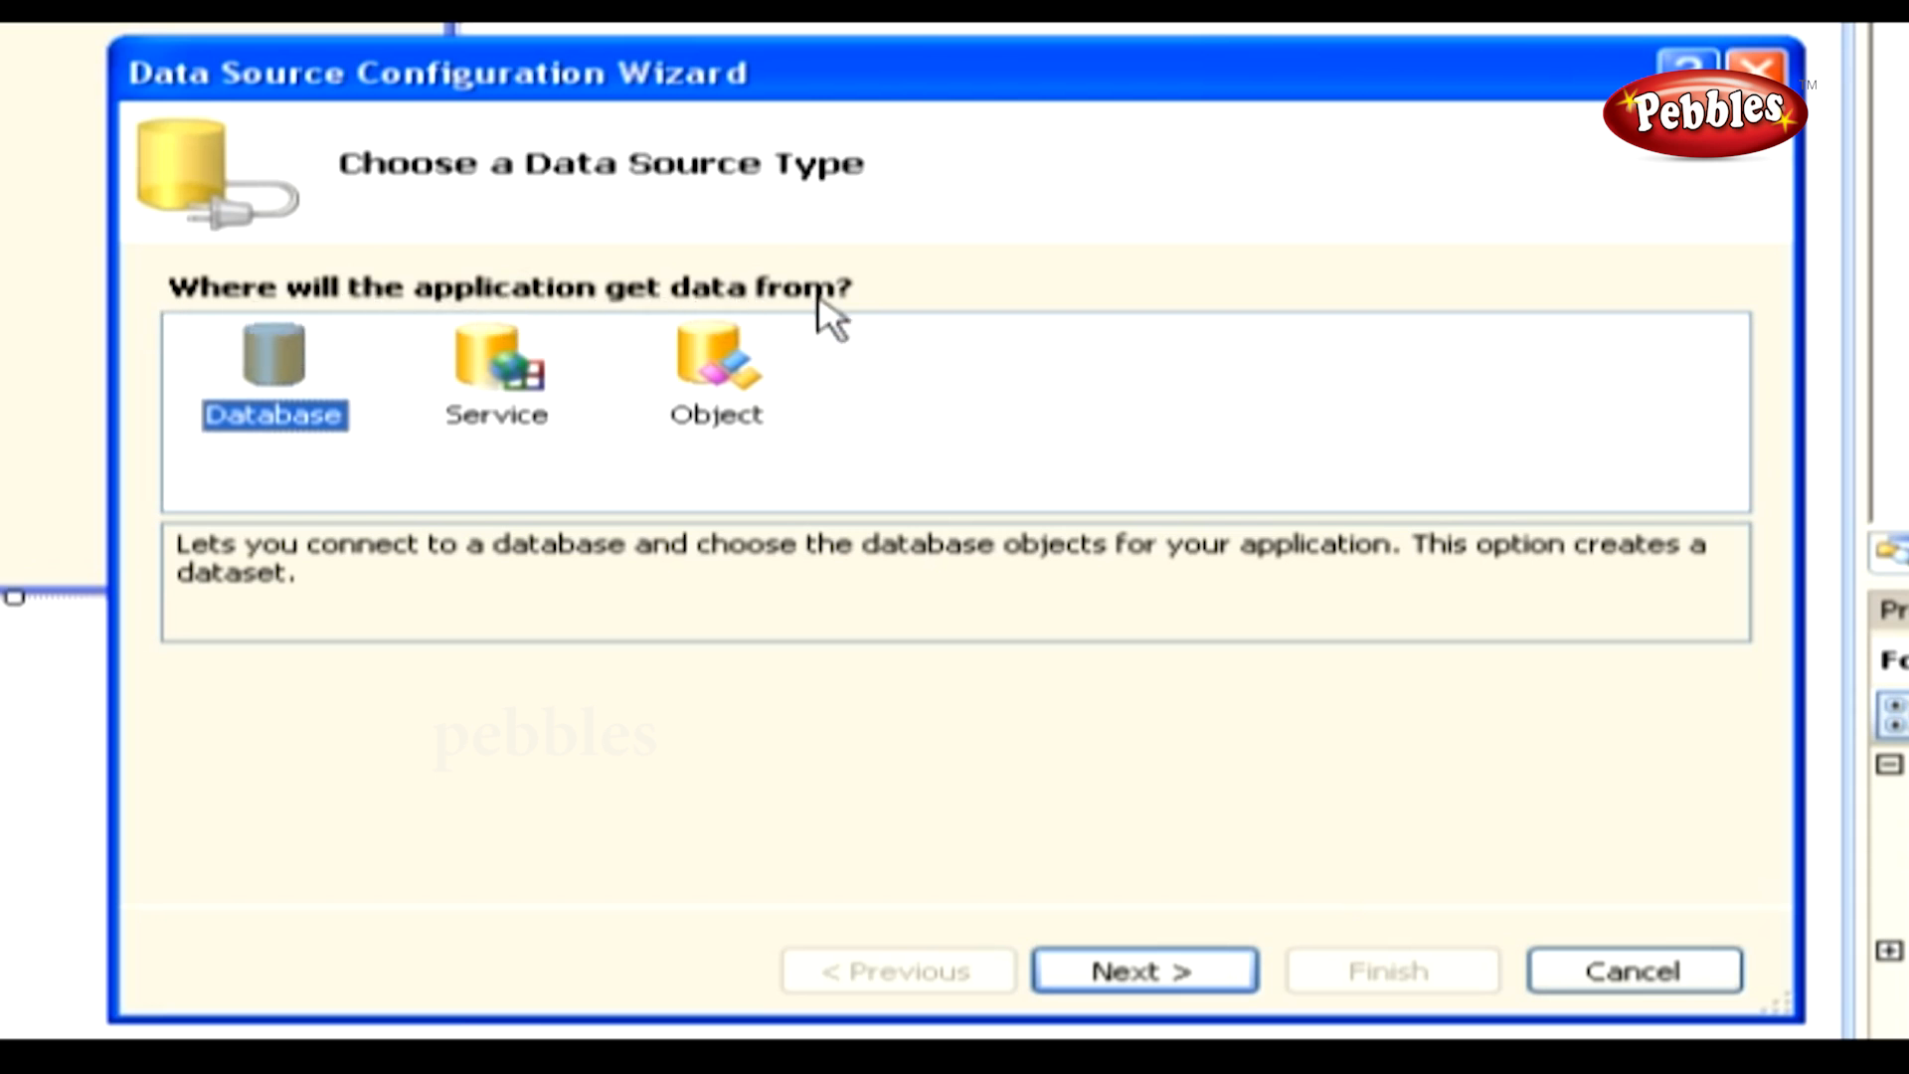
mouse_move(1142, 971)
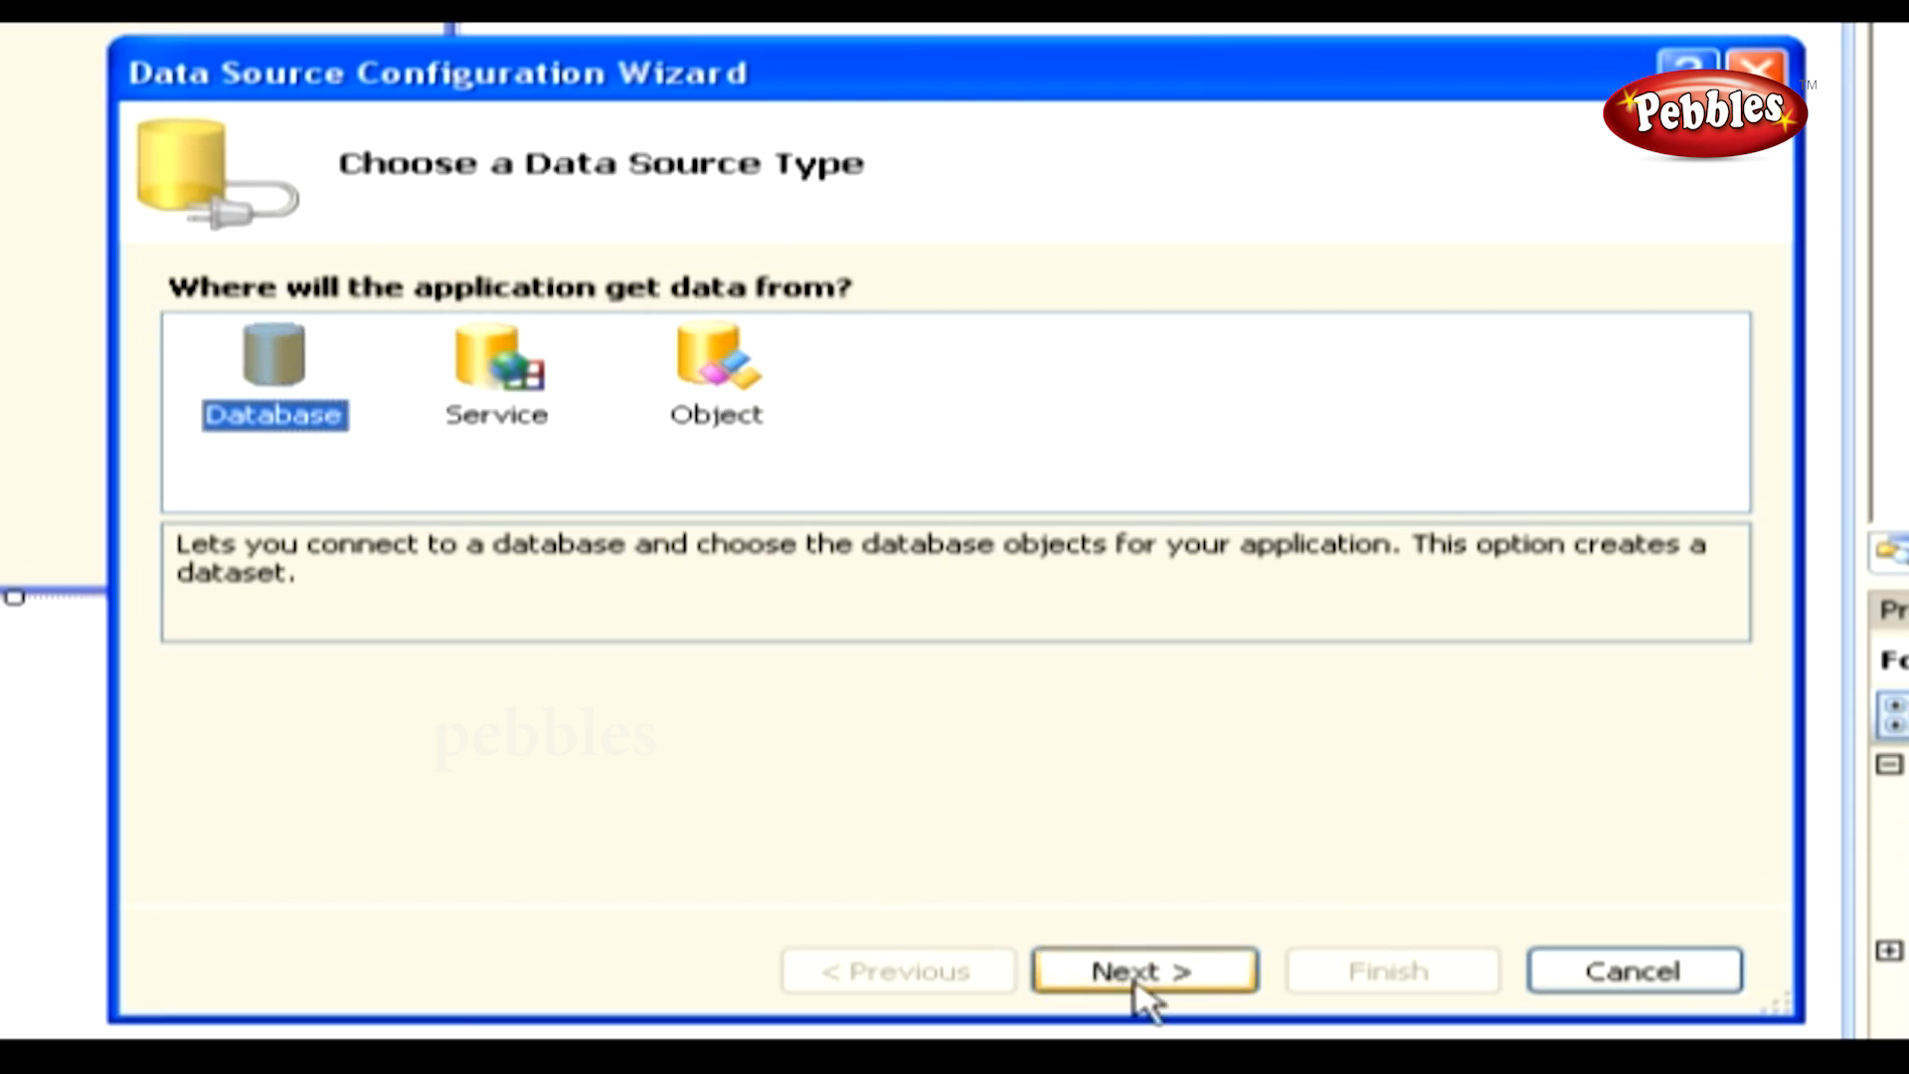
Step: Keep Database as the source type and continue to the data connection step
left_click(1142, 971)
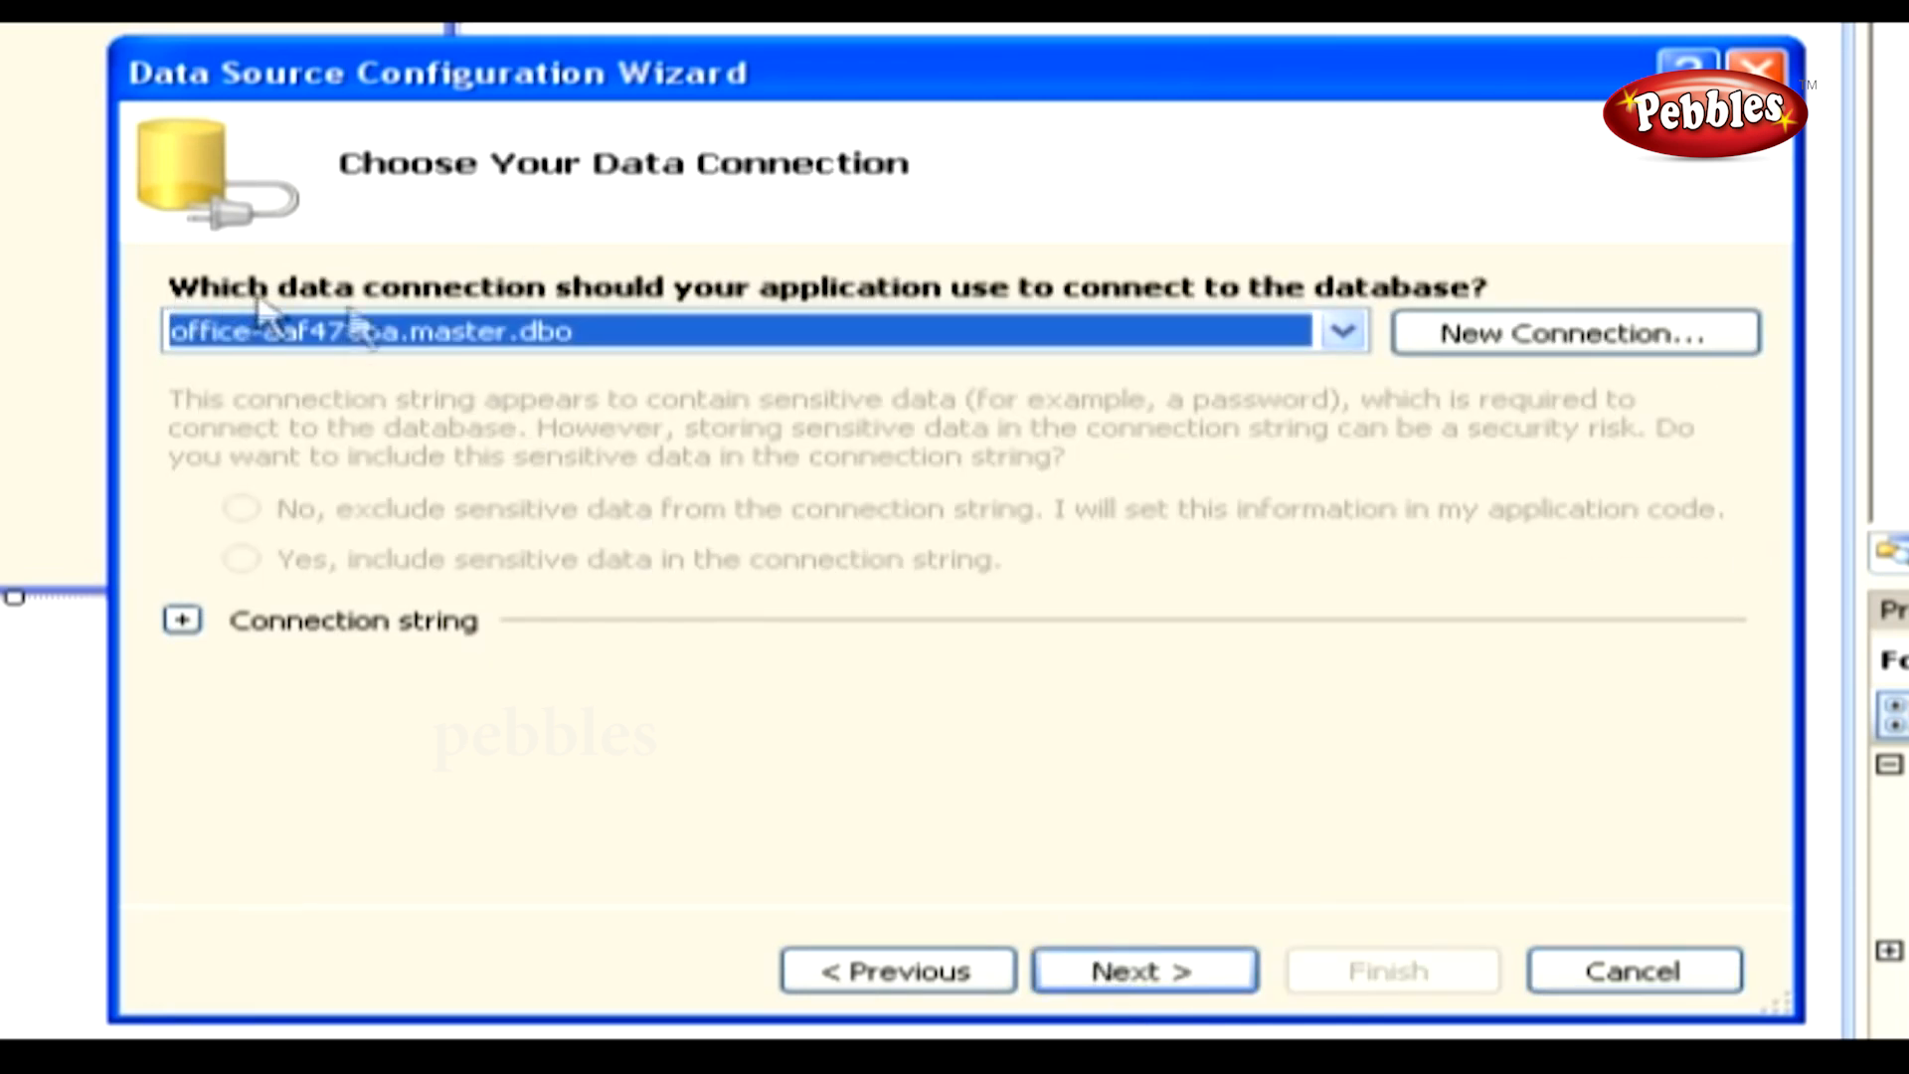
mouse_move(1217, 334)
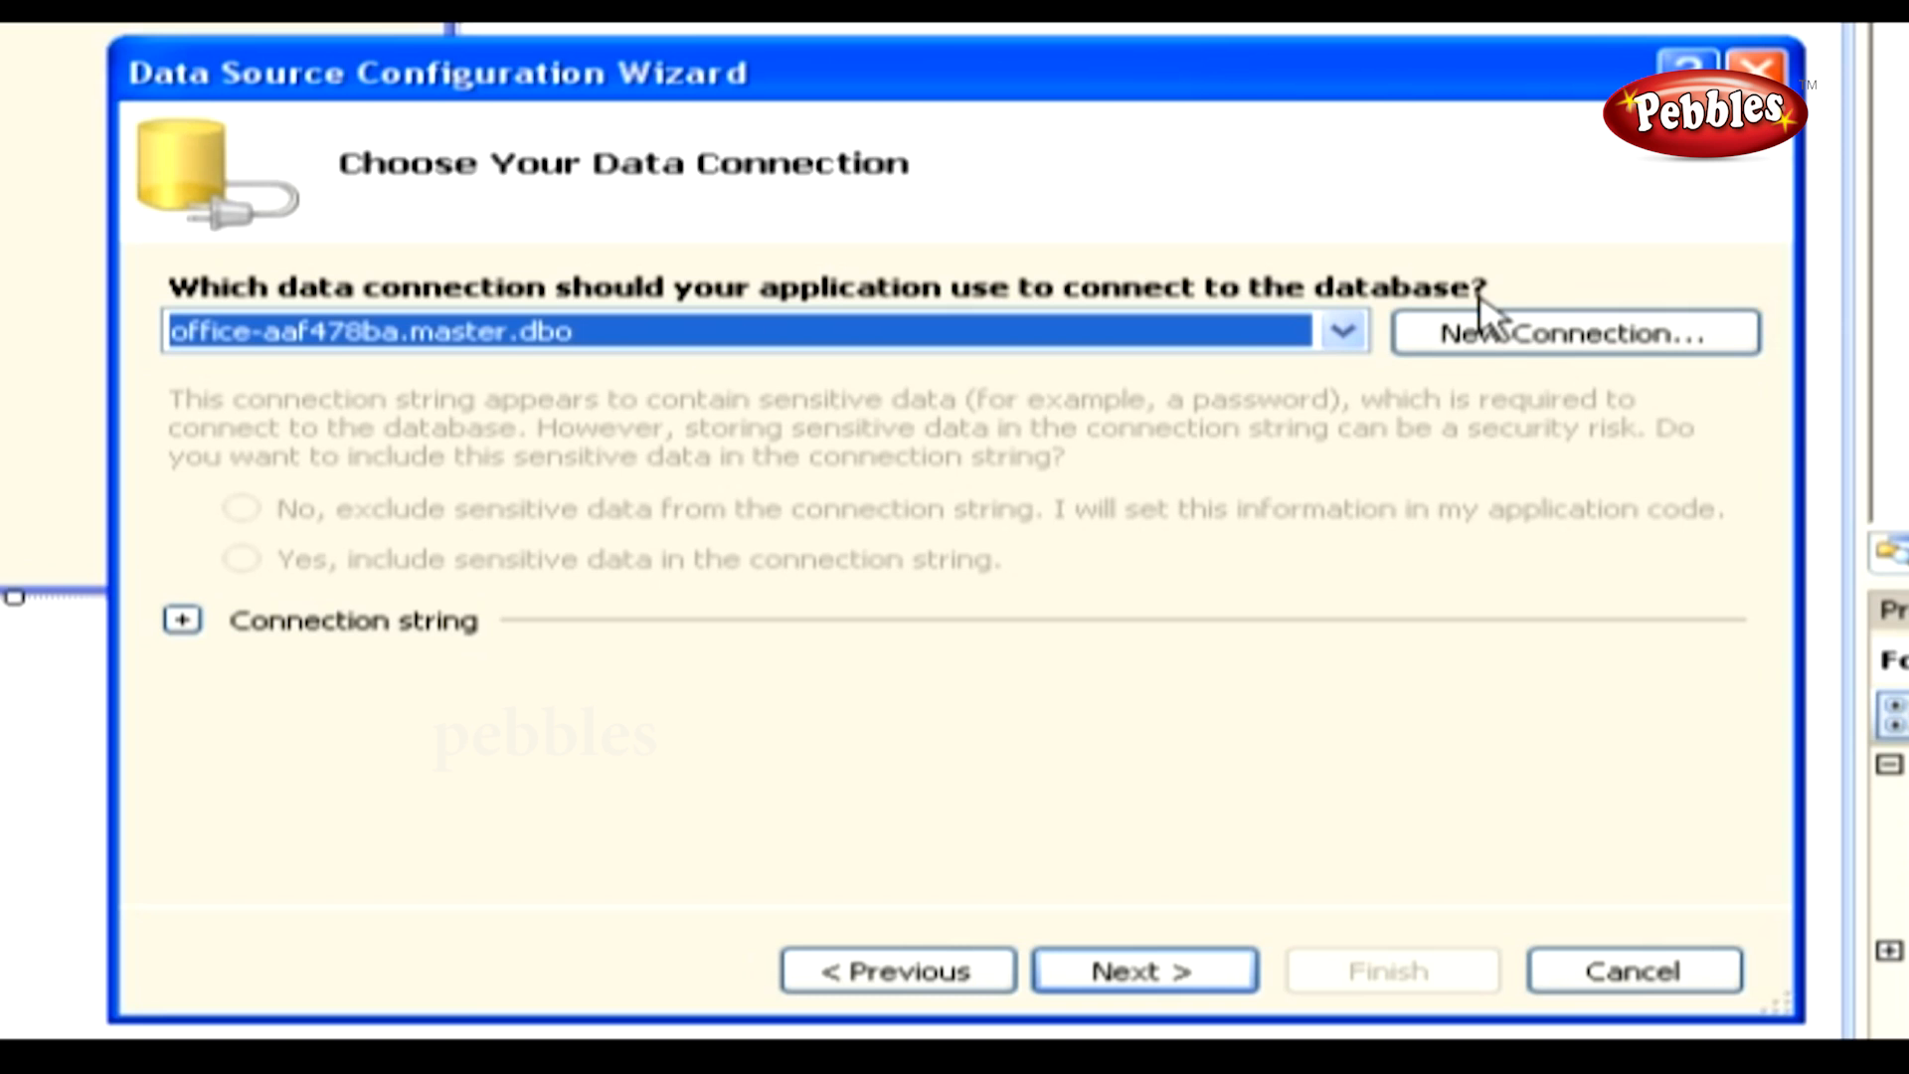
mouse_move(1486, 318)
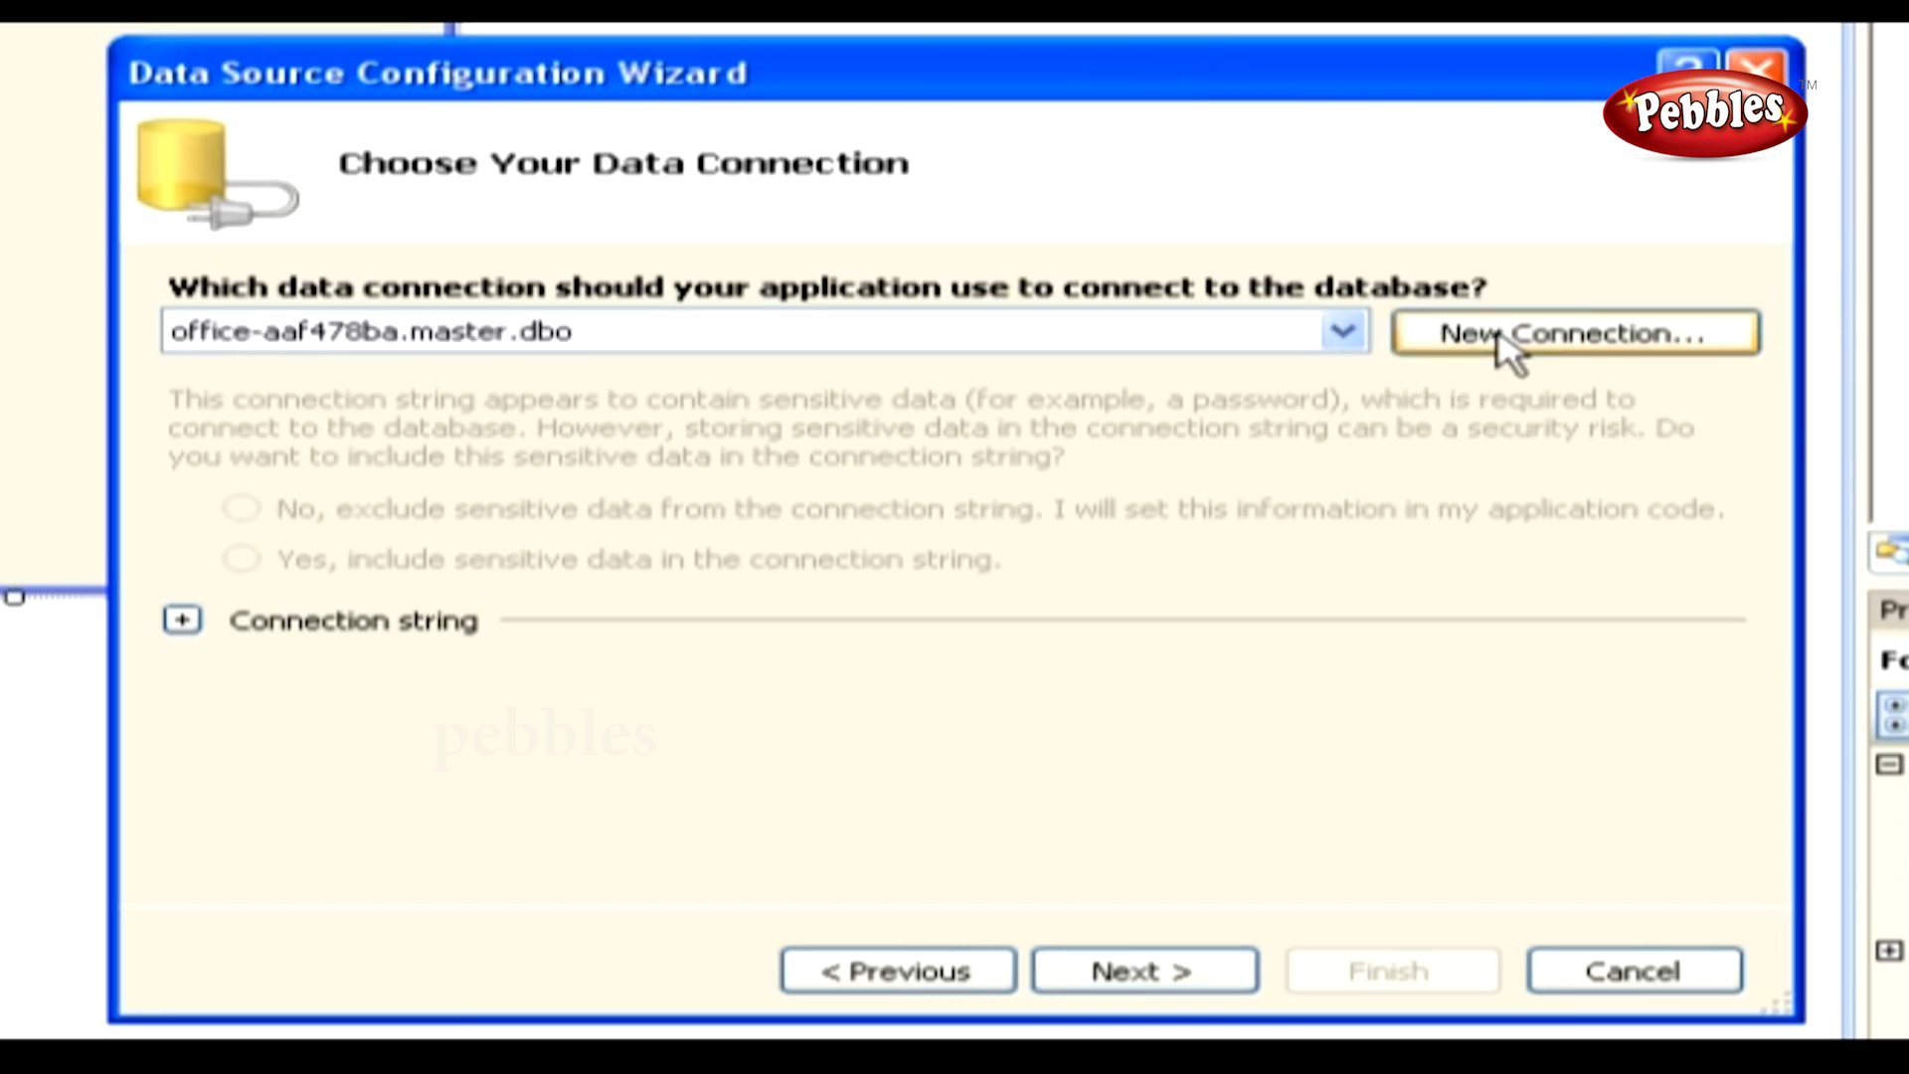
Step: Create a new Microsoft SQL Server connection to server OFFICE-AAF478BA using Windows Authentication
left_click(1573, 332)
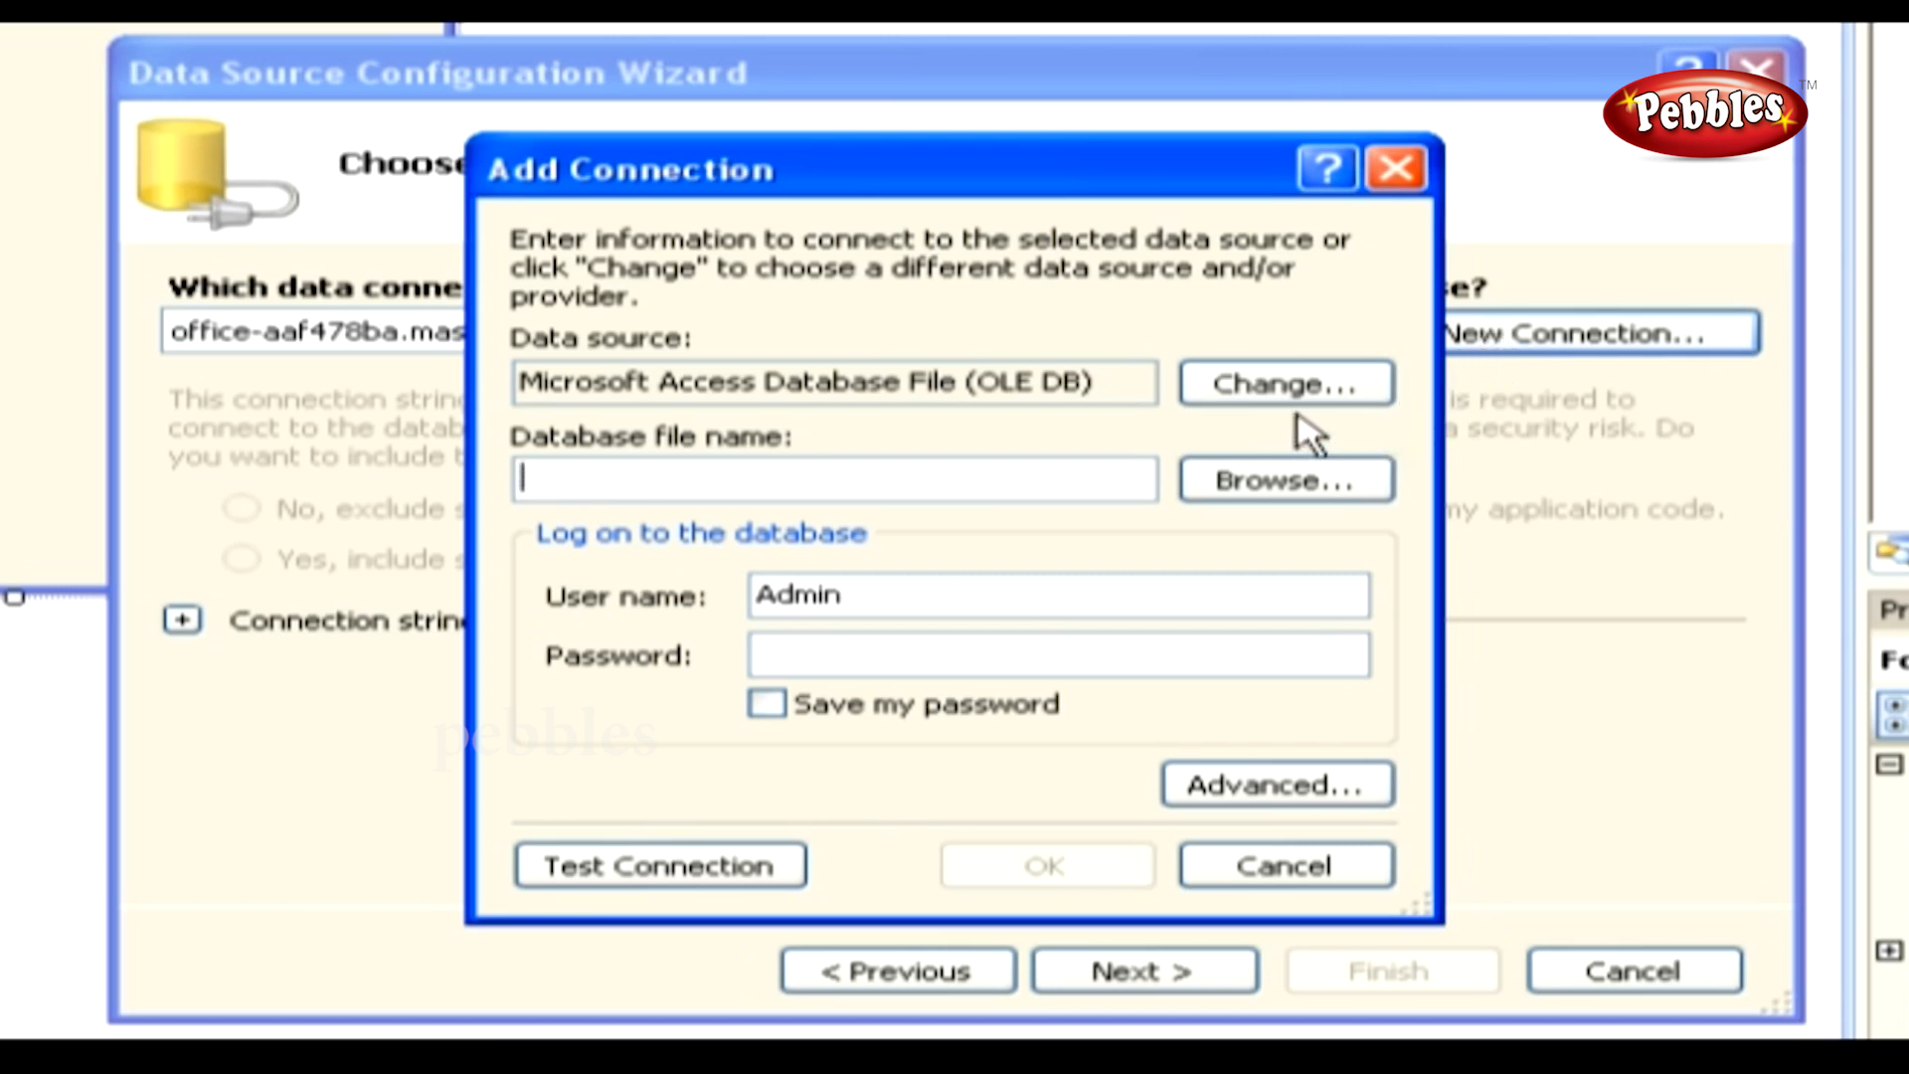
left_click(1283, 382)
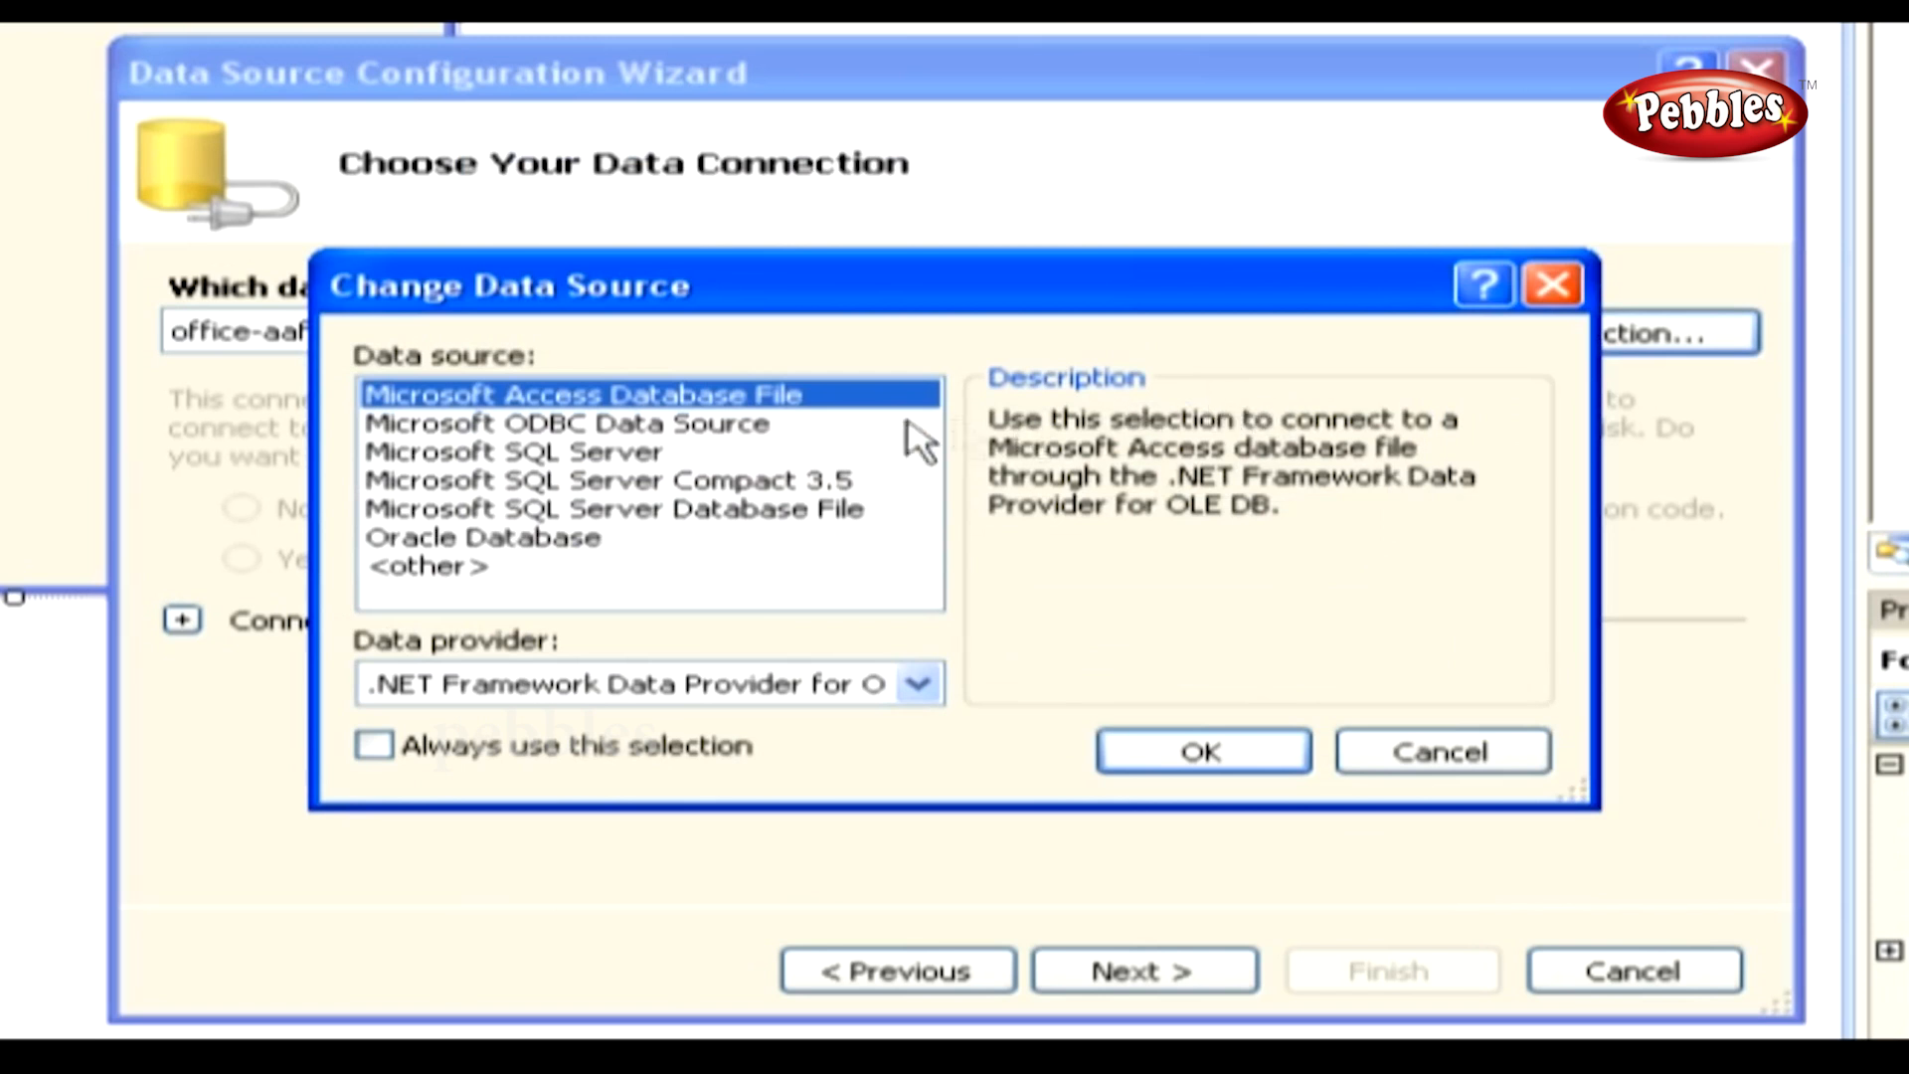
left_click(513, 452)
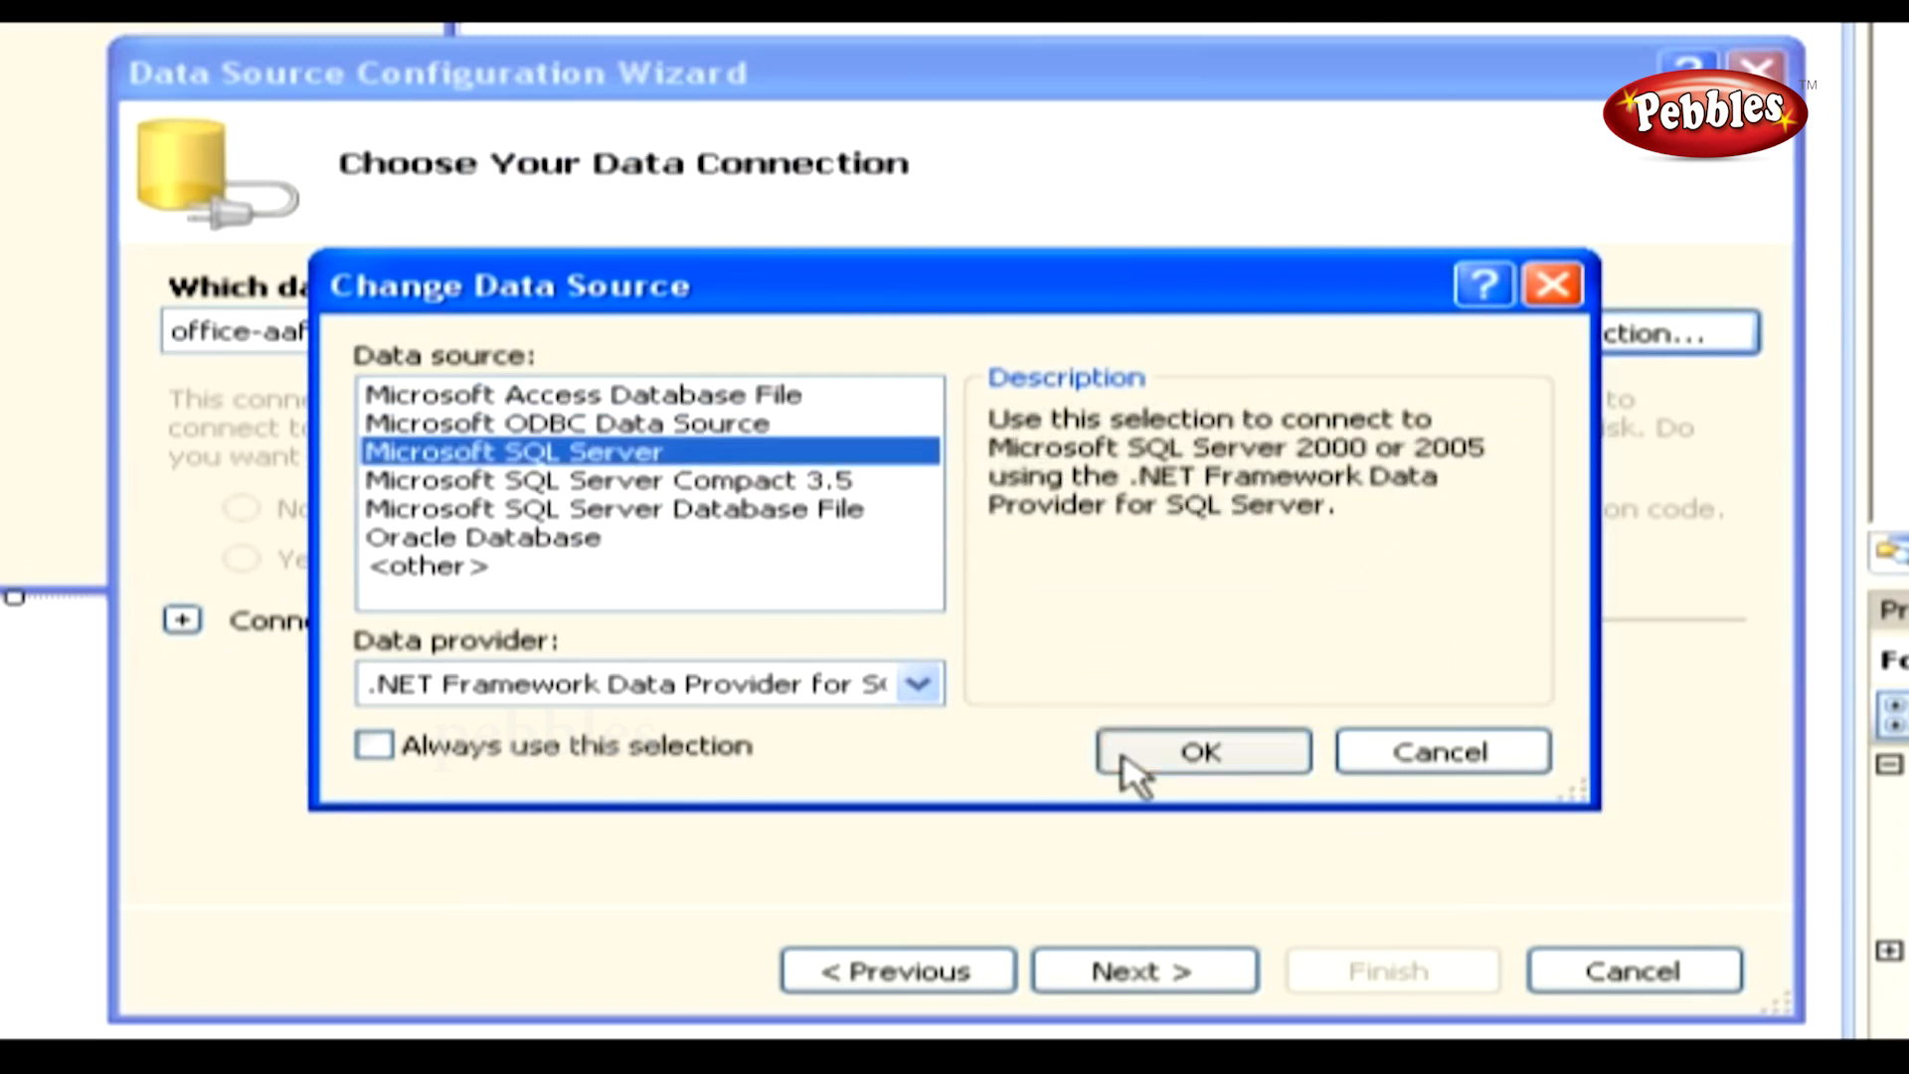
left_click(1200, 752)
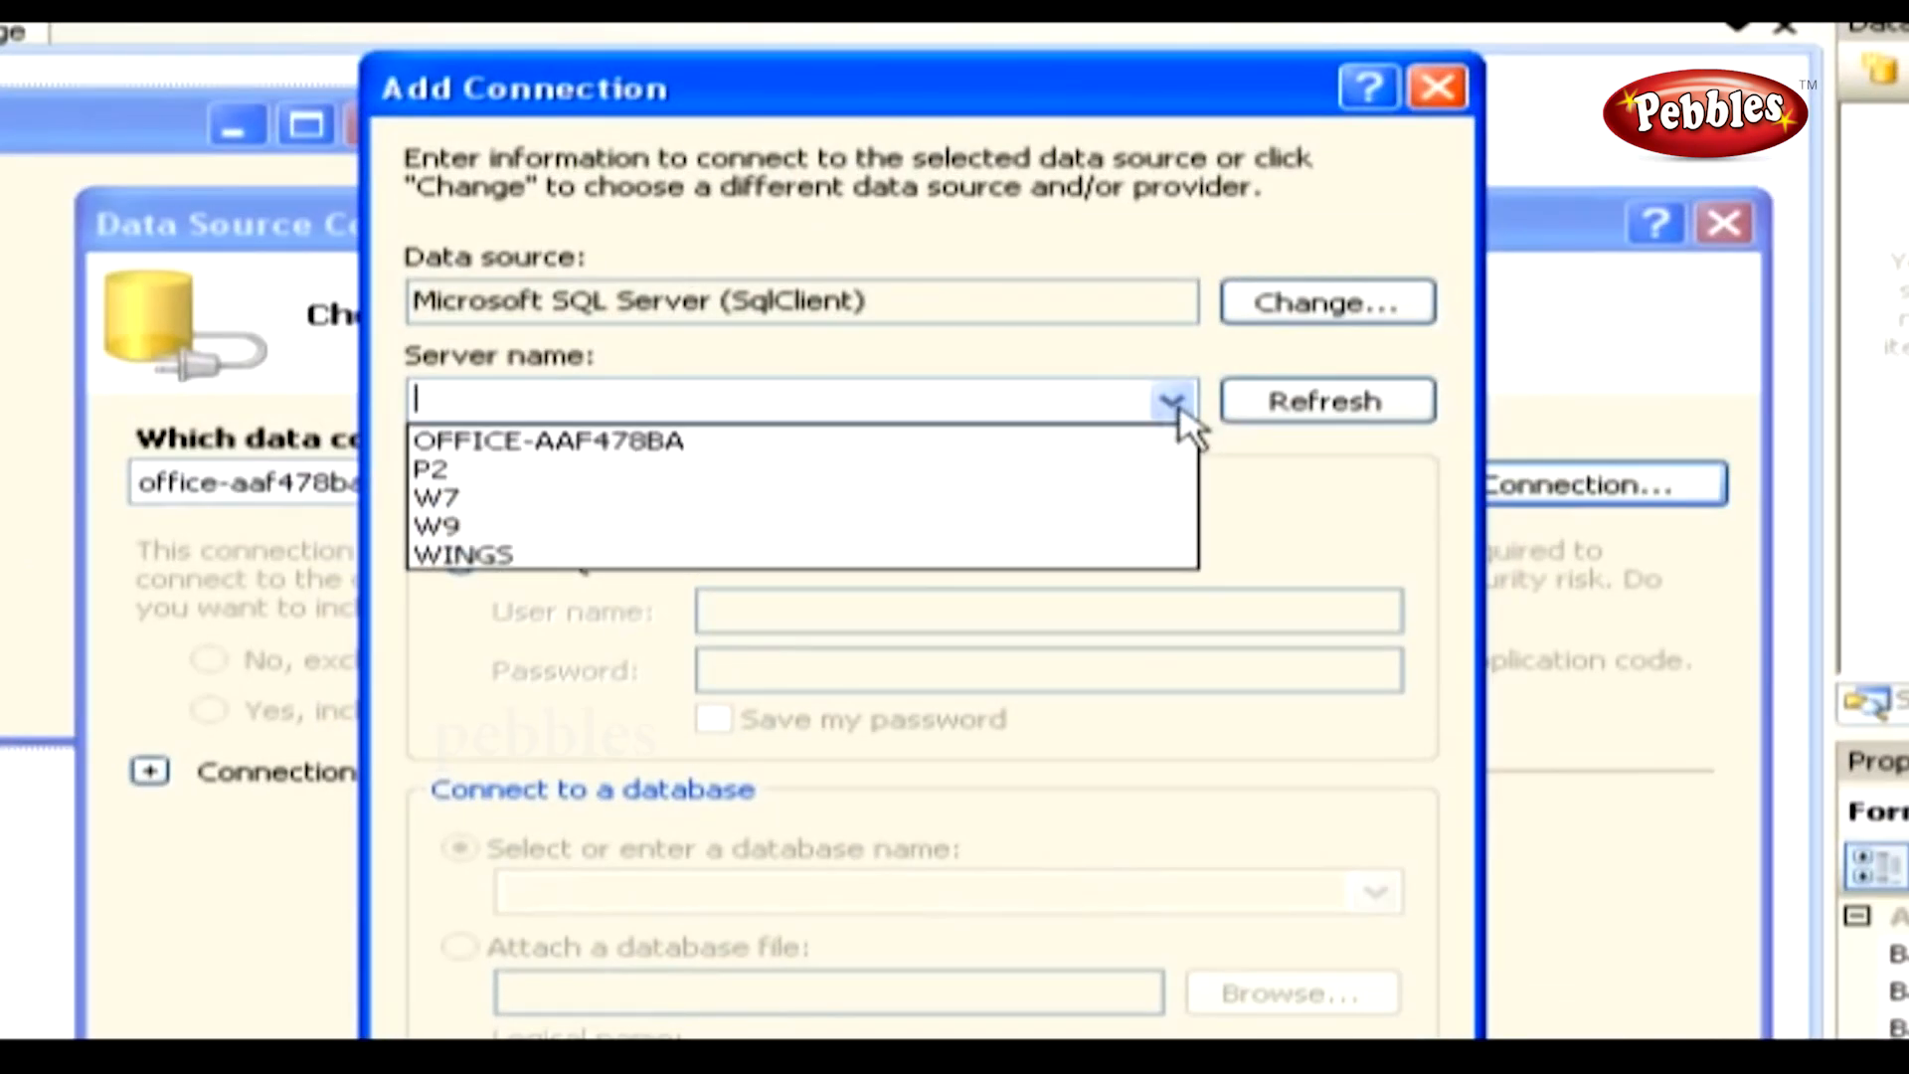
left_click(549, 442)
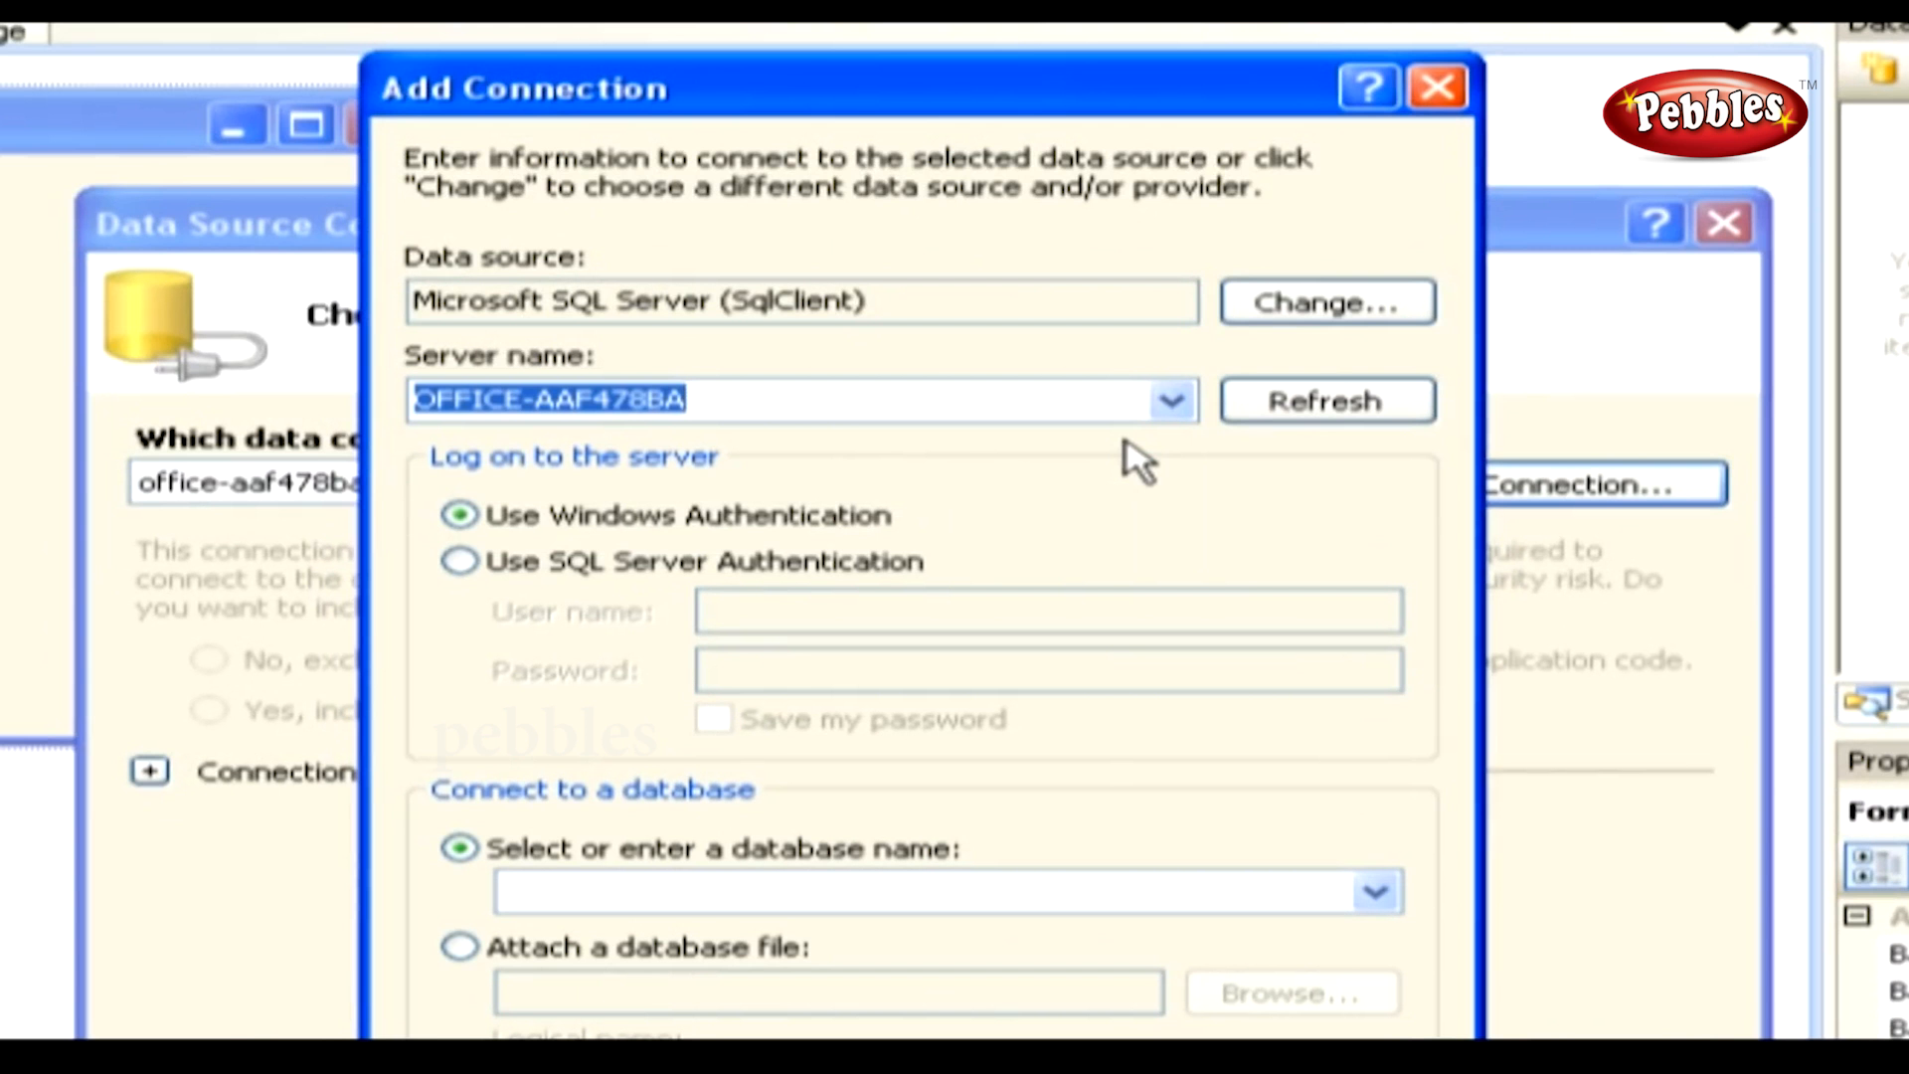
mouse_move(710, 493)
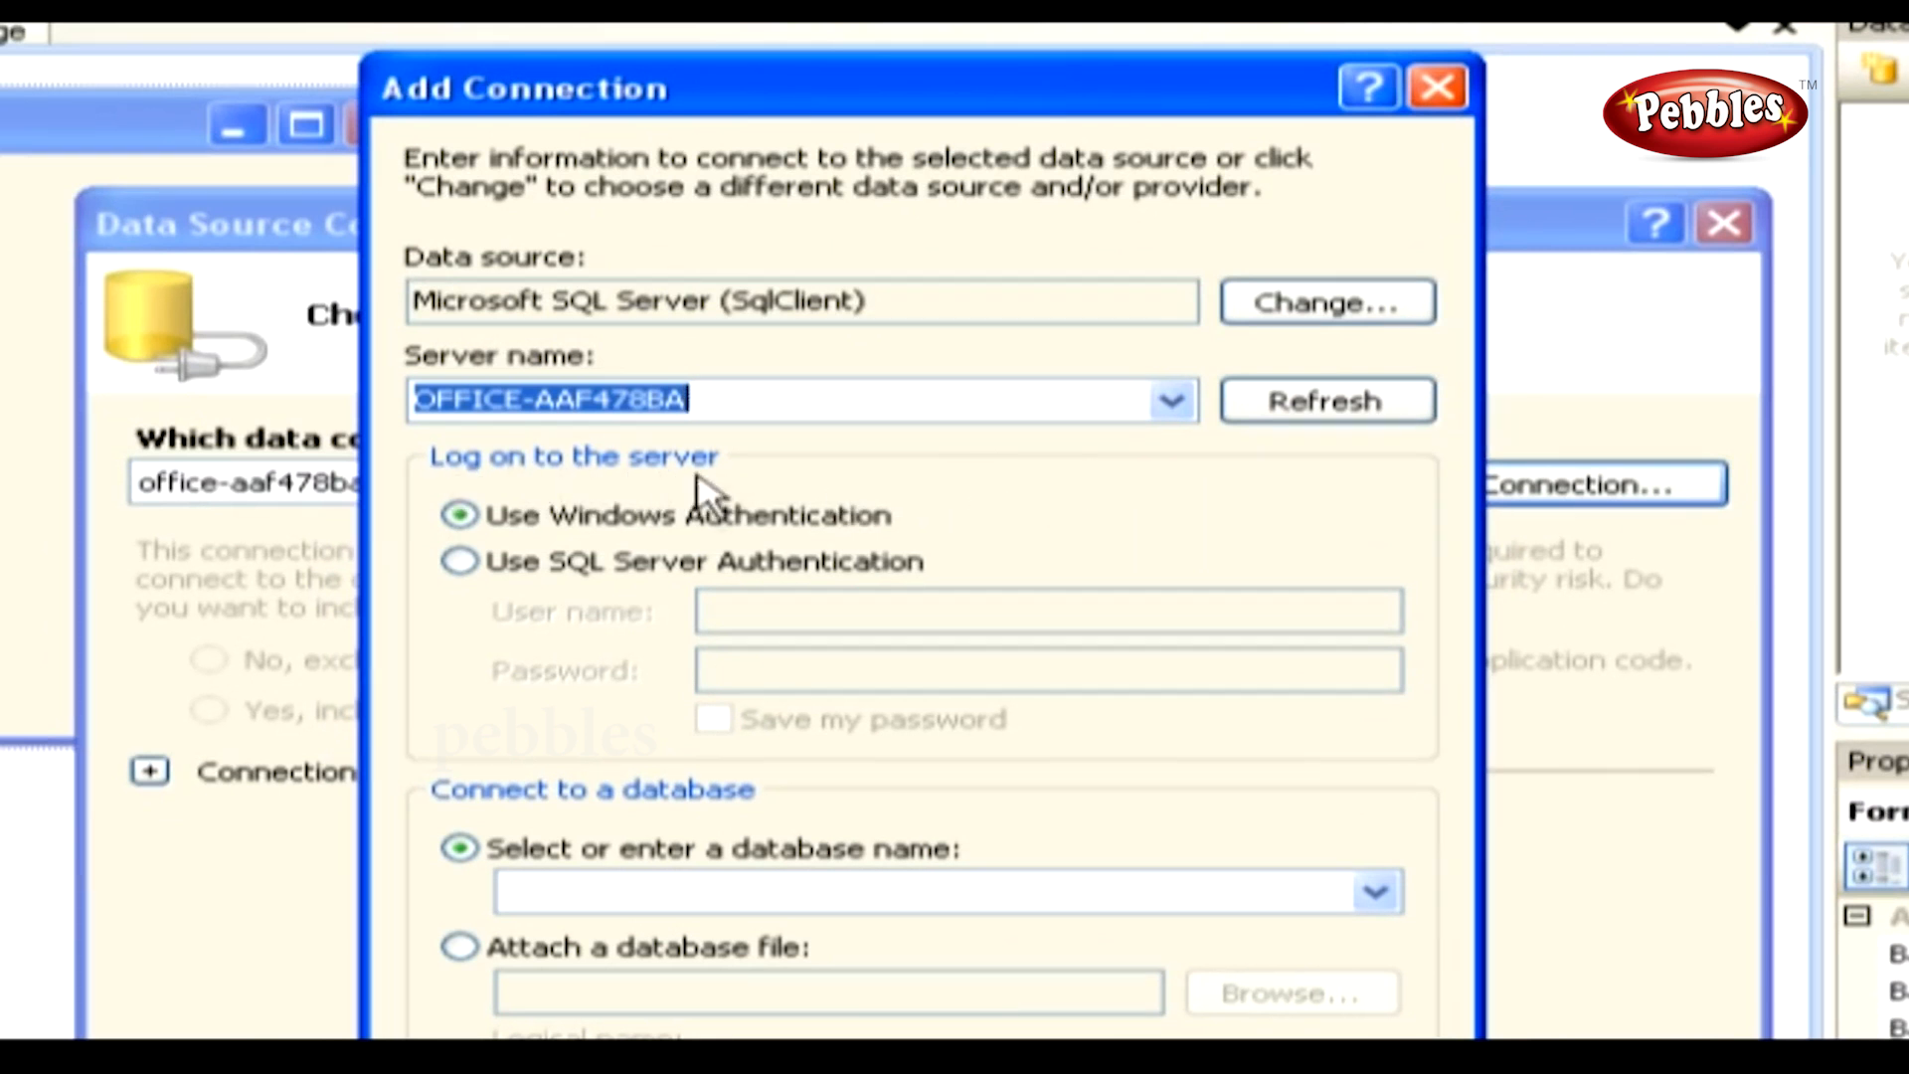
left_click(459, 513)
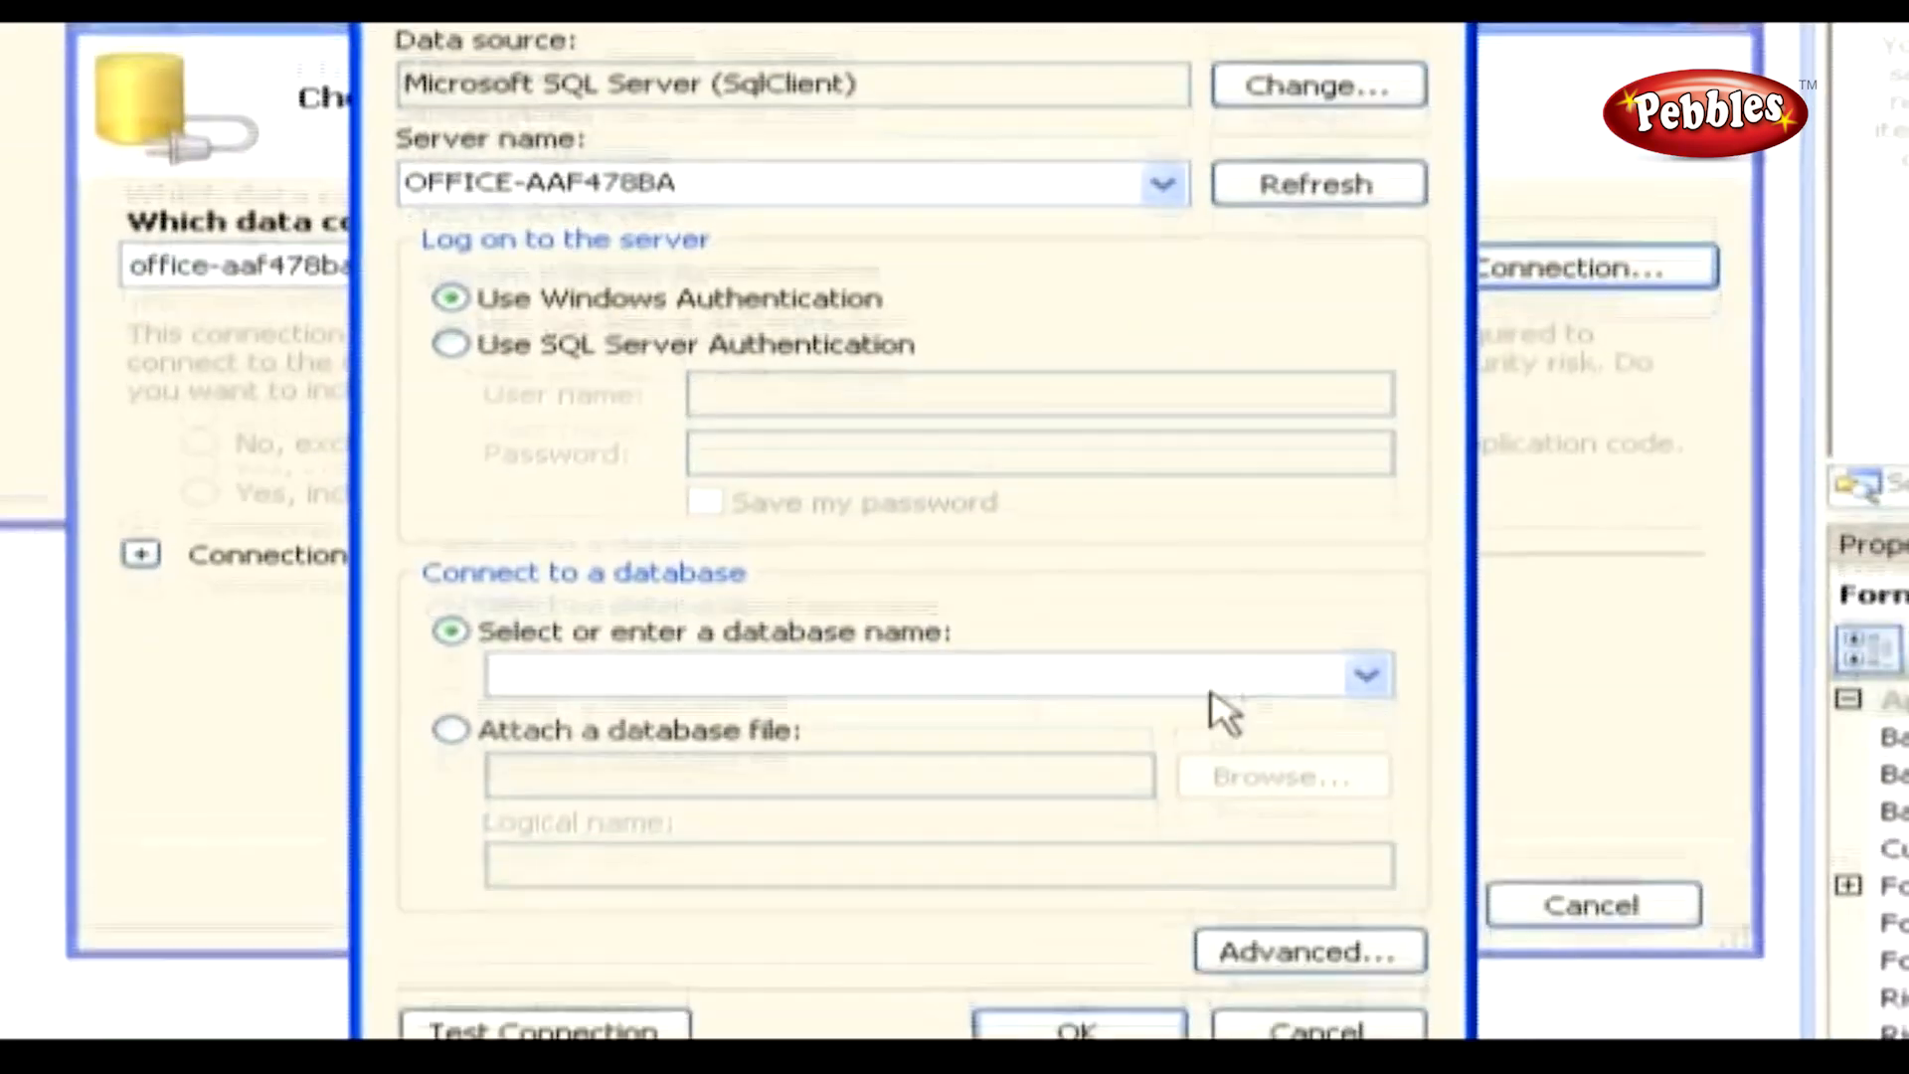
Step: Select the pubs database, test the connection successfully and accept it for the wizard
left_click(1364, 675)
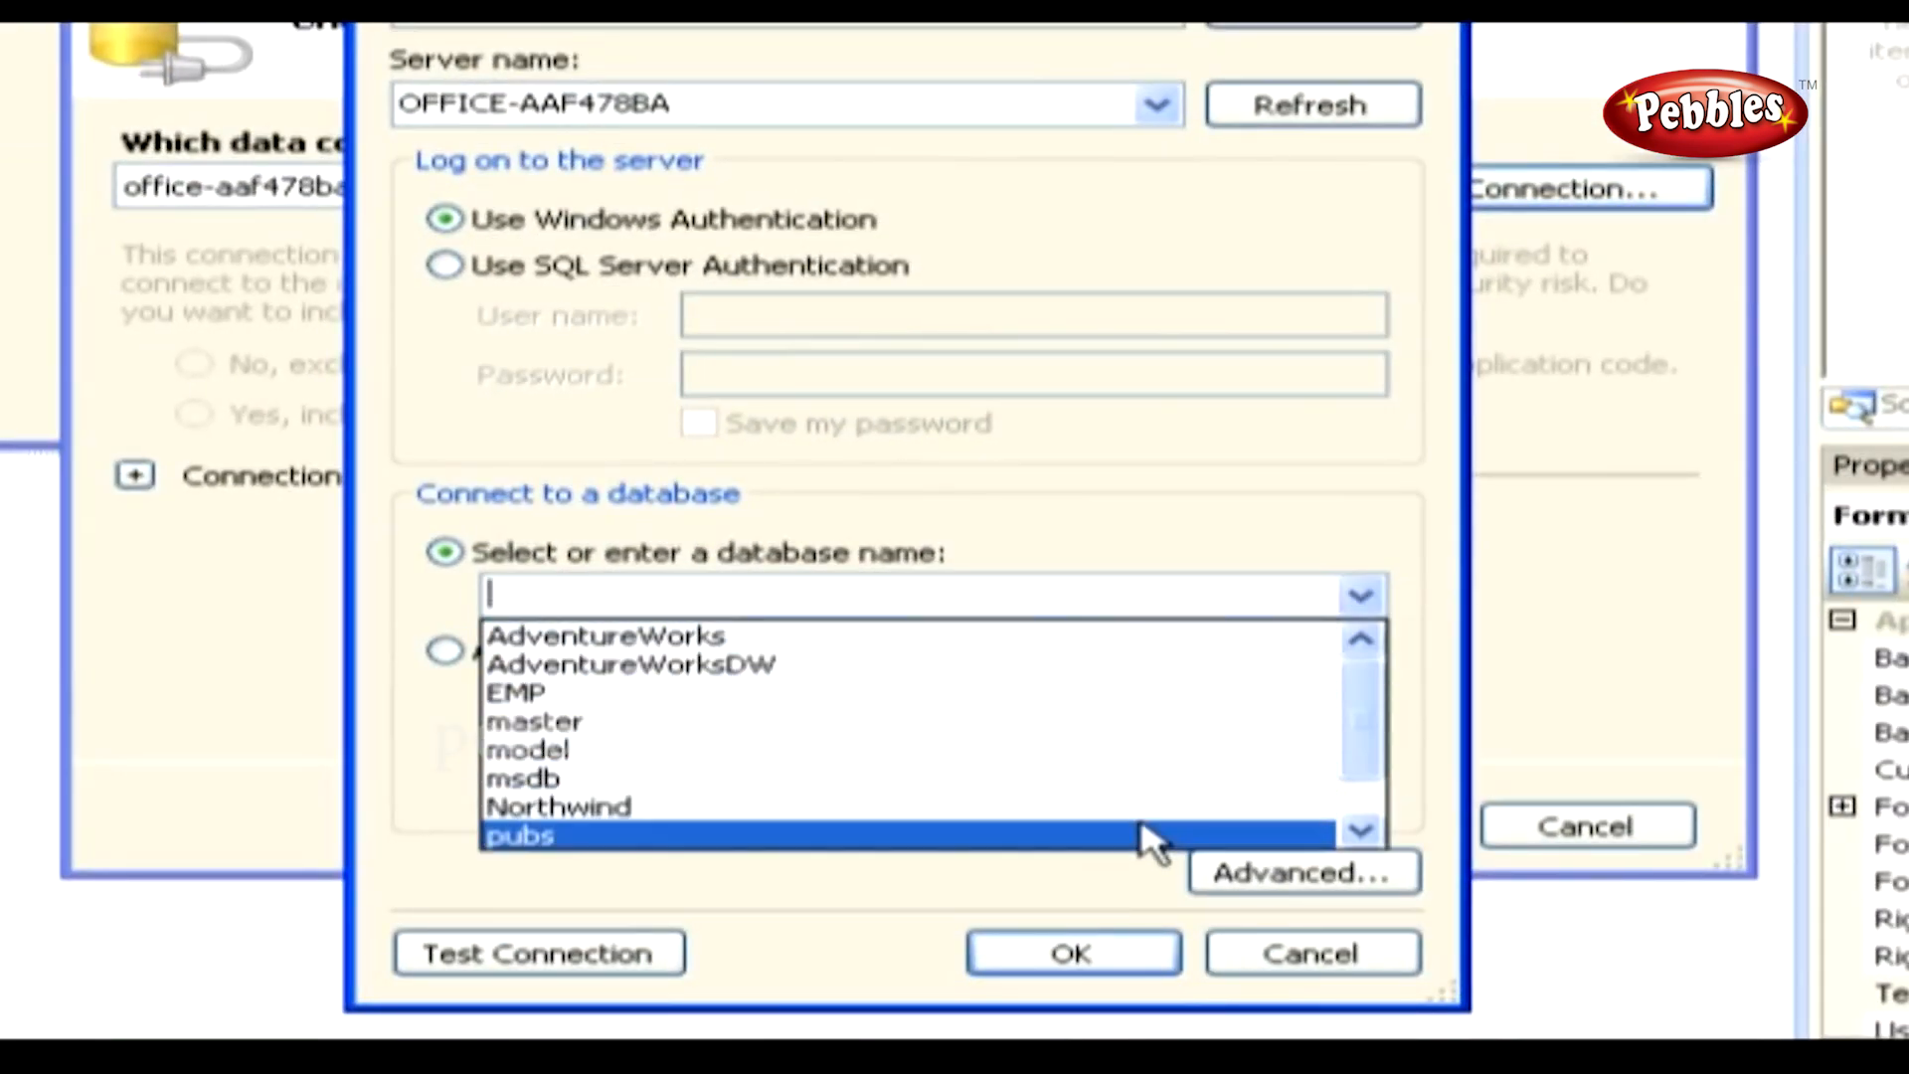
left_click(537, 952)
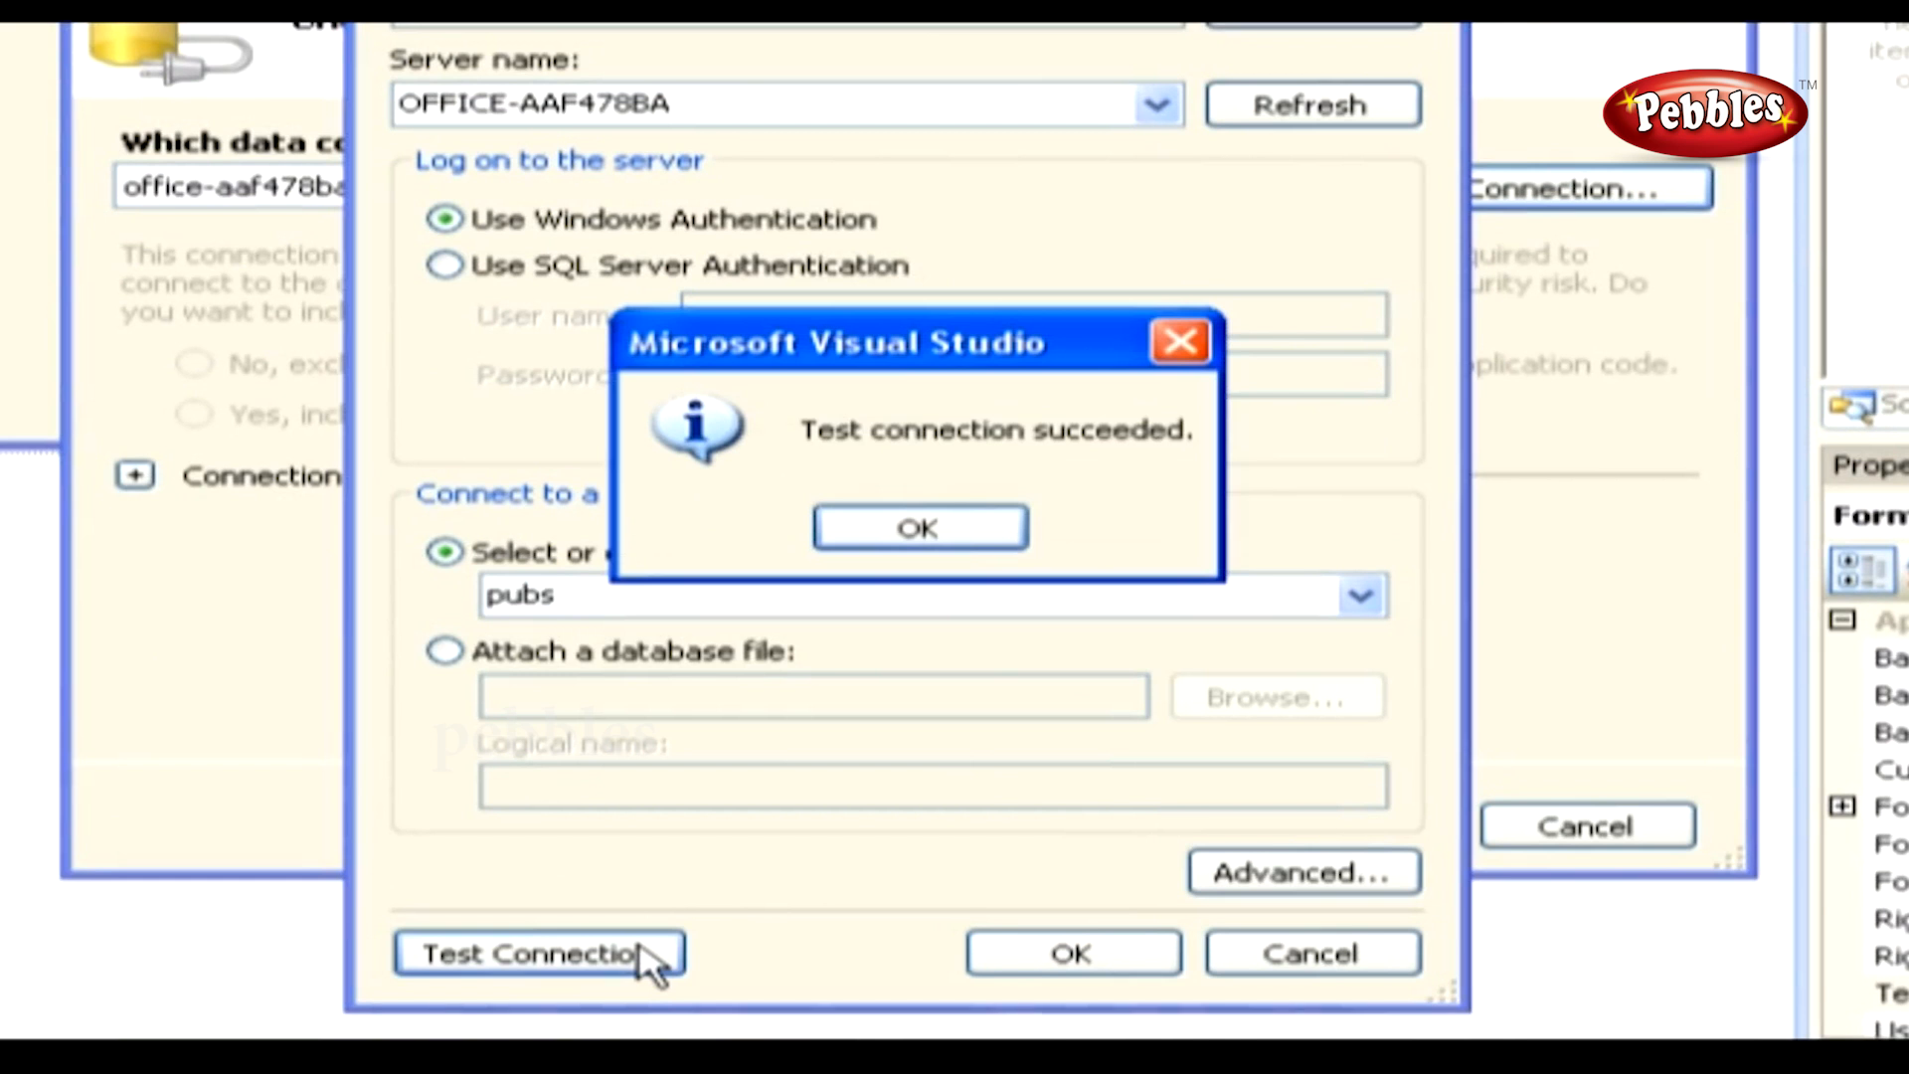
left_click(919, 525)
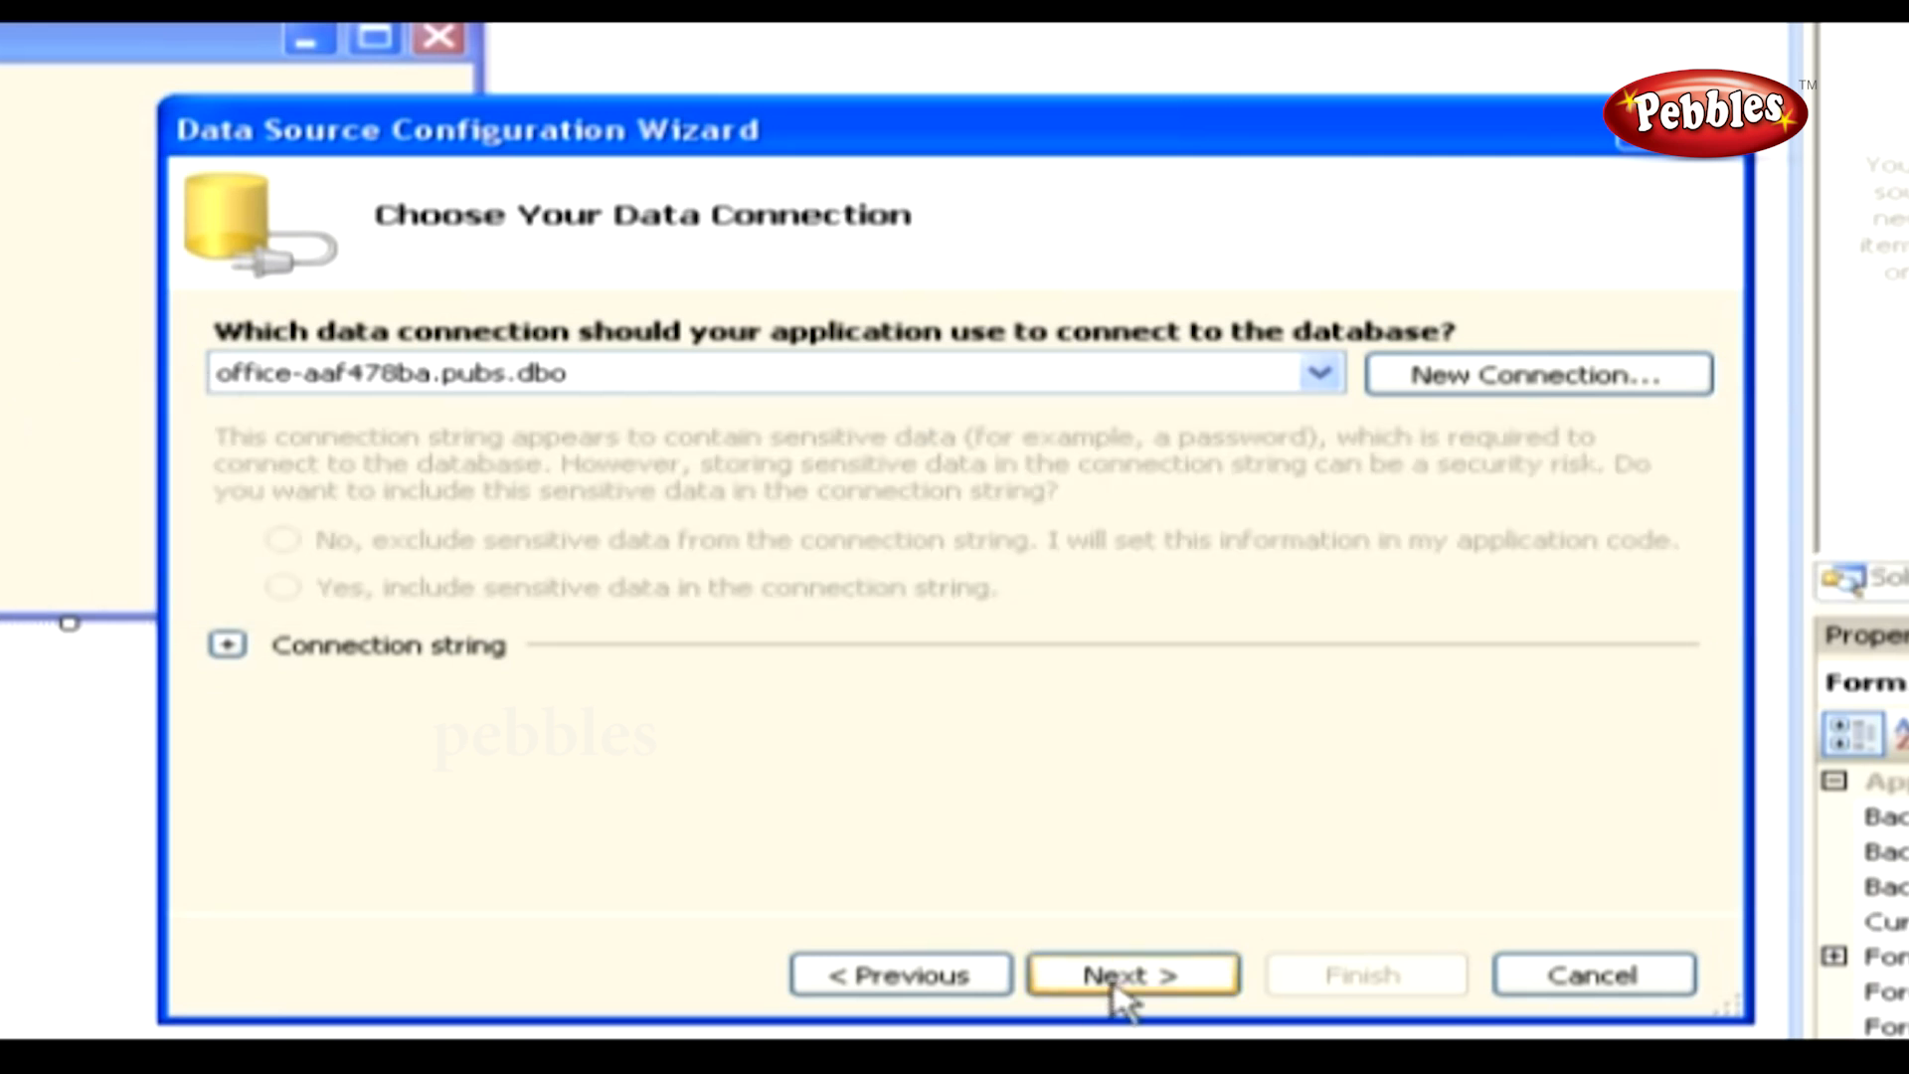
Step: Finish the data source wizard with the Activity table checked, creating pubsDataSet
left_click(1132, 974)
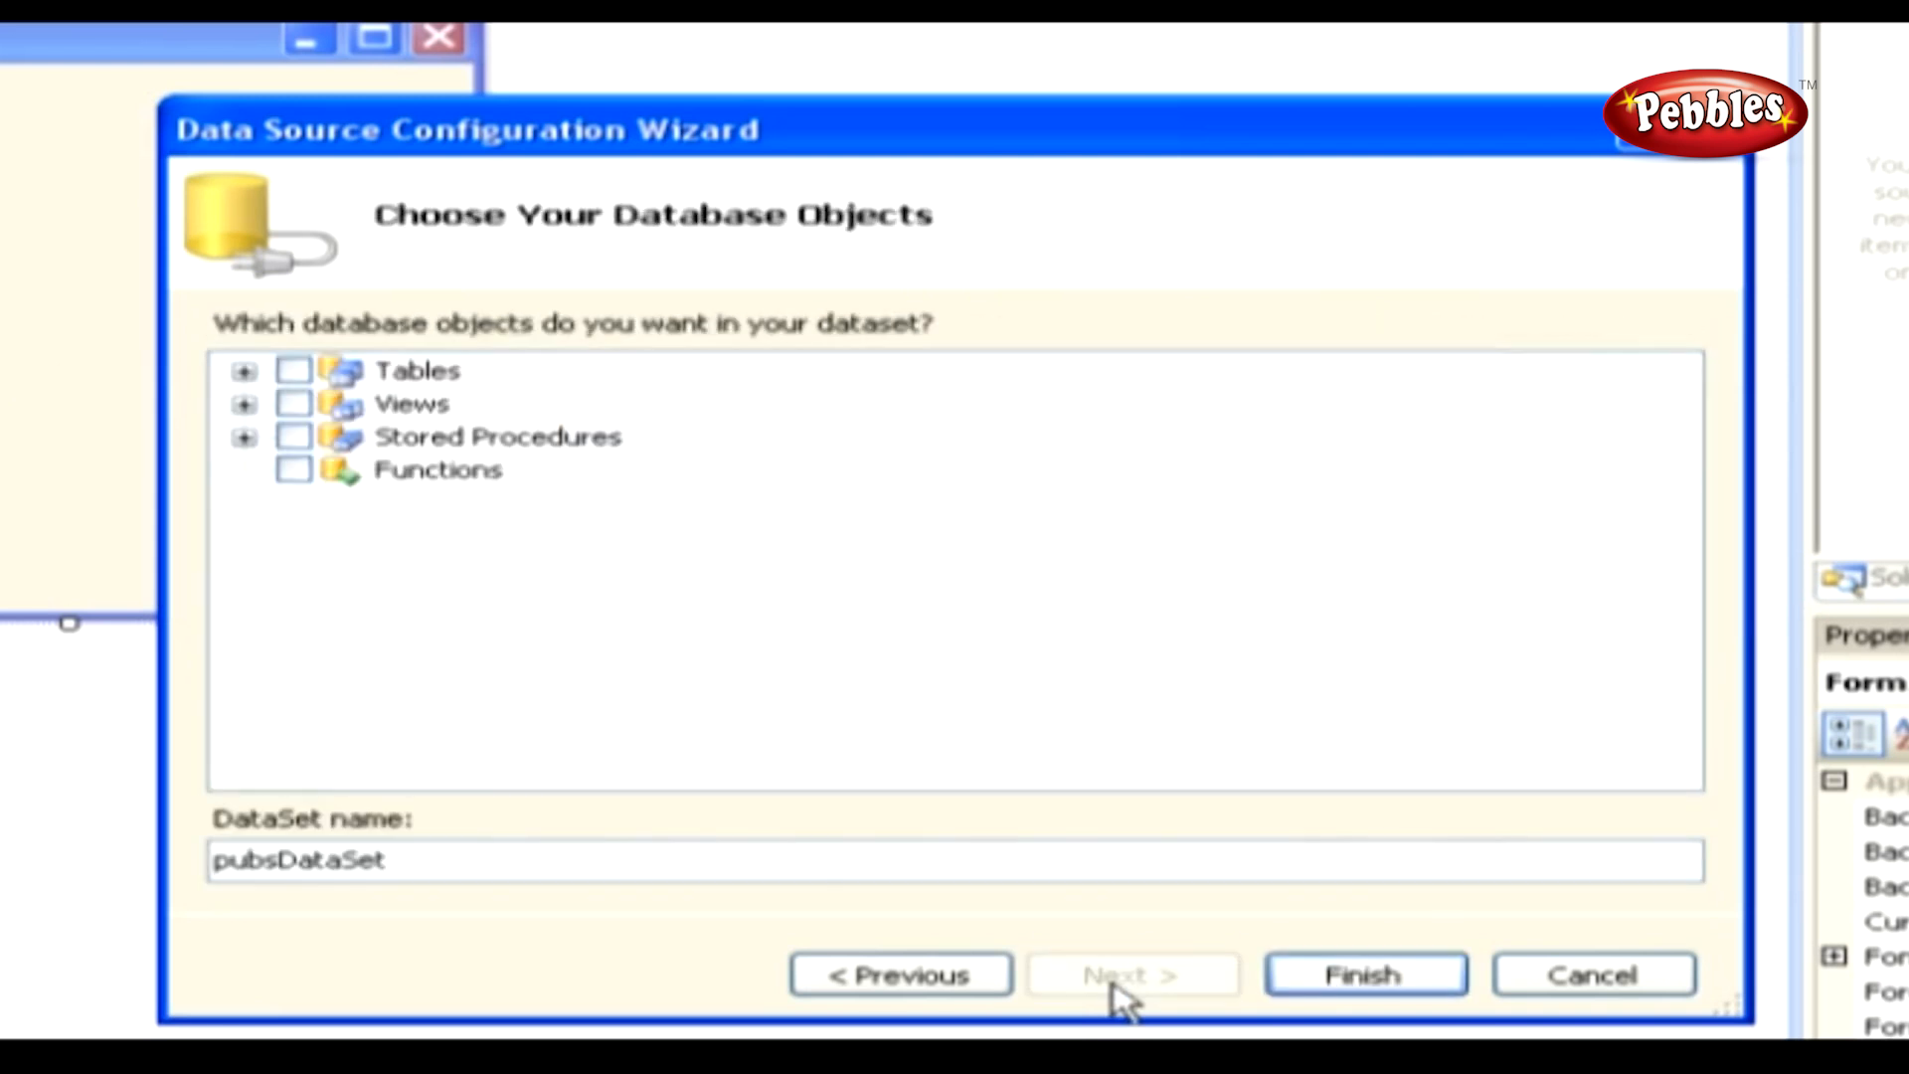
left_click(243, 372)
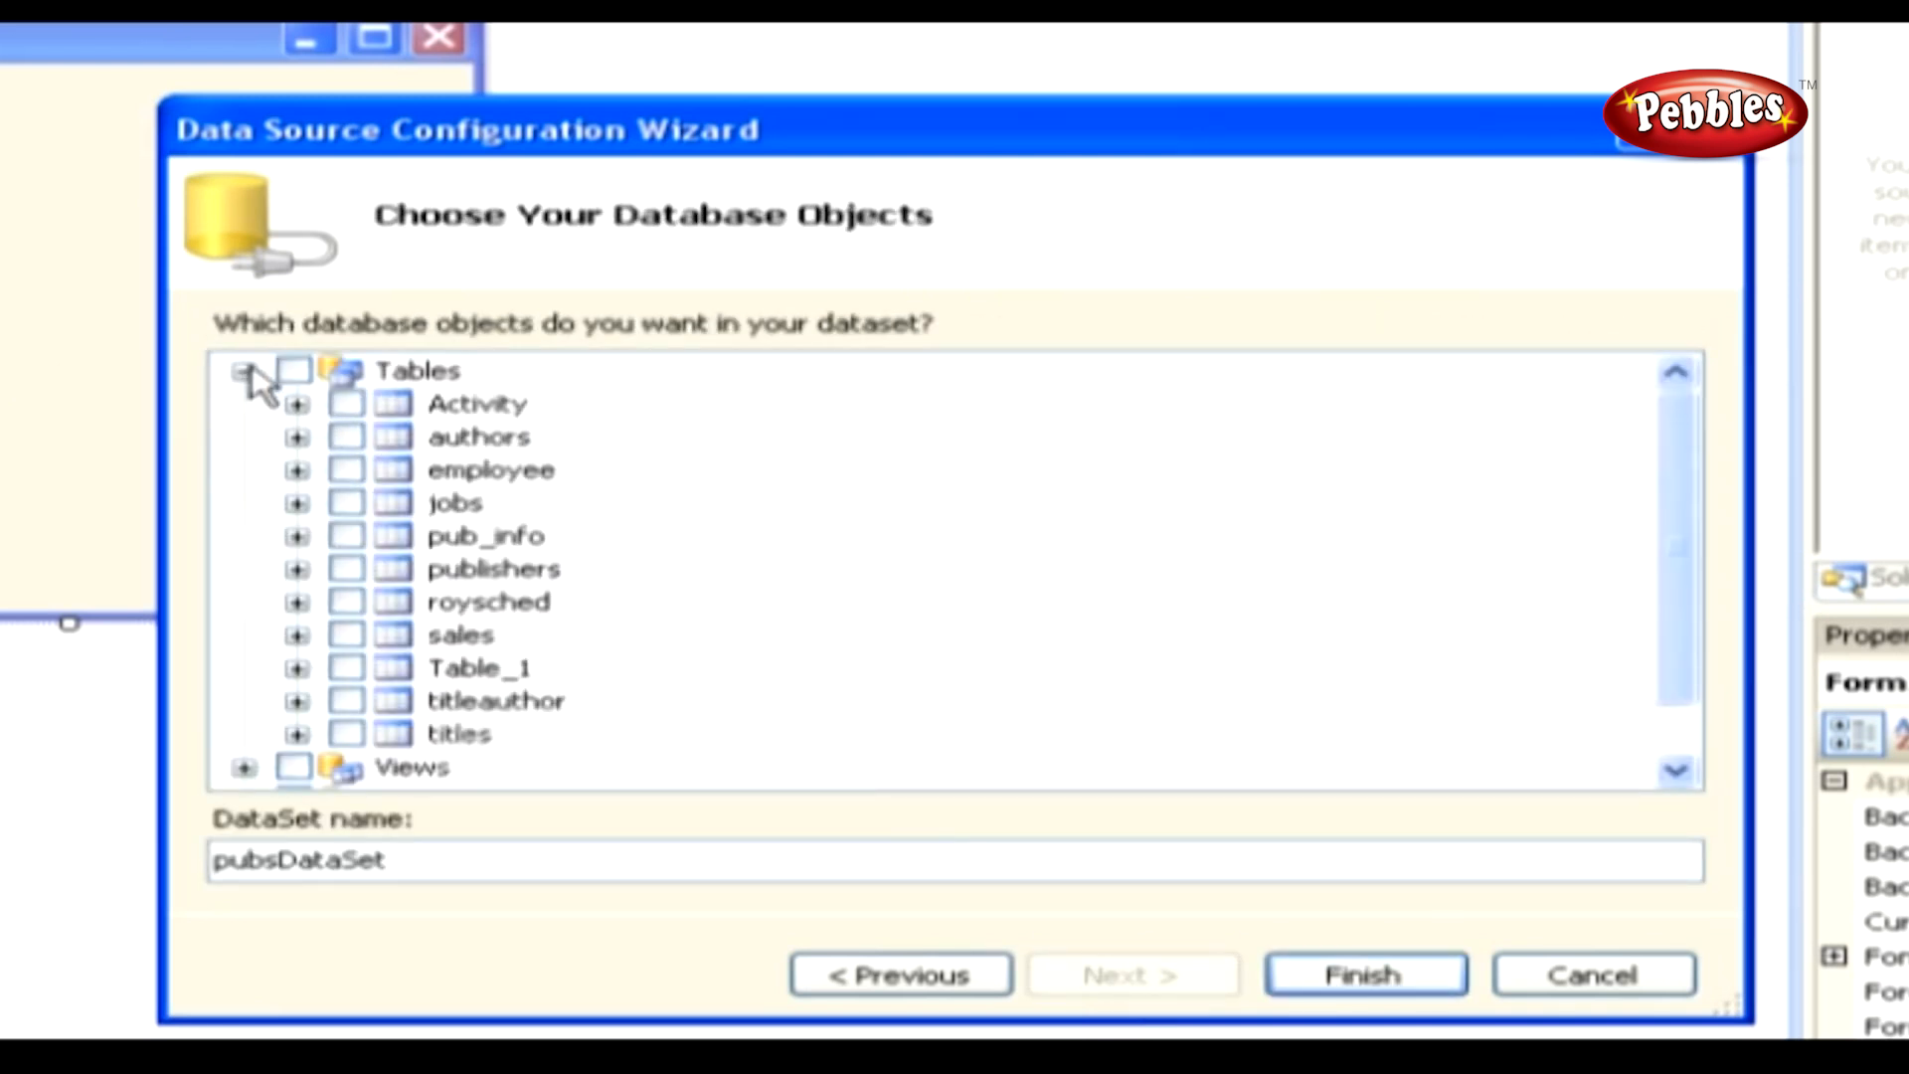
left_click(296, 403)
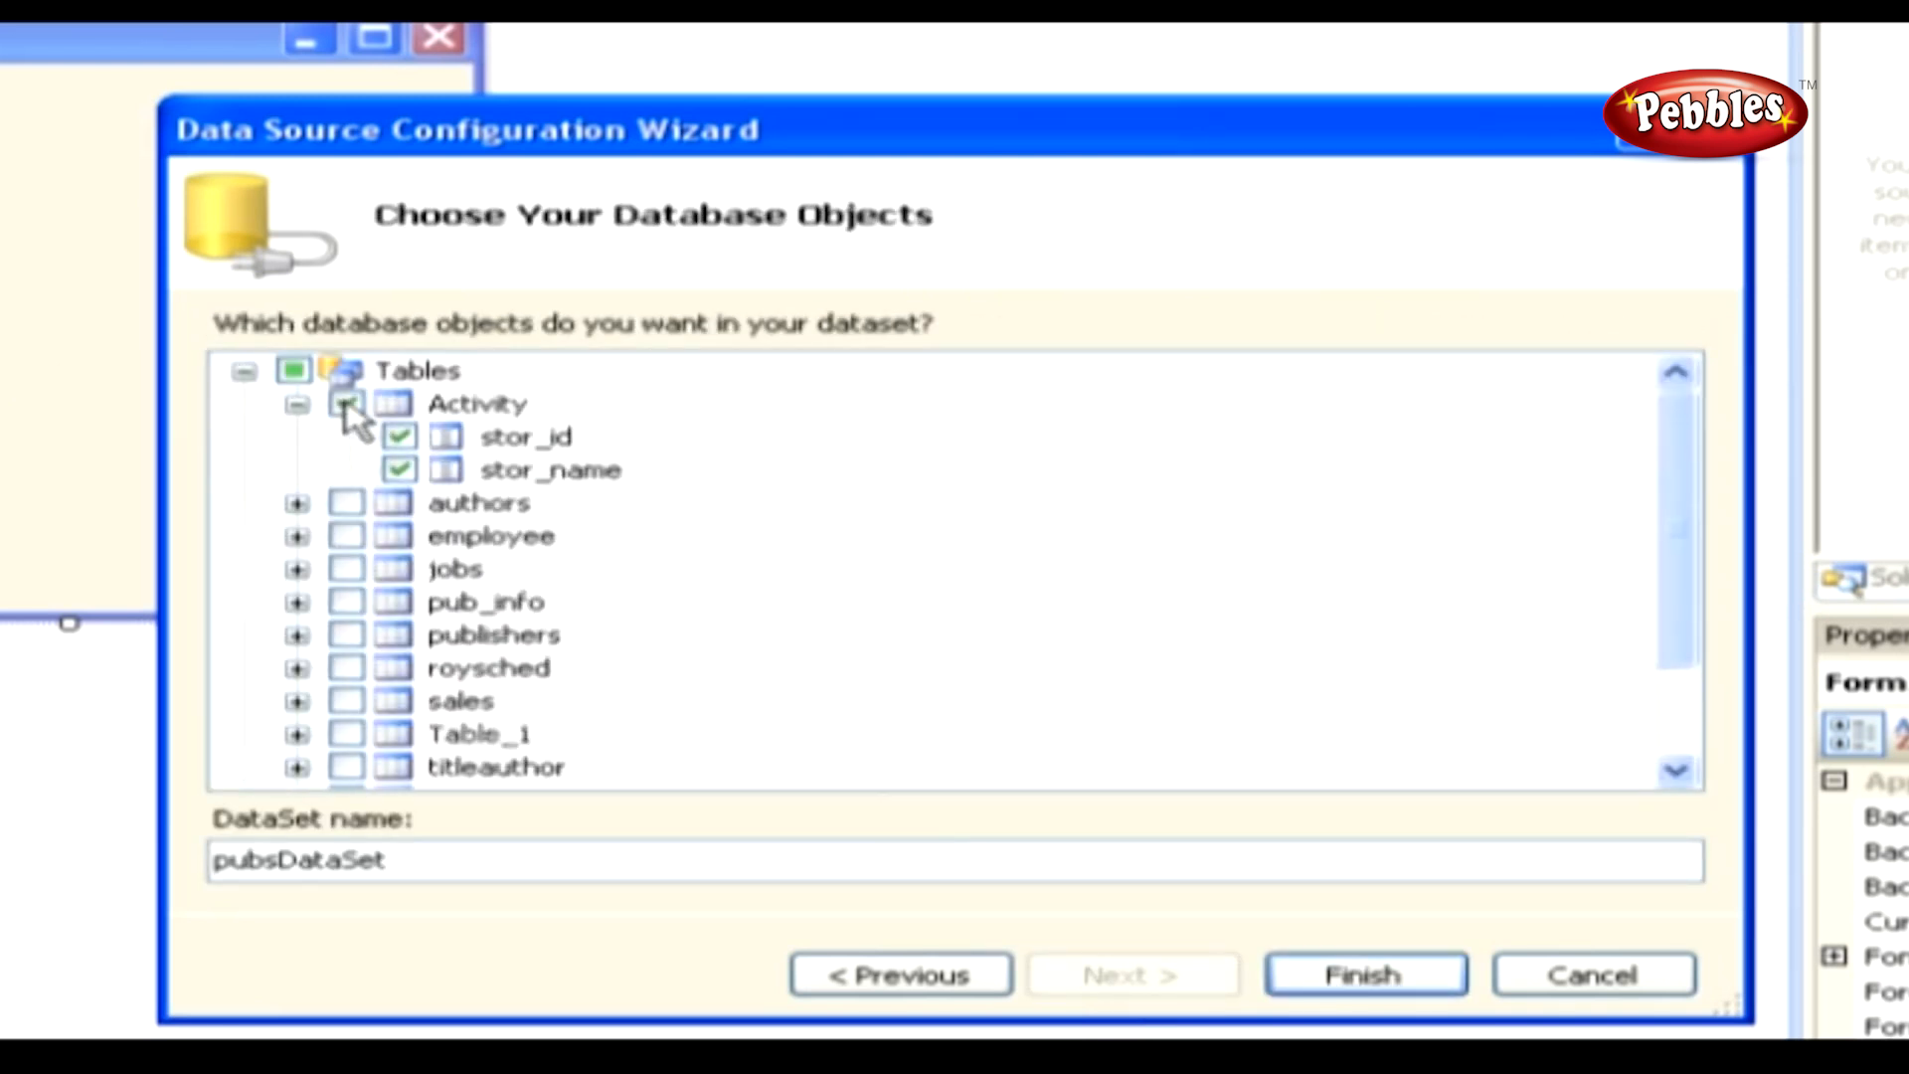
left_click(344, 403)
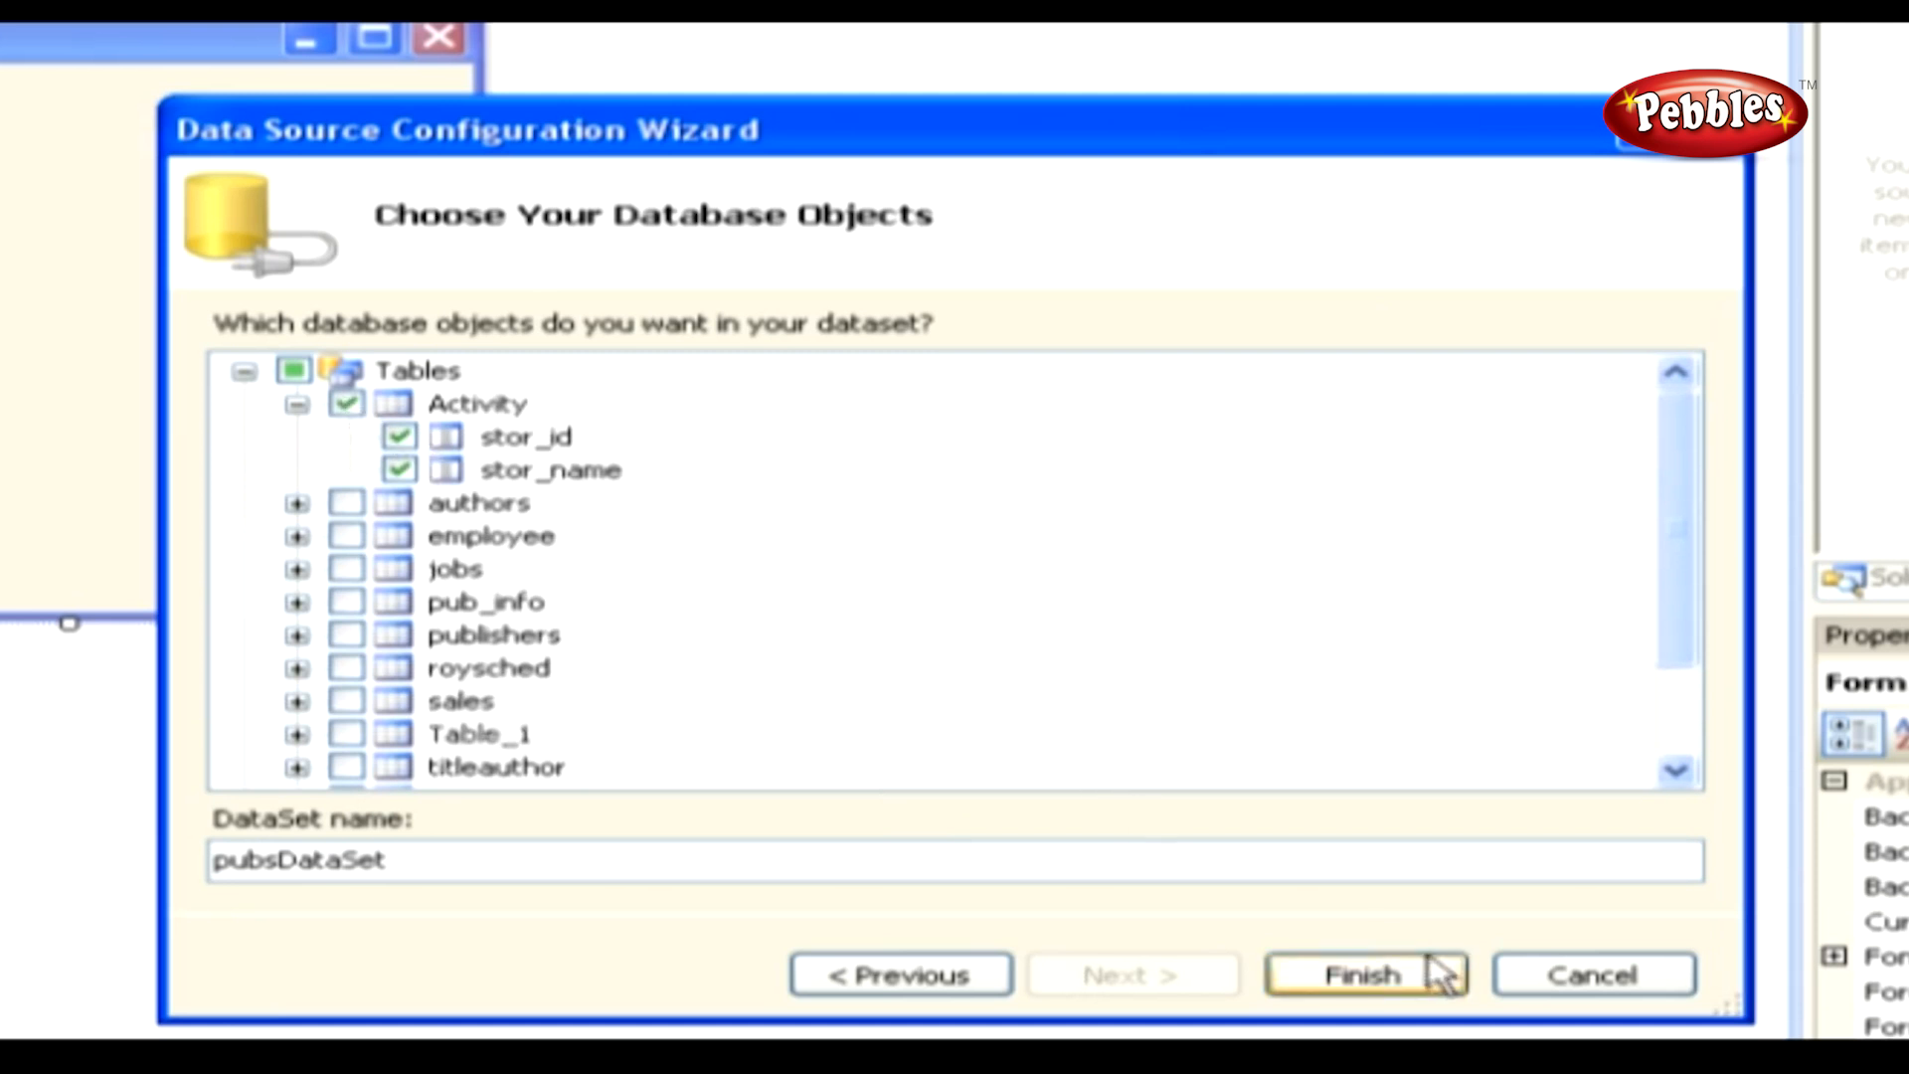
left_click(1362, 974)
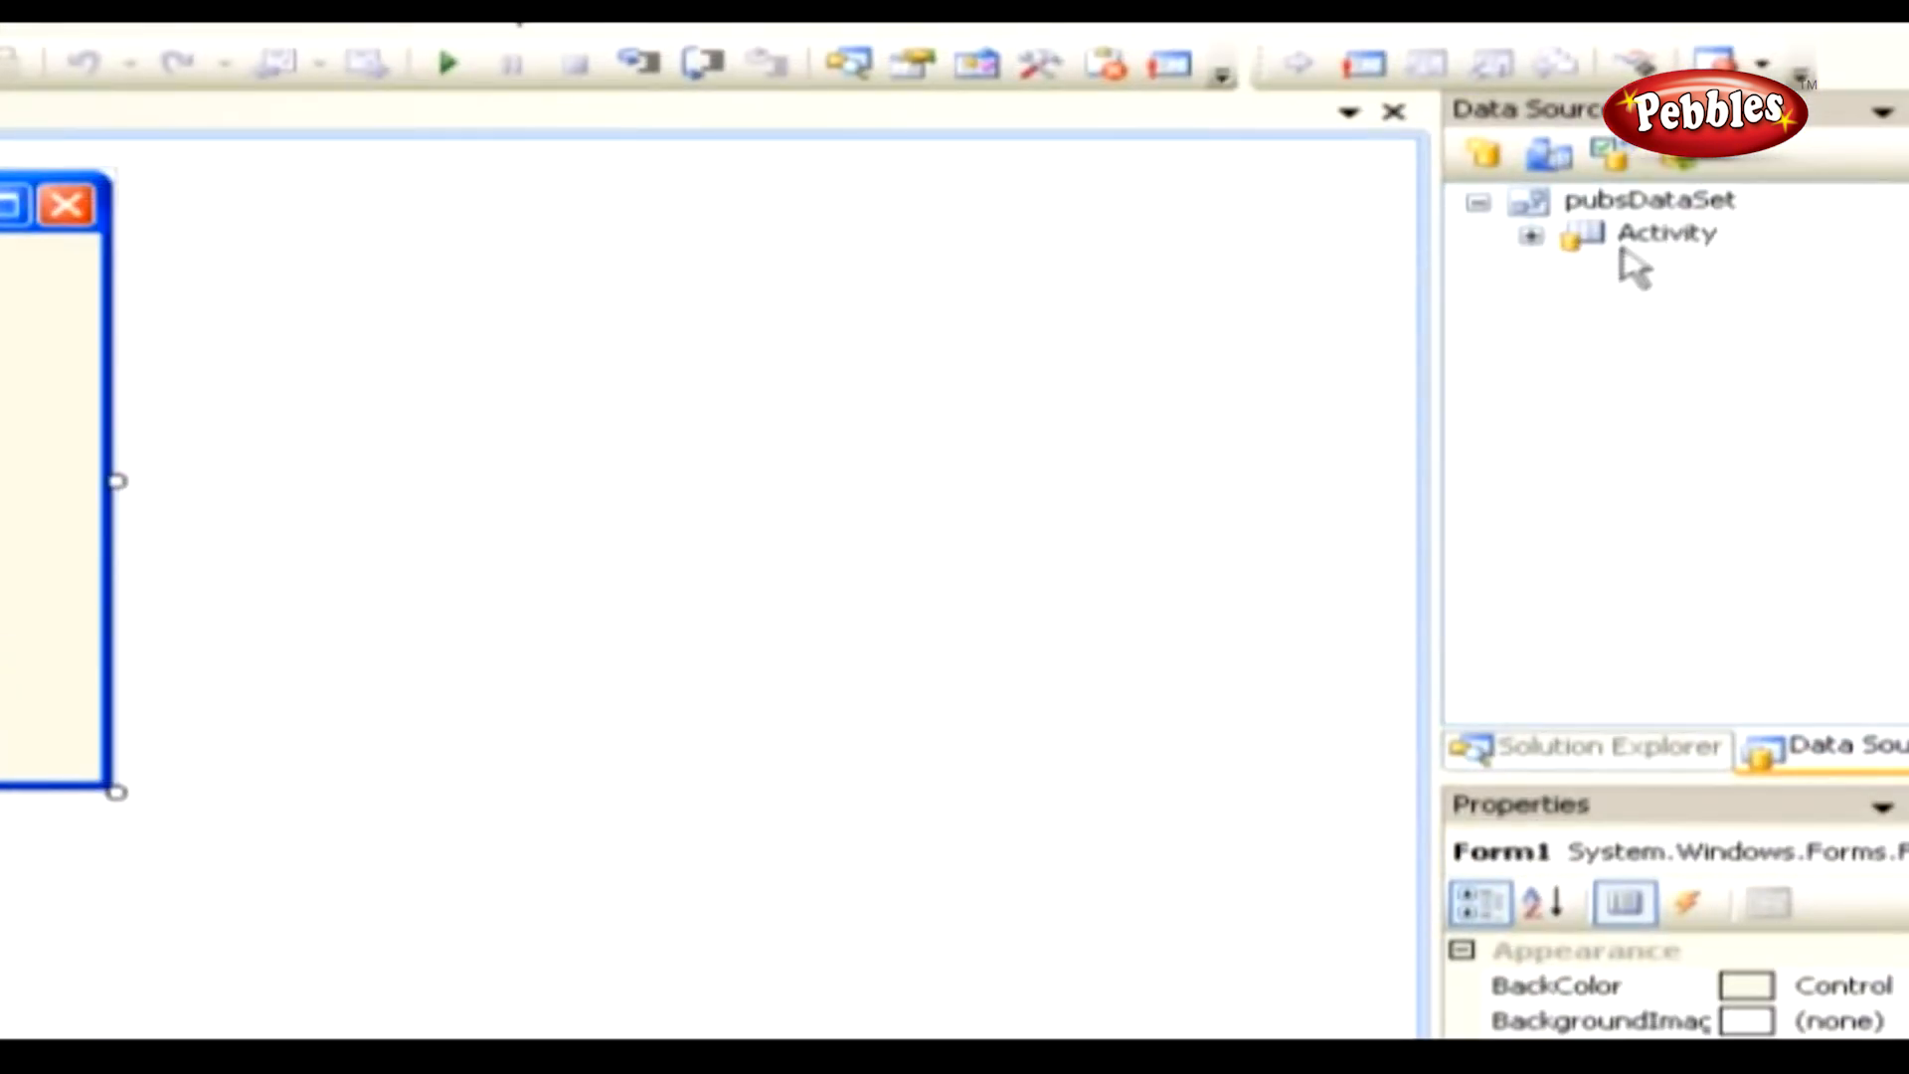
left_click(1667, 233)
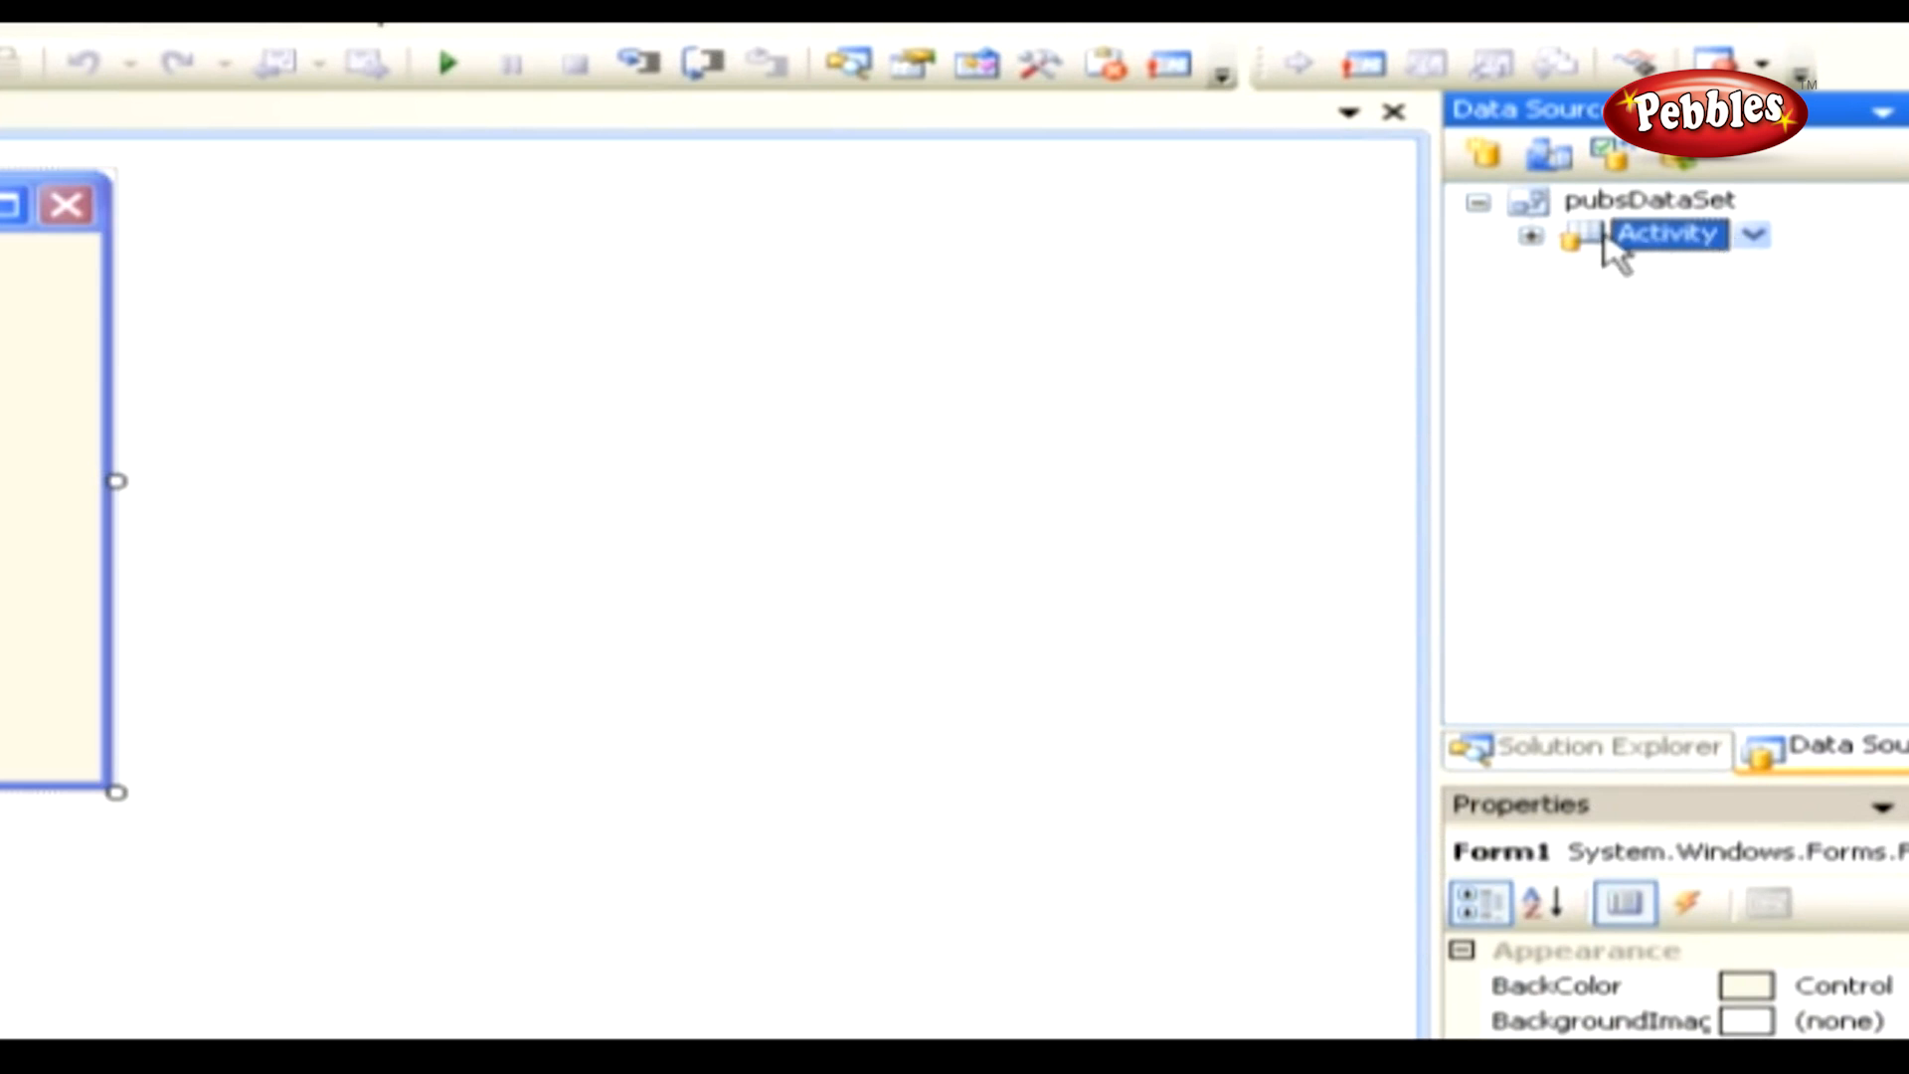
Step: Choose the Activity table's display type so it drops onto Form1 as a DataGridView with navigator
left_click(1531, 237)
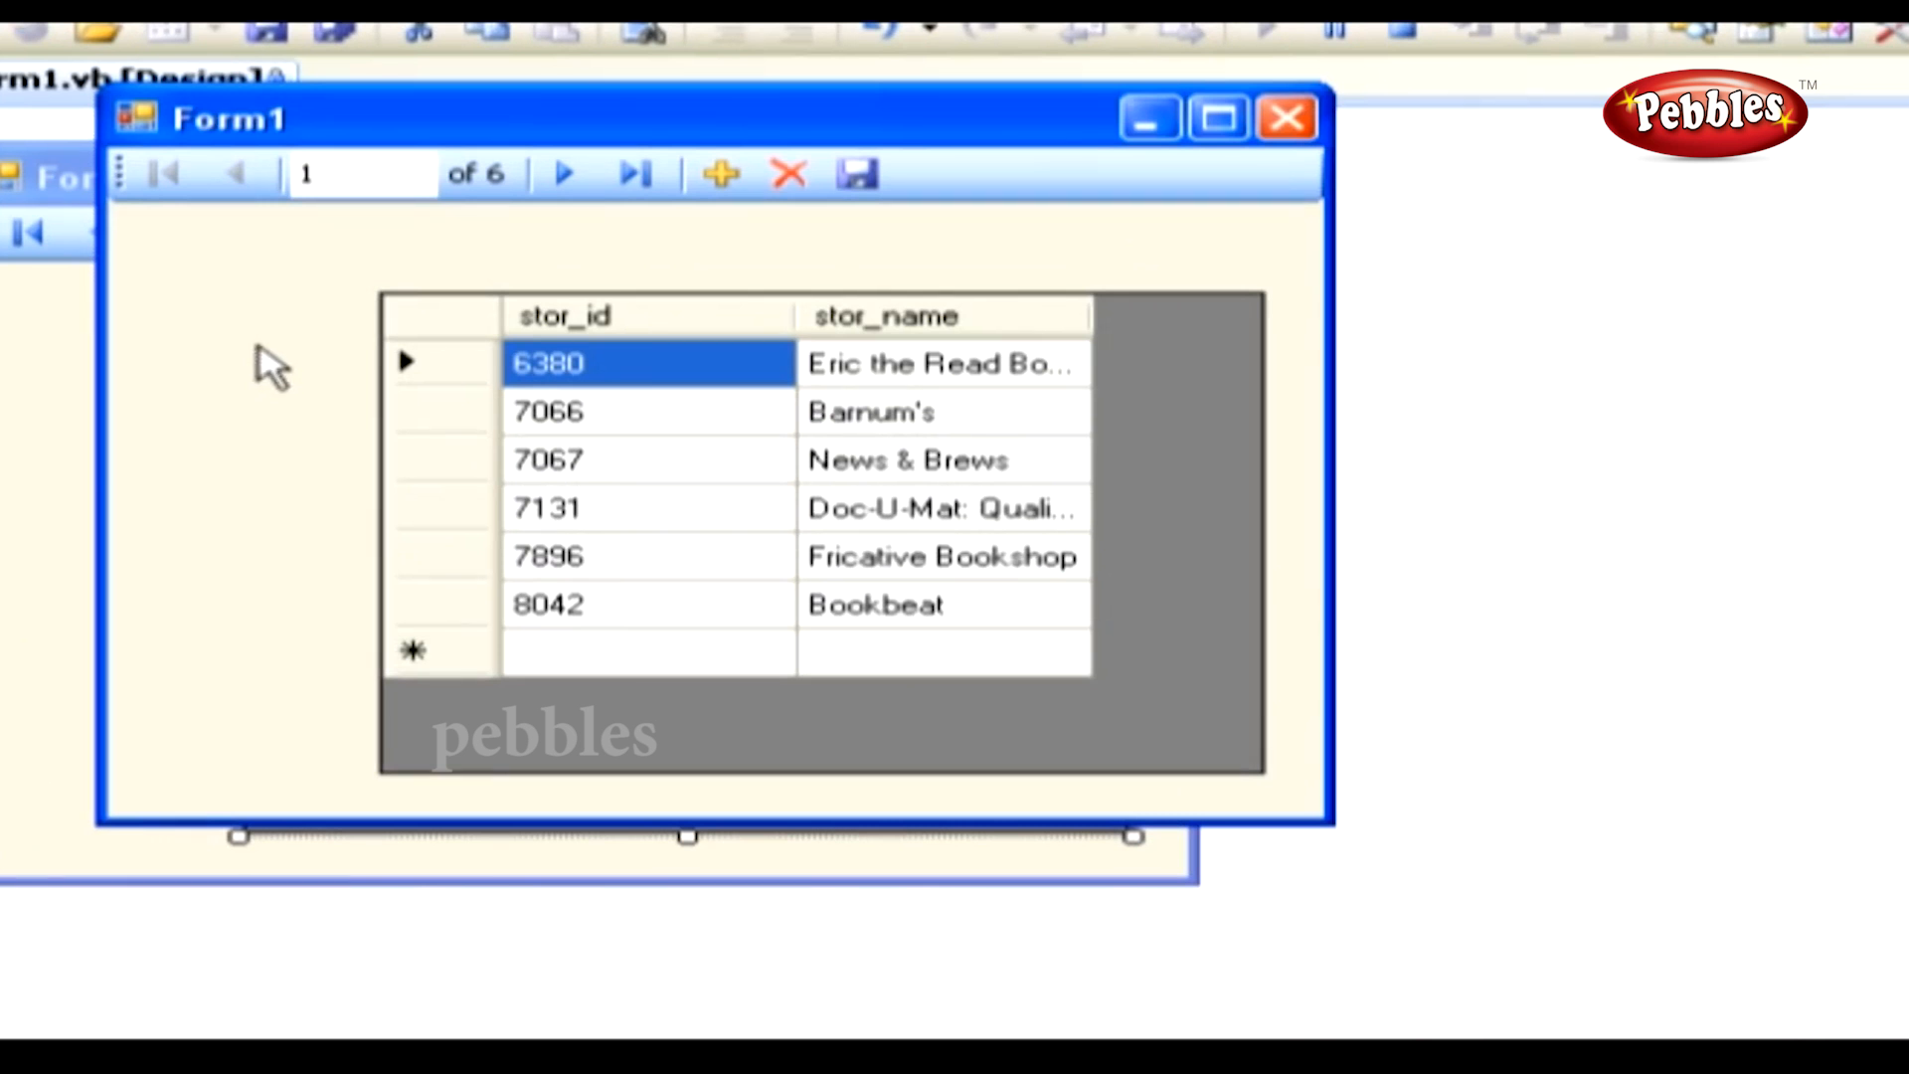
Step: Step to store 7131, overwrite its stor_name with 'abdssf', then delete the current record
left_click(565, 171)
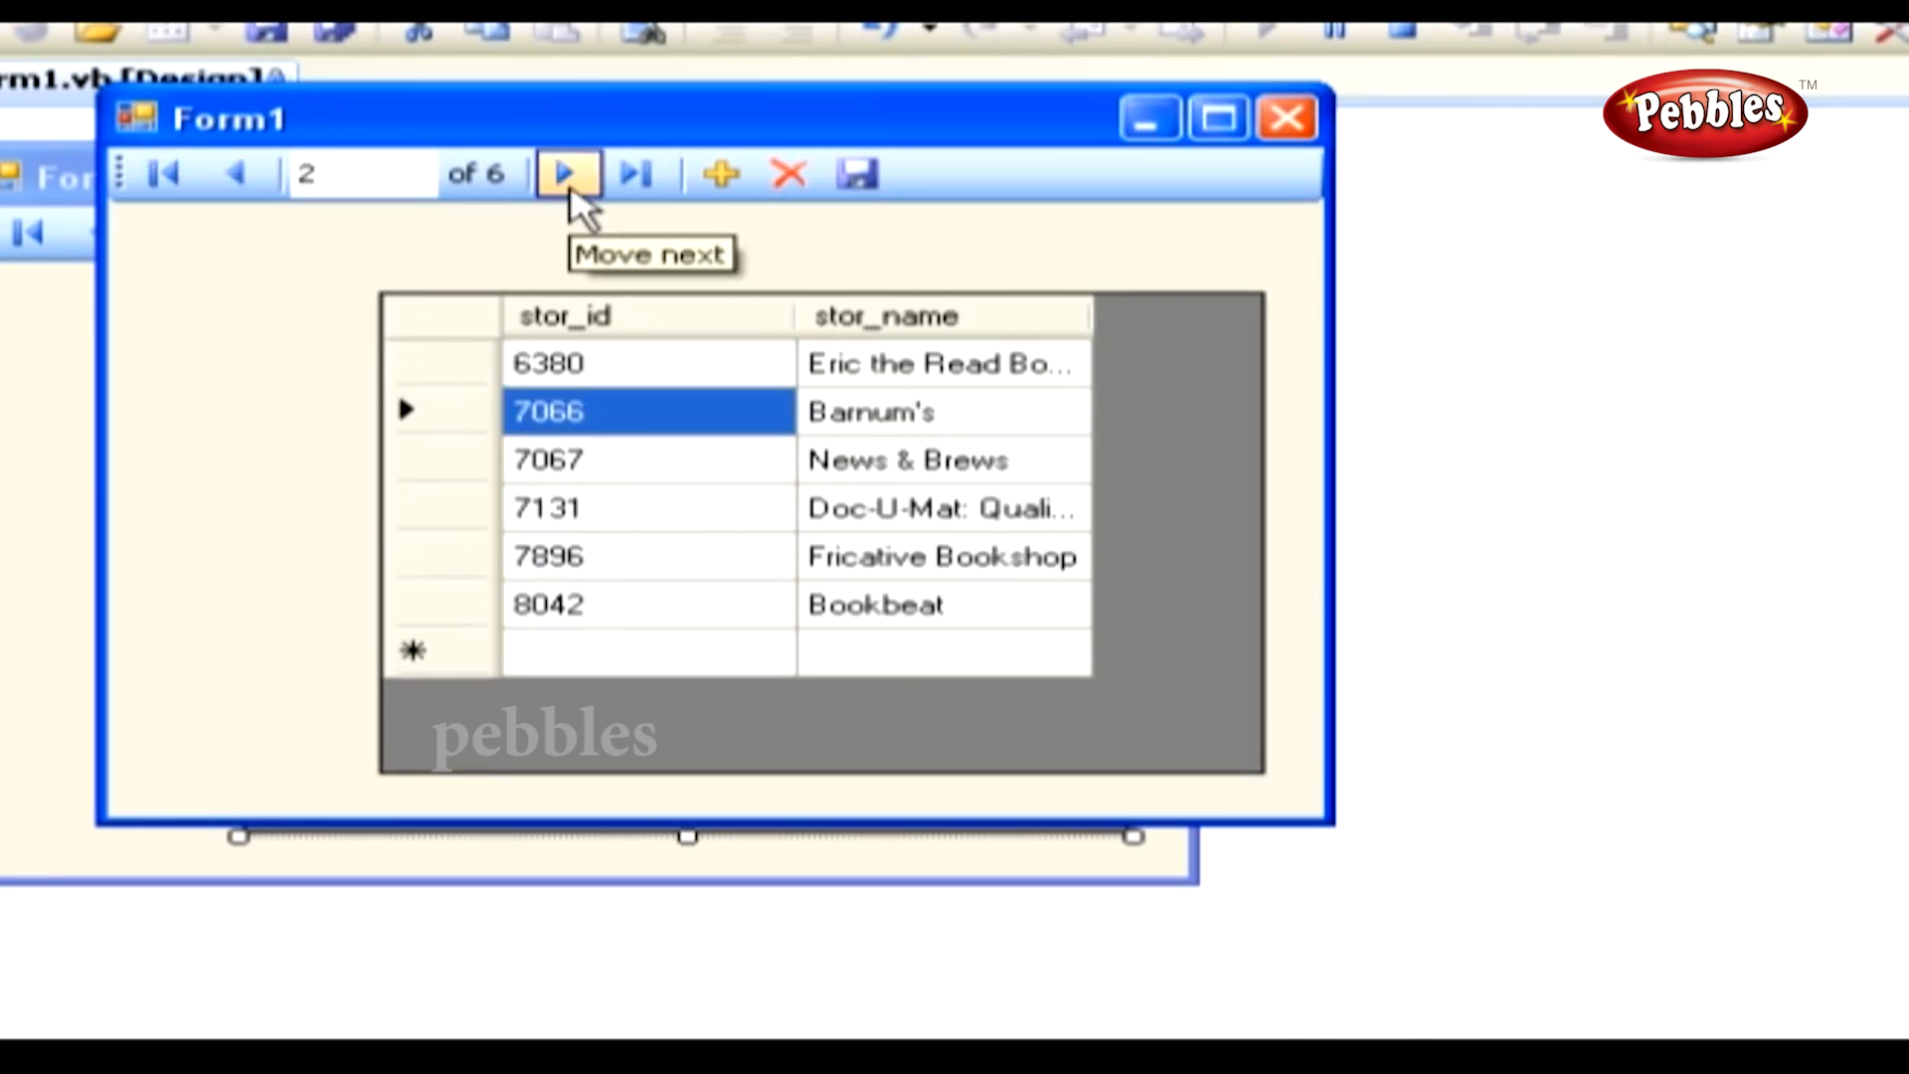
left_click(568, 173)
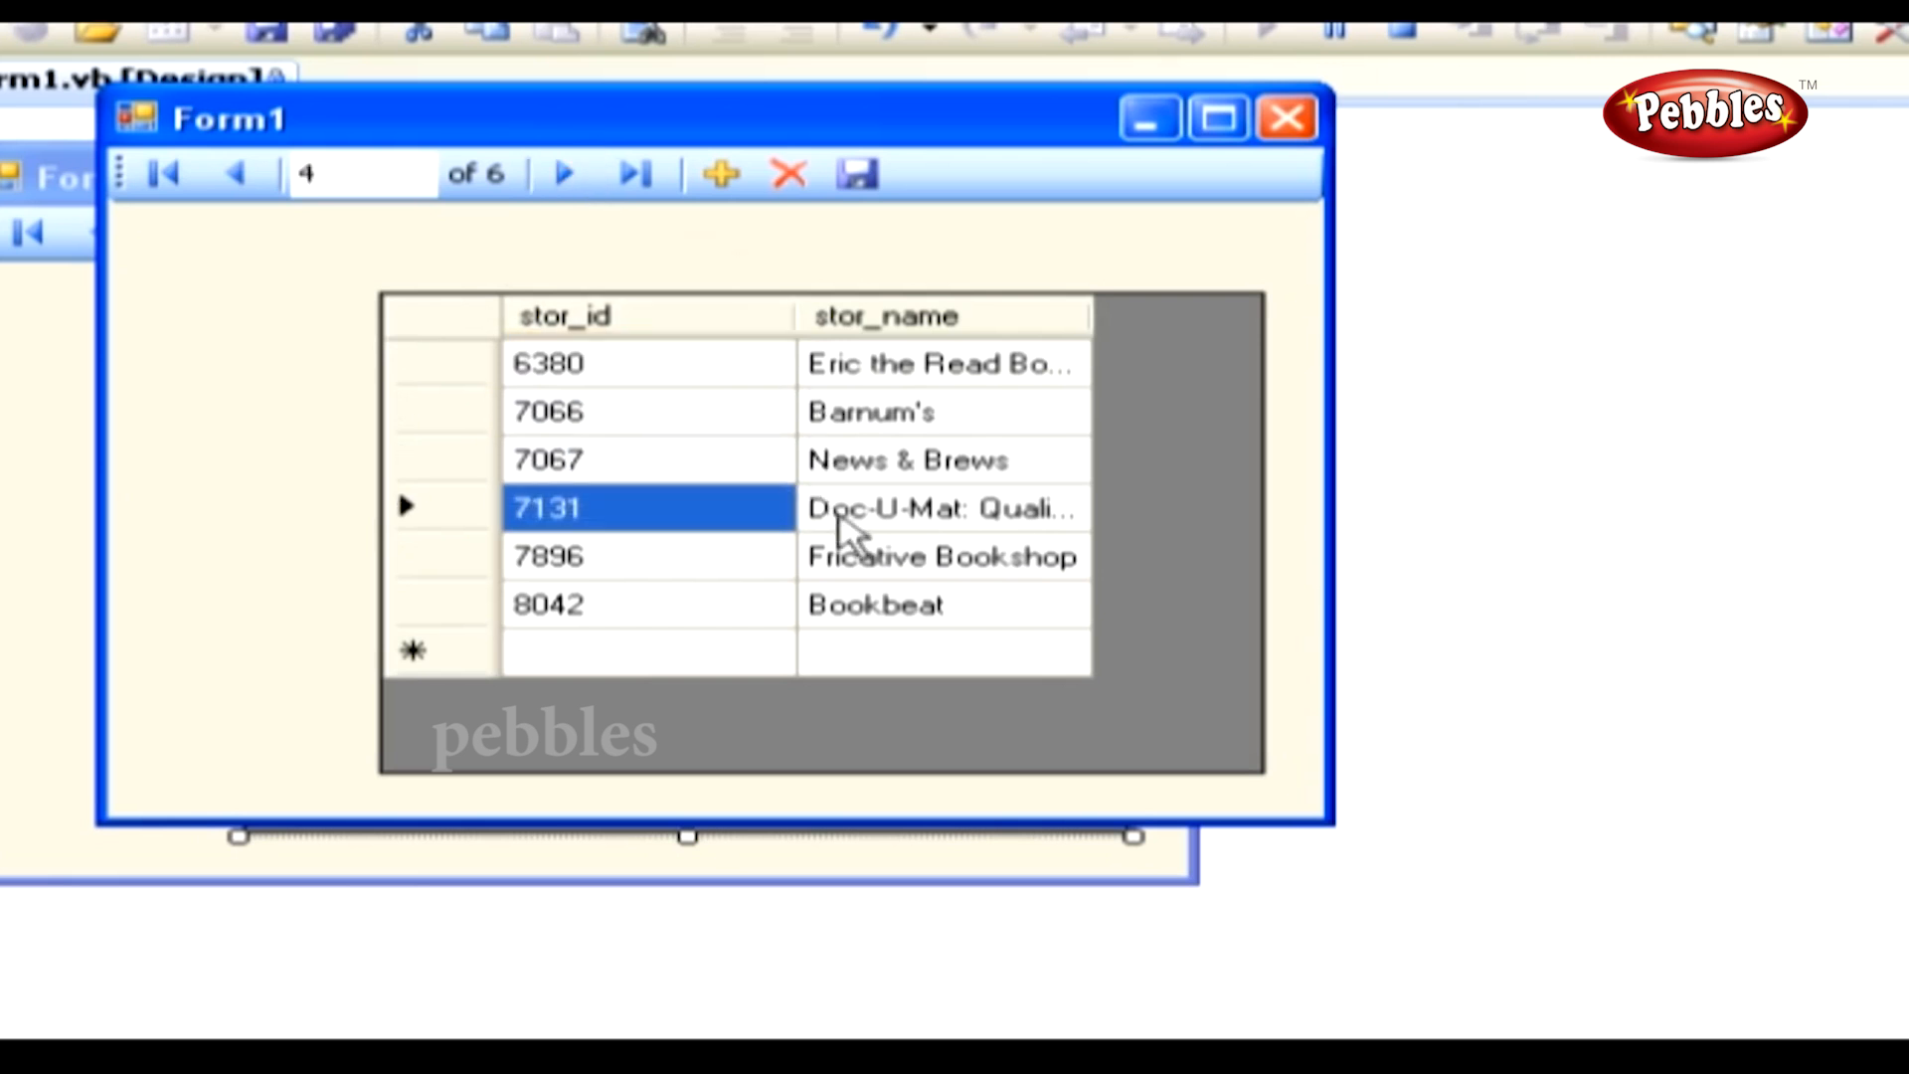
type("abdssf")
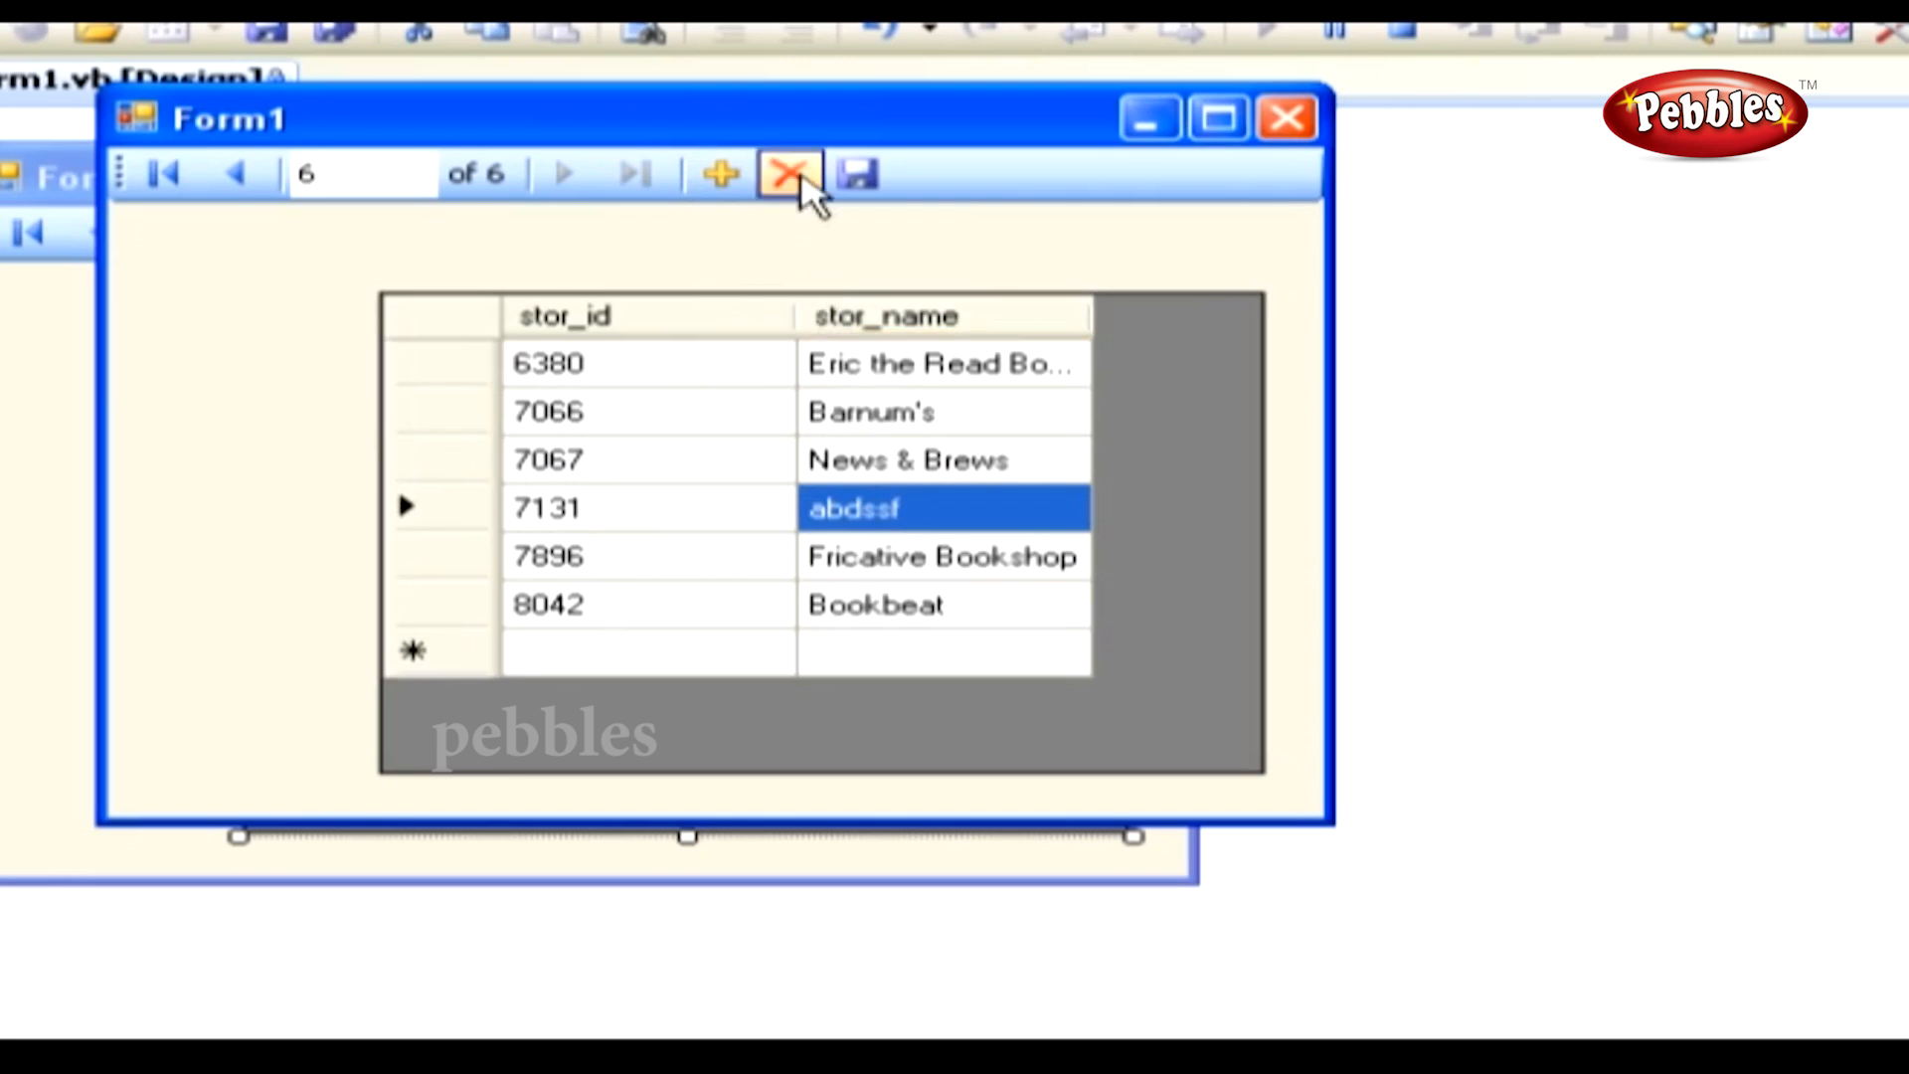
left_click(790, 173)
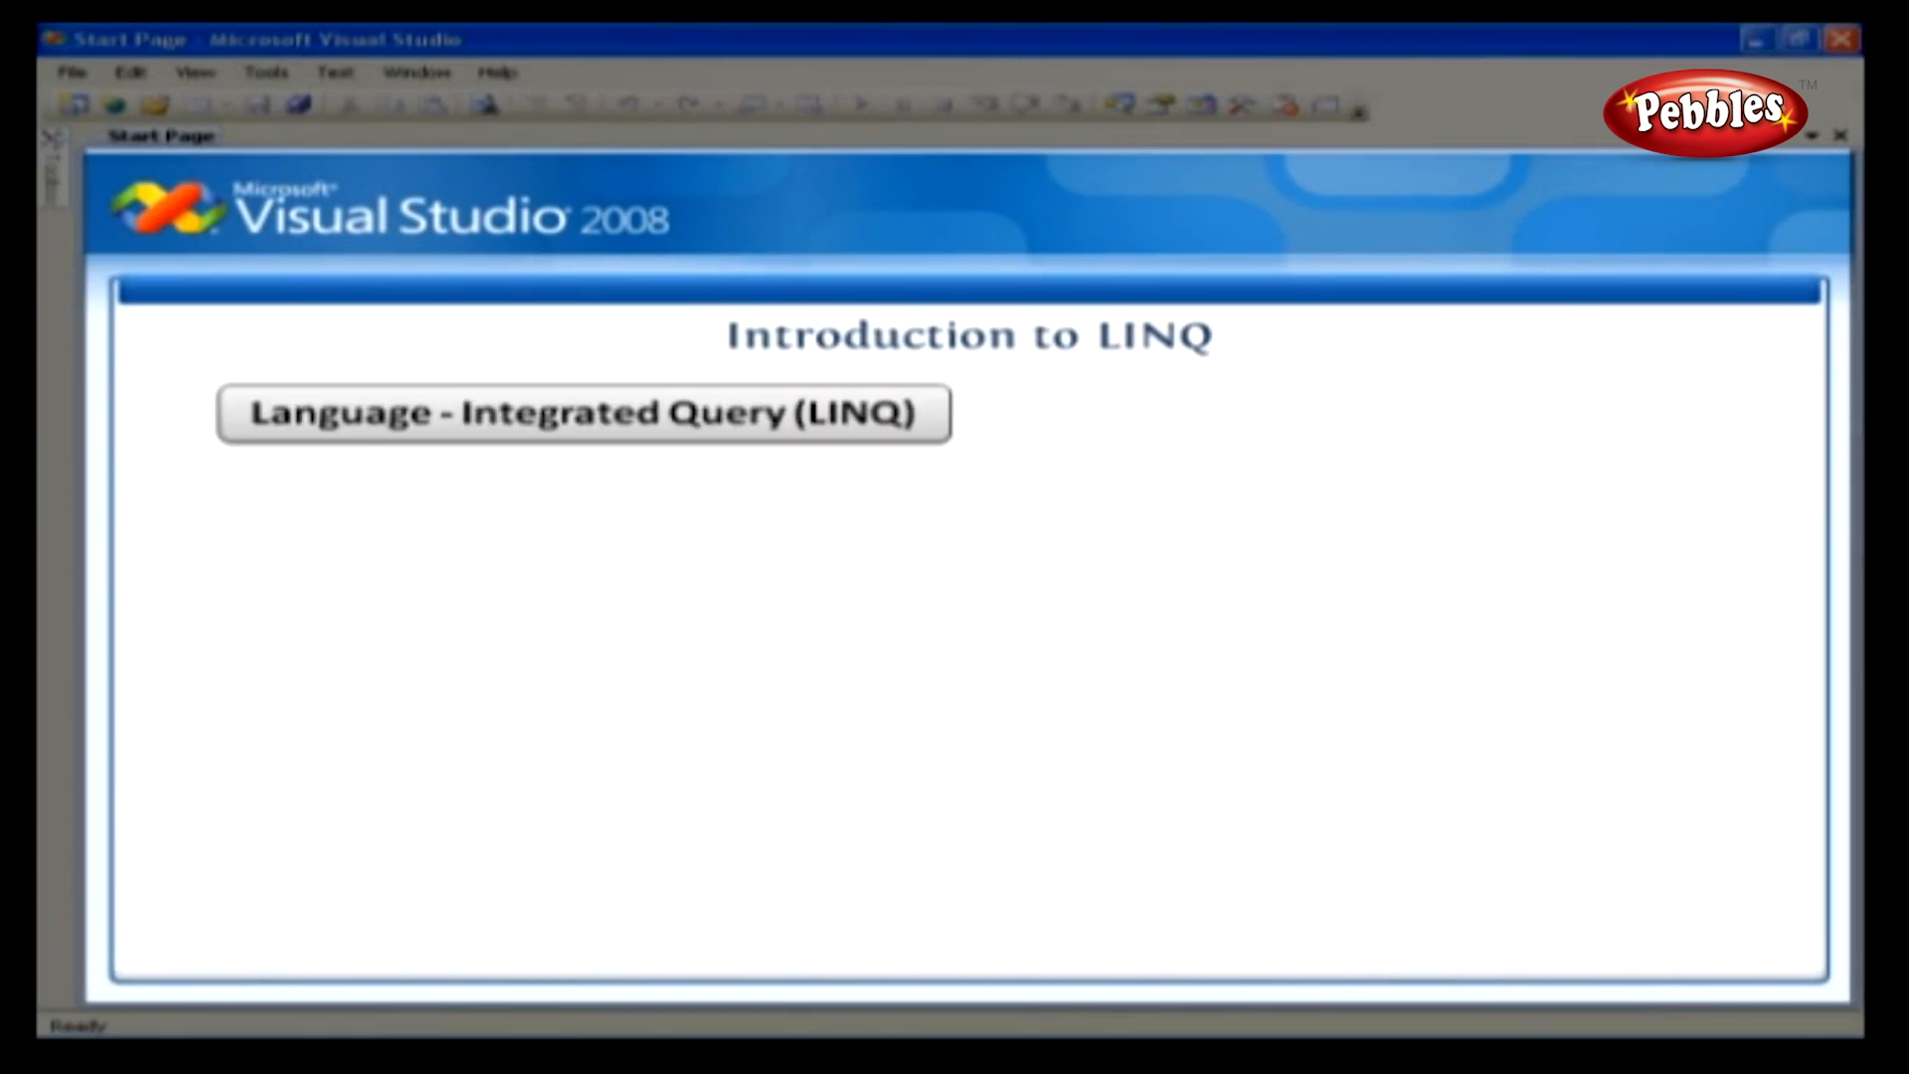
Step: Close the store form and project, returning to the Start Page introducing LINQ
left_click(583, 412)
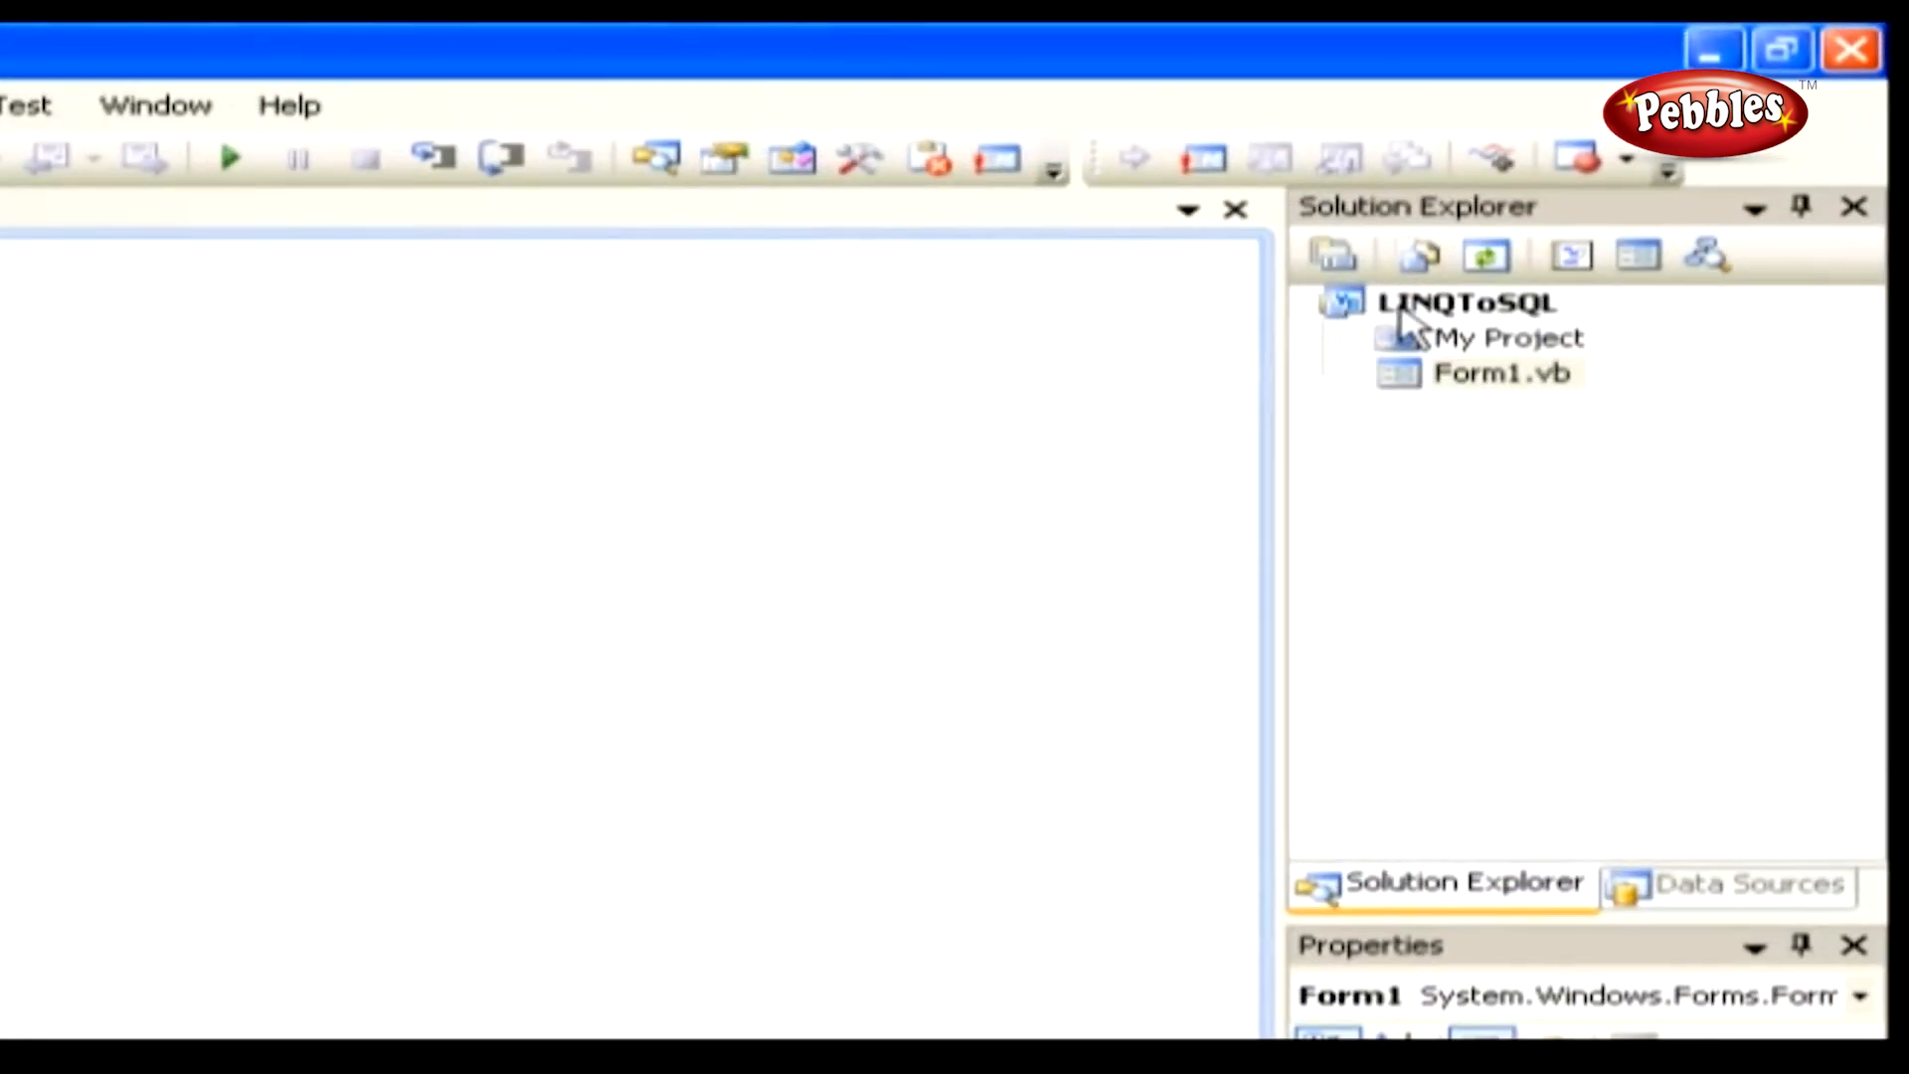
Step: Add a new LINQ to SQL Classes item named Pubs.dbml to the LINQToSQL project
right_click(1468, 302)
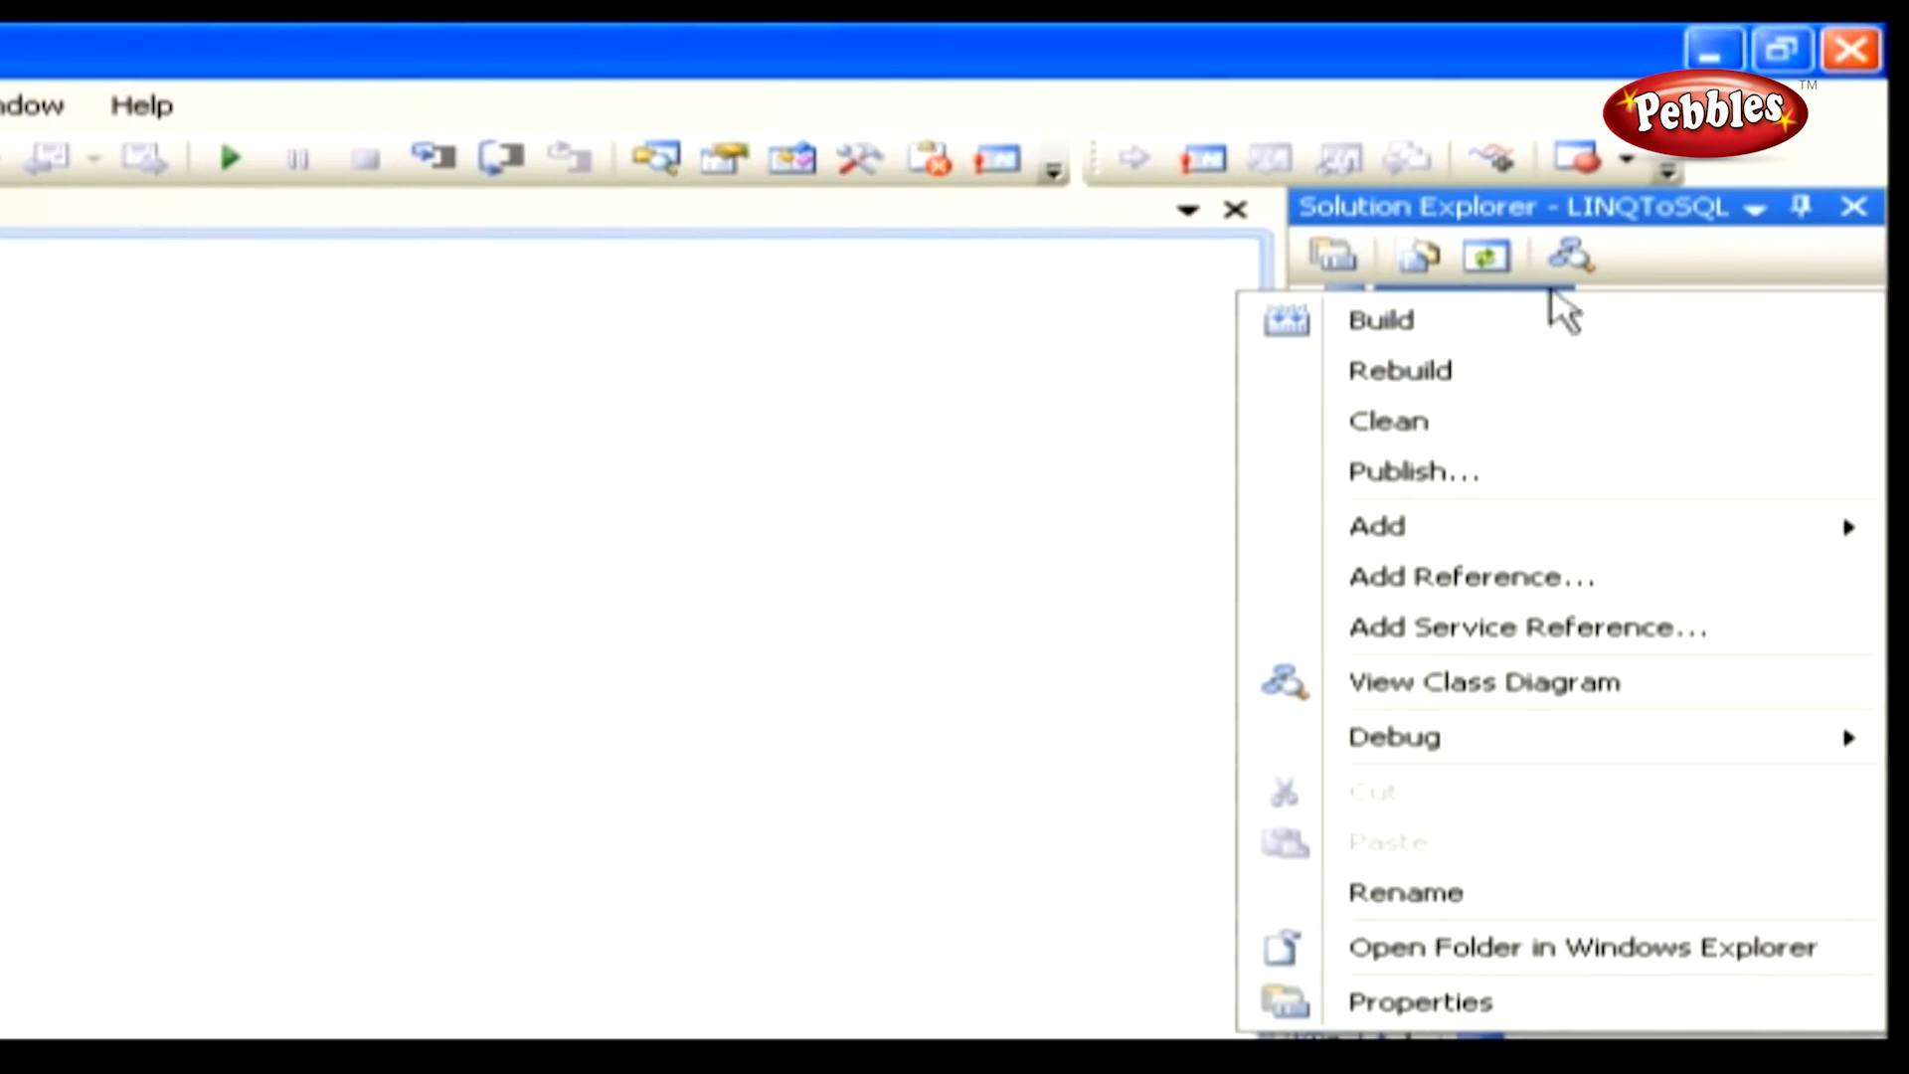
left_click(1376, 525)
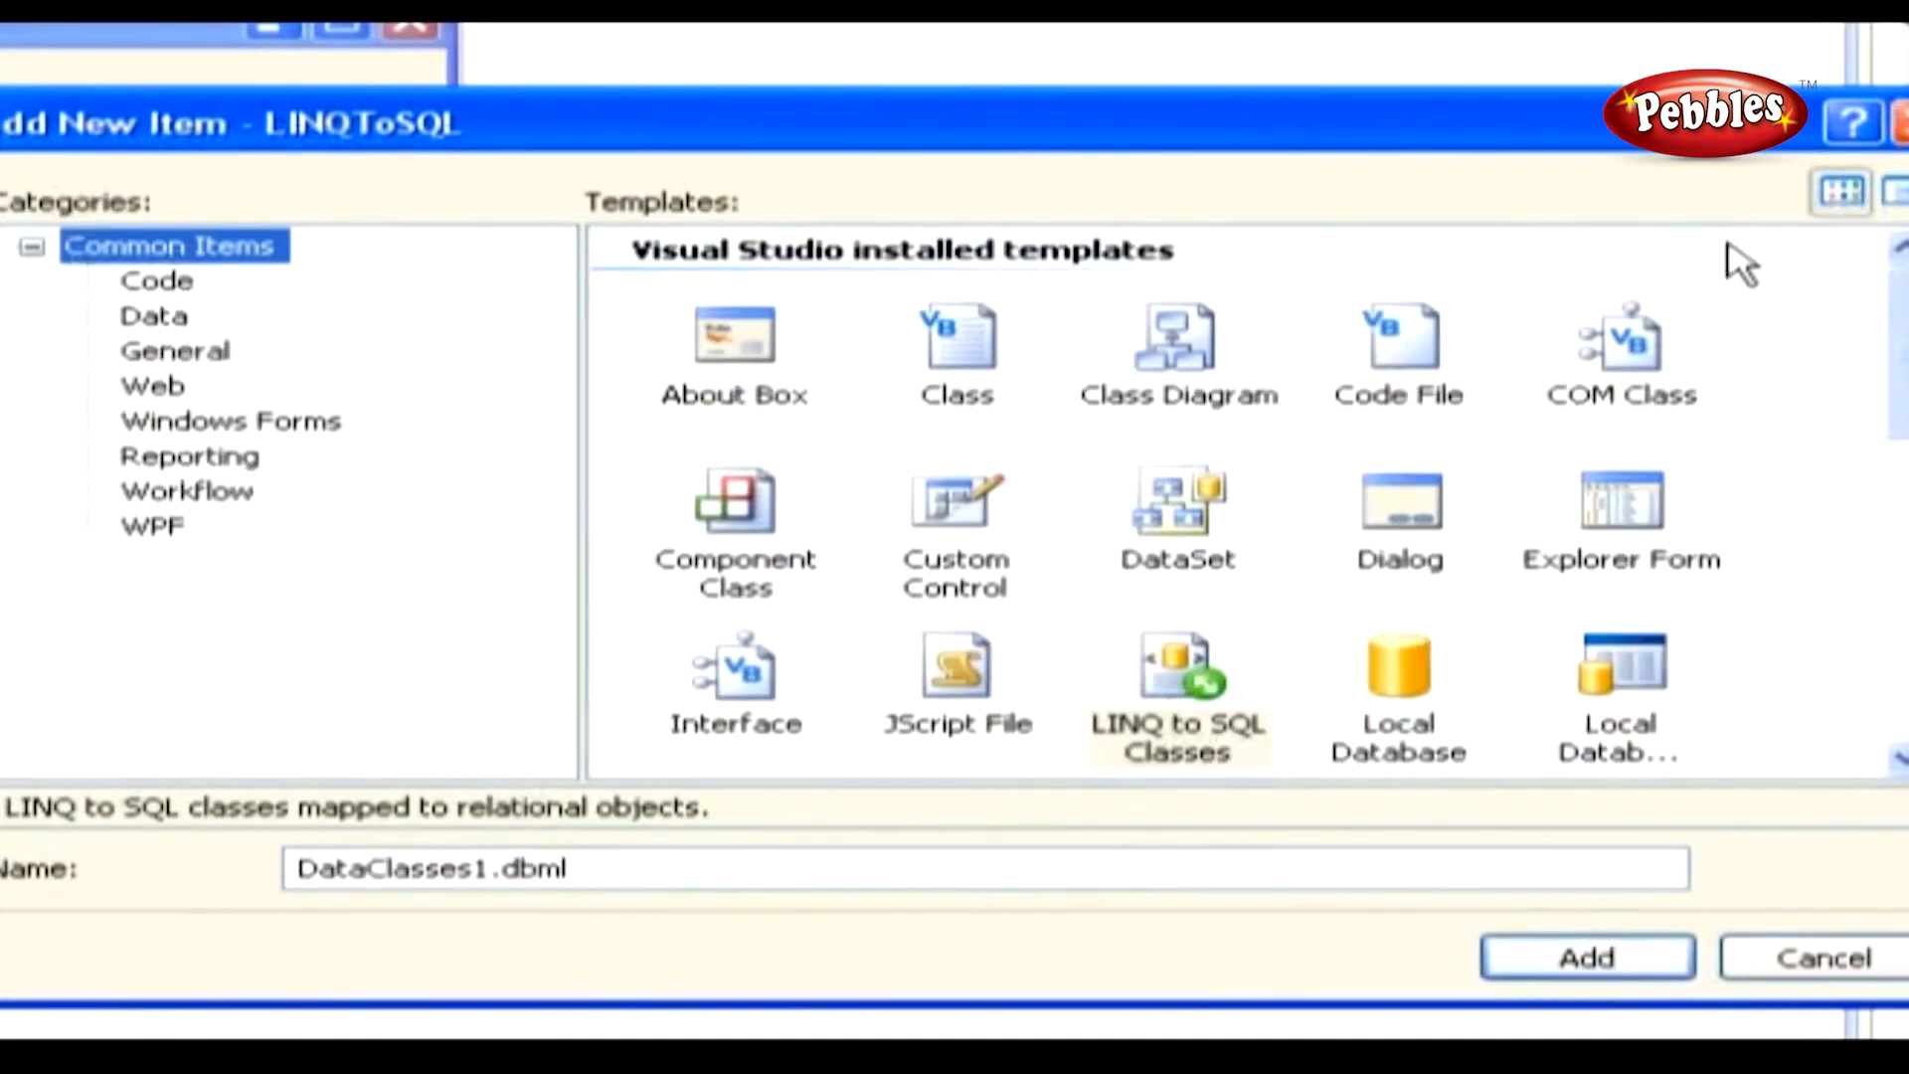
left_click(1176, 682)
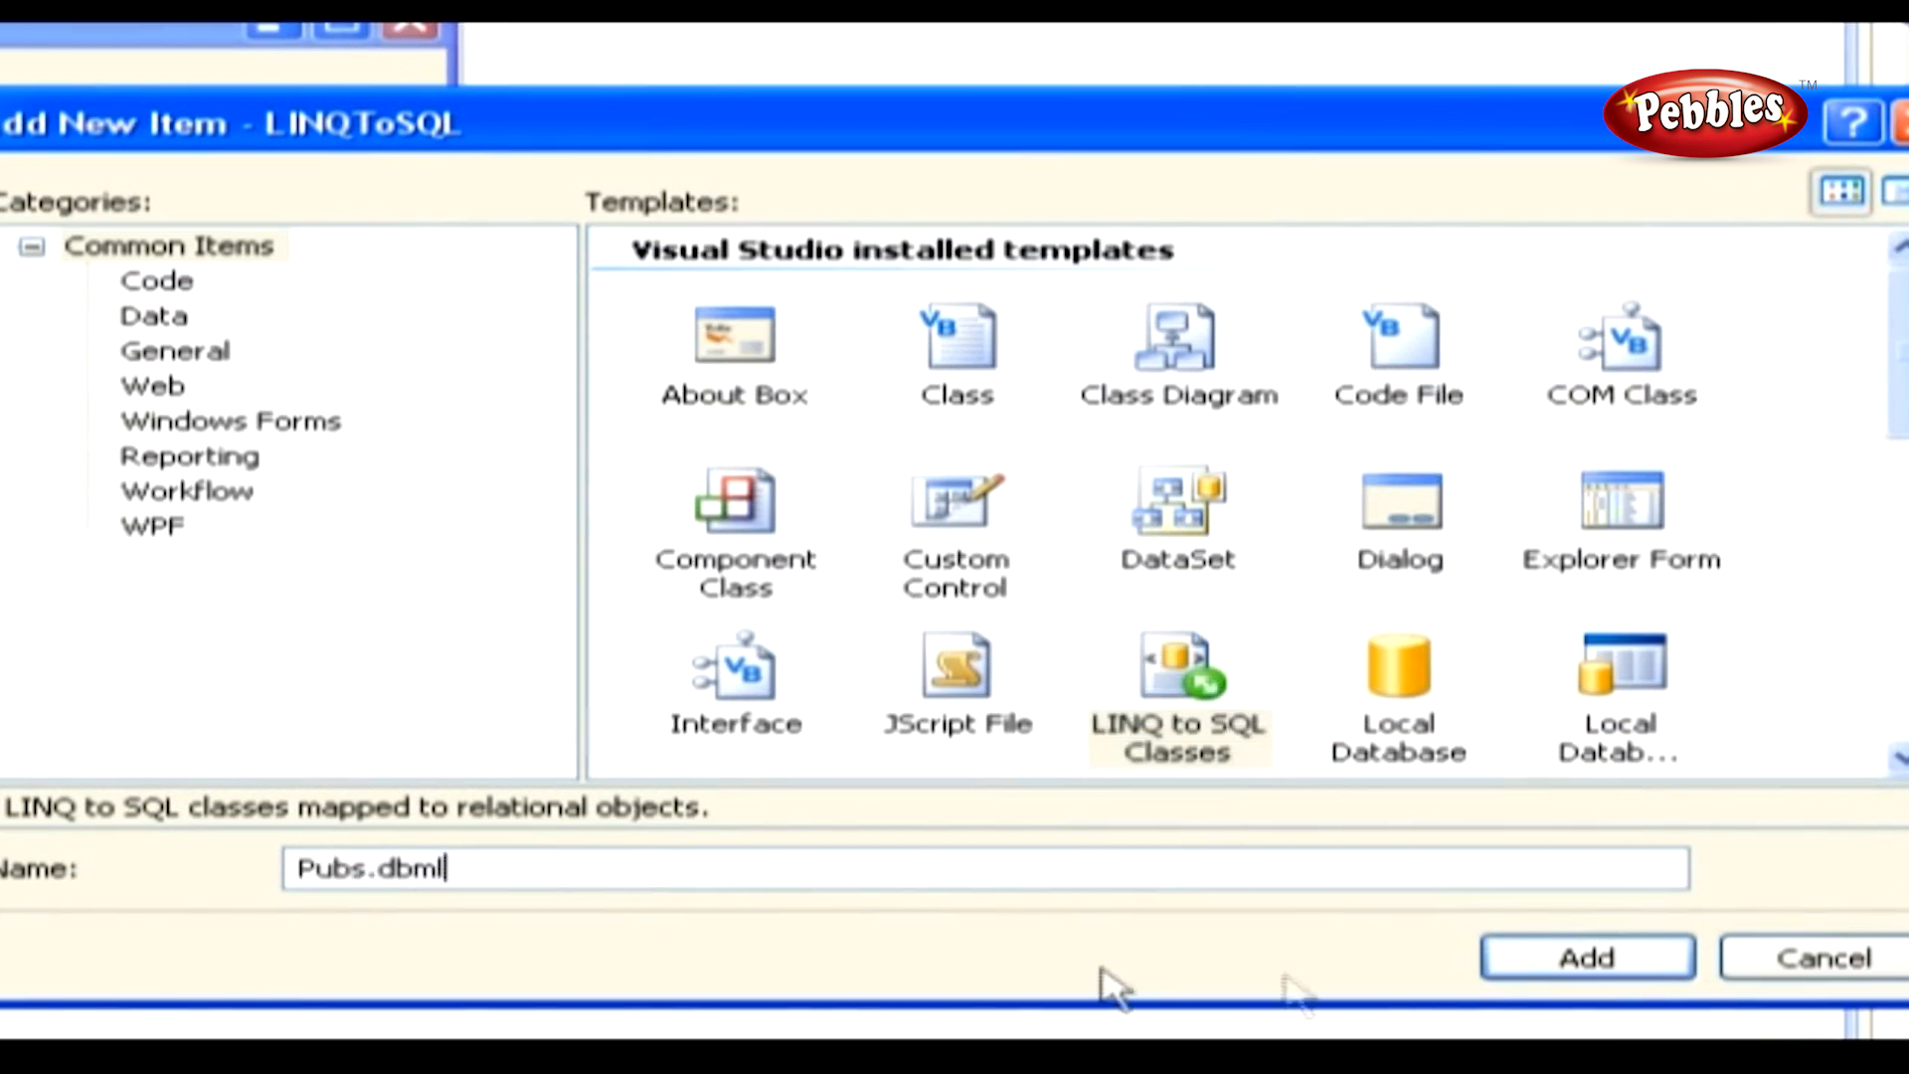
left_click(1585, 957)
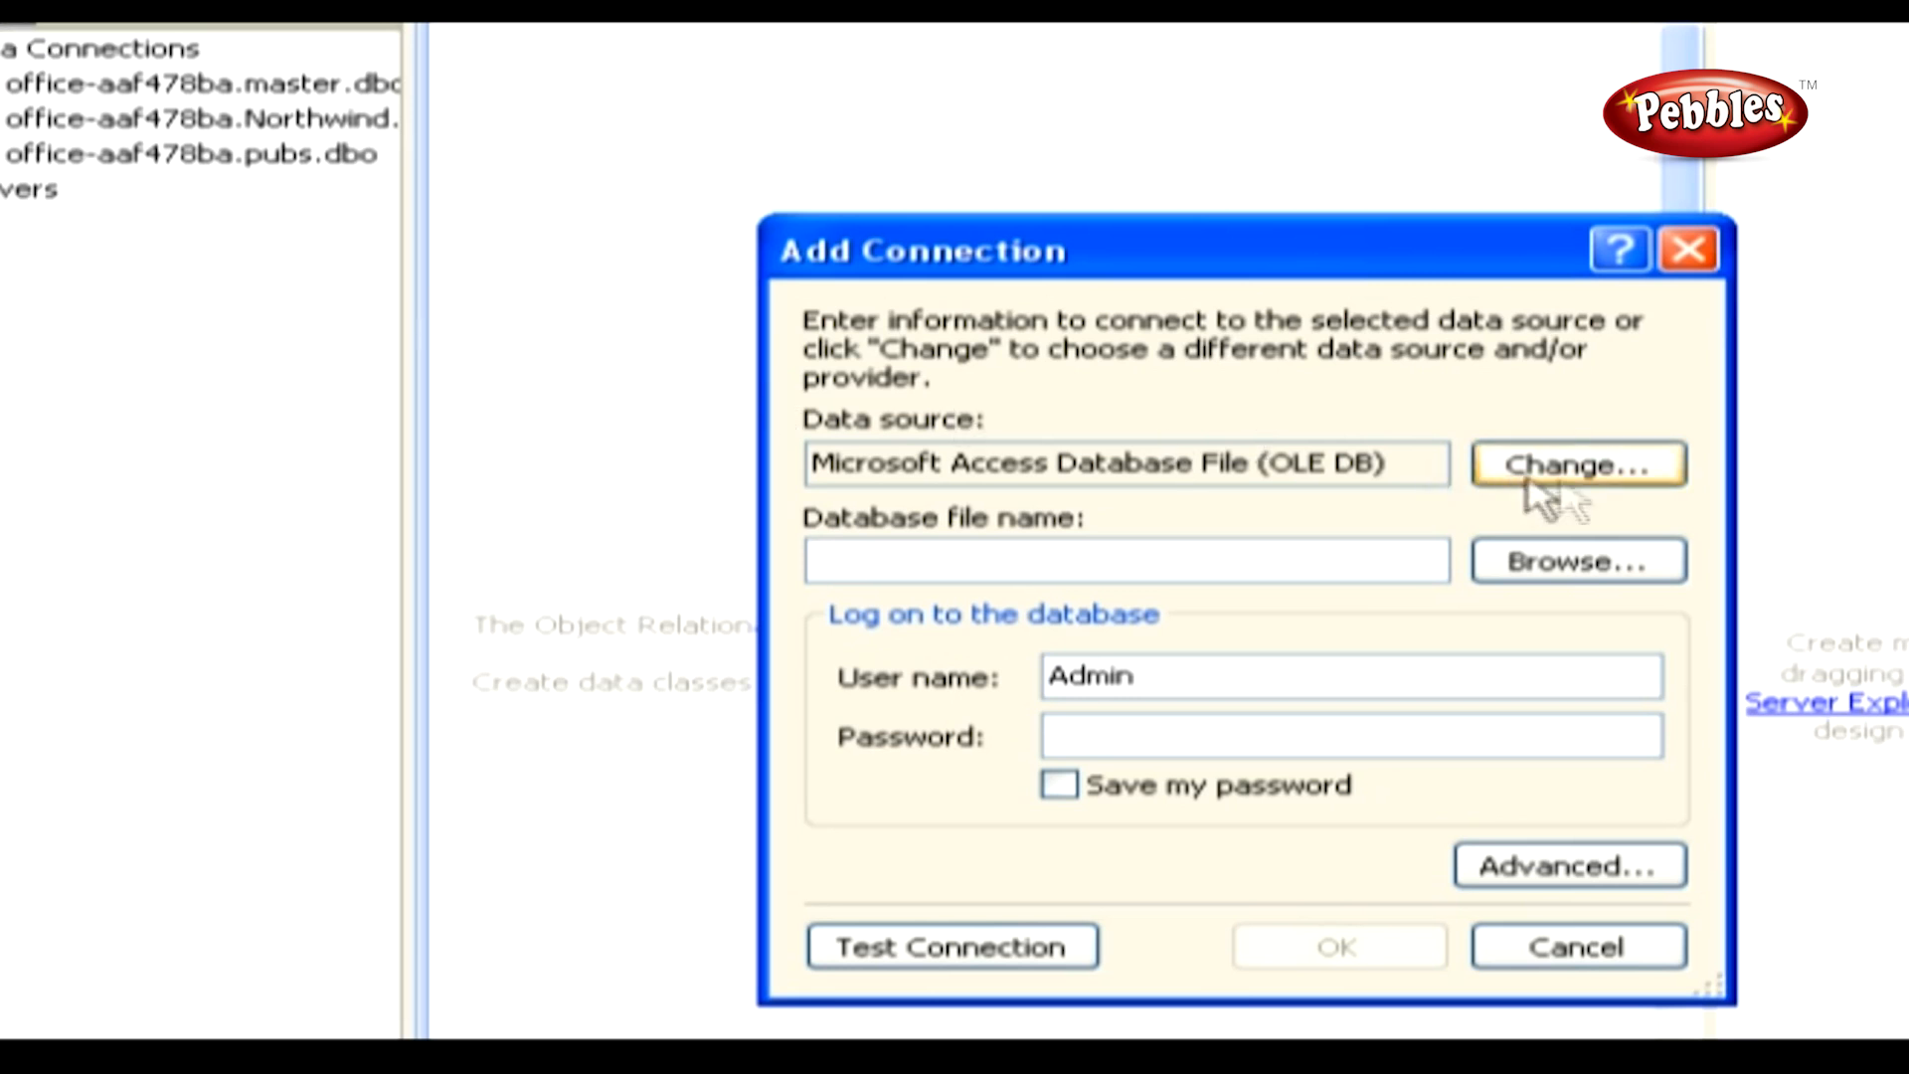
Step: Create a Microsoft SQL Server connection to database pubs on OFFICE-AAF478BA, test it and confirm
left_click(1577, 463)
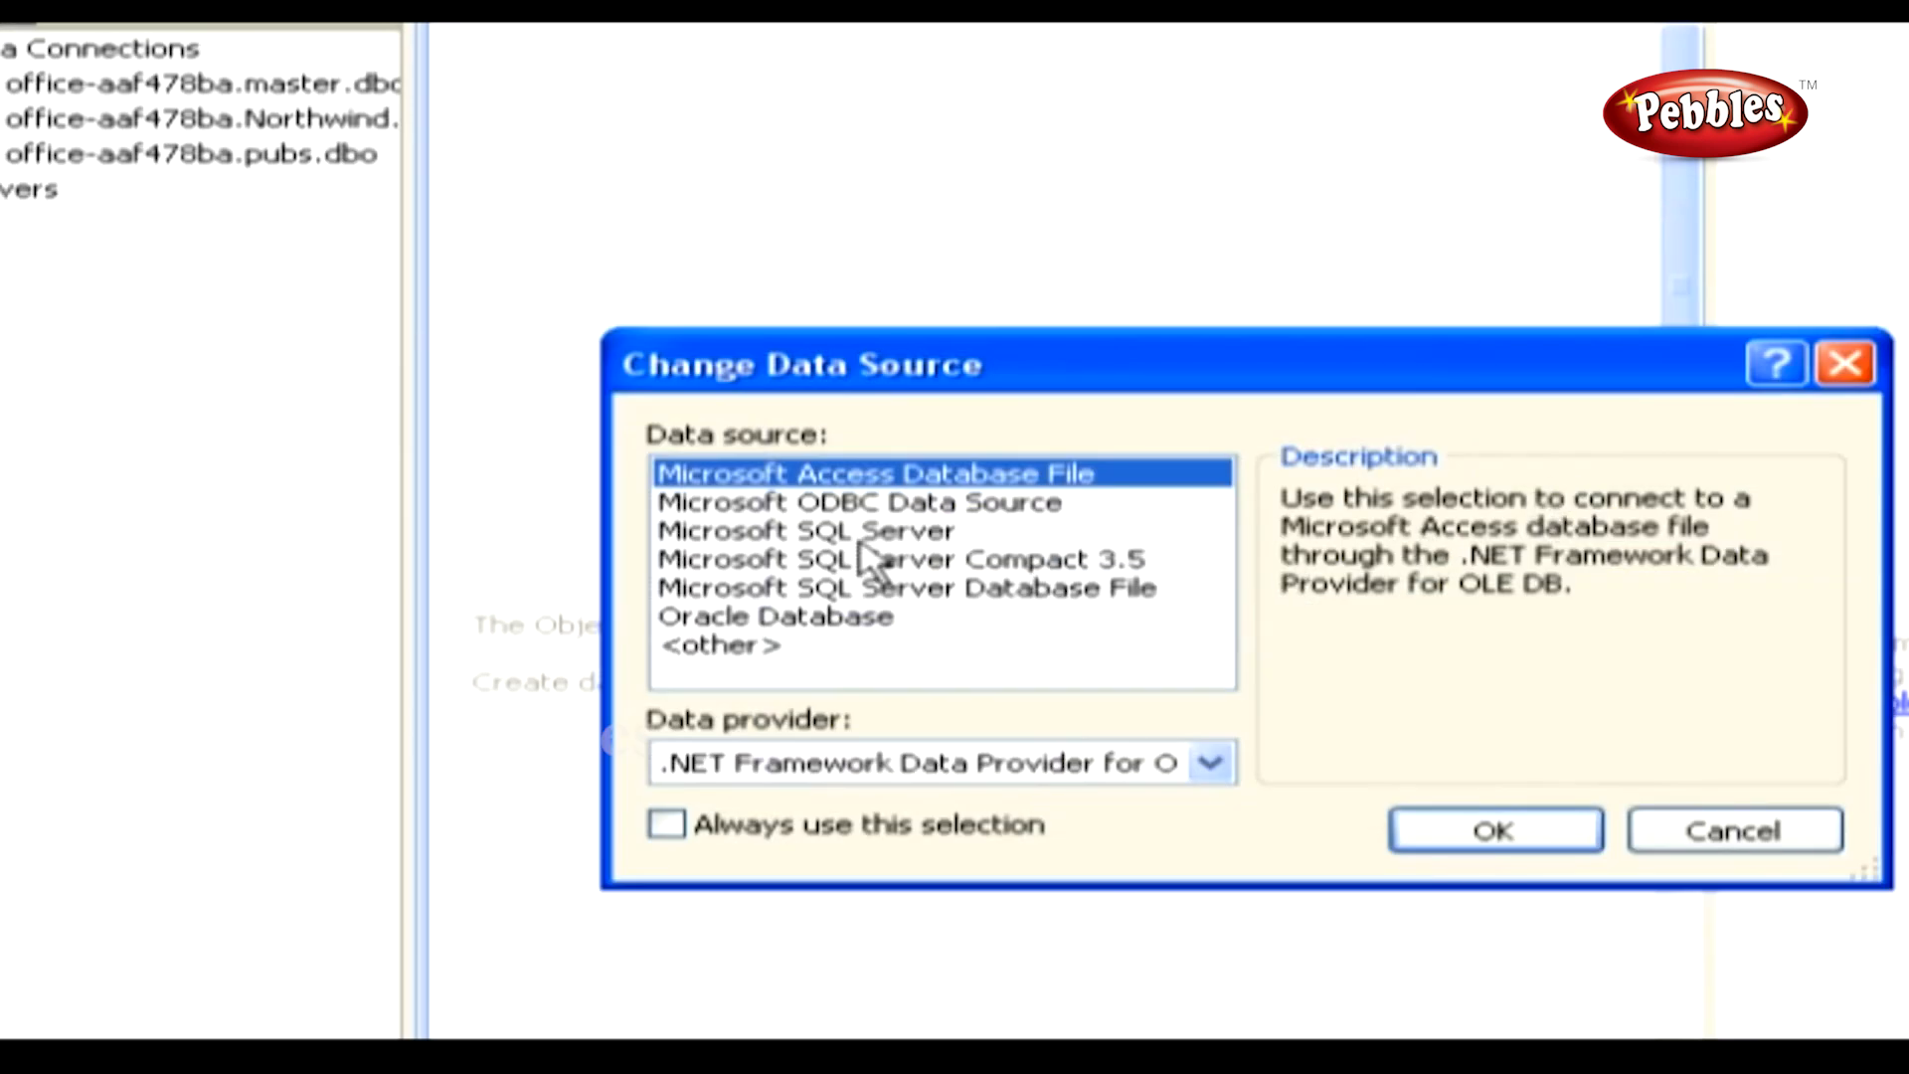
left_click(1494, 829)
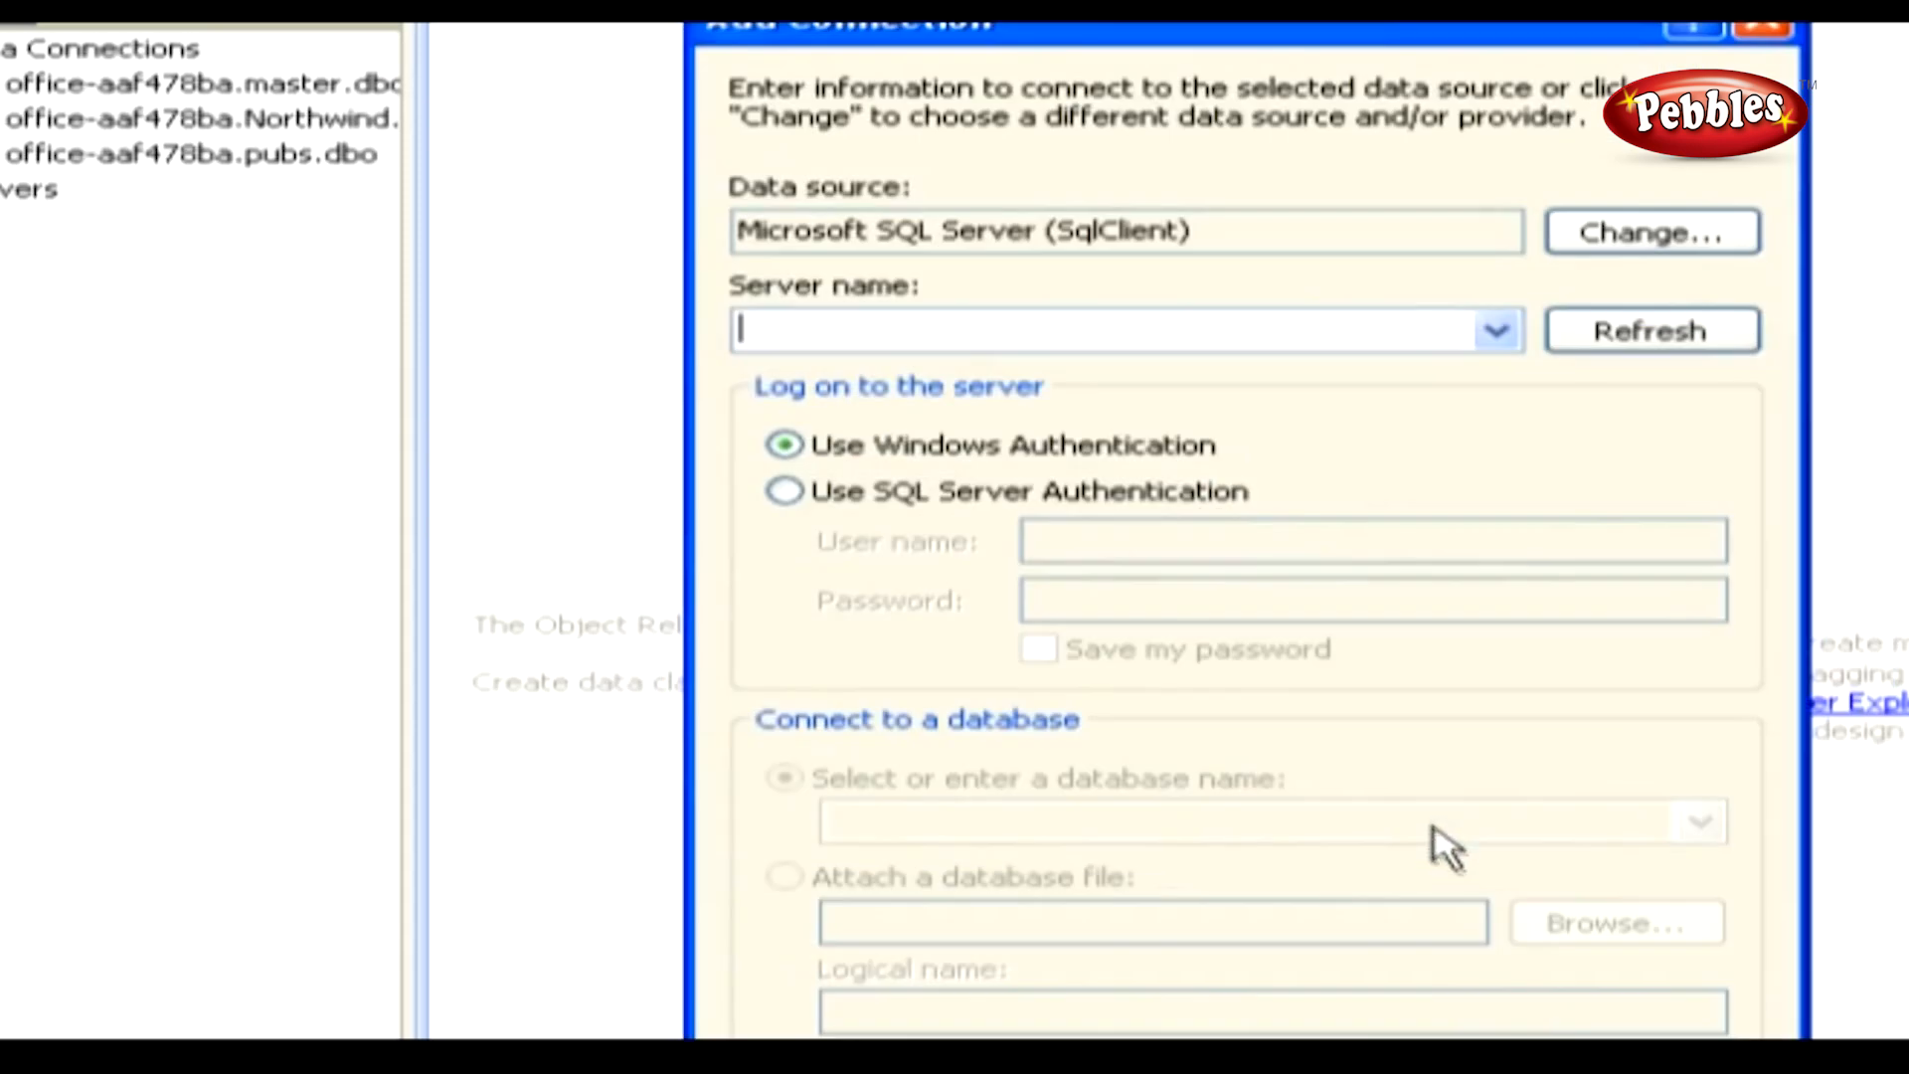
left_click(1496, 330)
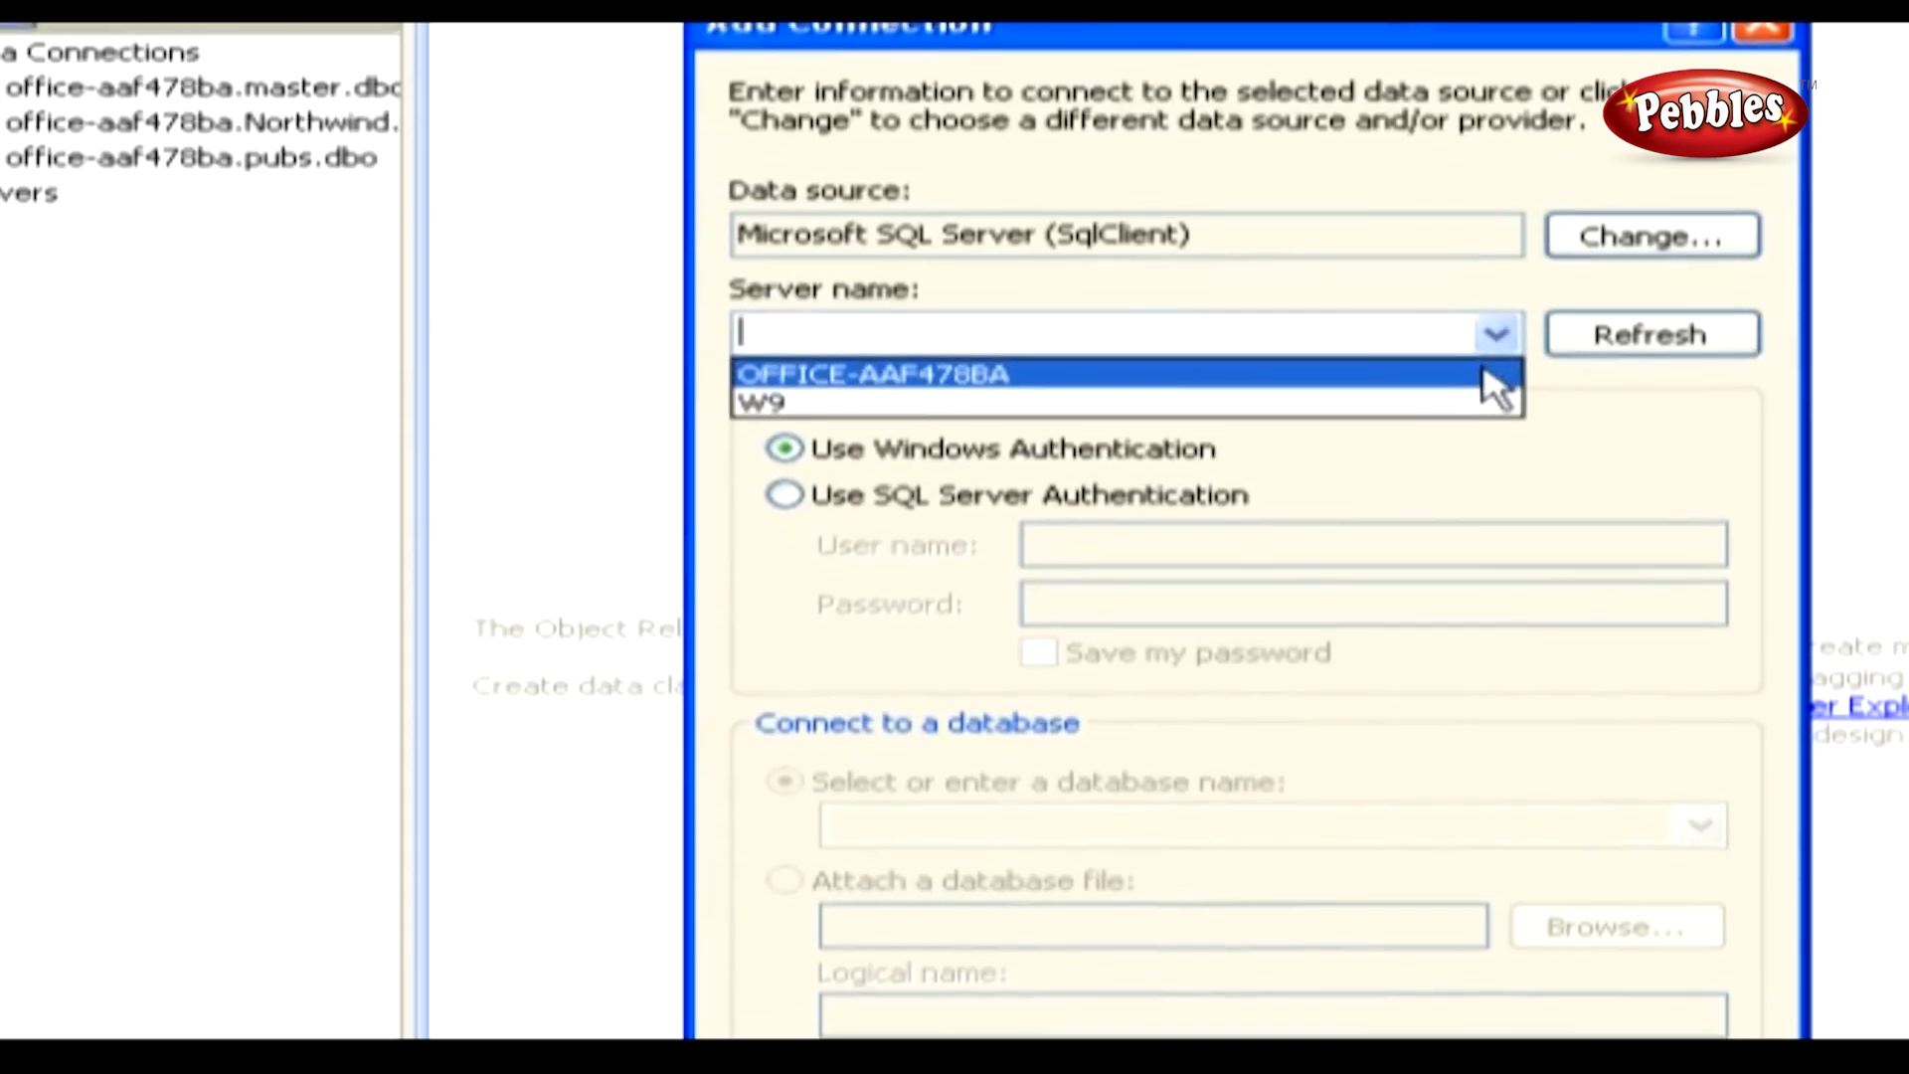
left_click(873, 374)
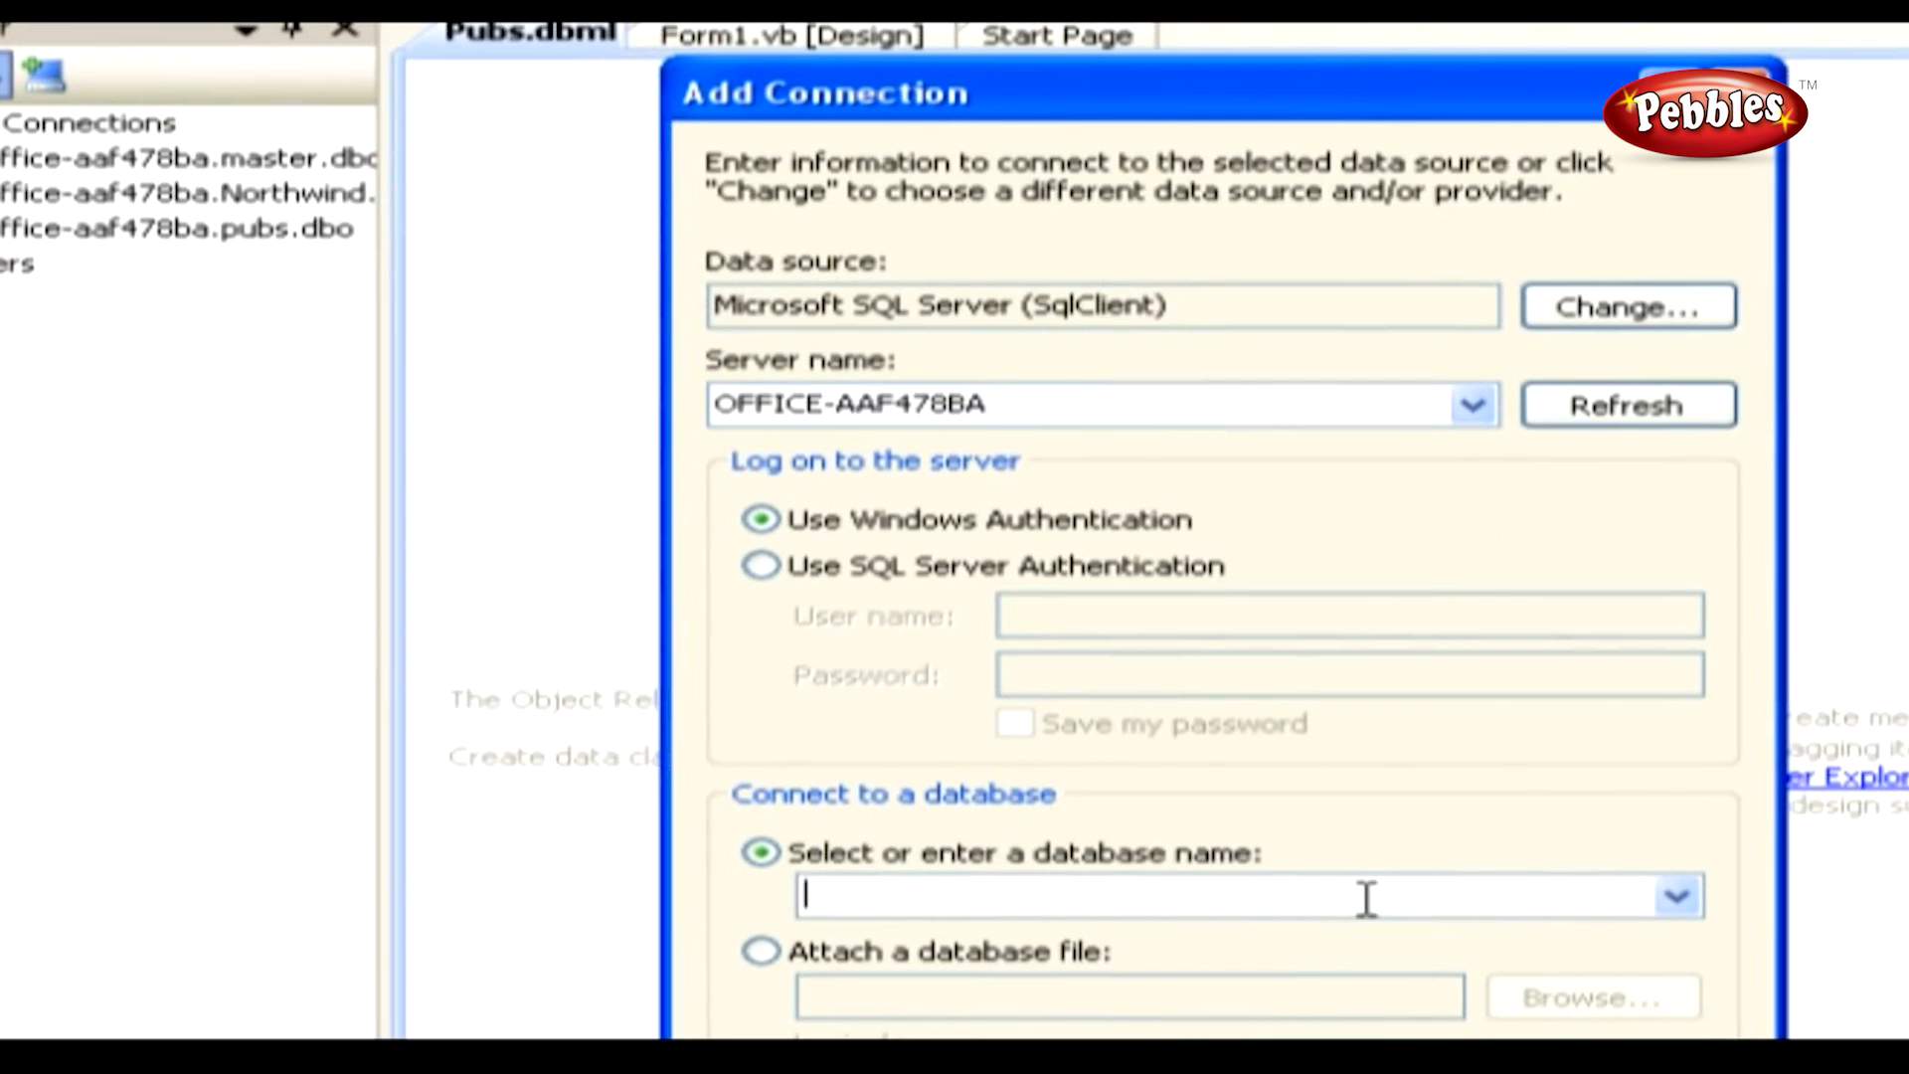
type("pubs")
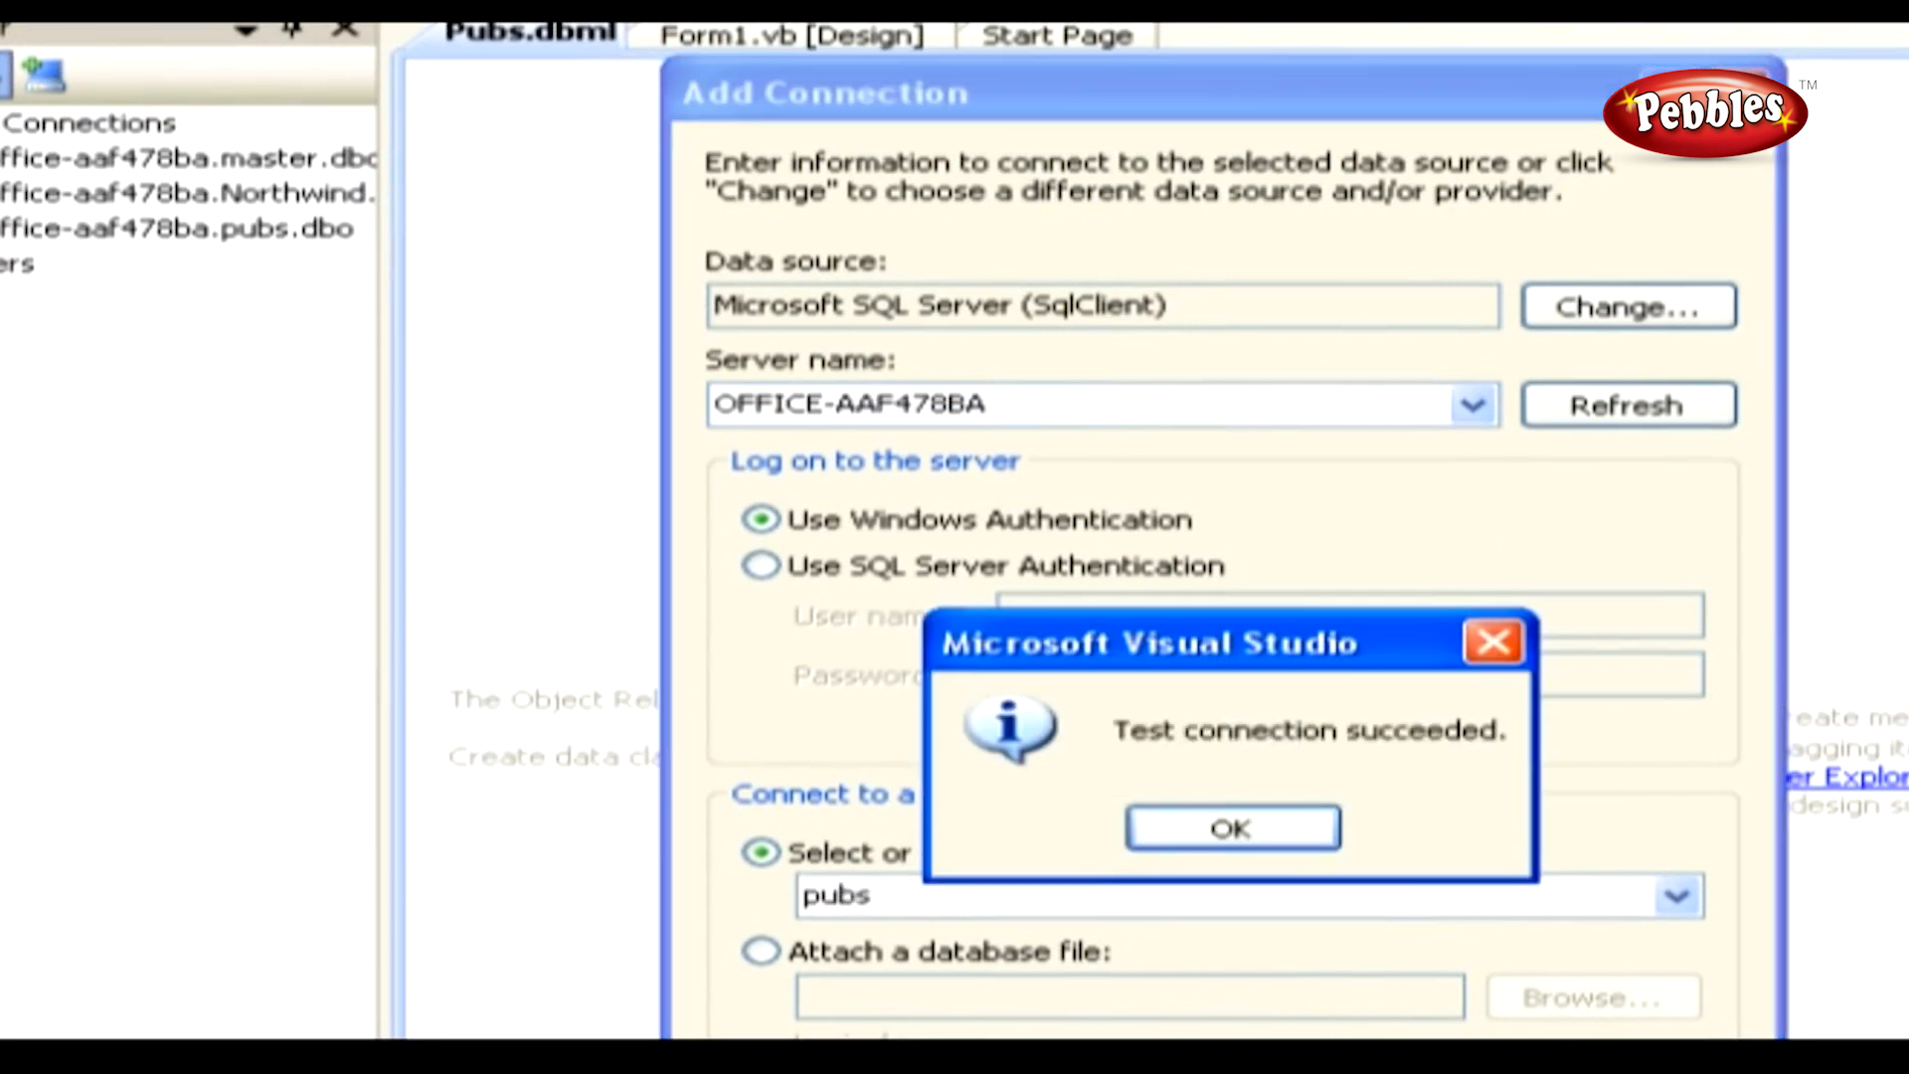
left_click(1231, 827)
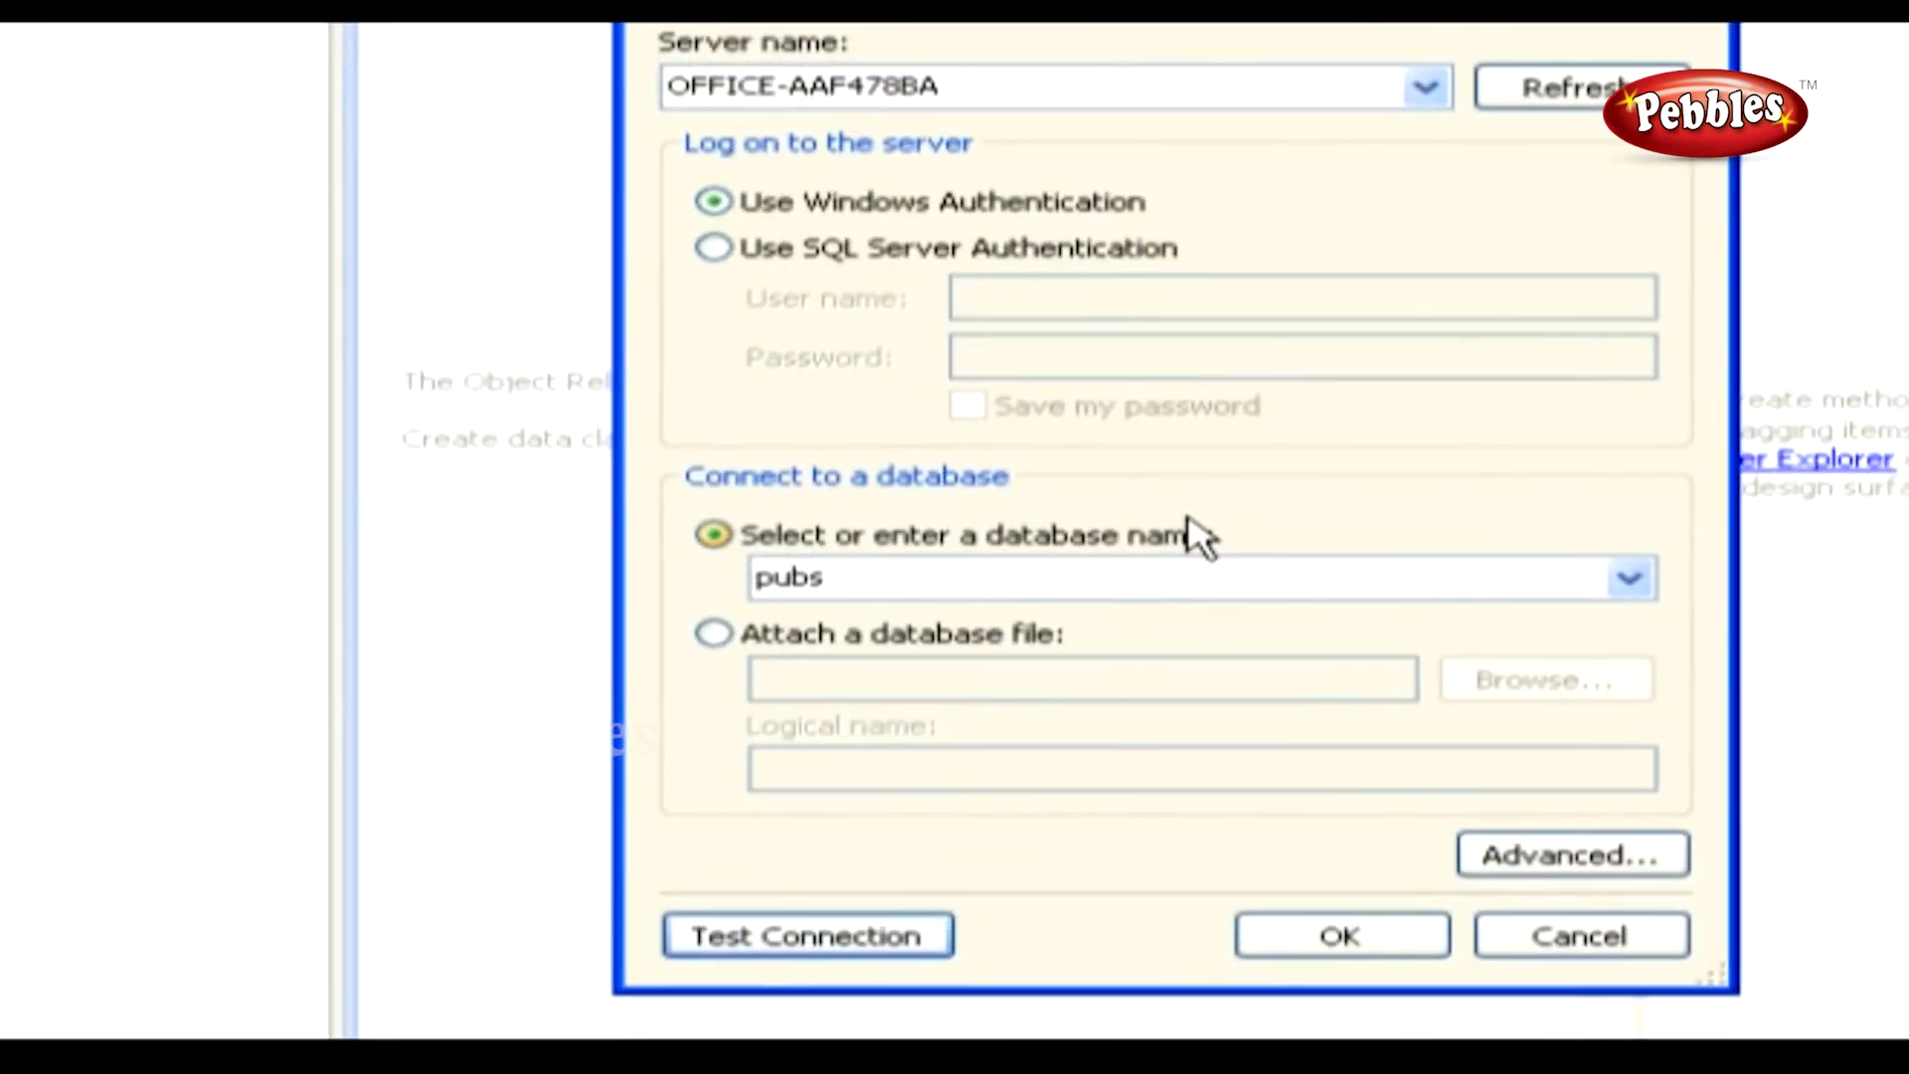
left_click(1337, 934)
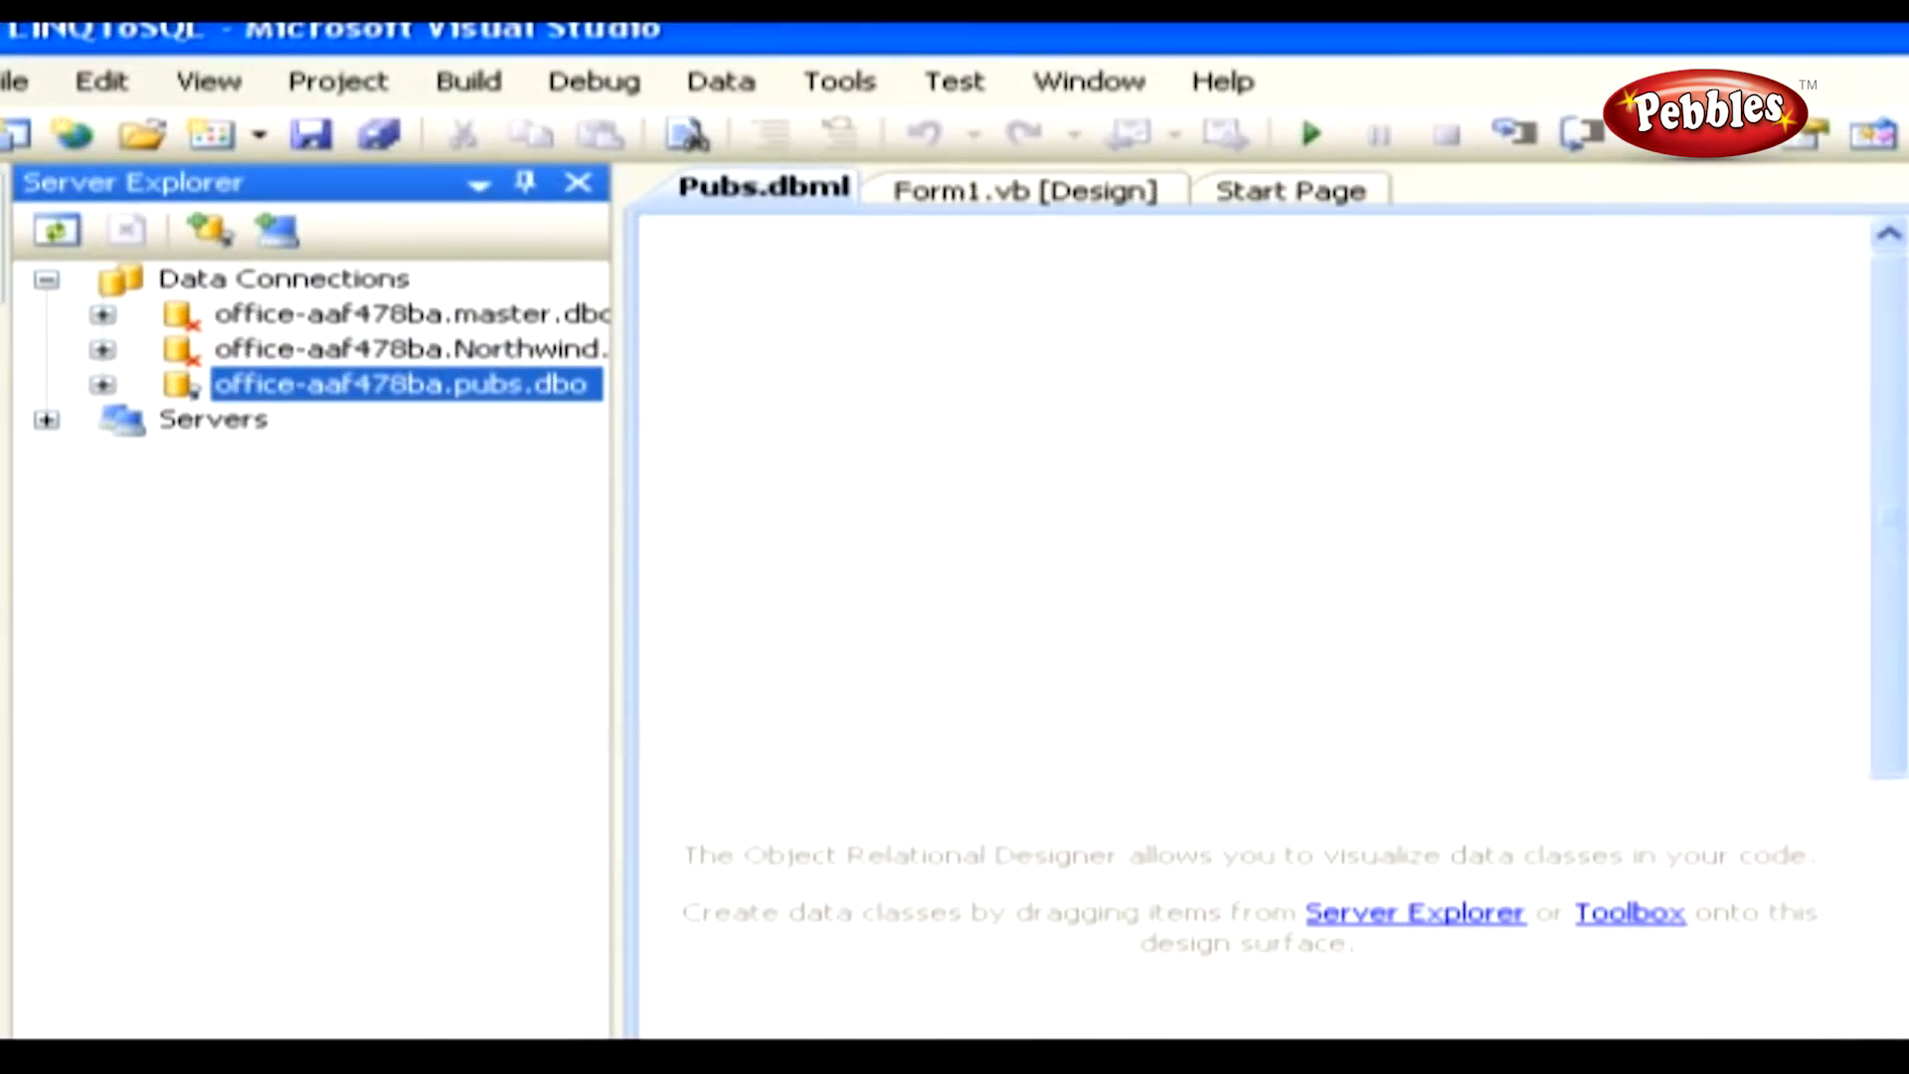
Step: Expand the pubs connection's tables and drag authors onto the Pubs.dbml design surface
left_click(104, 384)
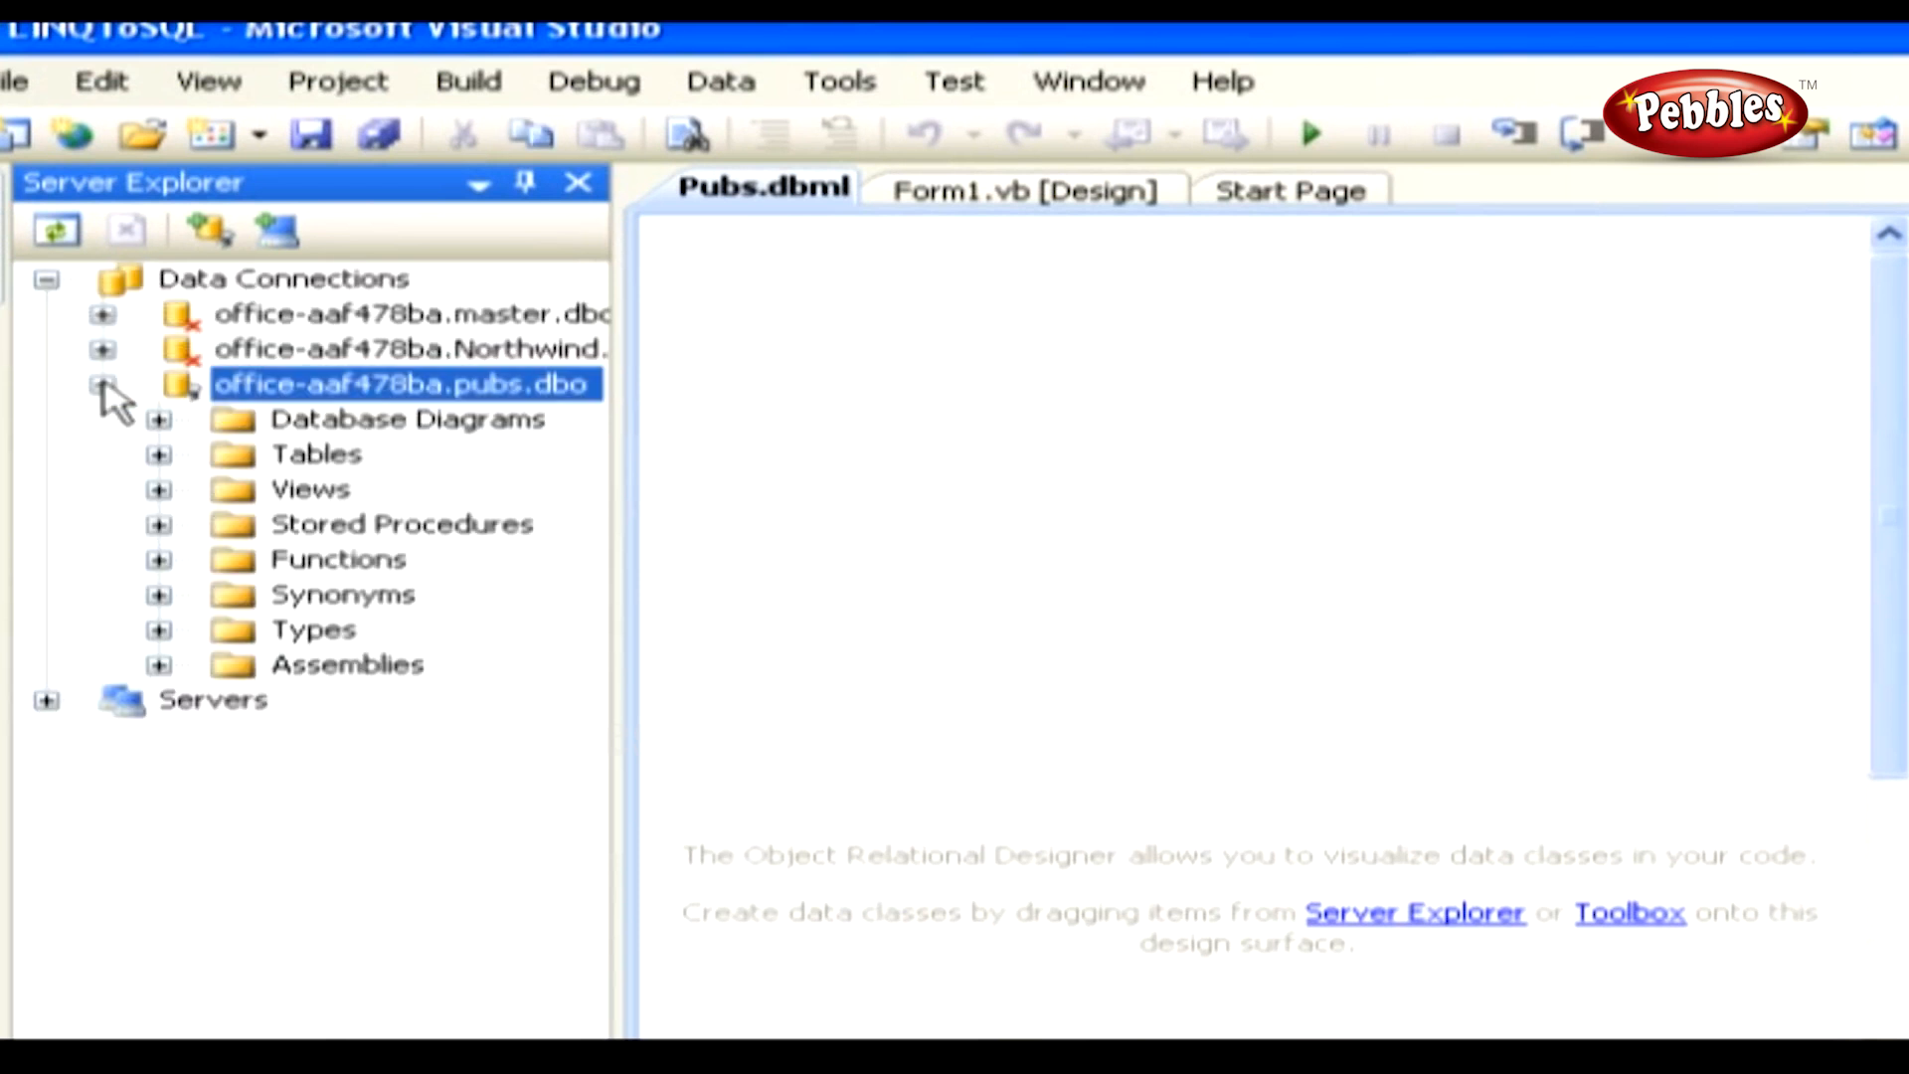
left_click(101, 384)
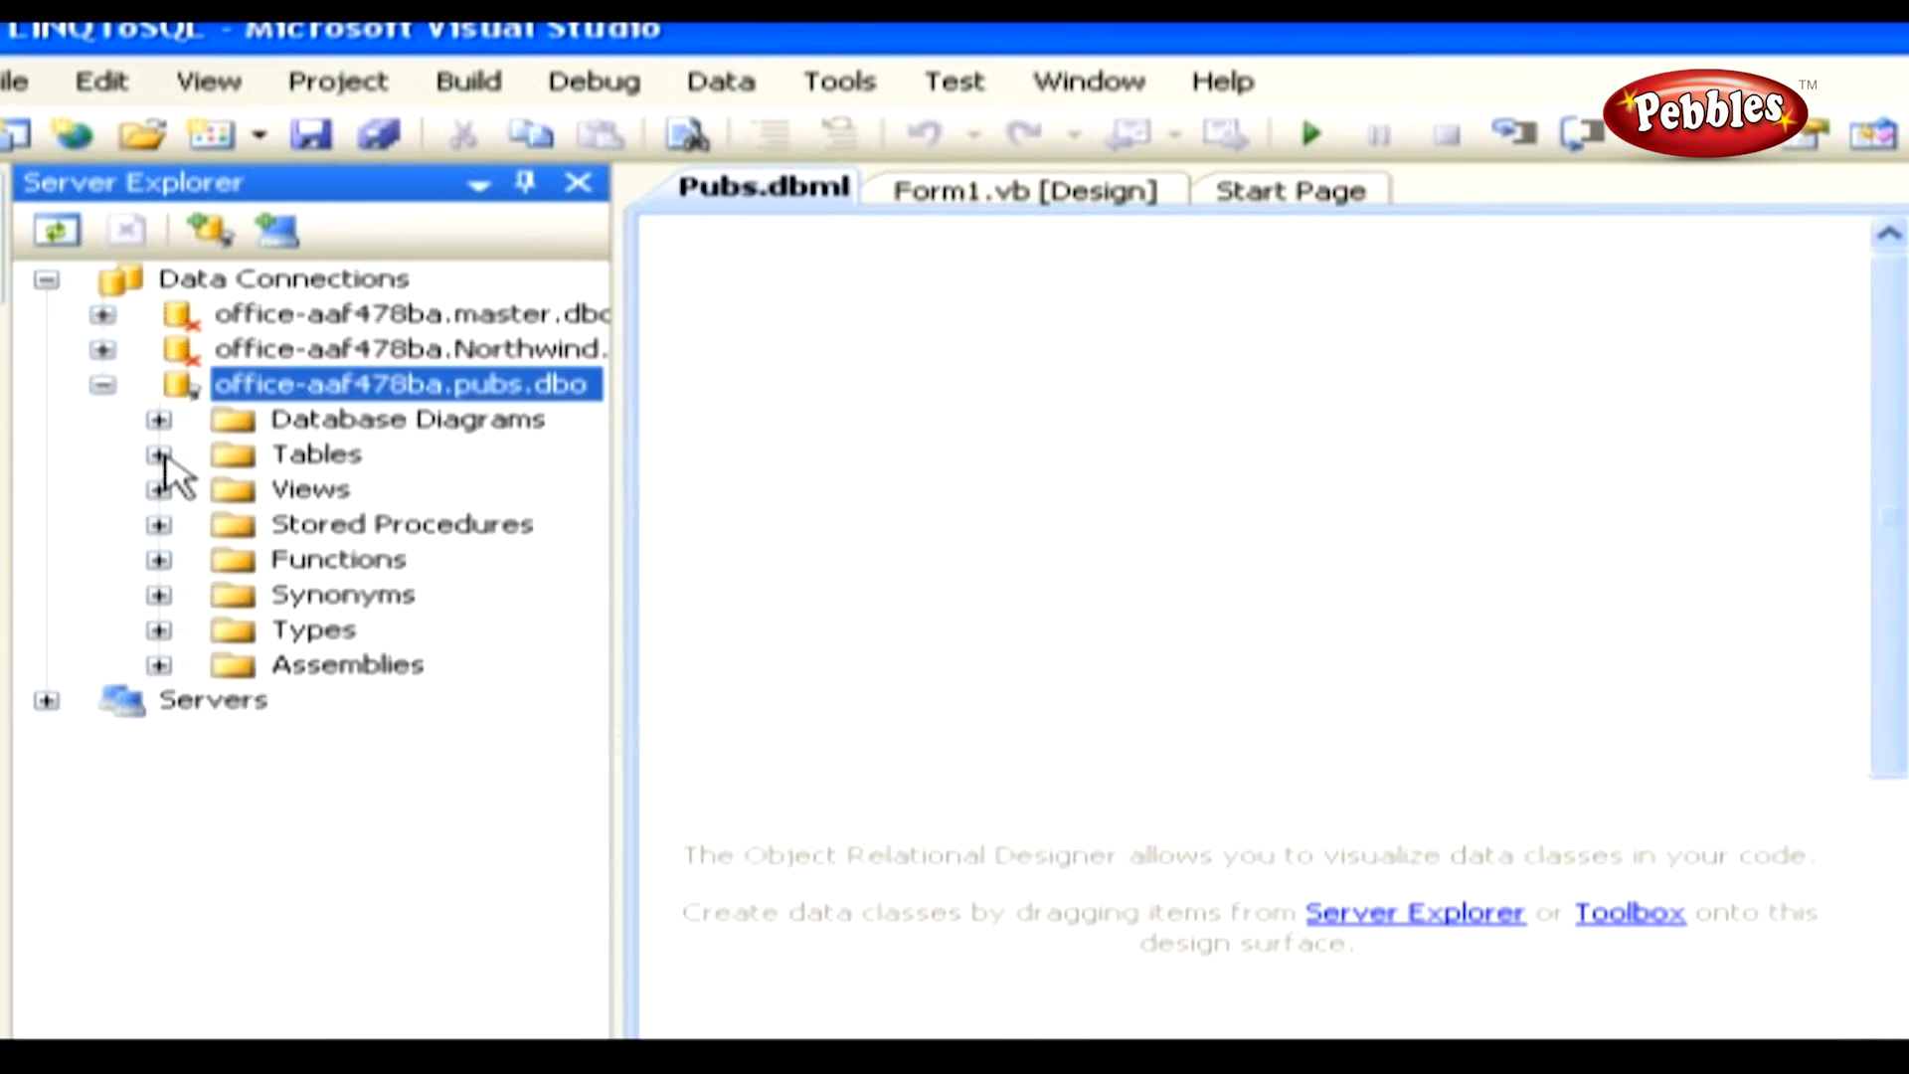
left_click(159, 454)
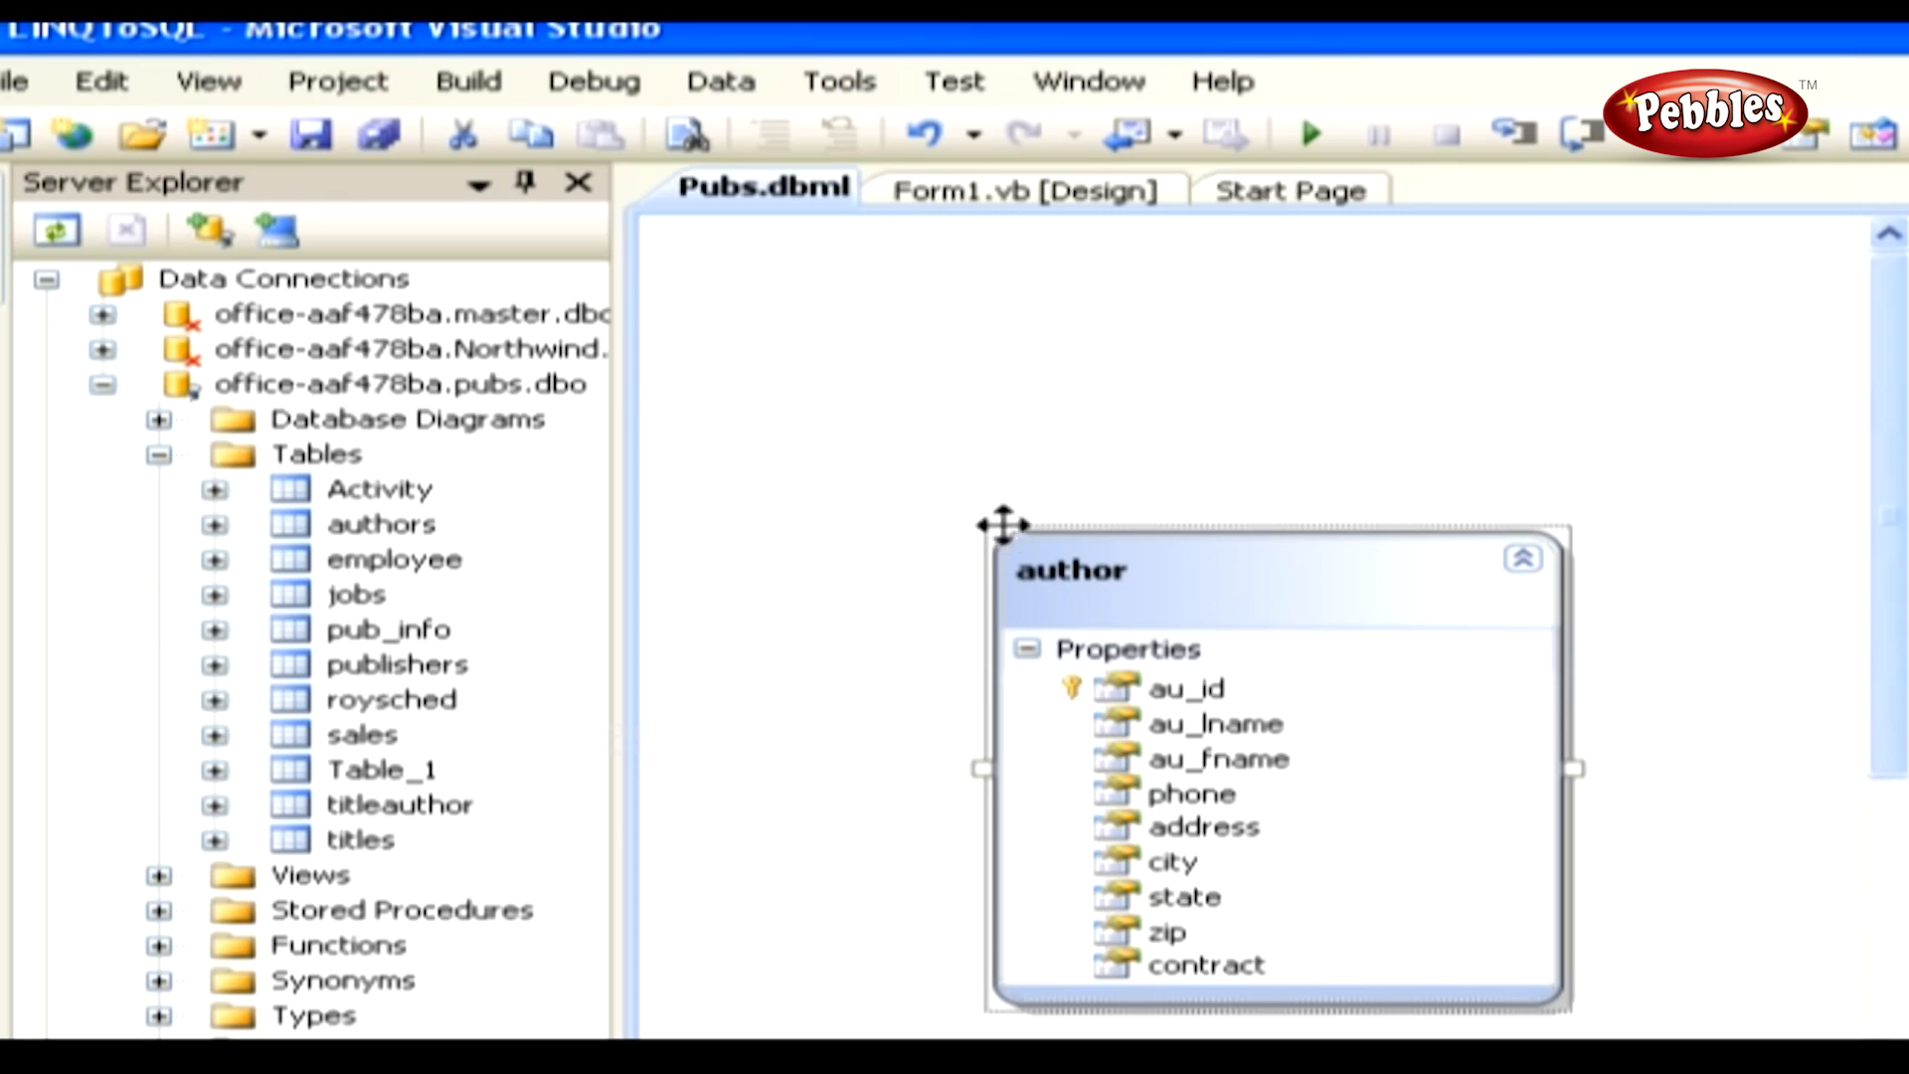
left_click(1026, 191)
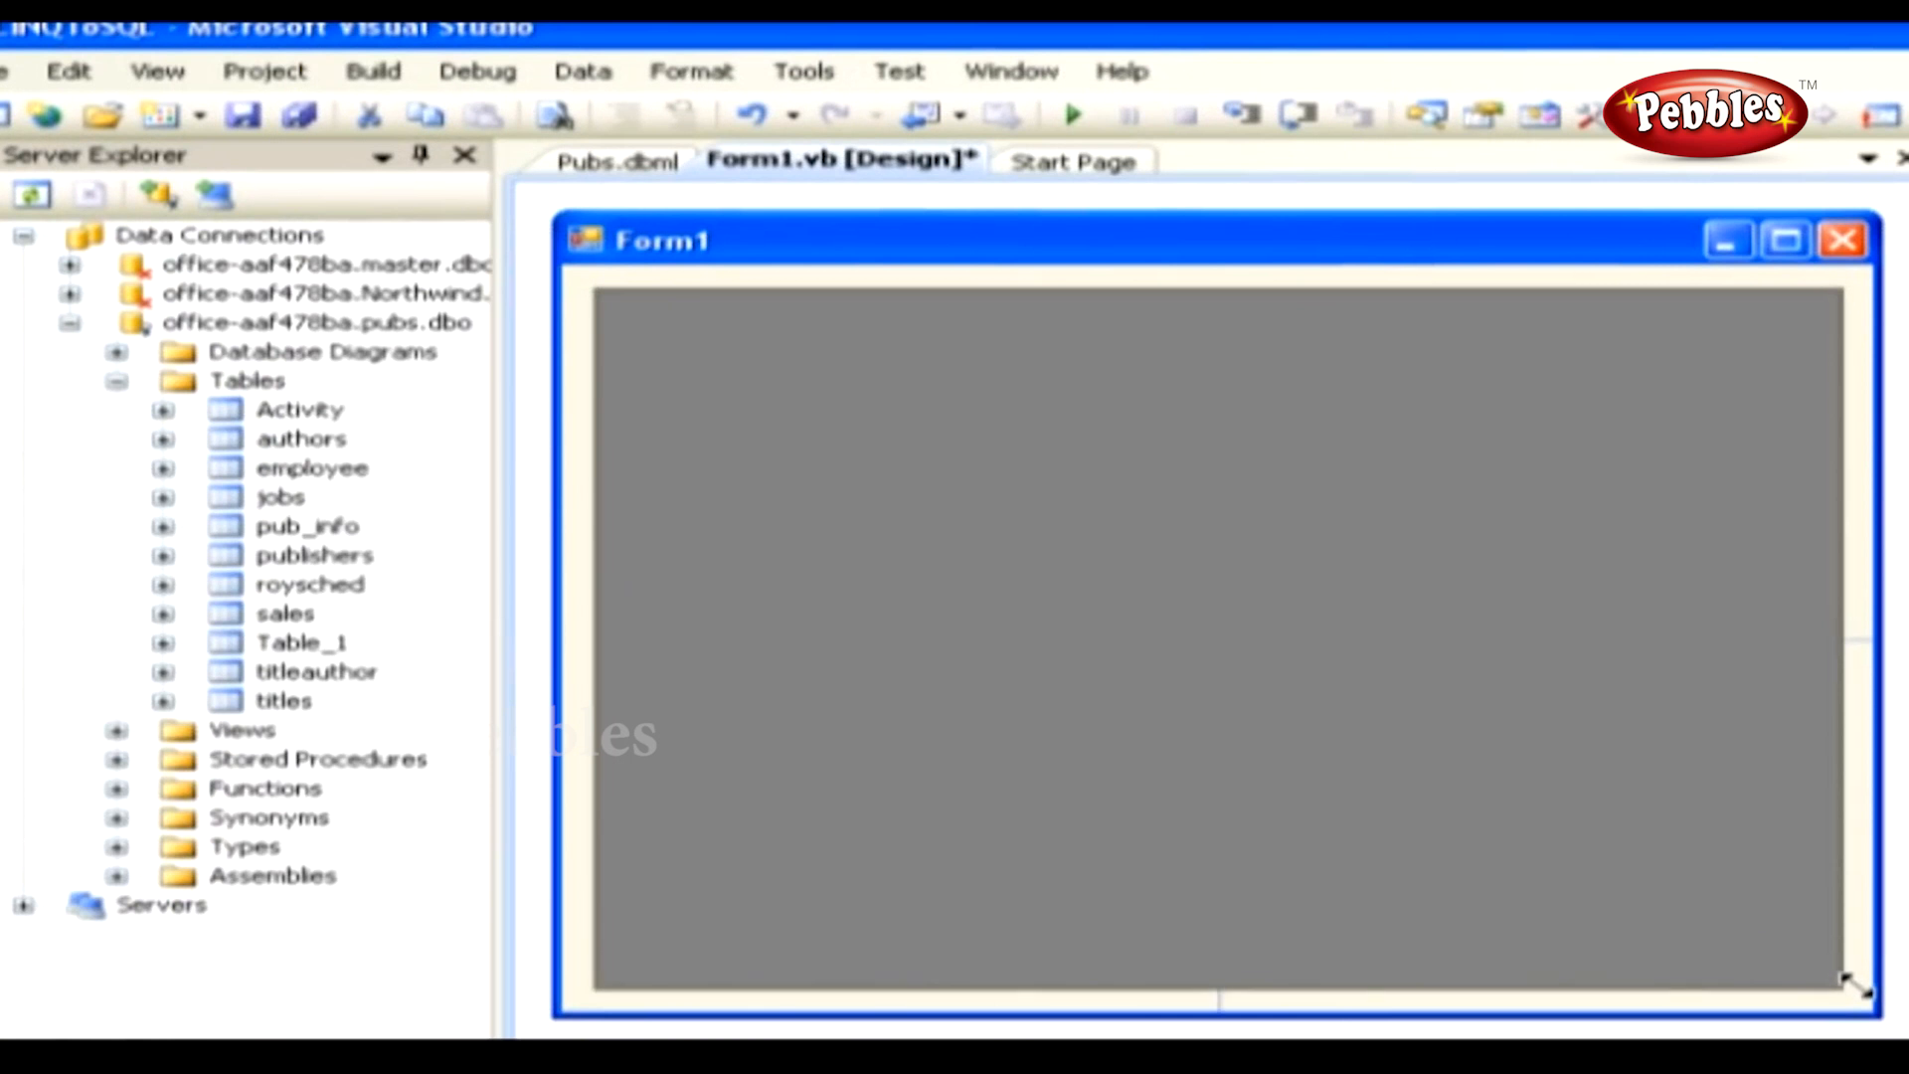
Step: Write the Form1_Load LINQ query filtering authors by state = "CA" and run the app
left_click(1217, 633)
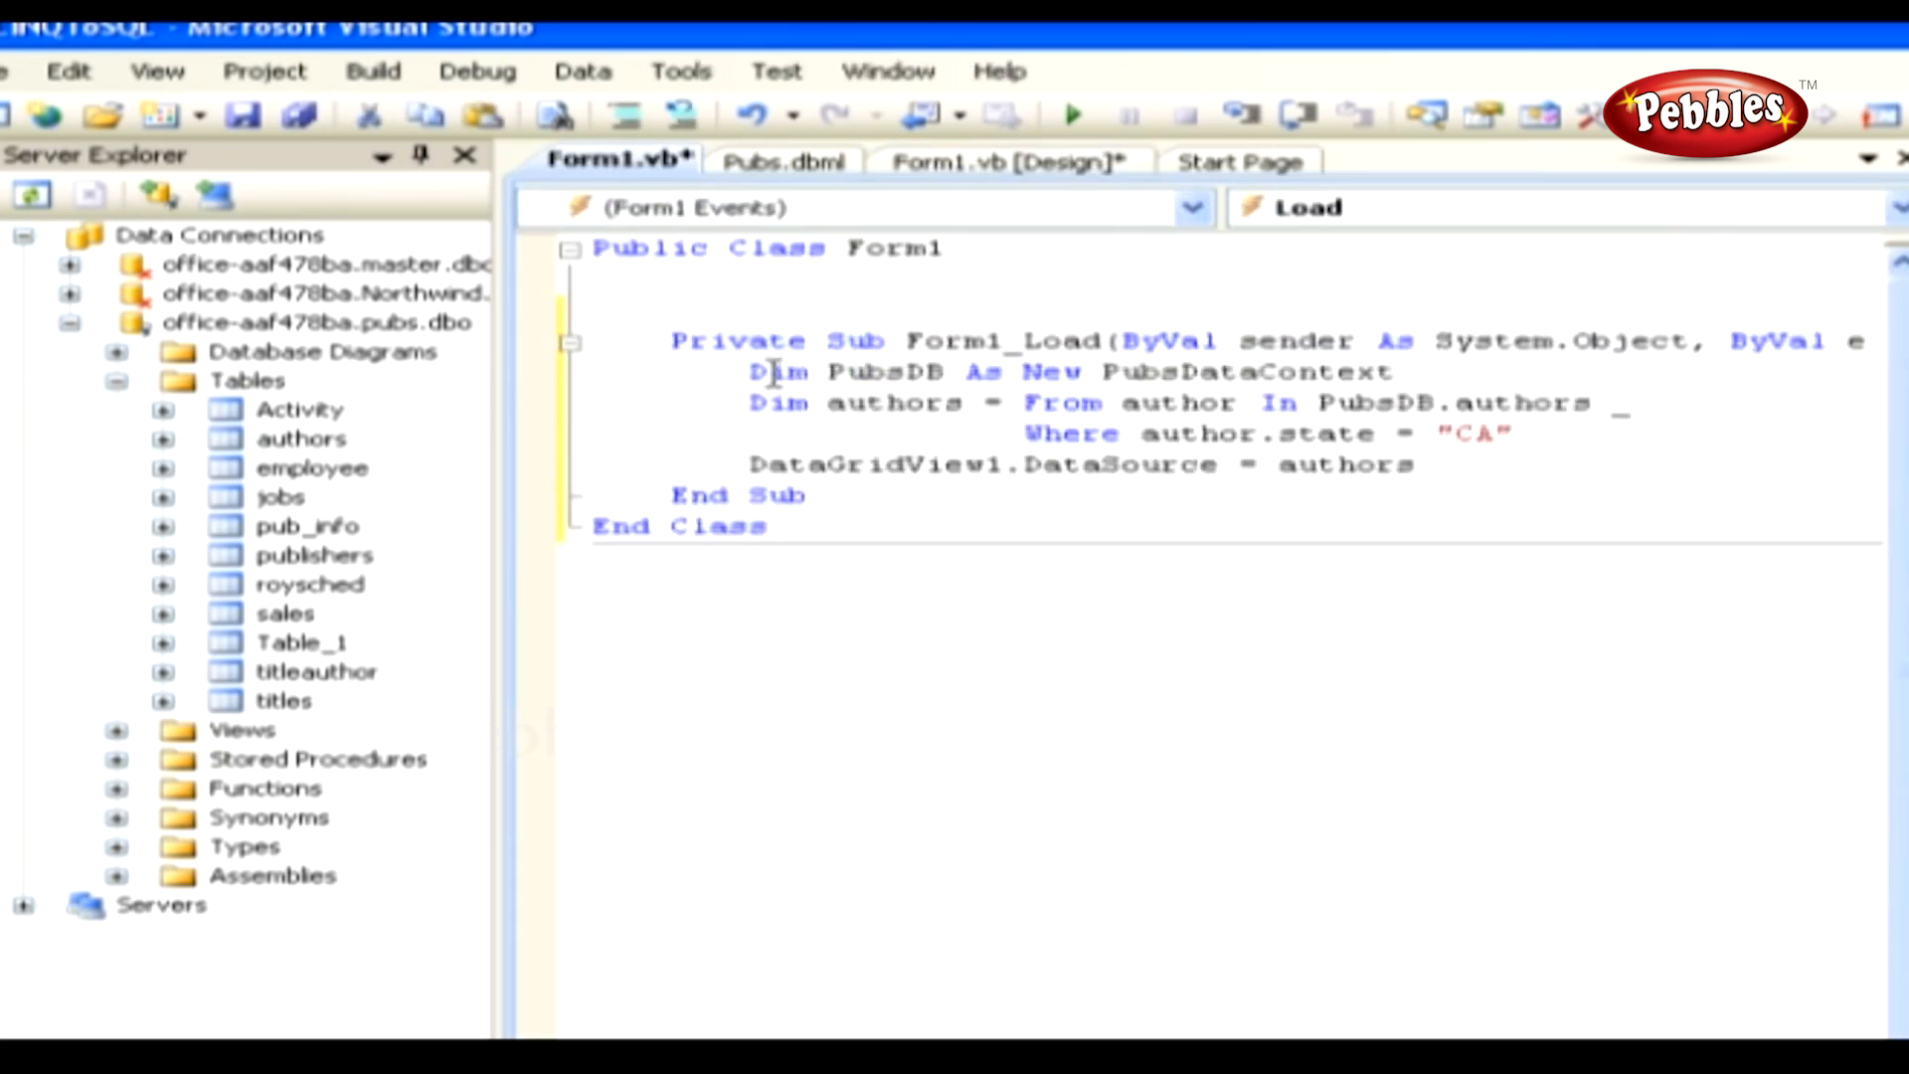
left_click(943, 603)
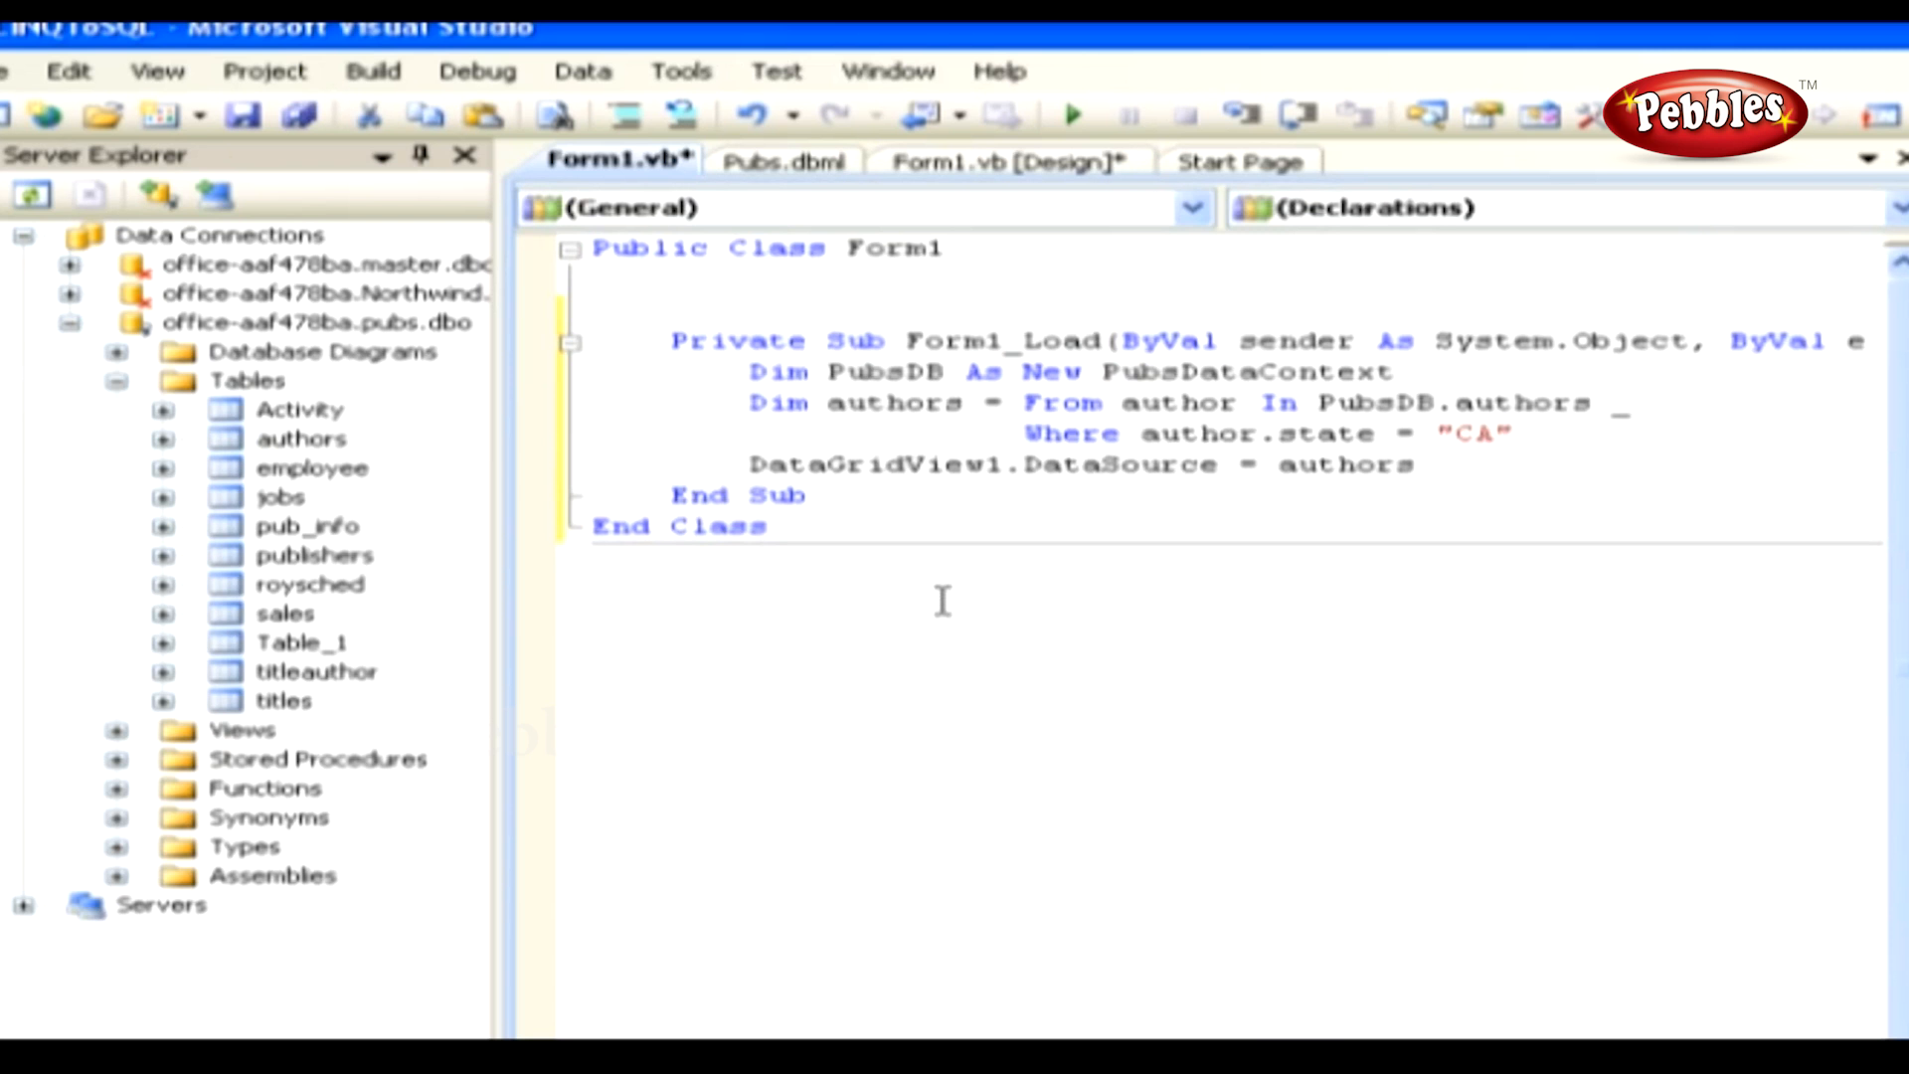
key("ctrl+s")
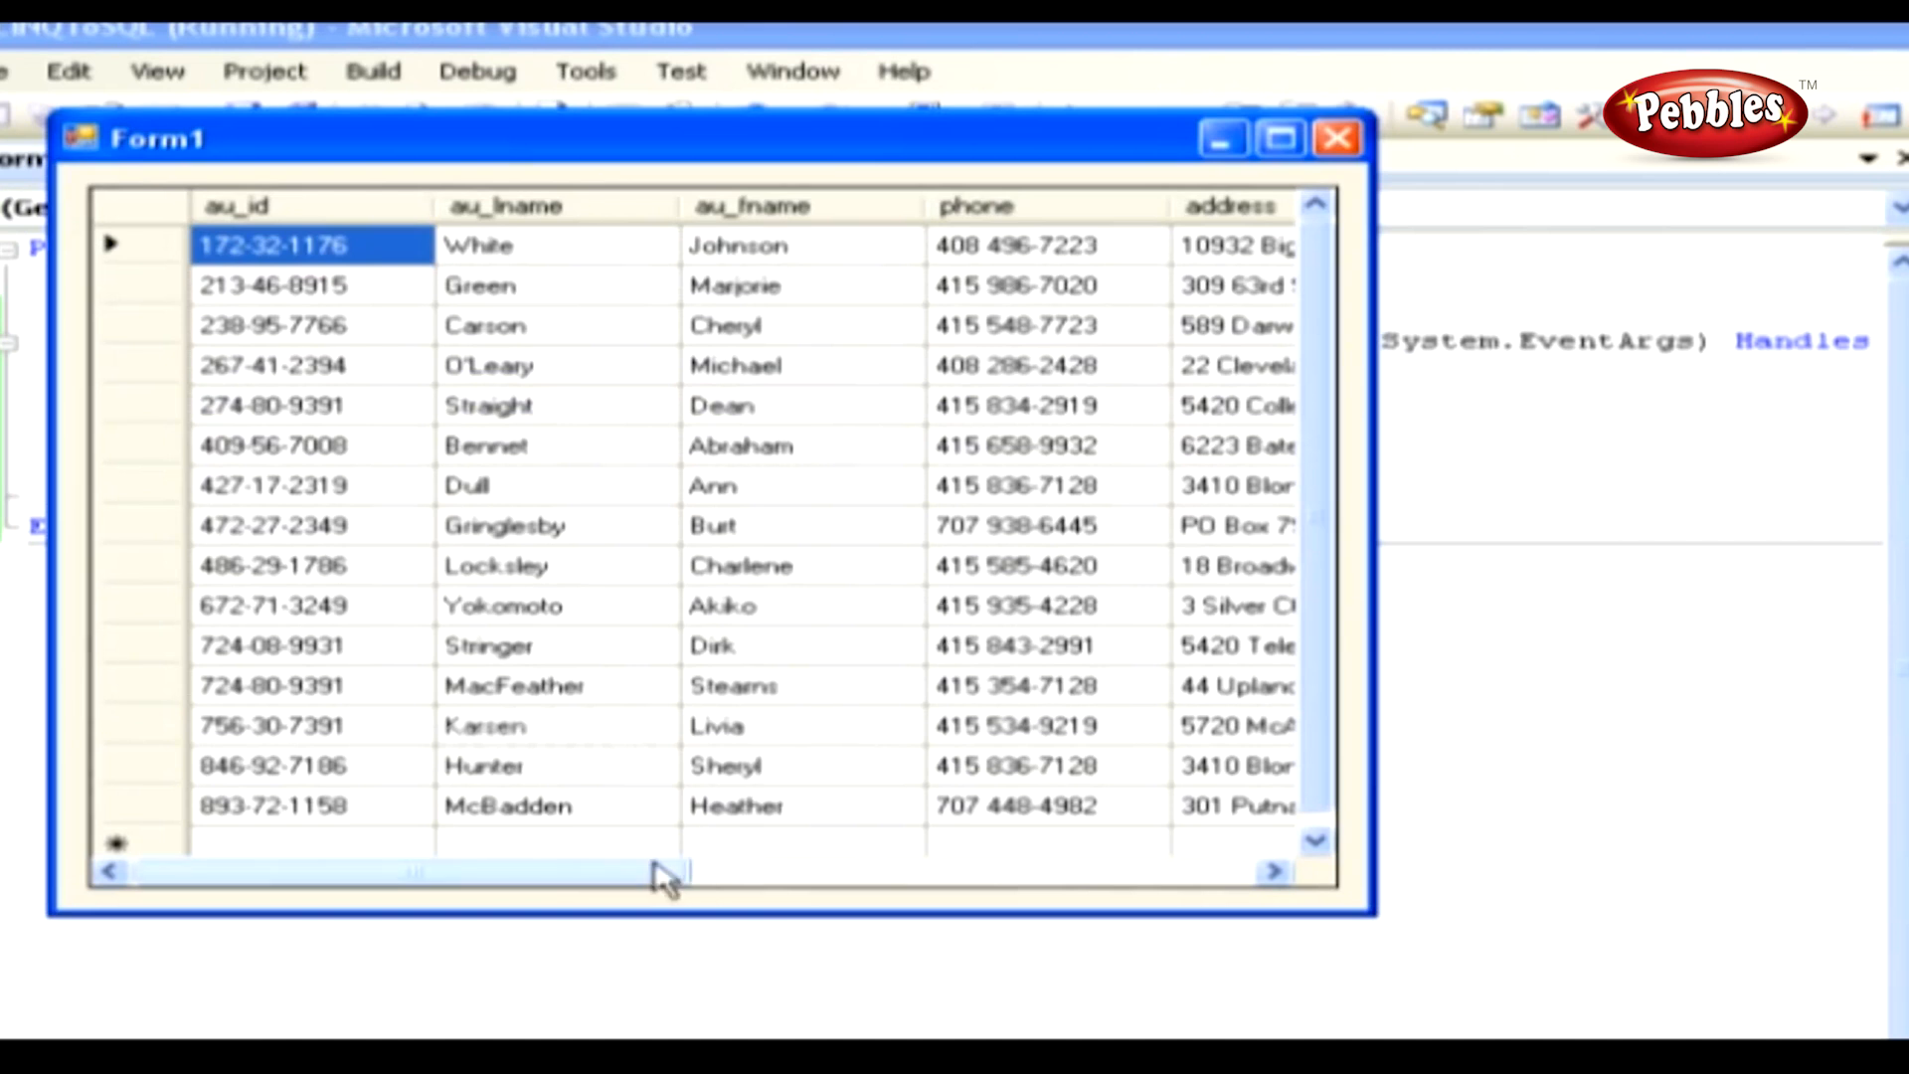
Step: Scroll the authors grid sideways, close the running form and place the cursor in Form1.vb code
left_click_drag(658, 871, 919, 871)
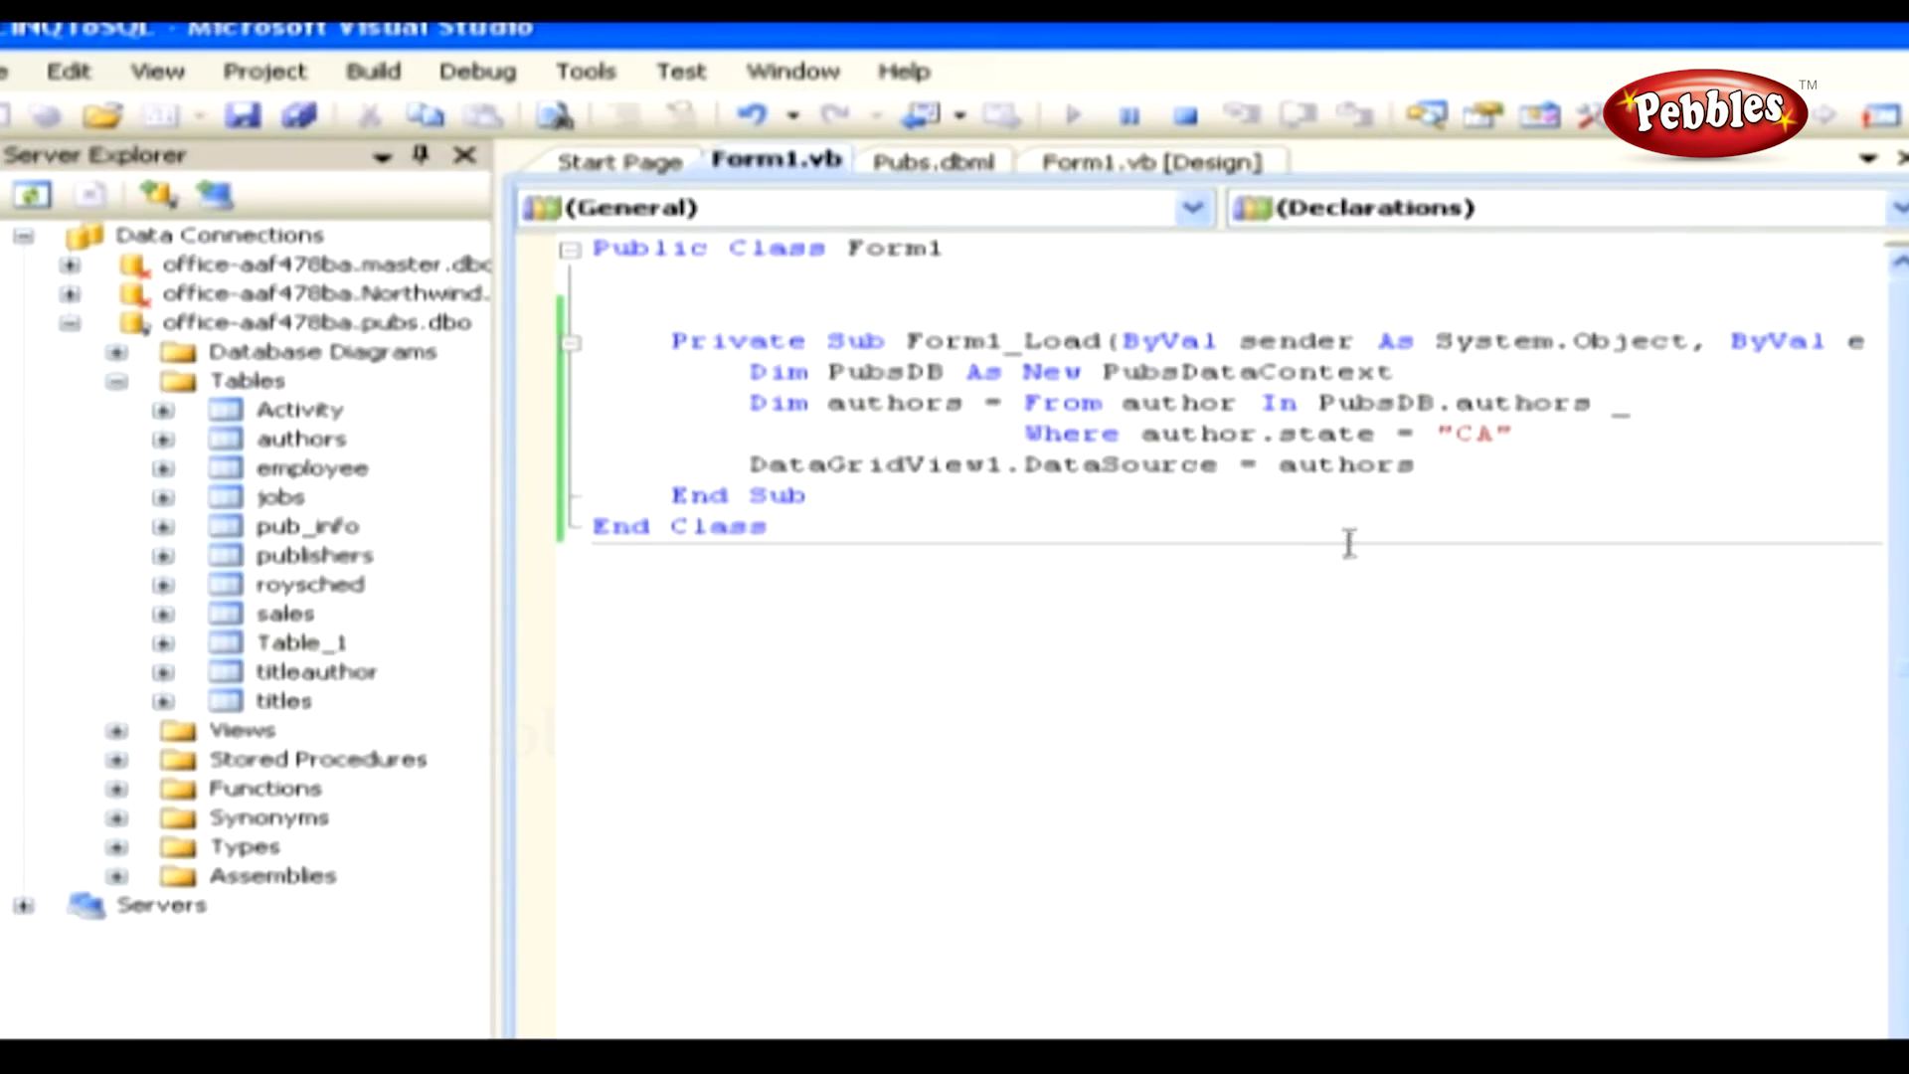
left_click(593, 557)
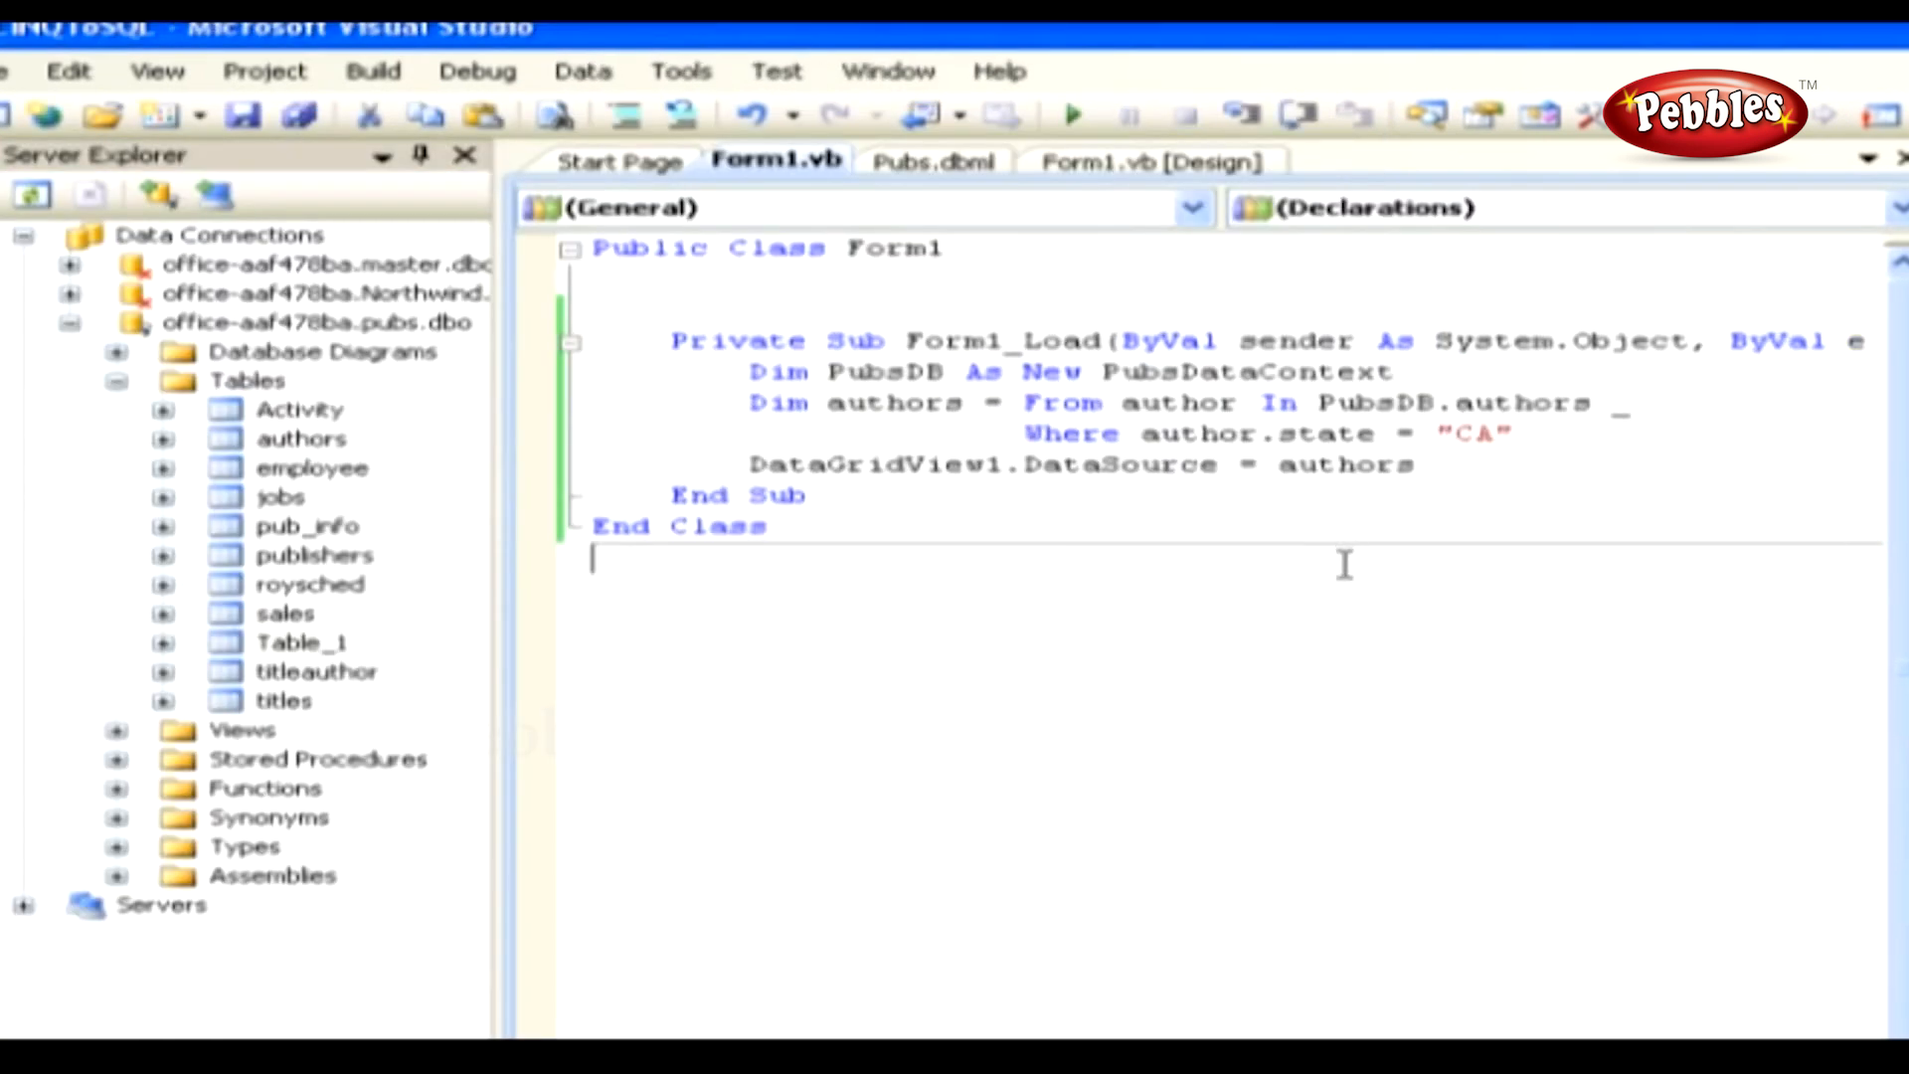